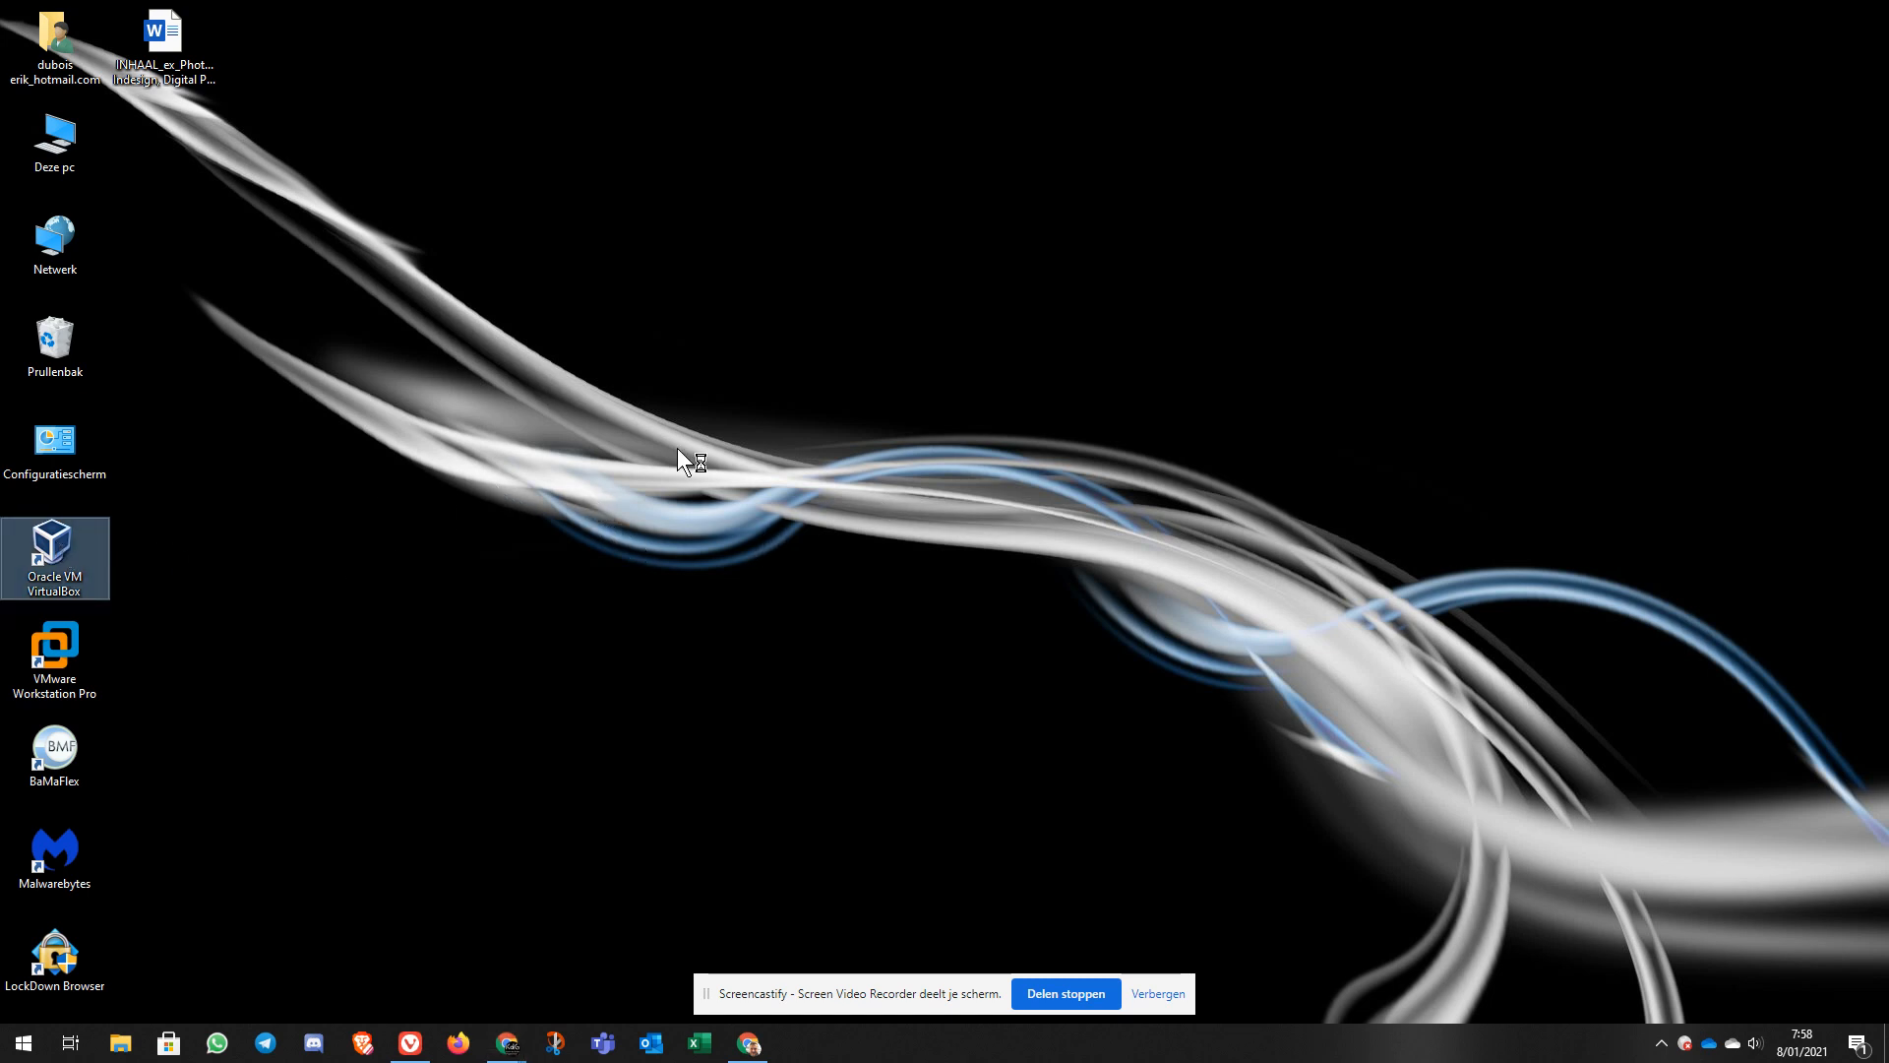
# Step: Launch Oracle VM VirtualBox Manager from its desktop shortcut to show the ArcoLinux VM
pyautogui.doubleClick(54, 548)
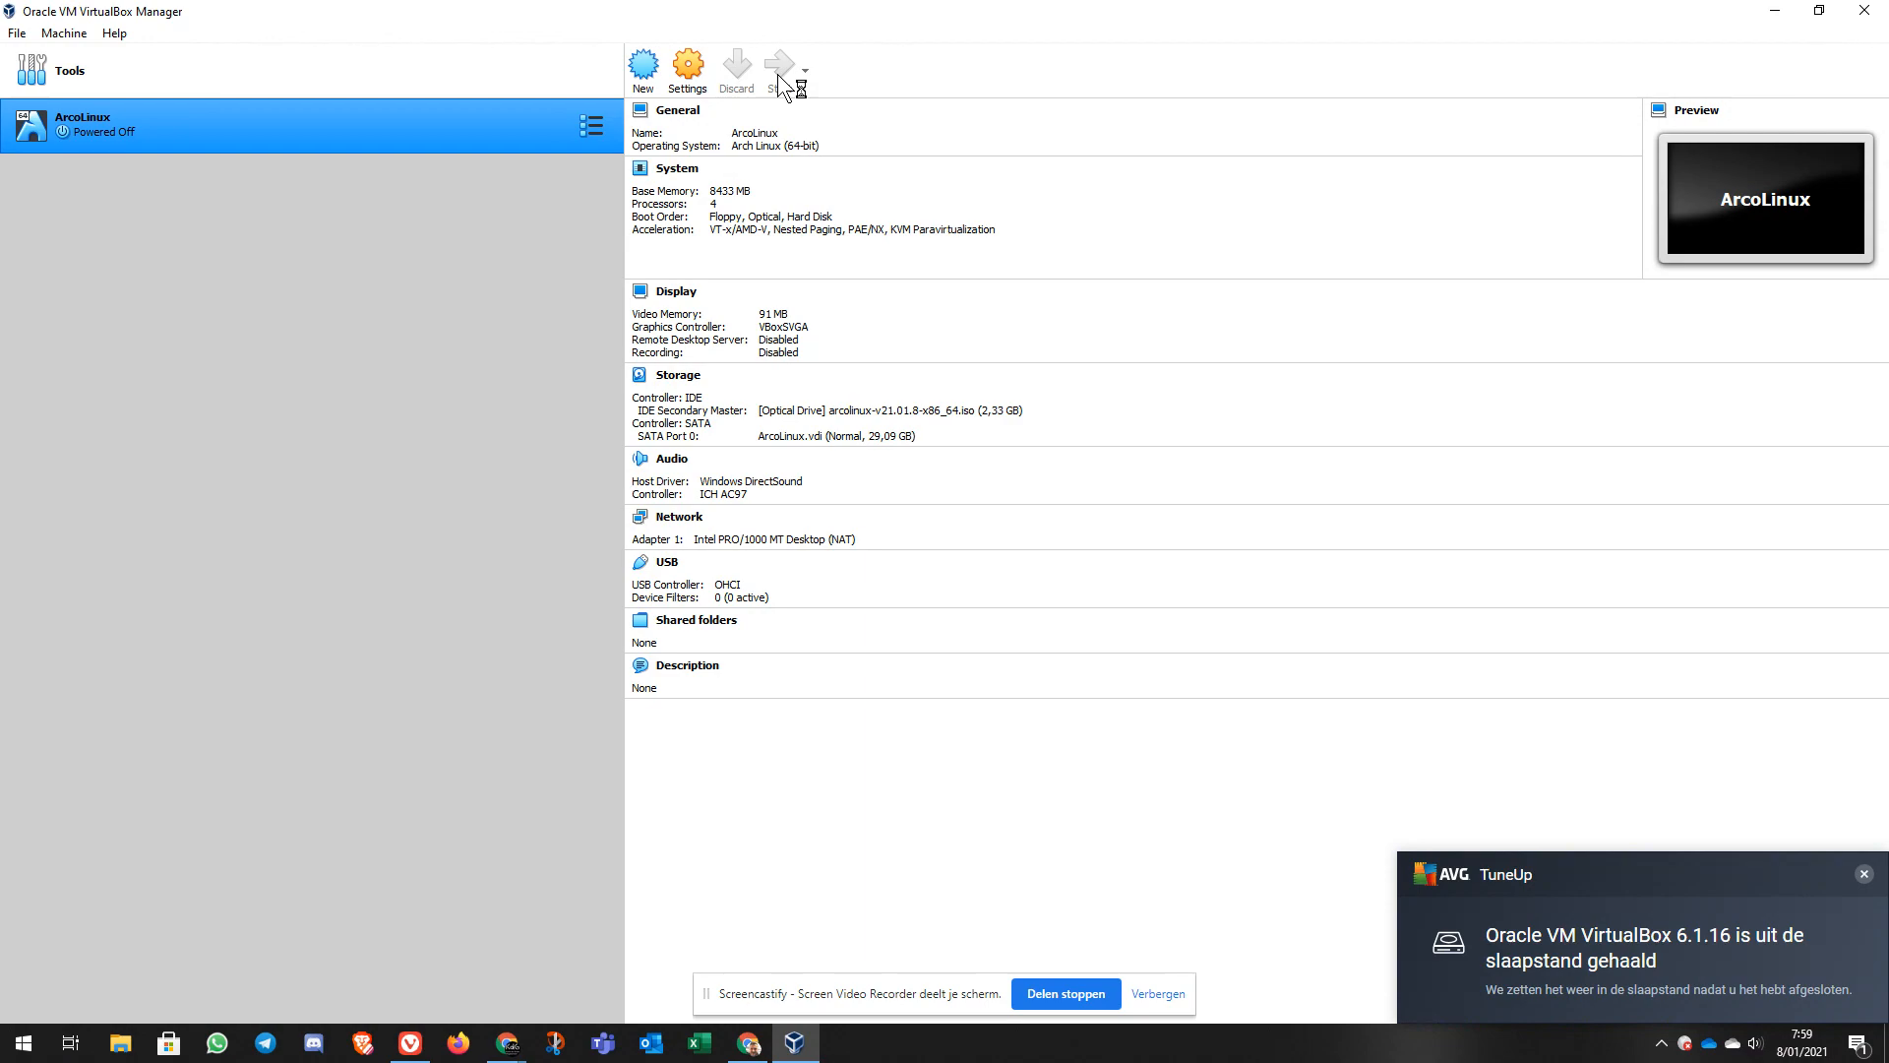
# Step: Start the ArcoLinux VM, log into the i3 session, then log out to SDDM
pyautogui.click(778, 63)
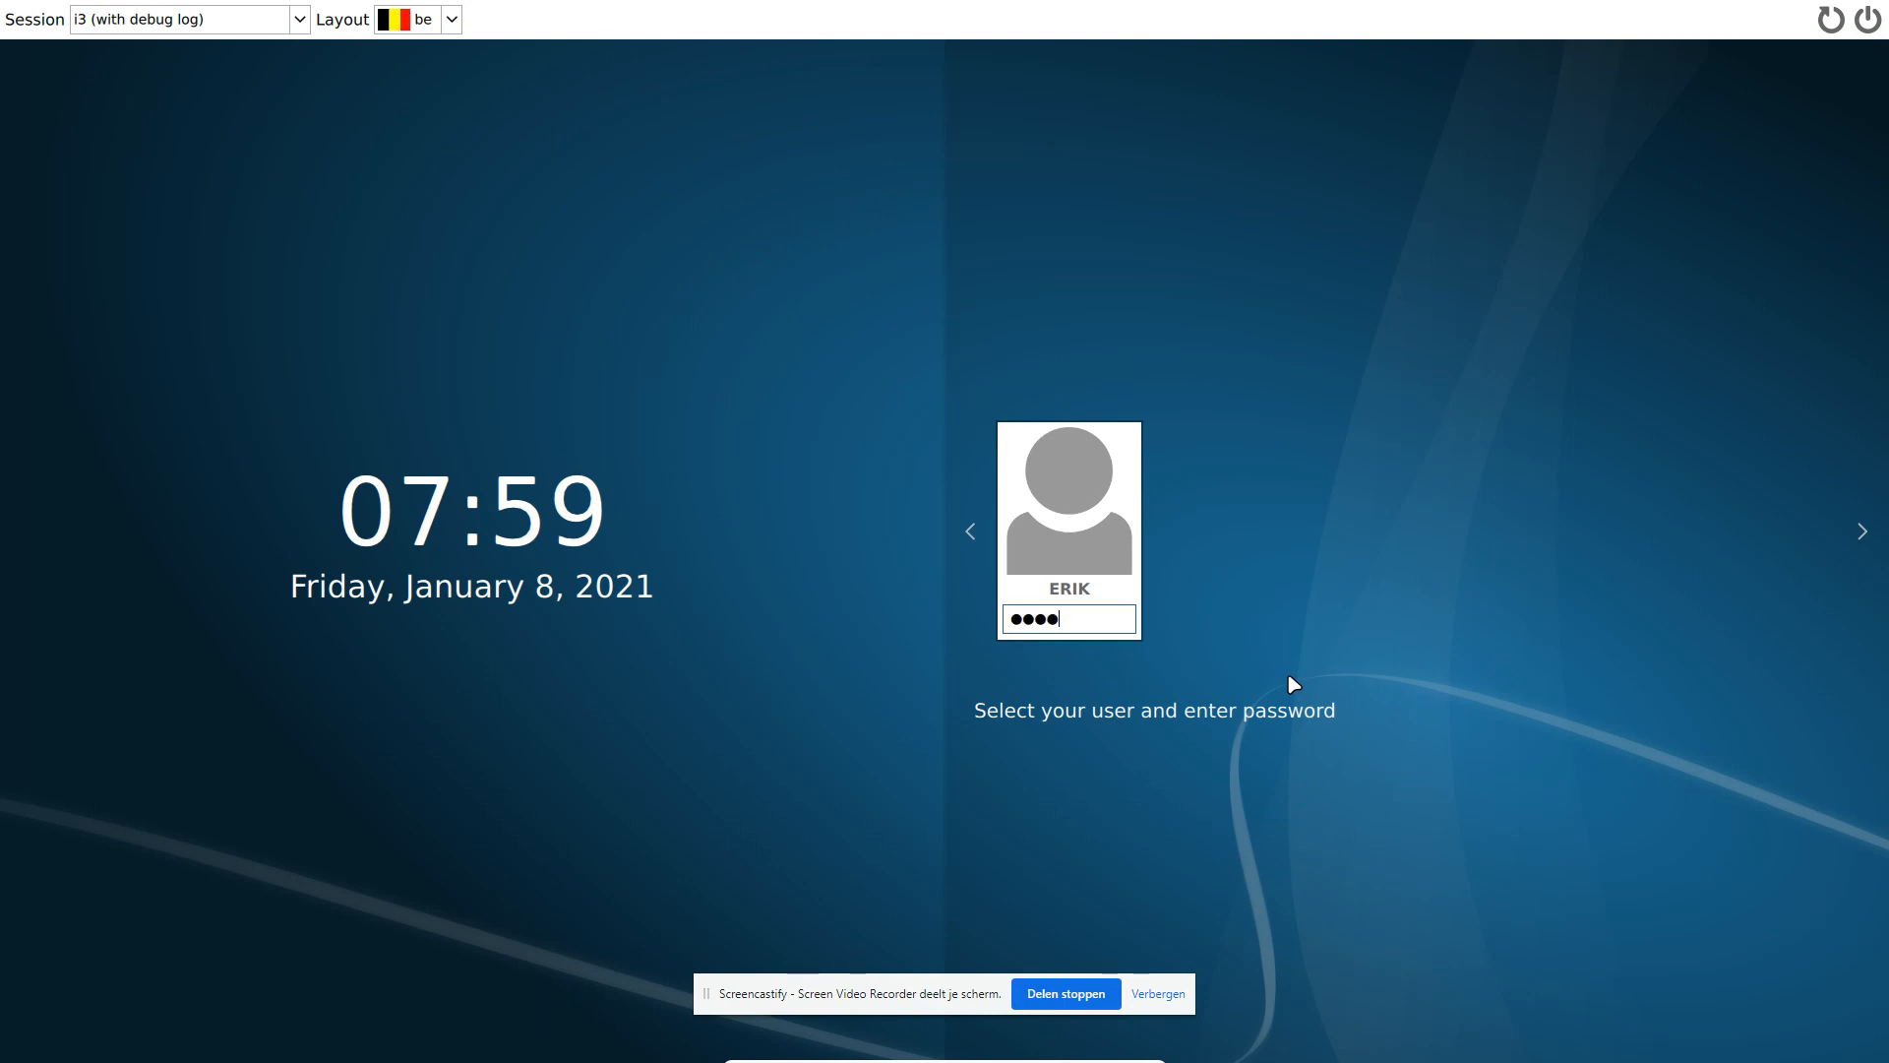
pyautogui.press('Return')
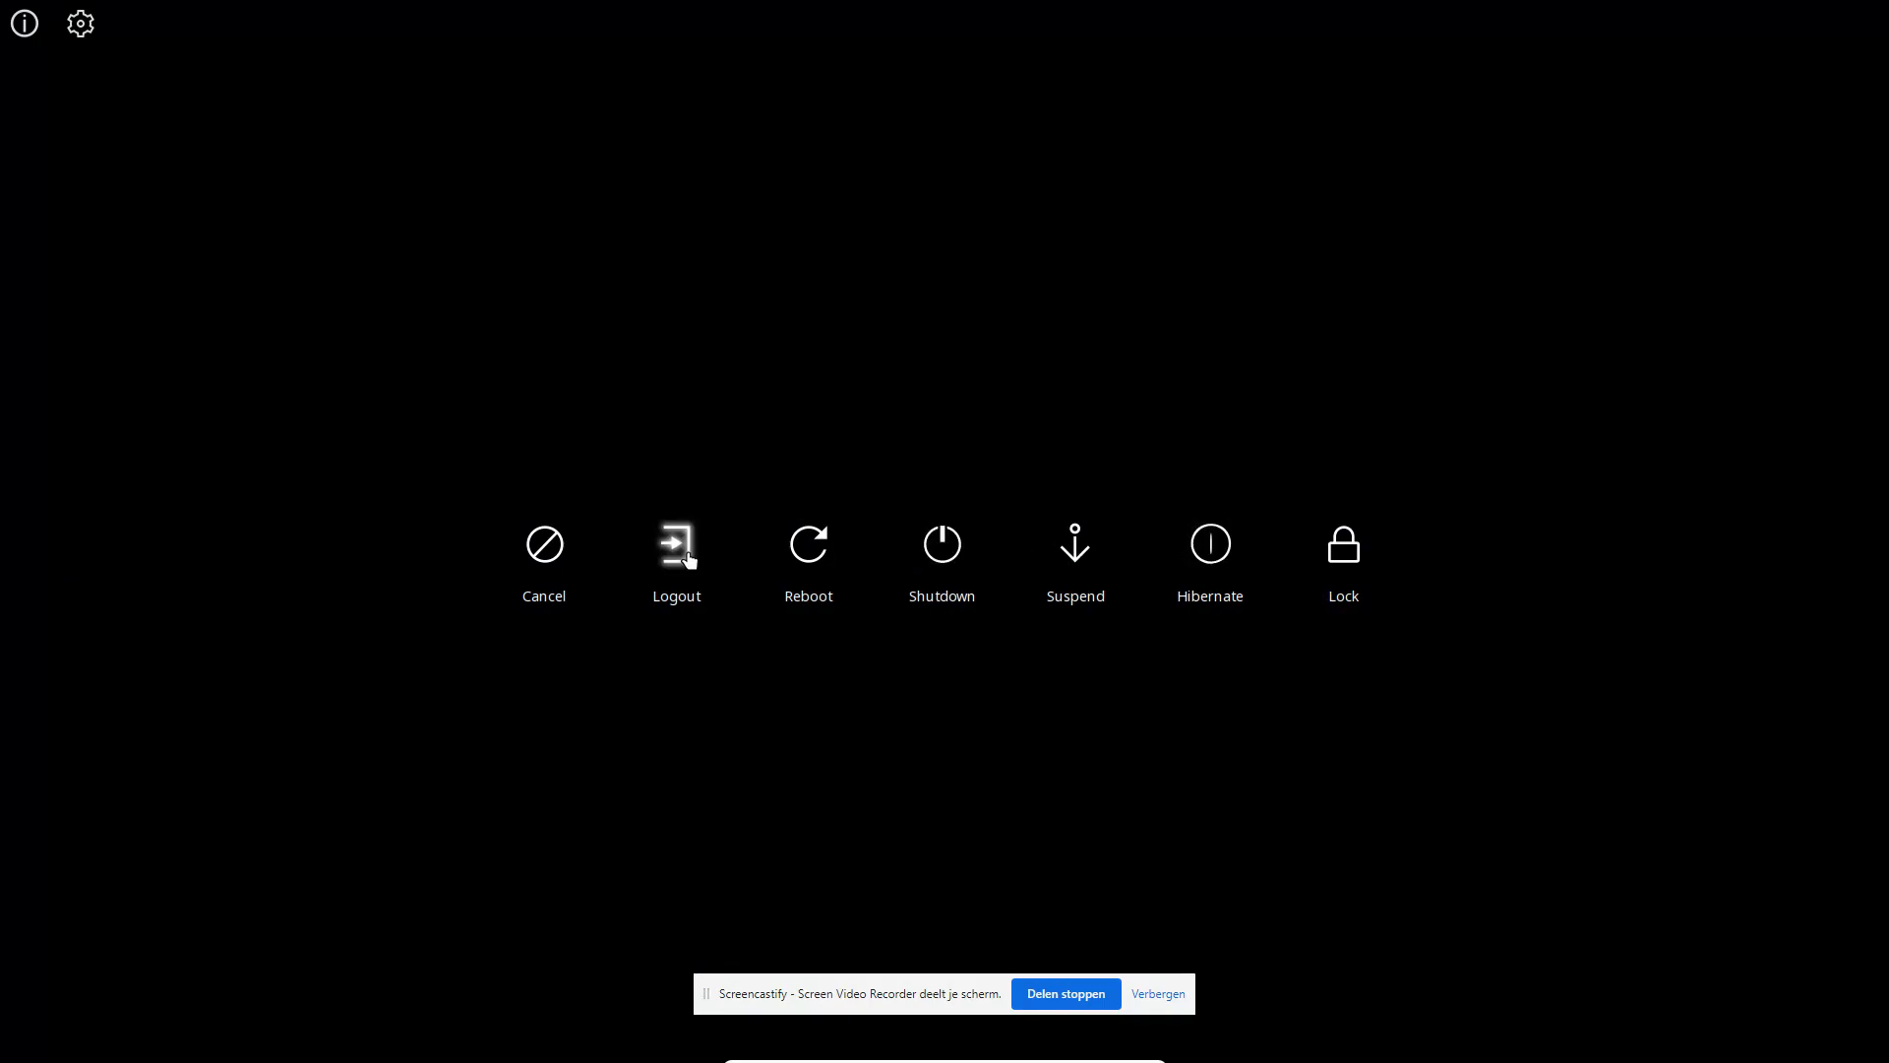
pyautogui.click(676, 542)
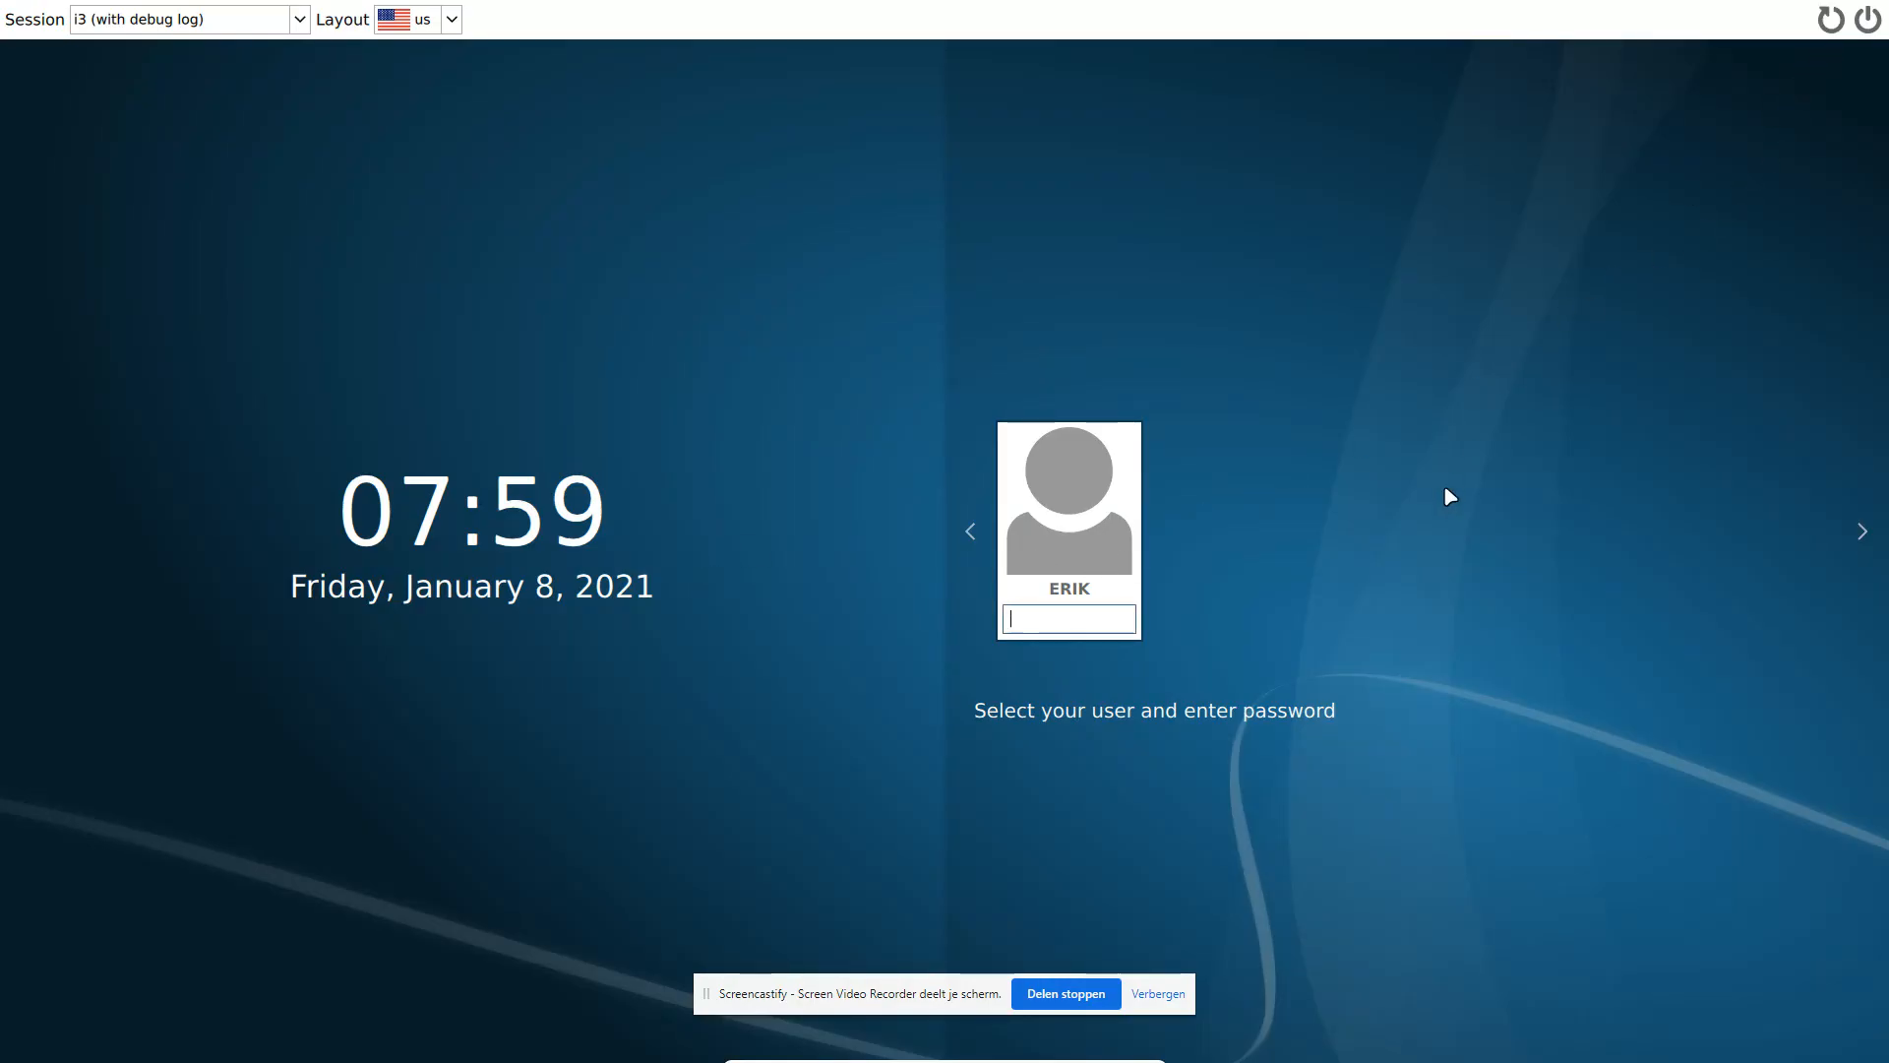
pyautogui.moveTo(1023, 716)
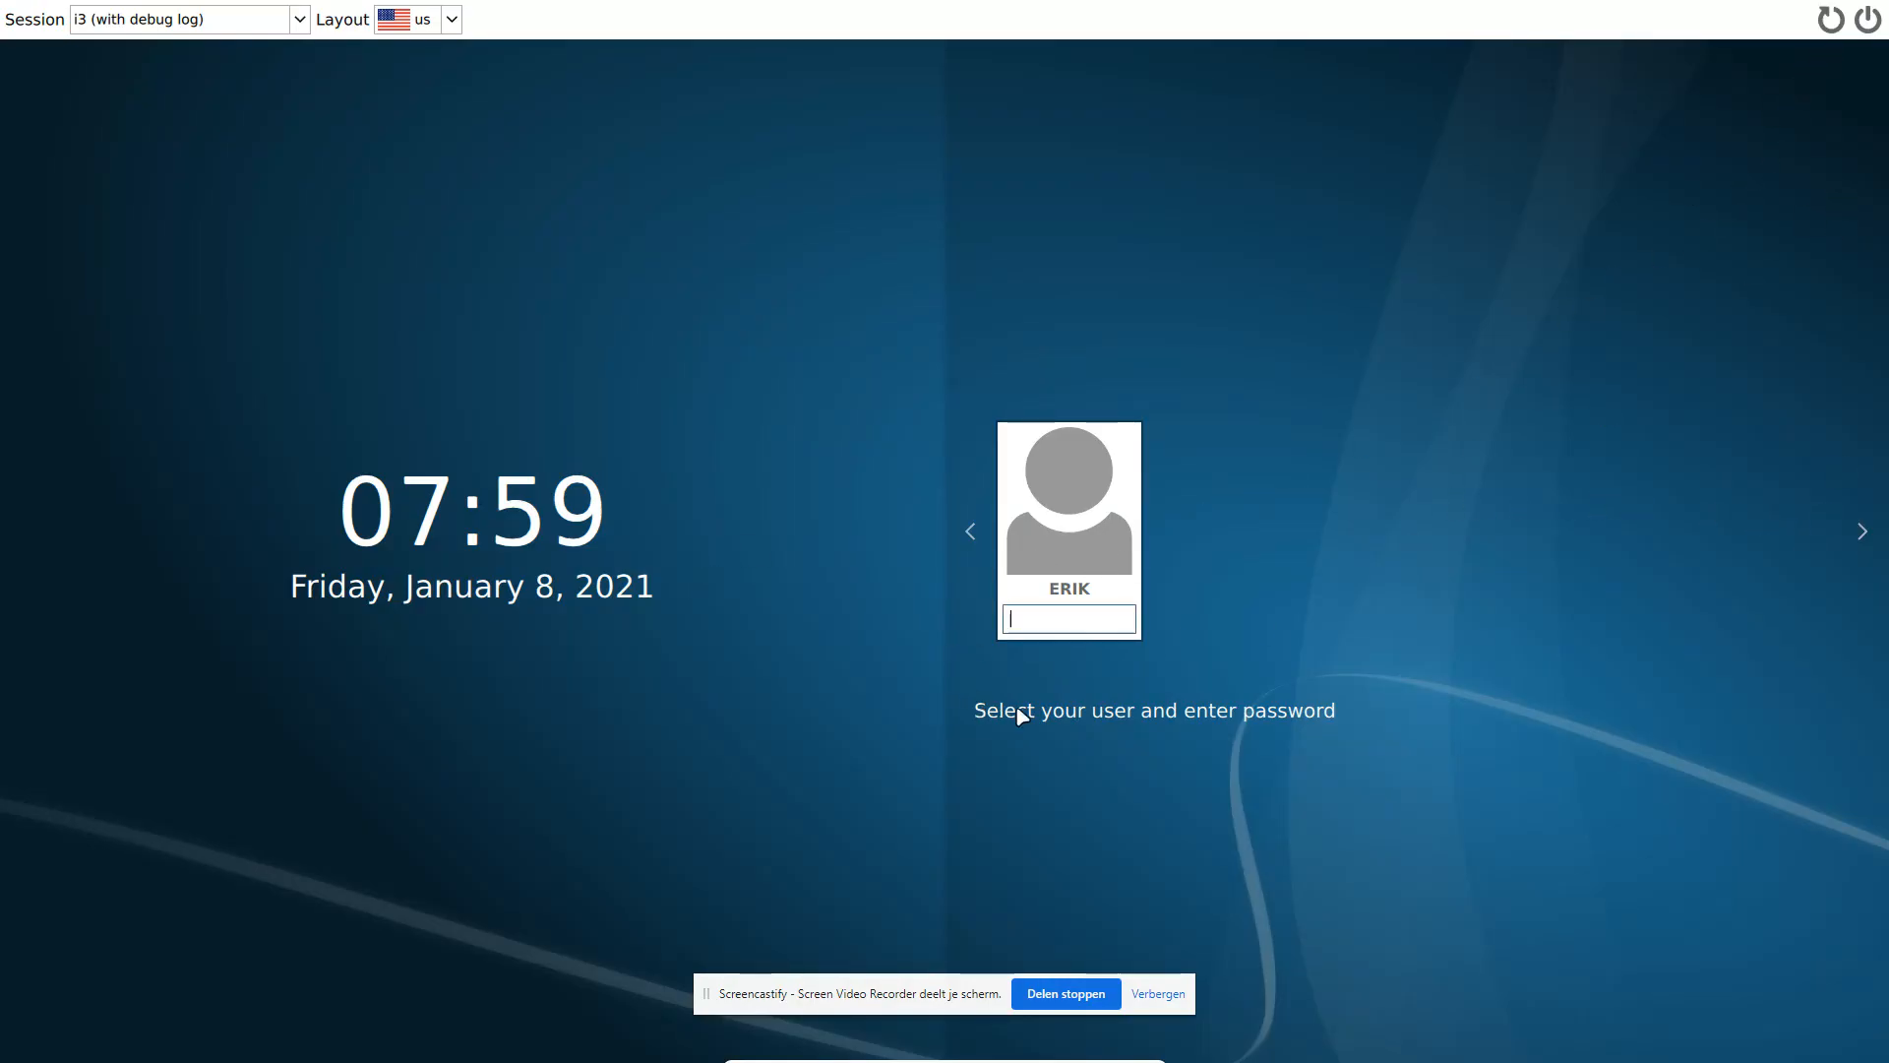
# Step: Choose the Openbox session at the greeter and log in with the password
pyautogui.click(187, 20)
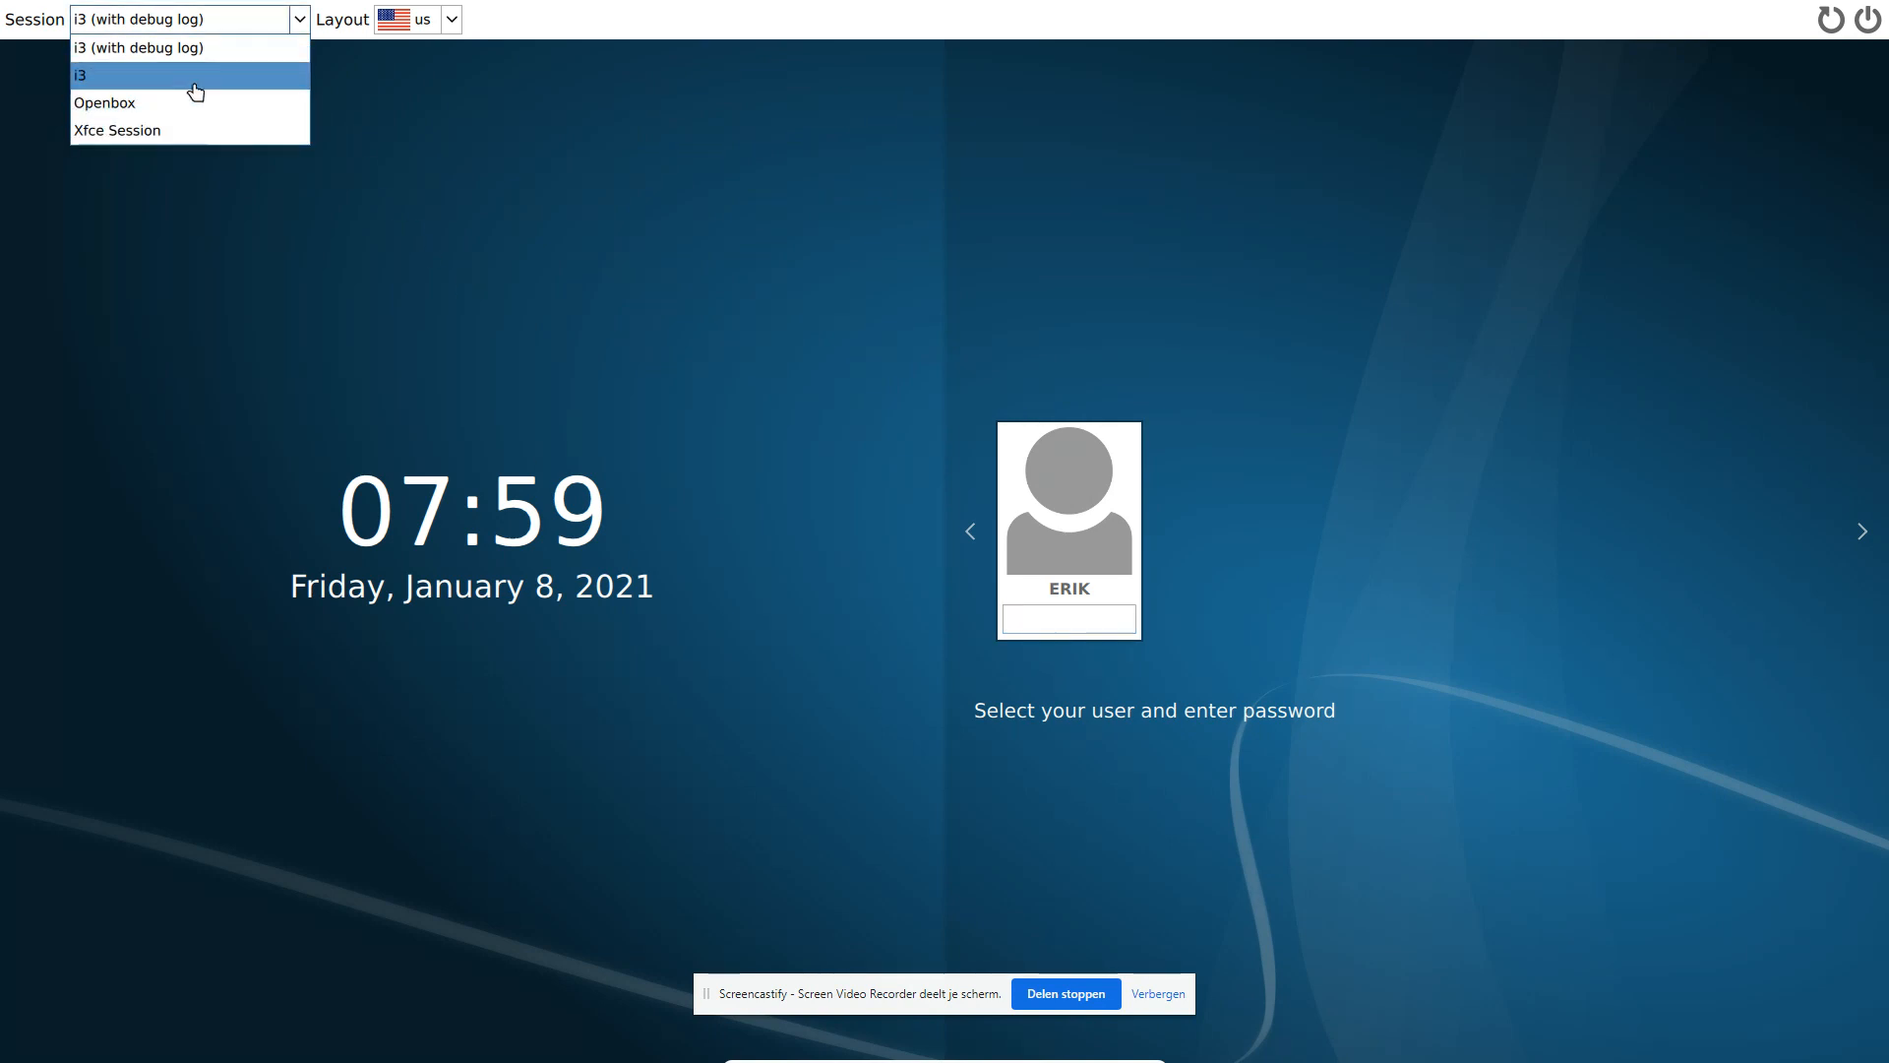
pyautogui.click(104, 102)
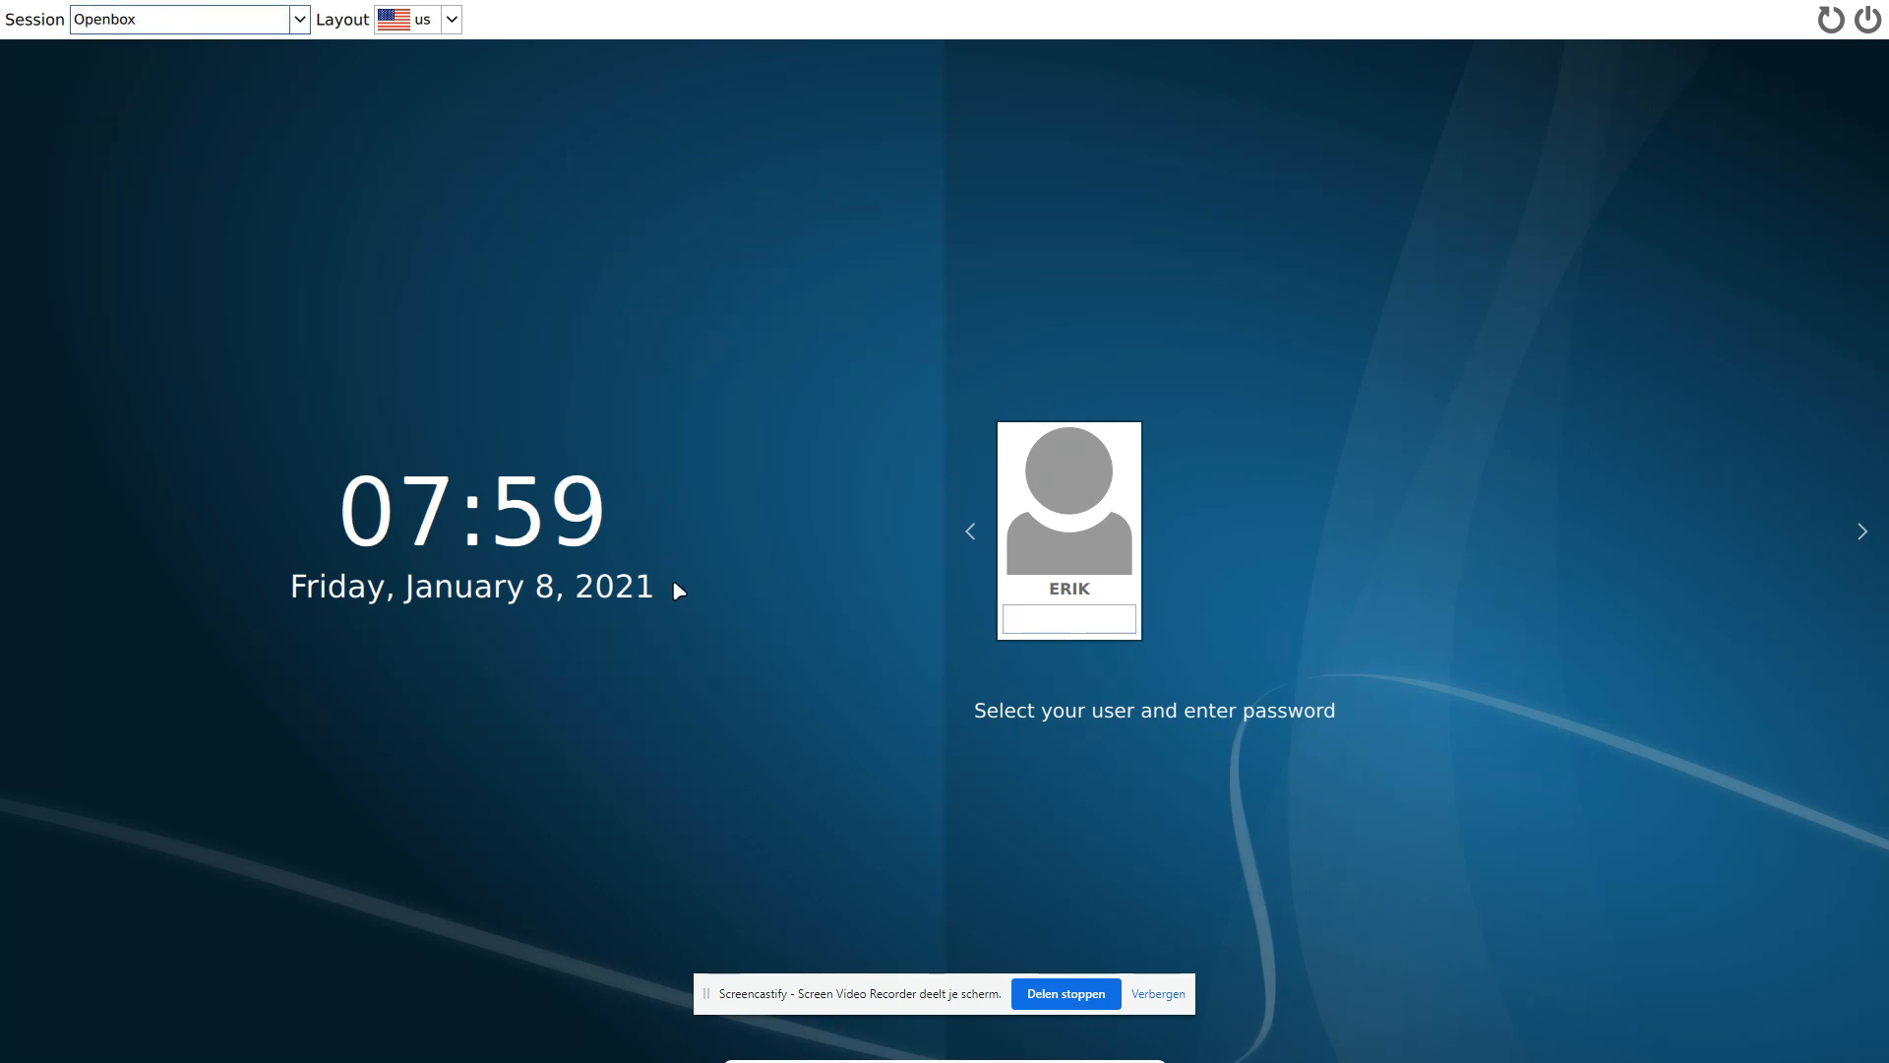
pyautogui.click(417, 19)
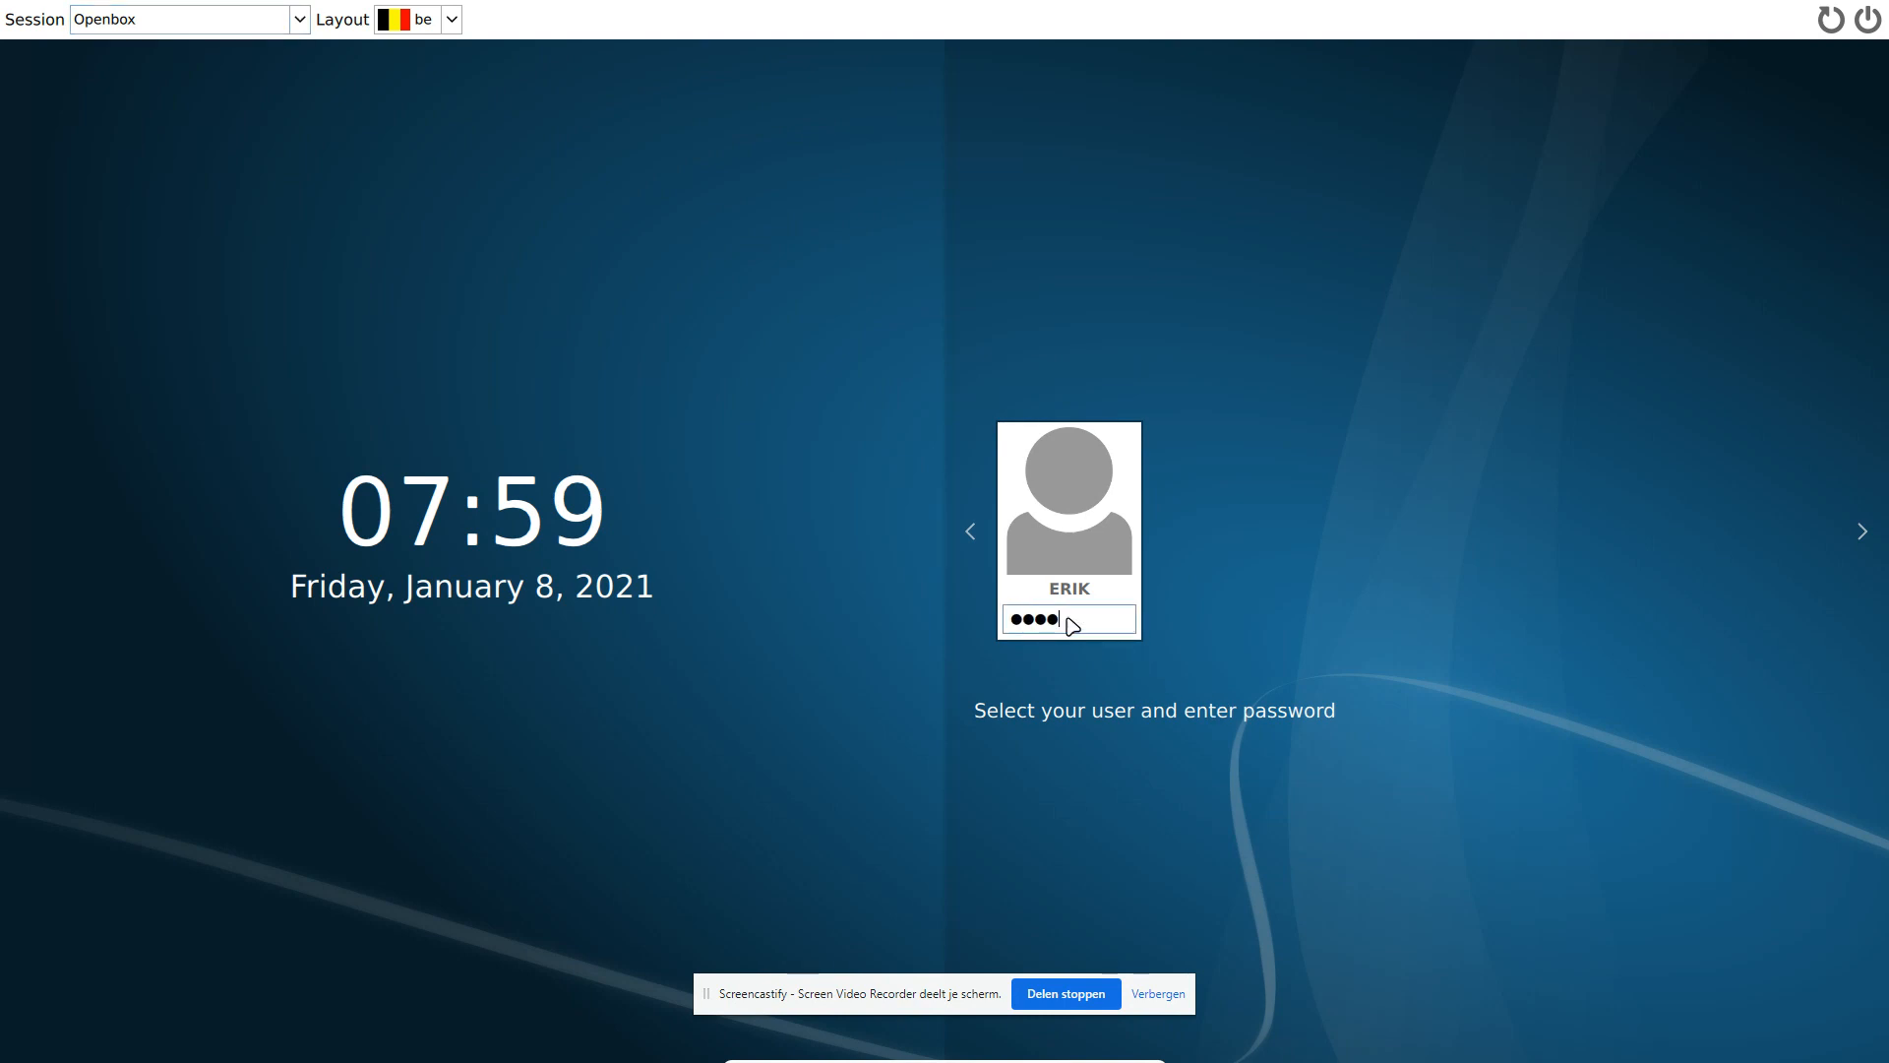
pyautogui.press('Return')
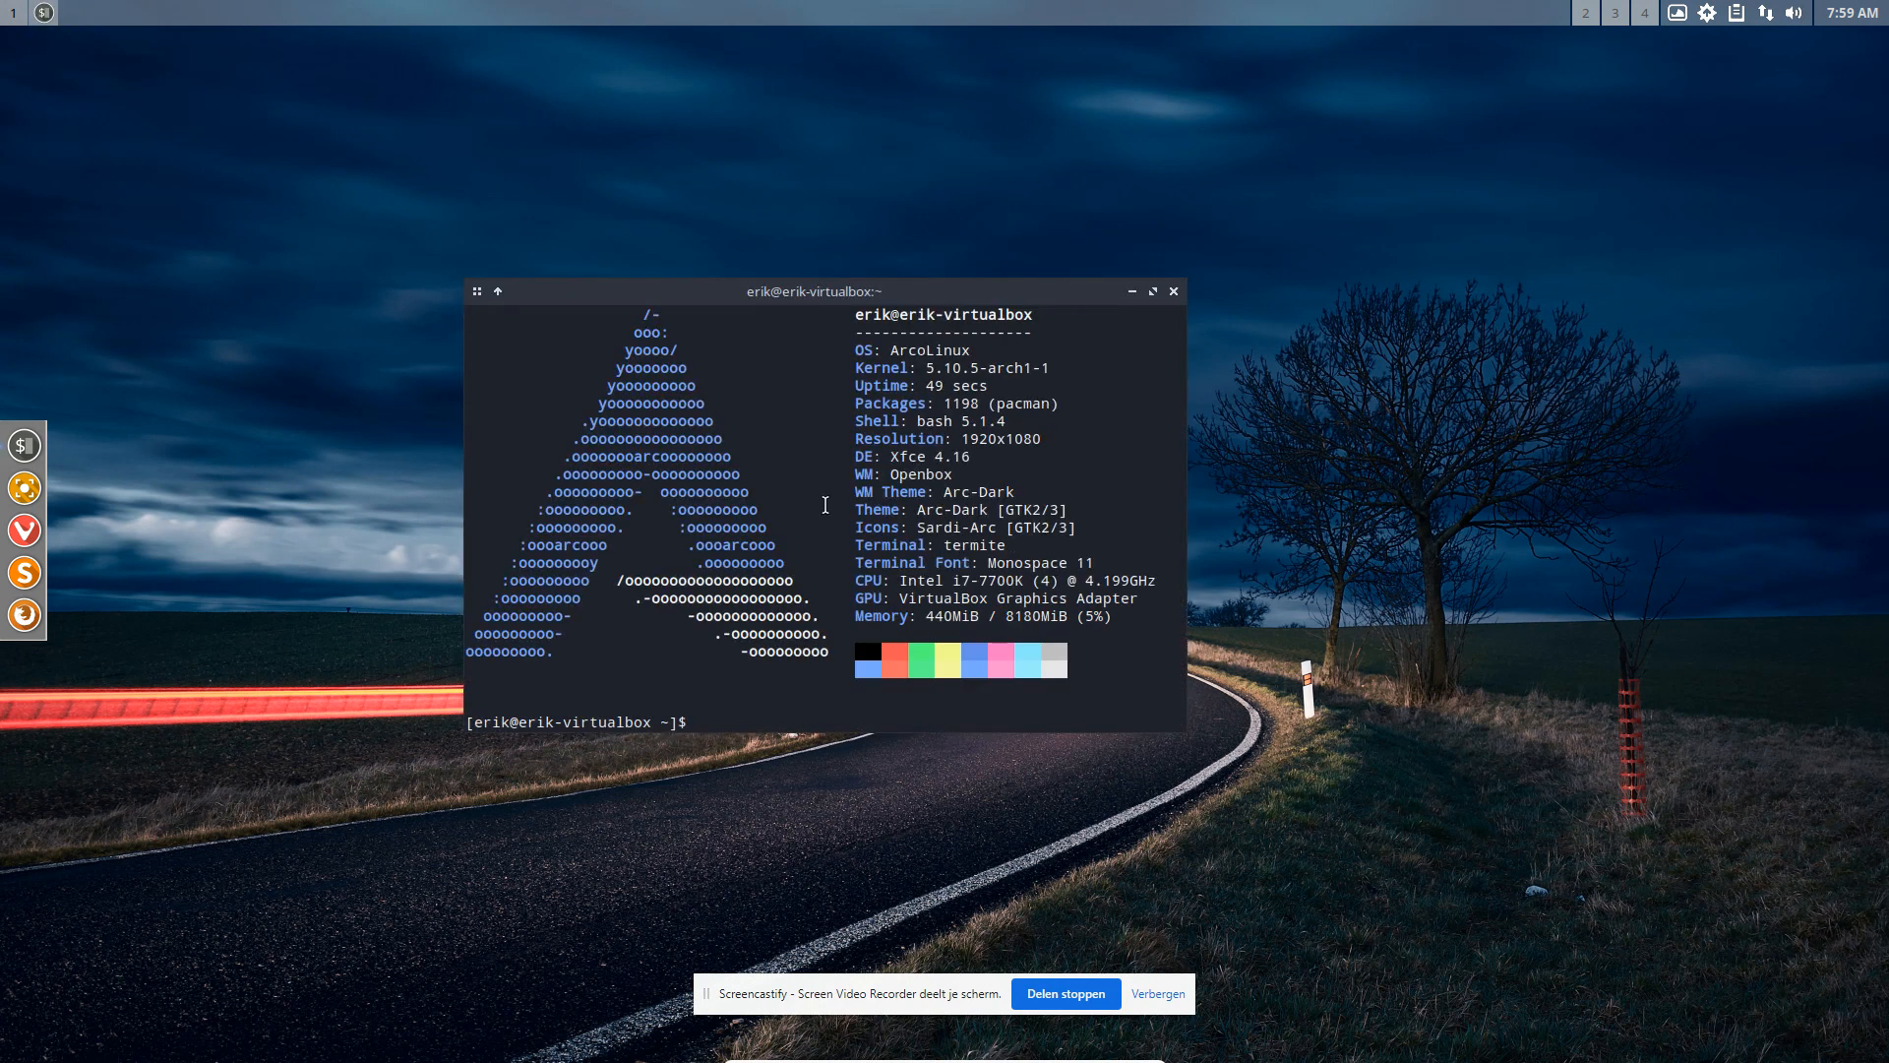
# Step: Enter the sddm enable and install commands, then tab-complete installing sddm-sugar-candy-git
pyautogui.write('sudo systemctl enable sddm -f')
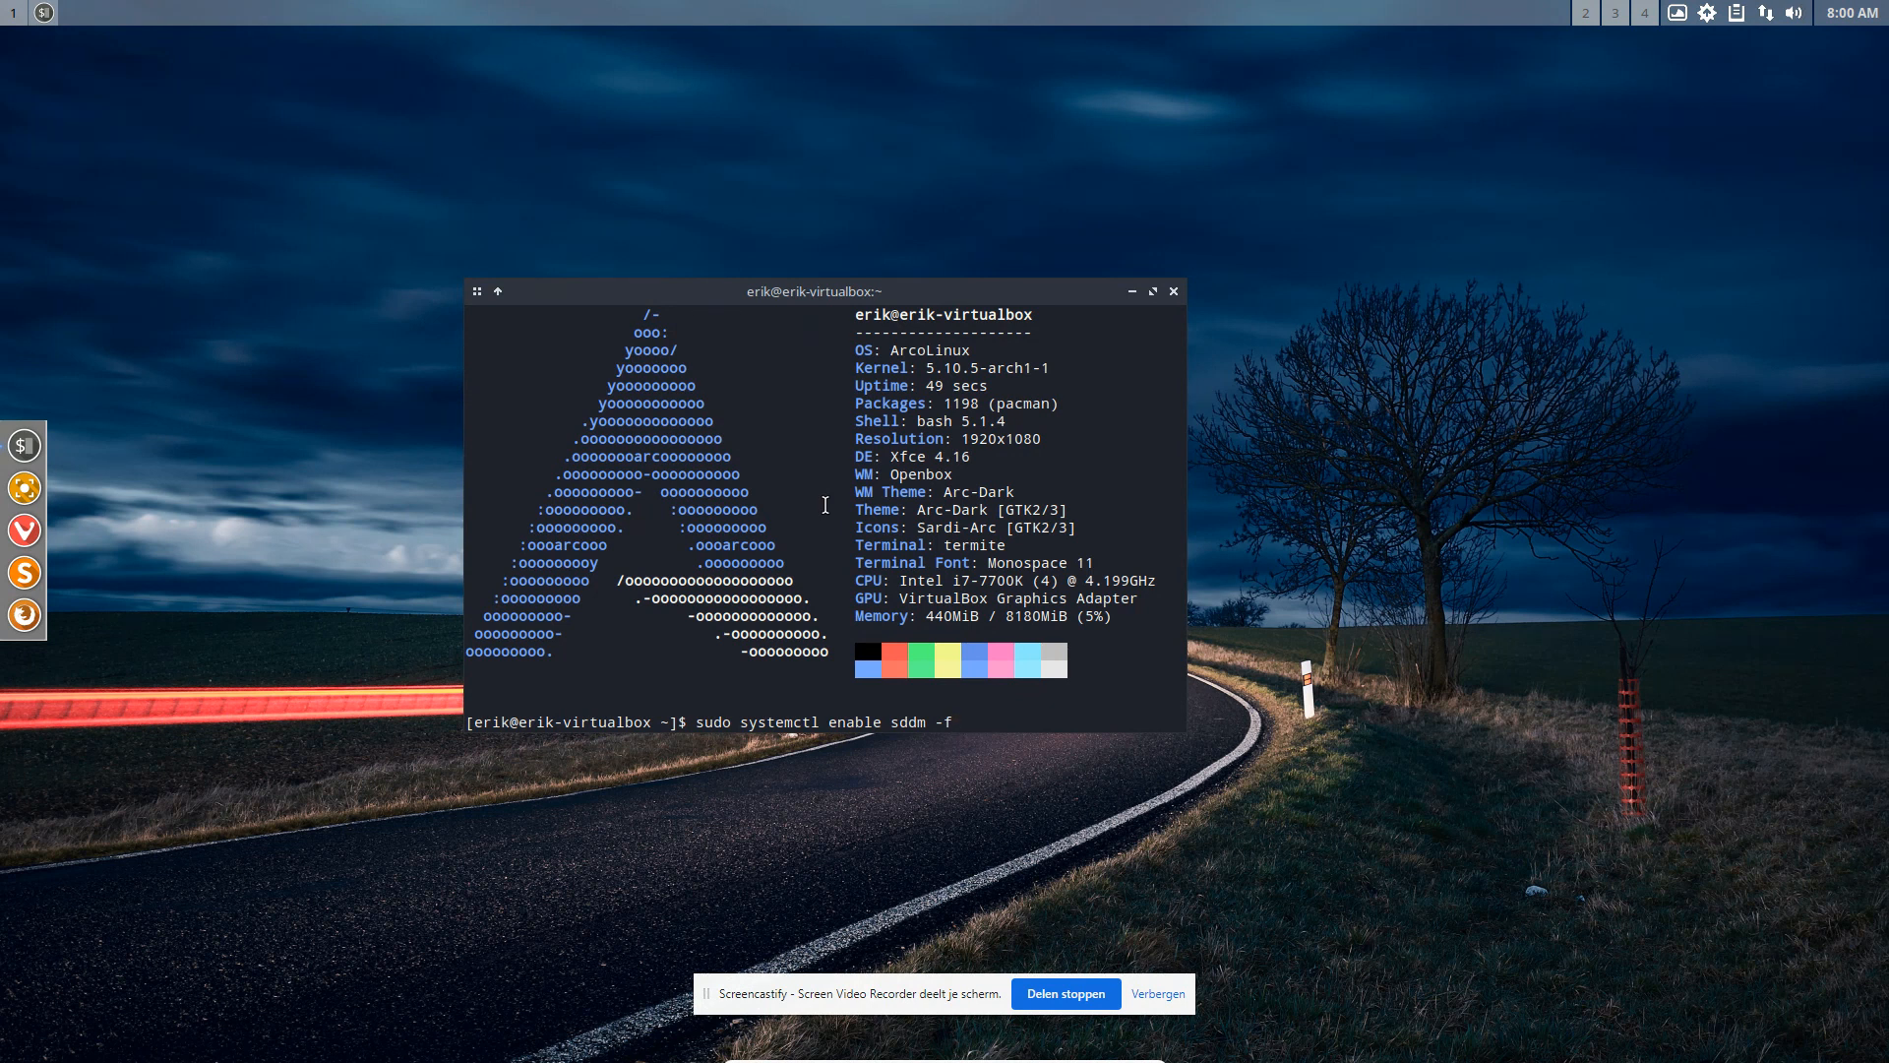
pyautogui.write('sudo pacman -S sddm')
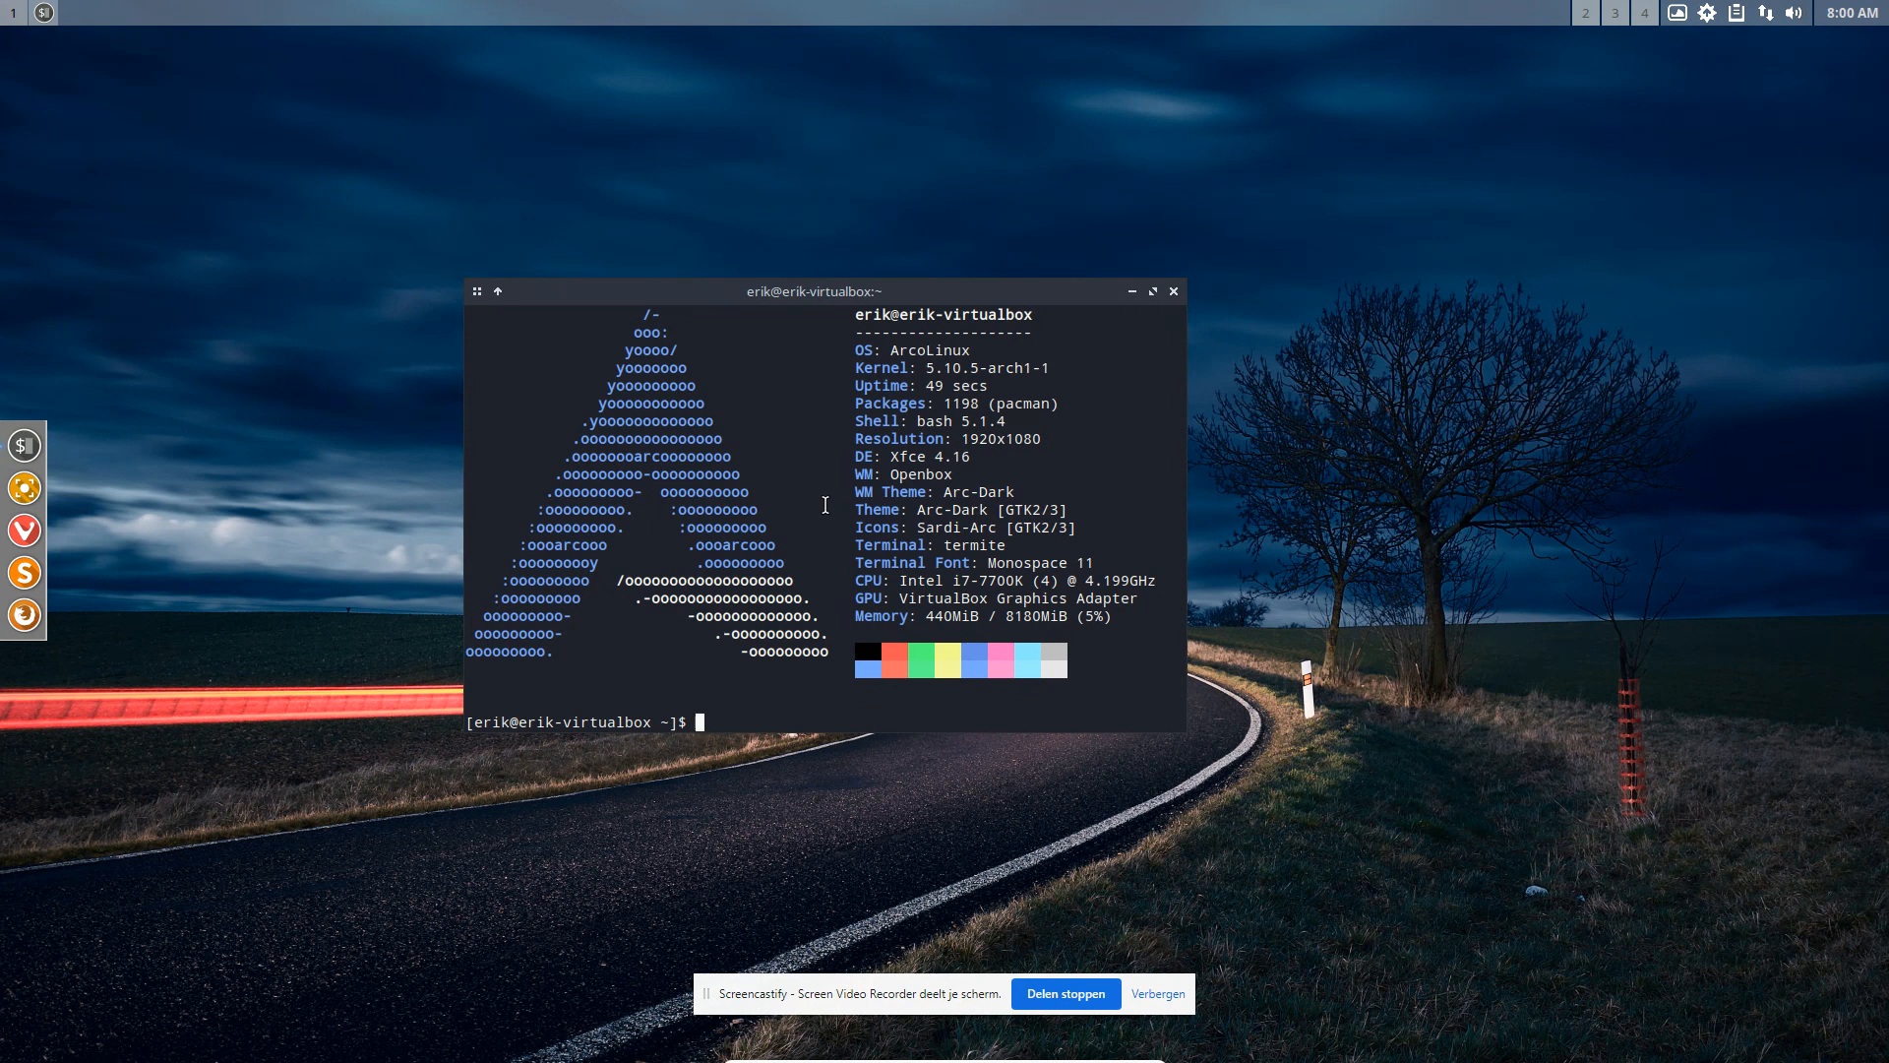
pyautogui.write('sudo pacman -S sd')
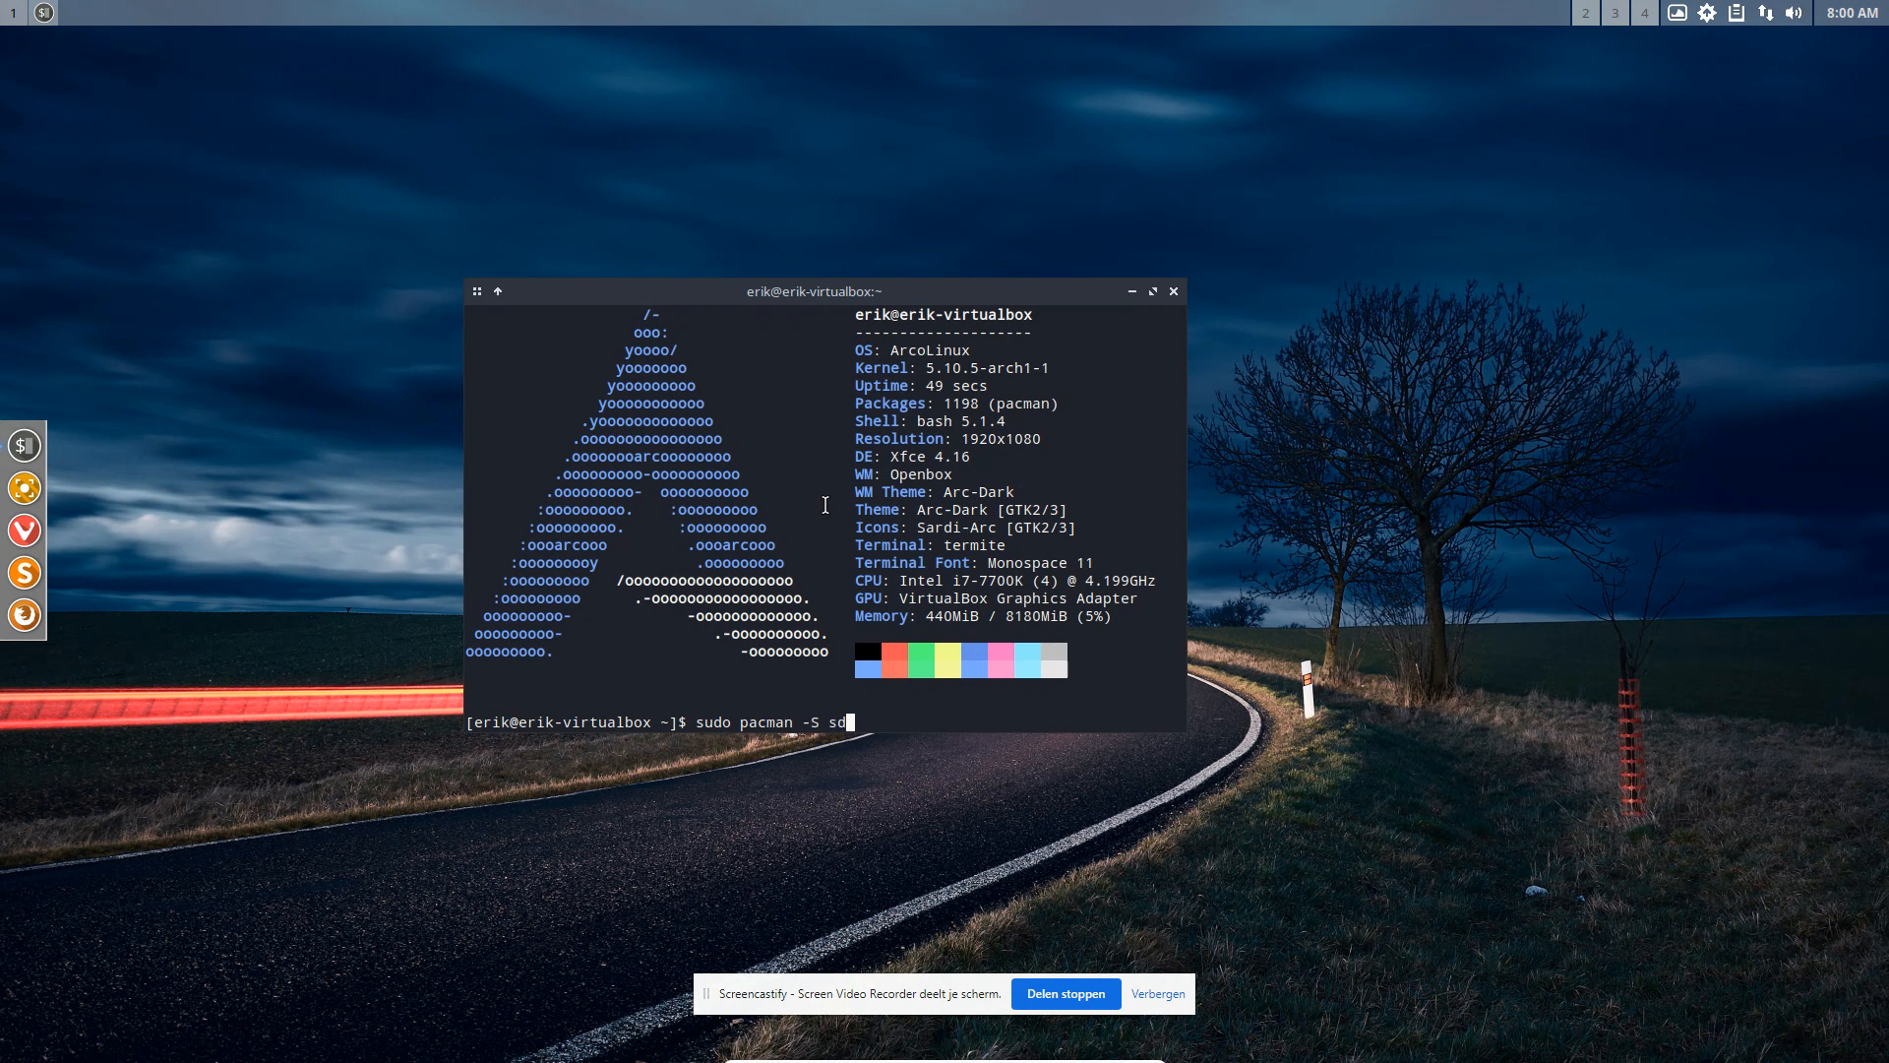
pyautogui.press('Tab')
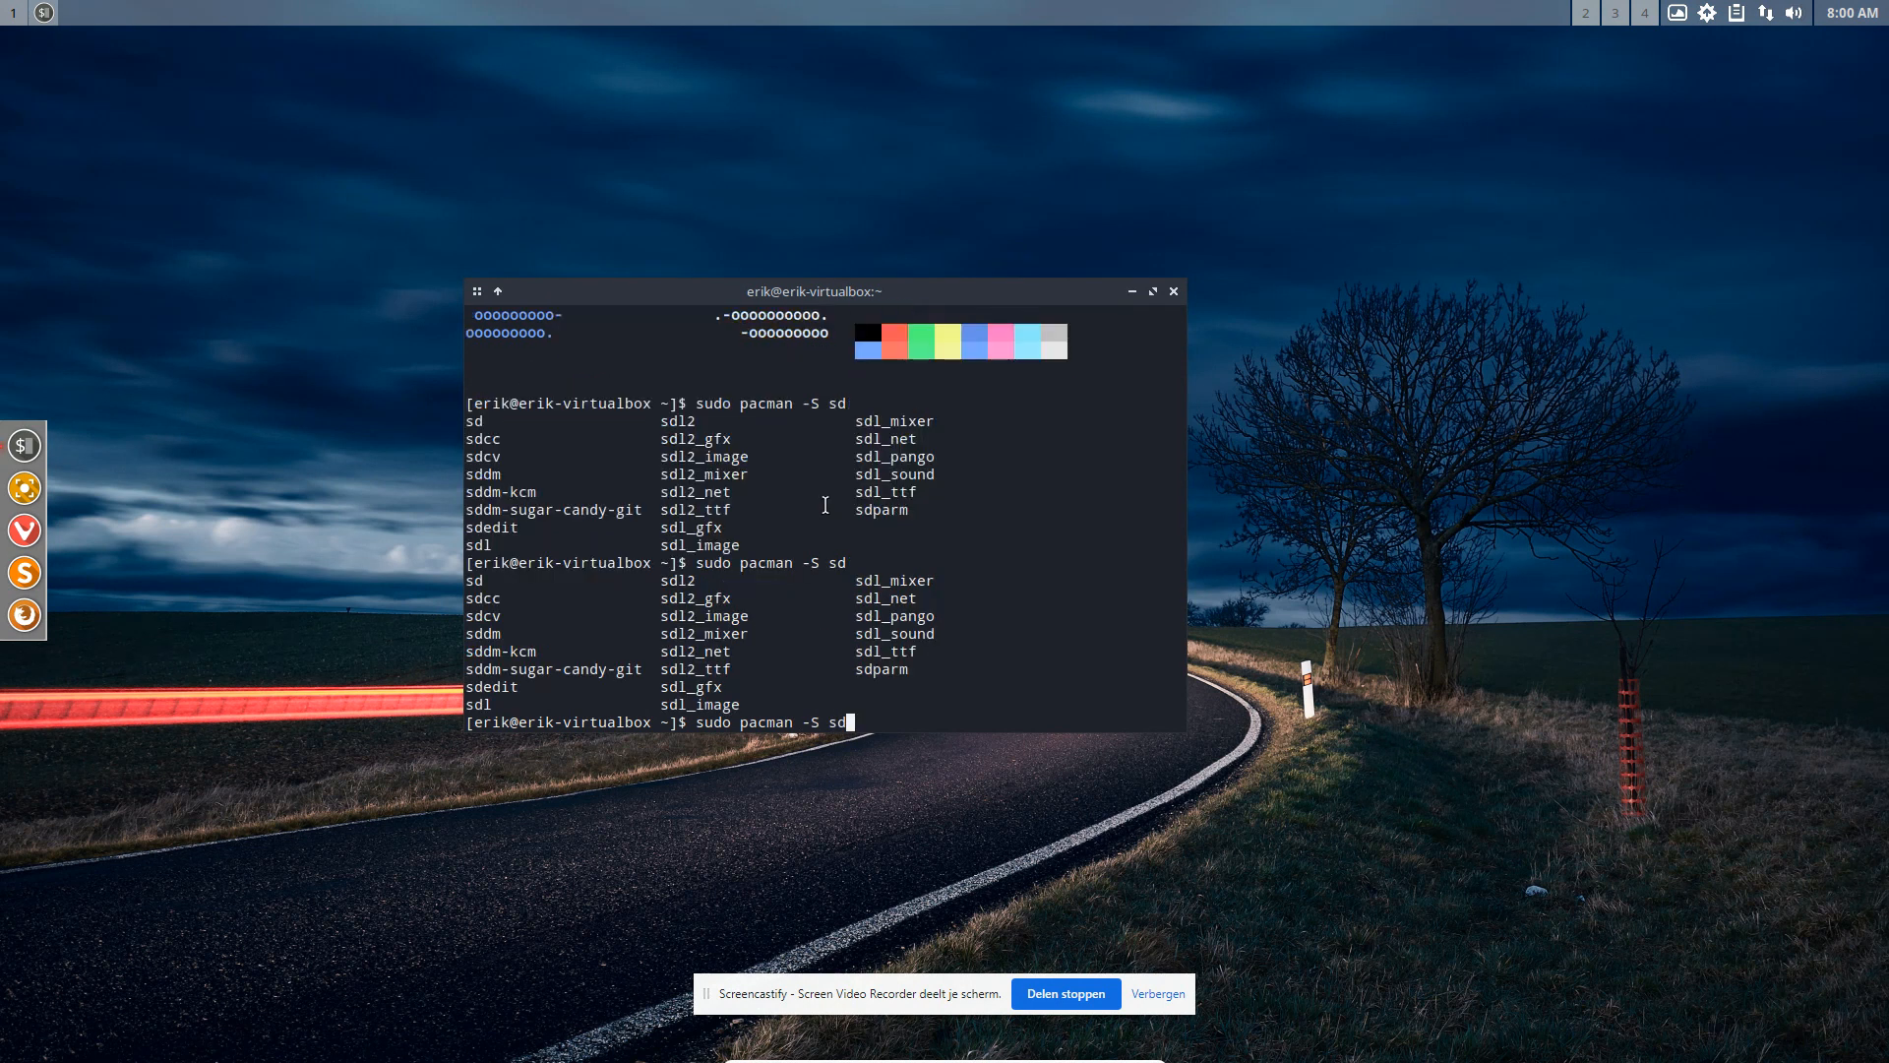
pyautogui.write('d')
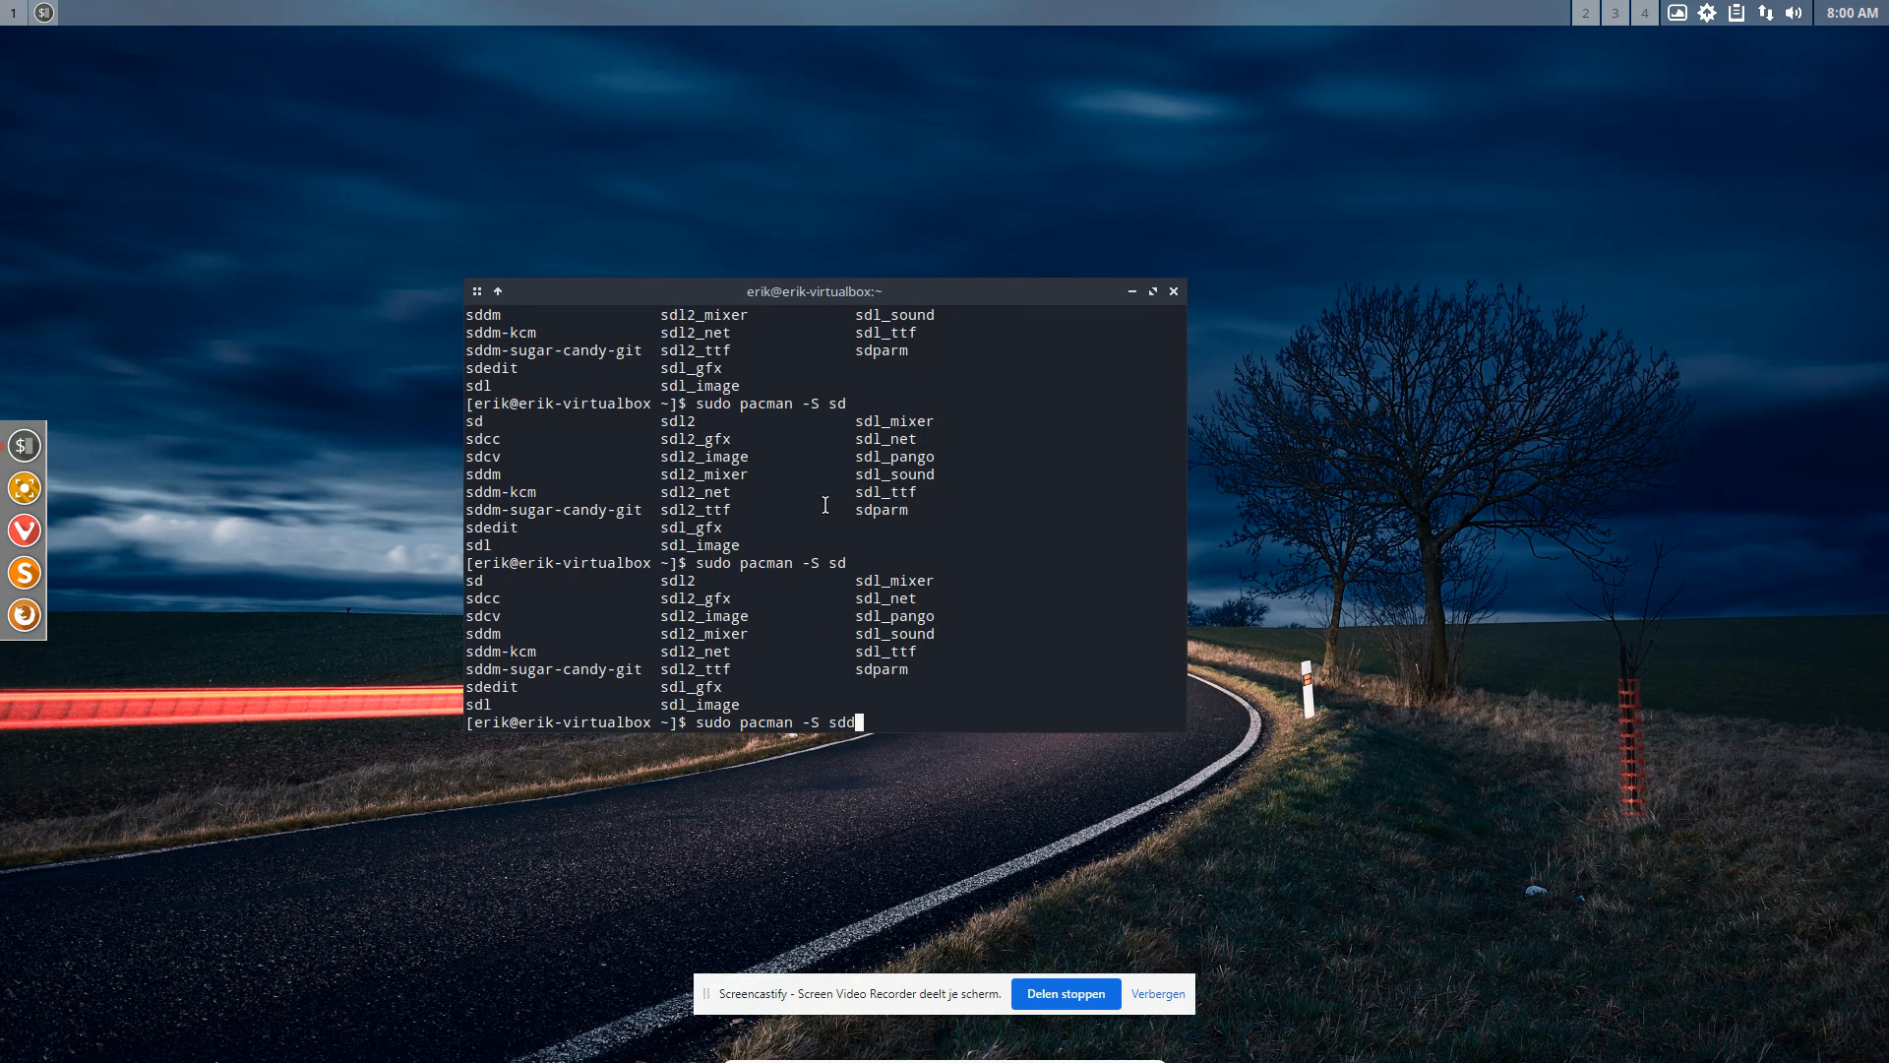
pyautogui.press('Return')
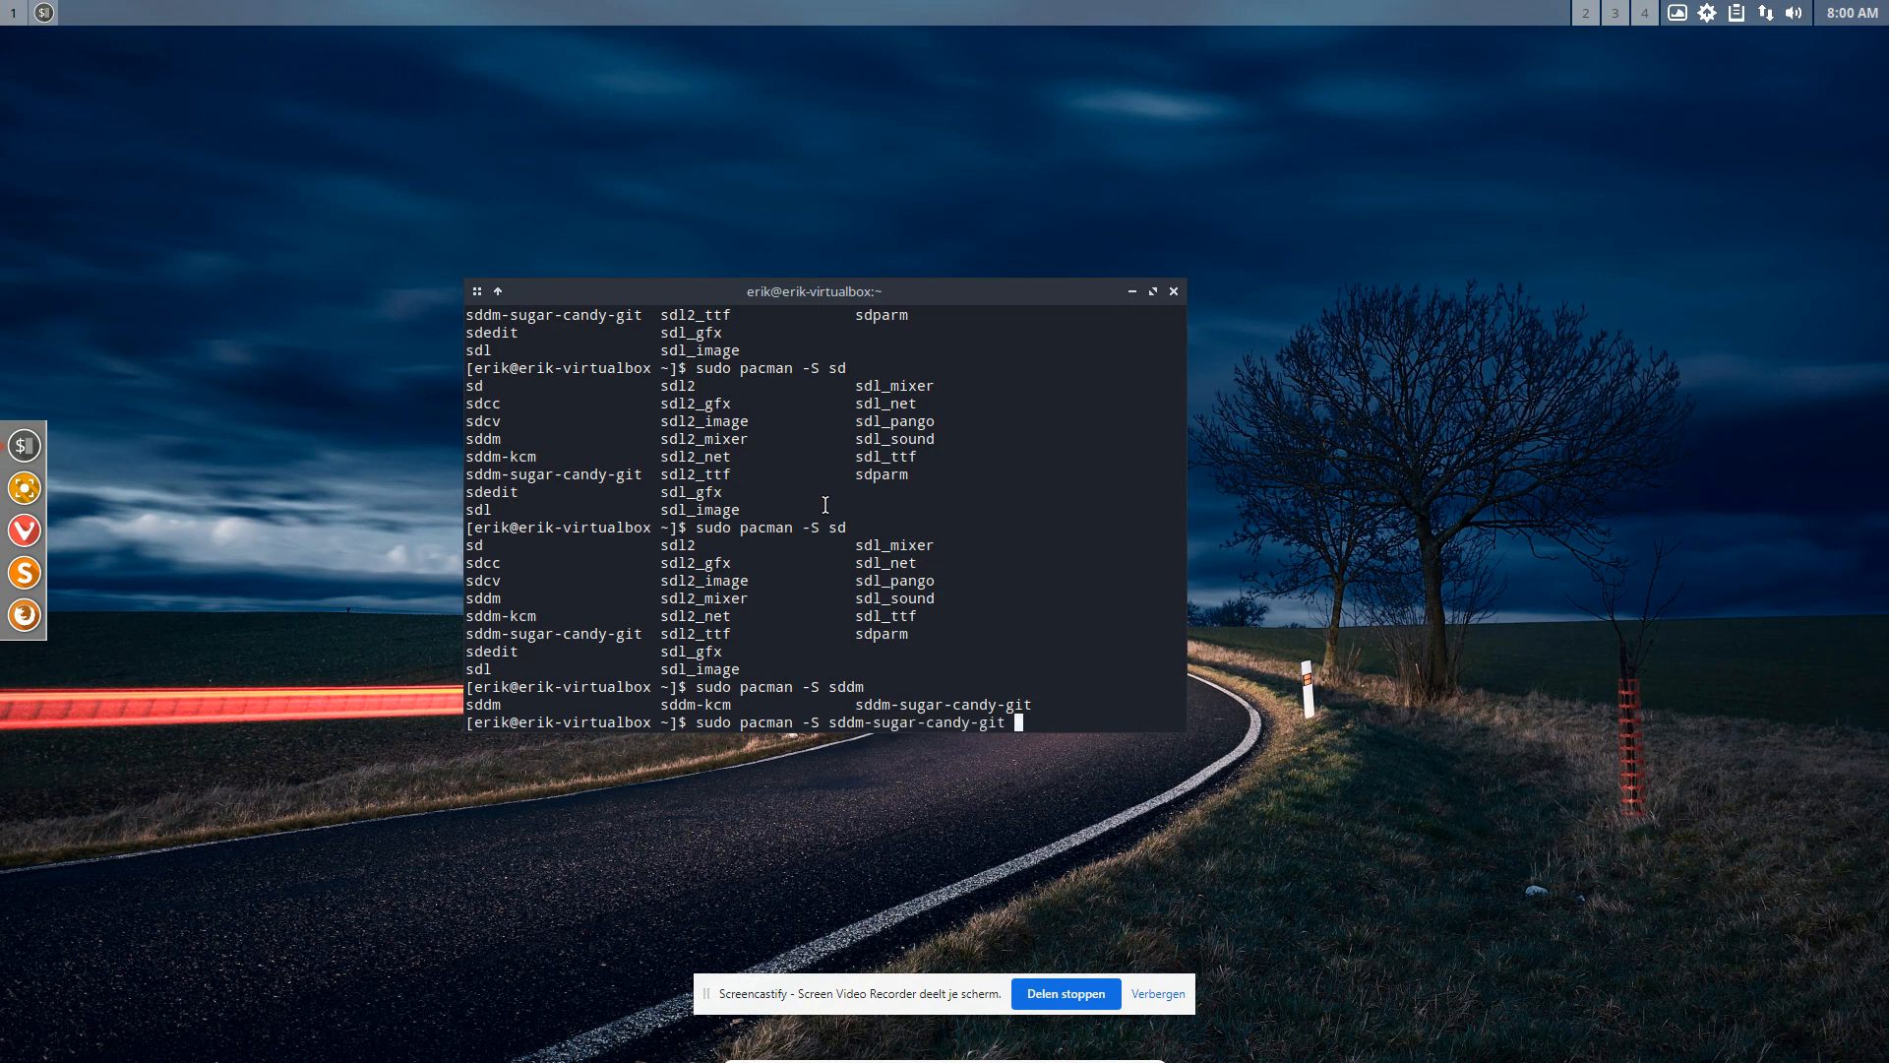
# Step: Install sddm-sugar-candy-git with pacman and return to the restyled SDDM login greeter
pyautogui.press('Return')
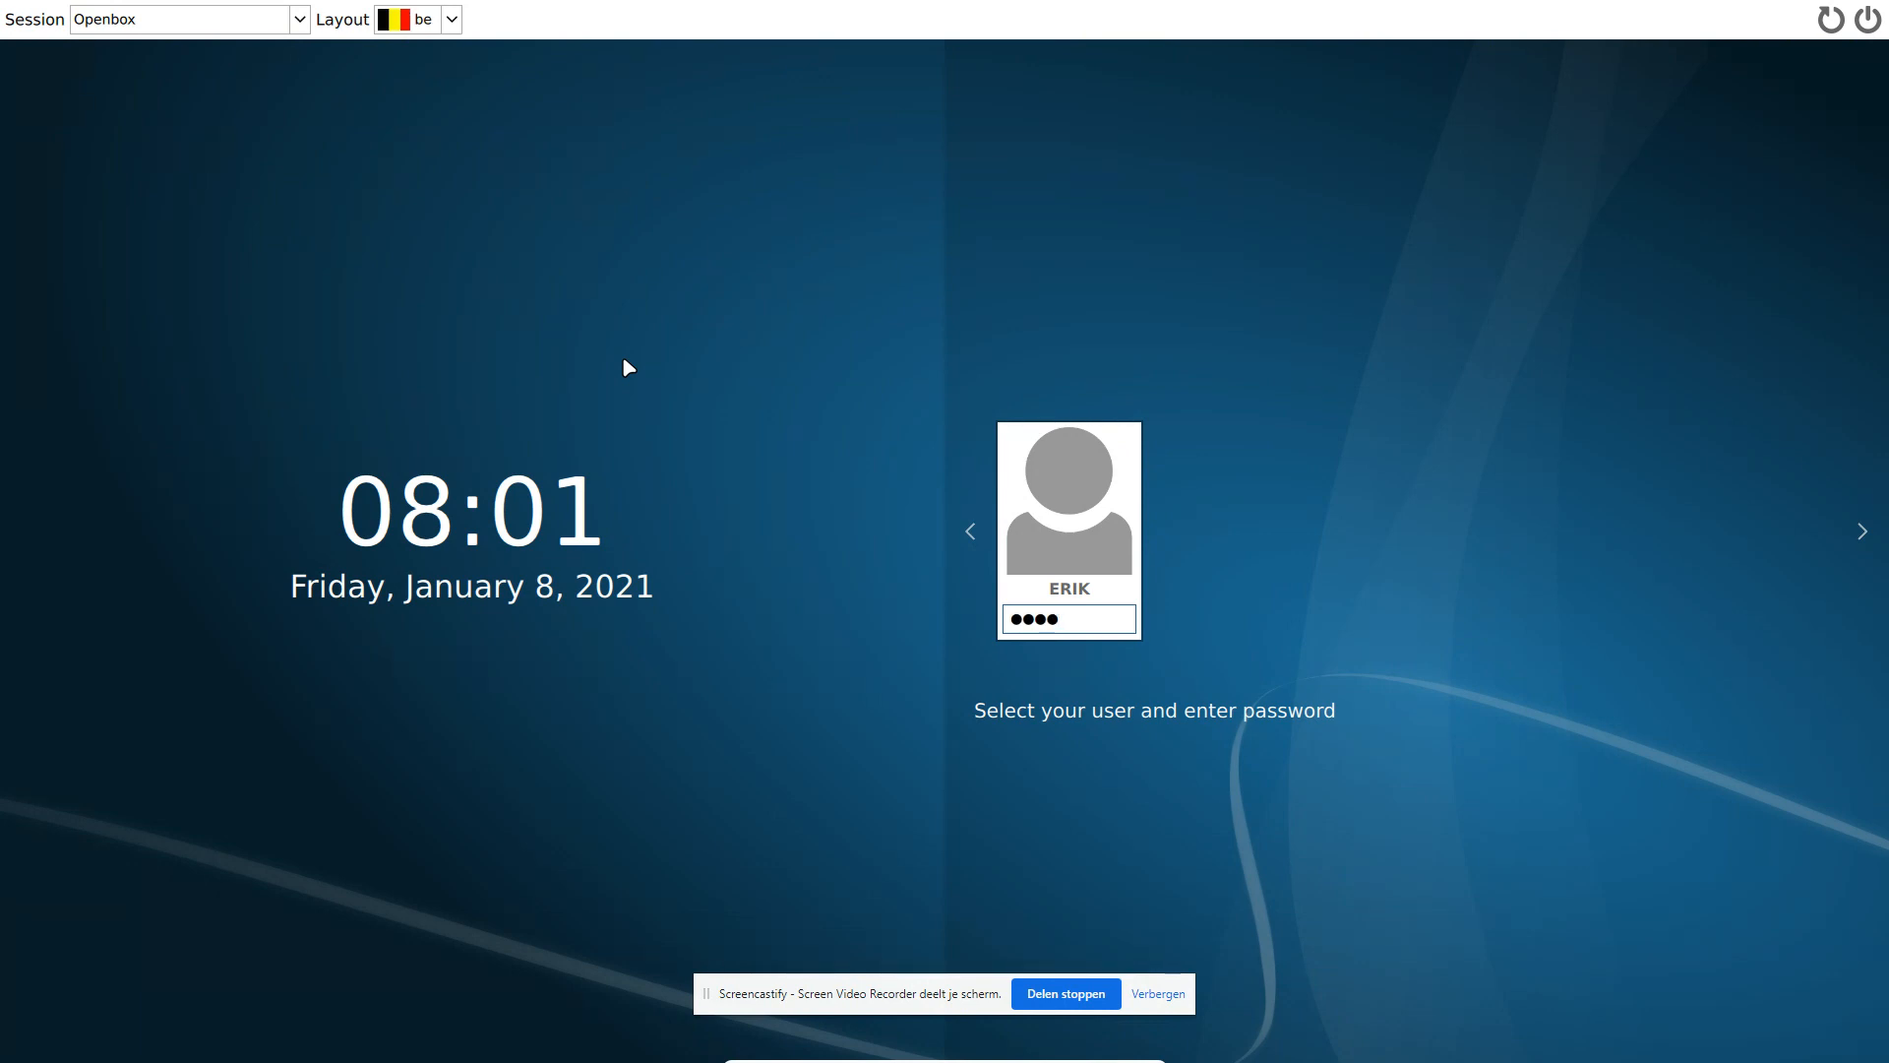
# Step: Log into Openbox and launch Firefox from the left dock
pyautogui.press('Return')
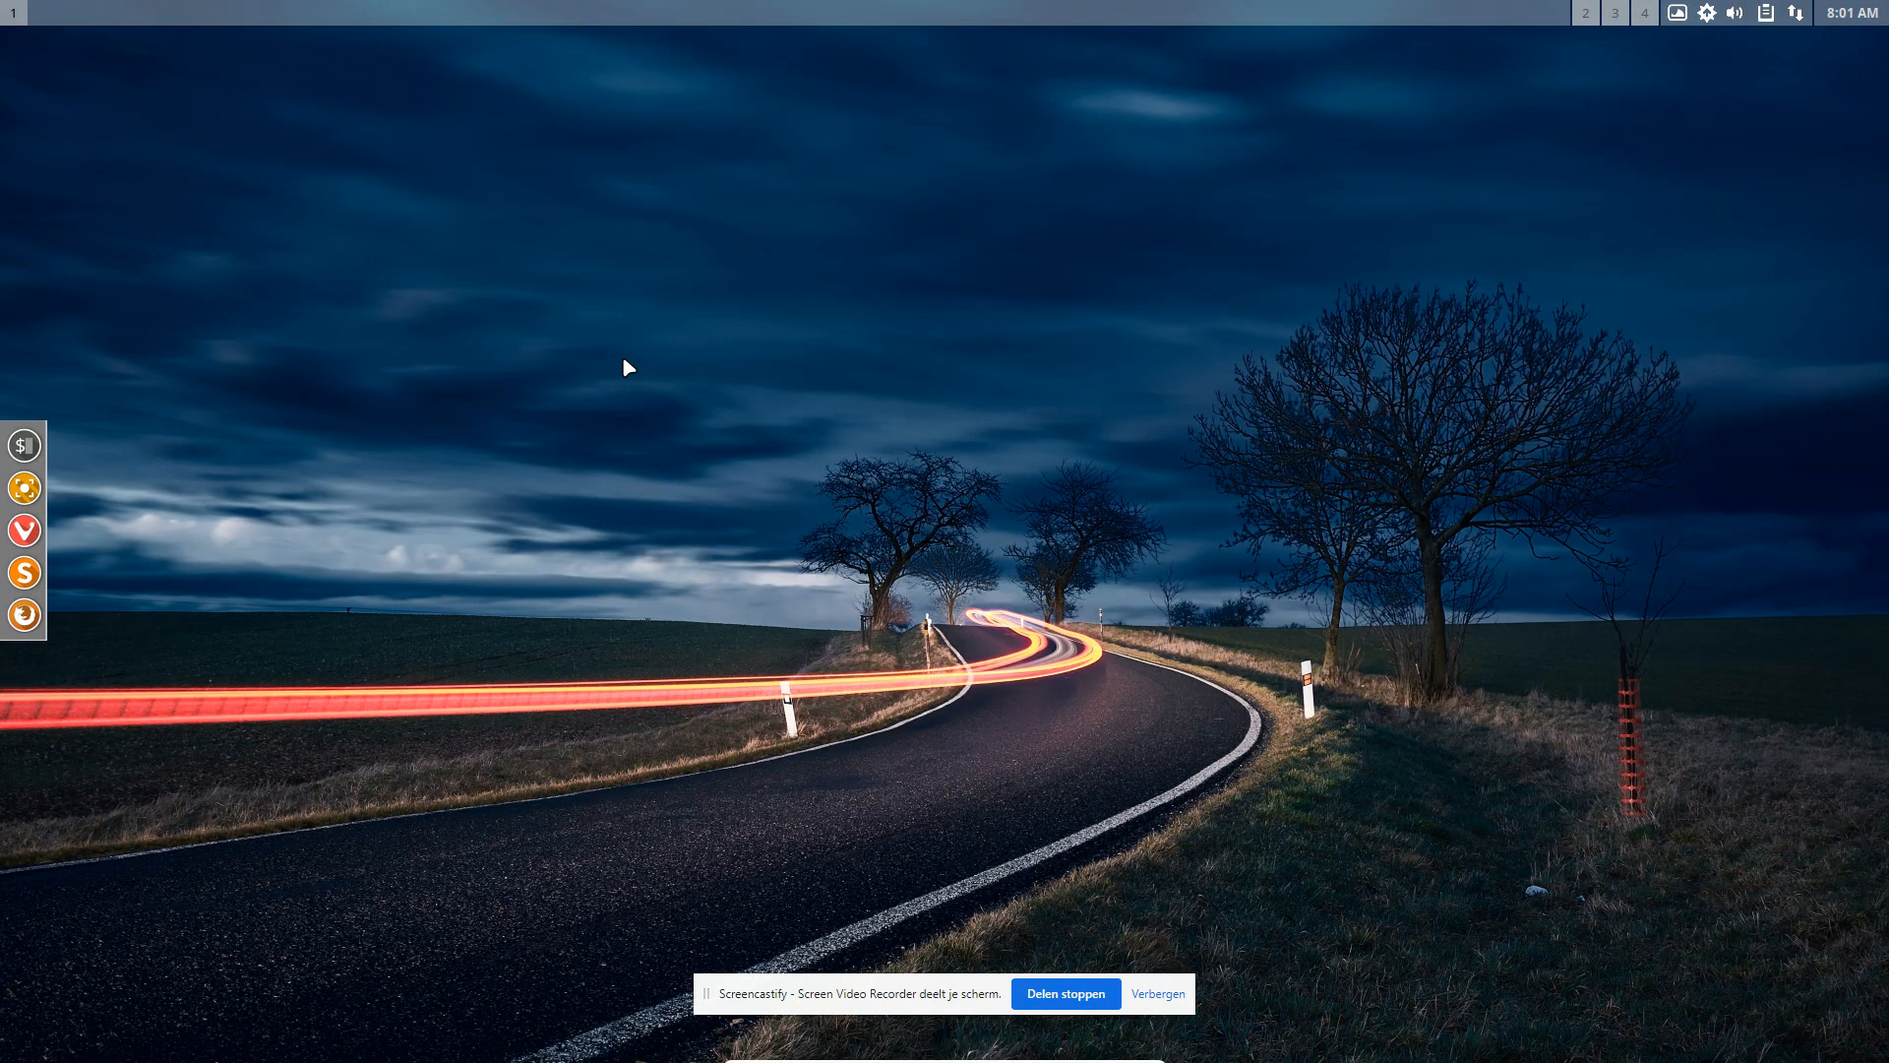
pyautogui.moveTo(74, 624)
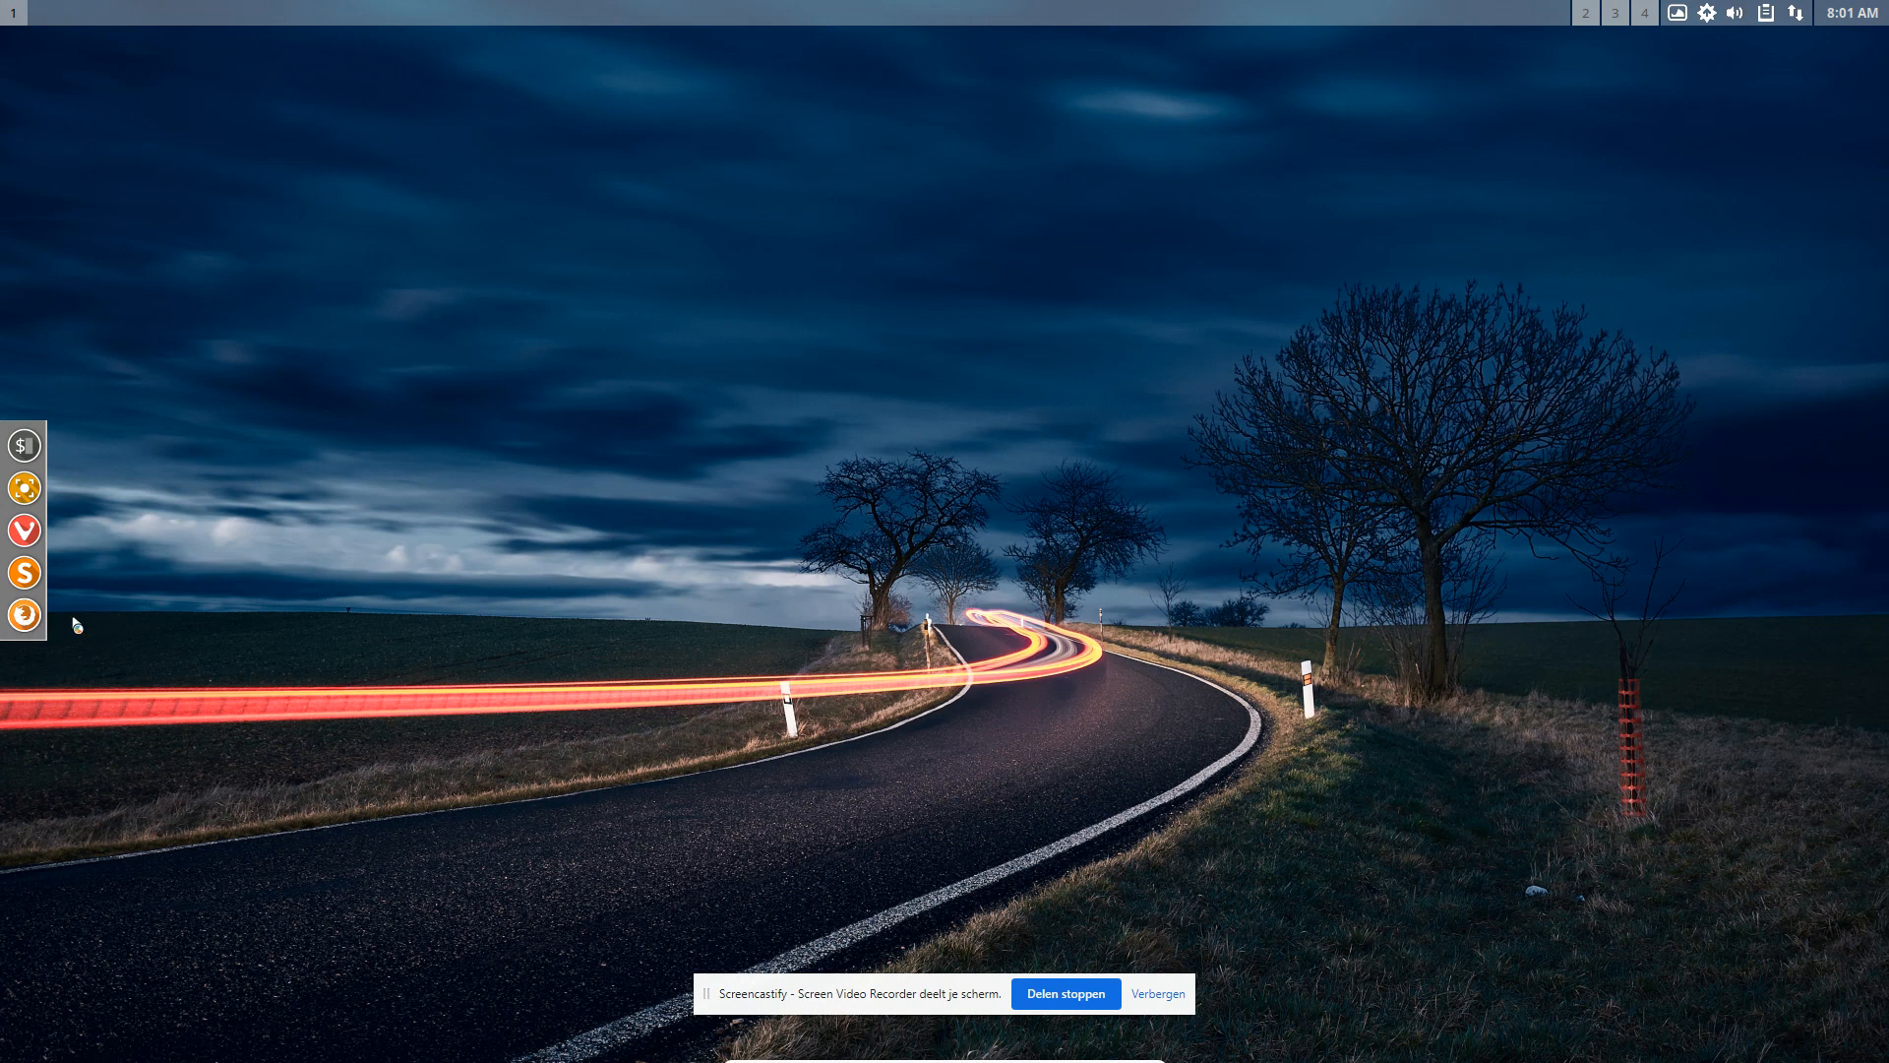
pyautogui.click(22, 614)
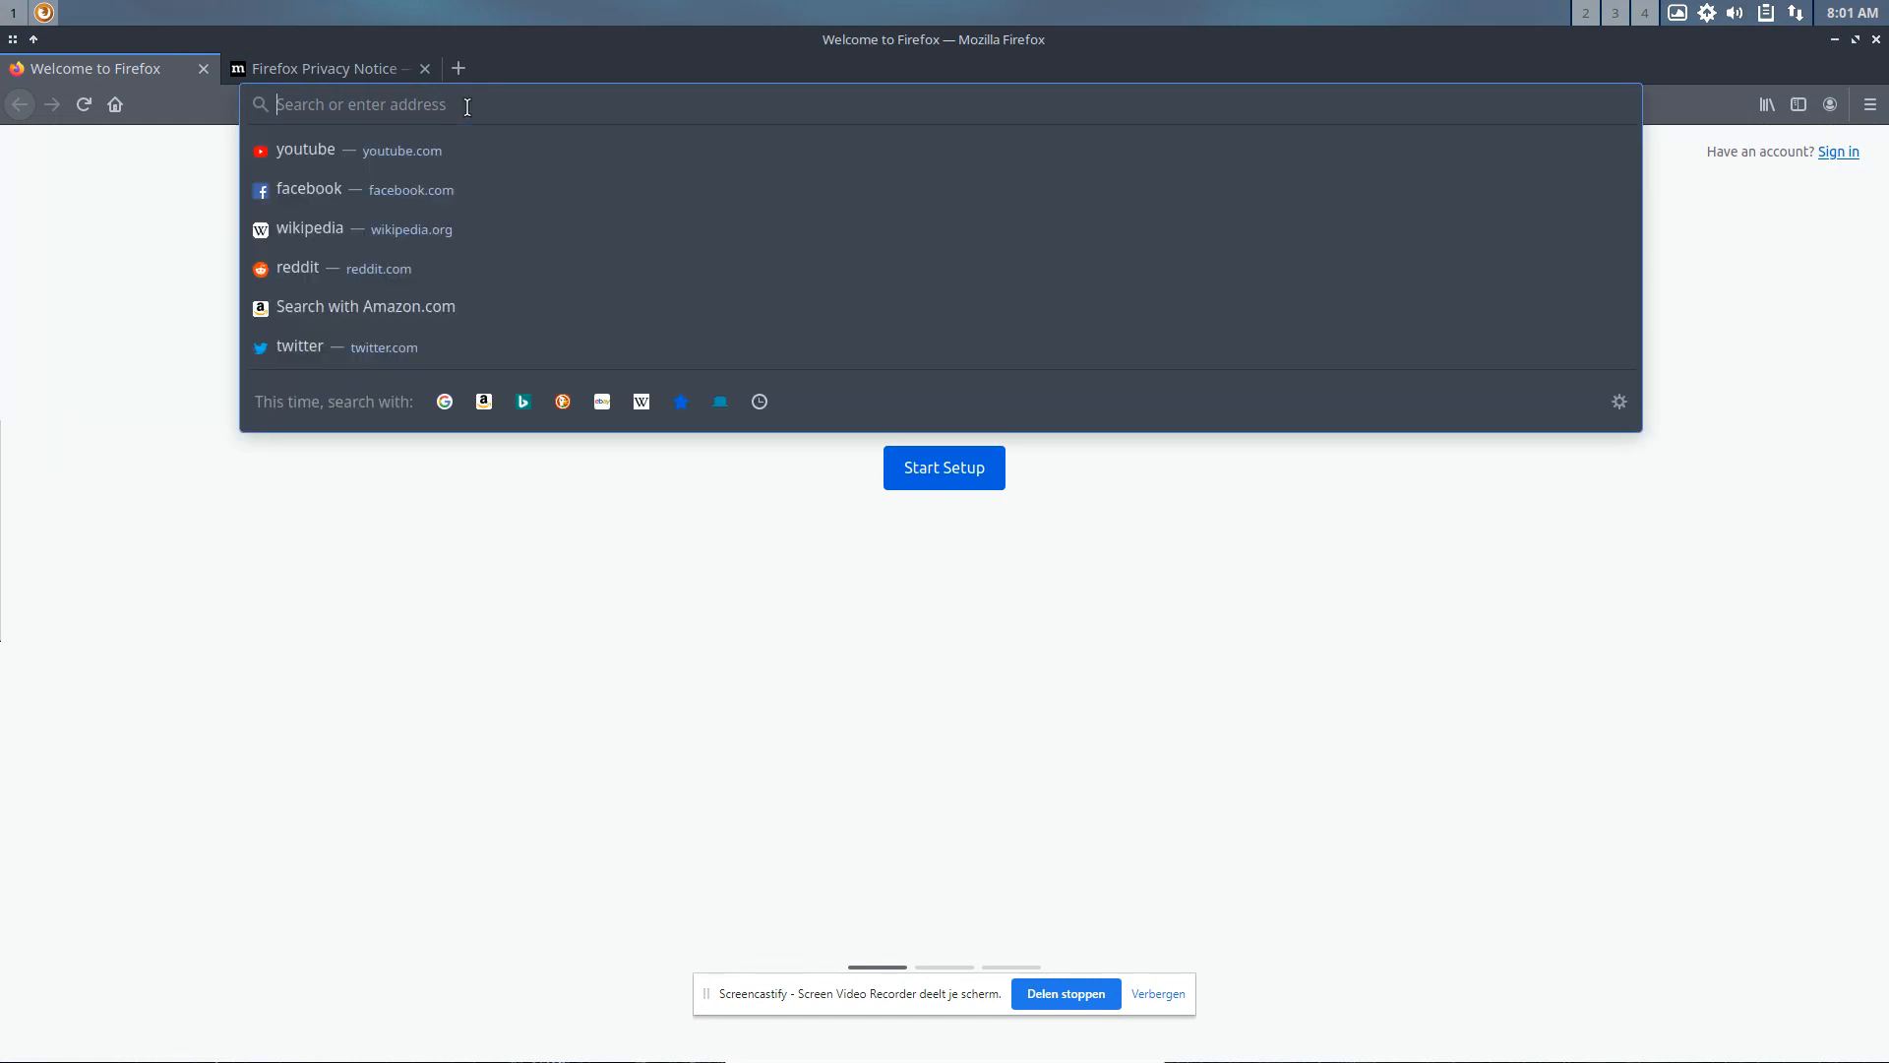
# Step: Search for the ArchWiki SDDM article and scroll down to its Theme settings section
pyautogui.write('arch w')
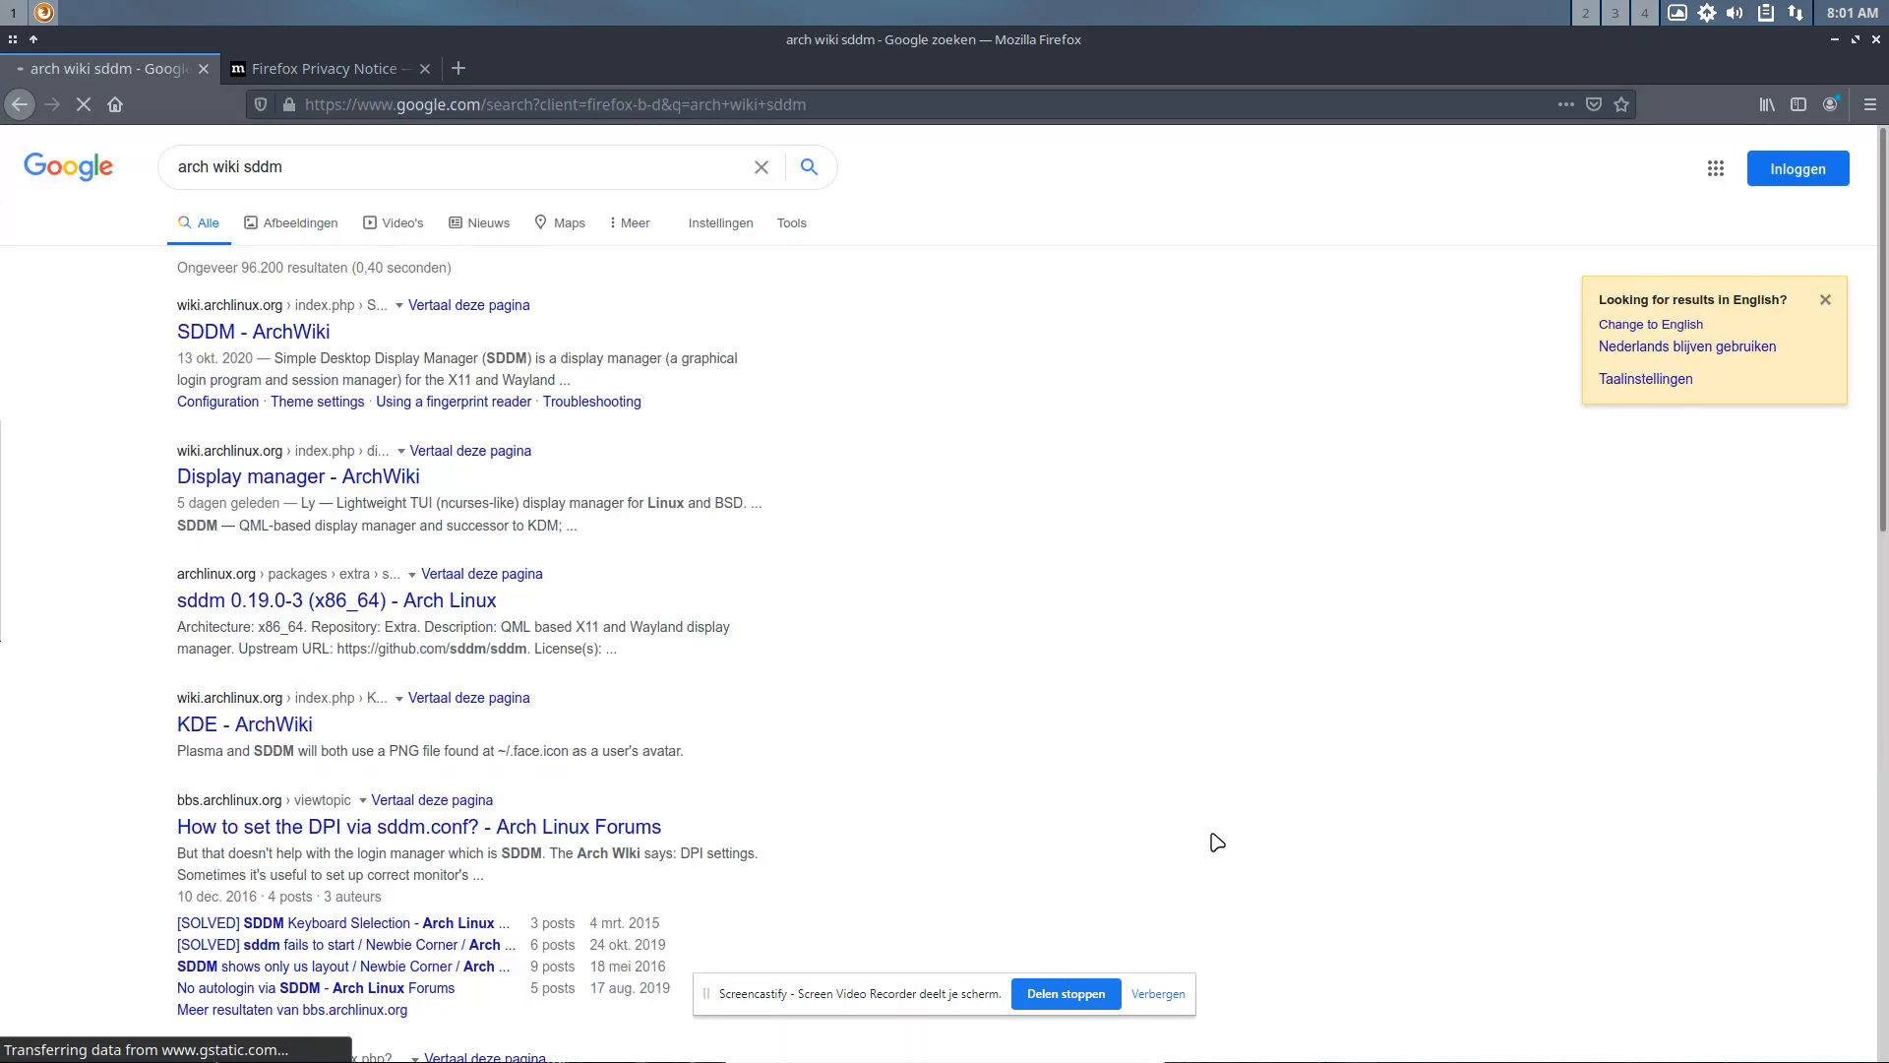
pyautogui.moveTo(730, 436)
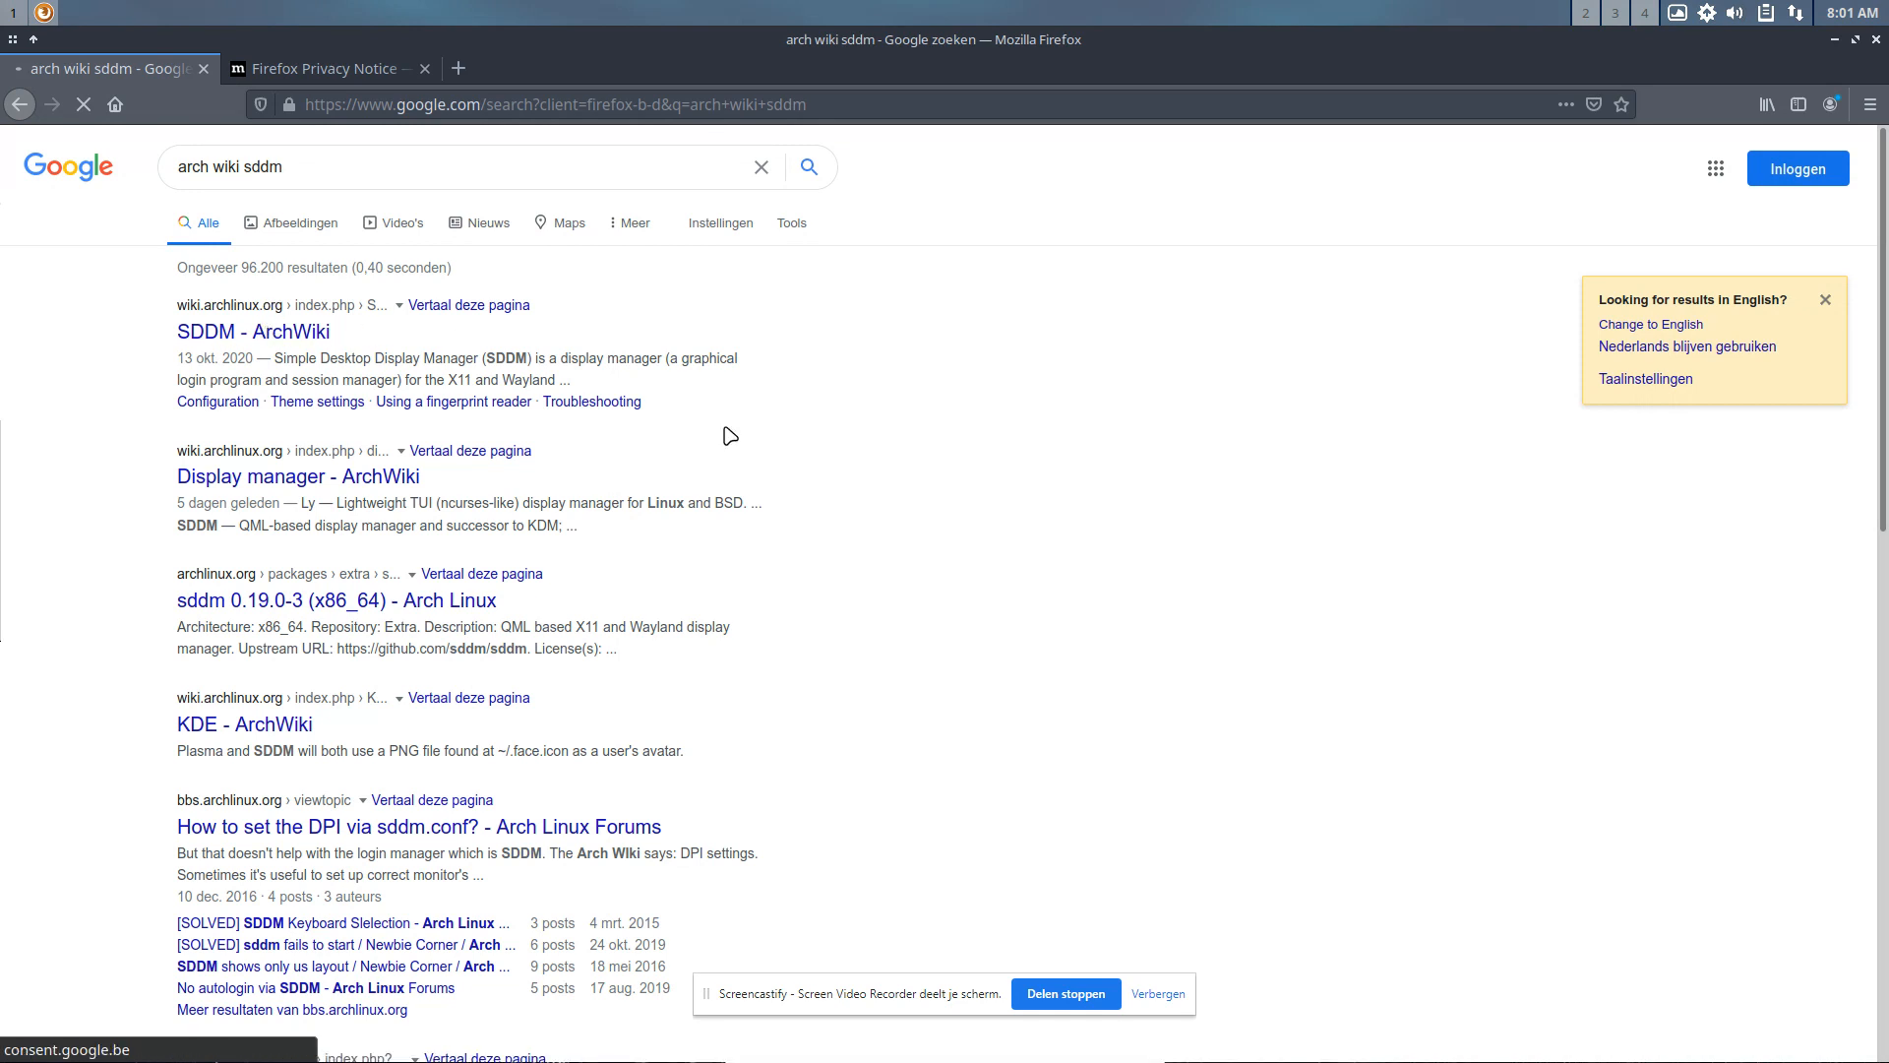
pyautogui.click(253, 332)
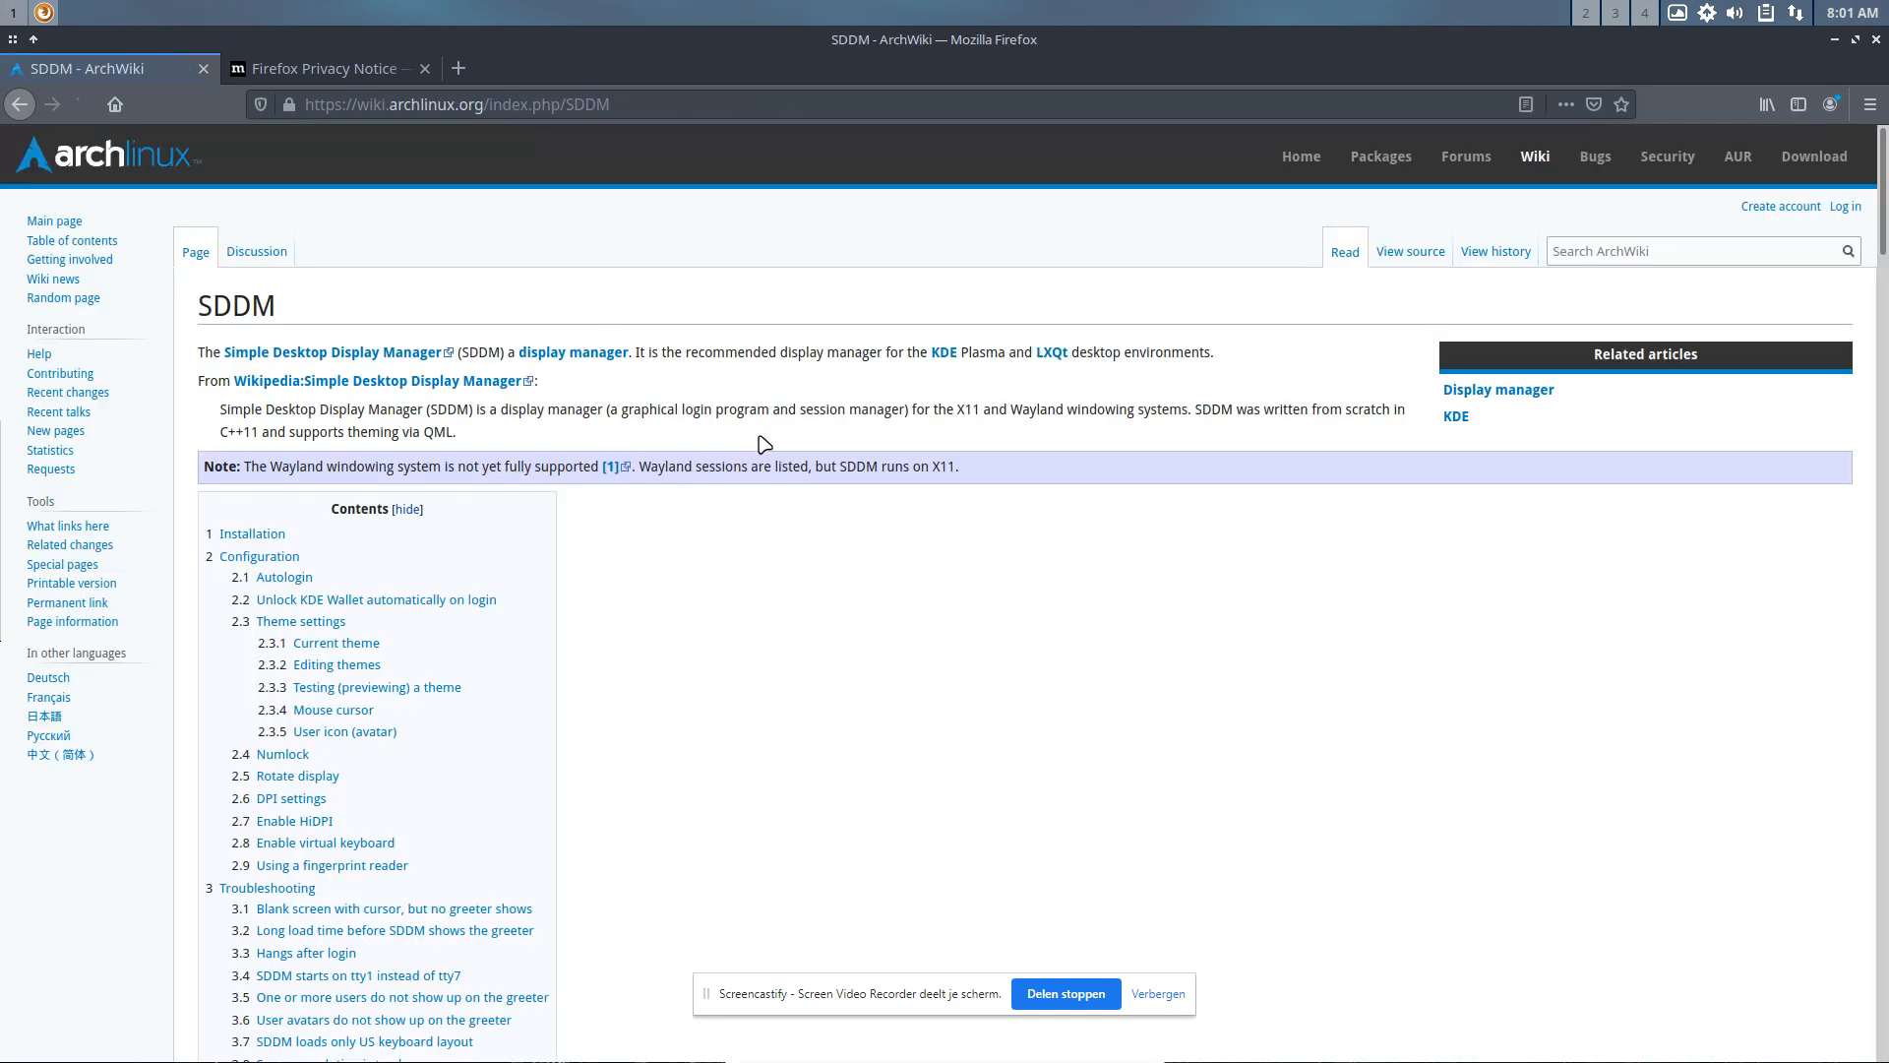
pyautogui.scroll(-3)
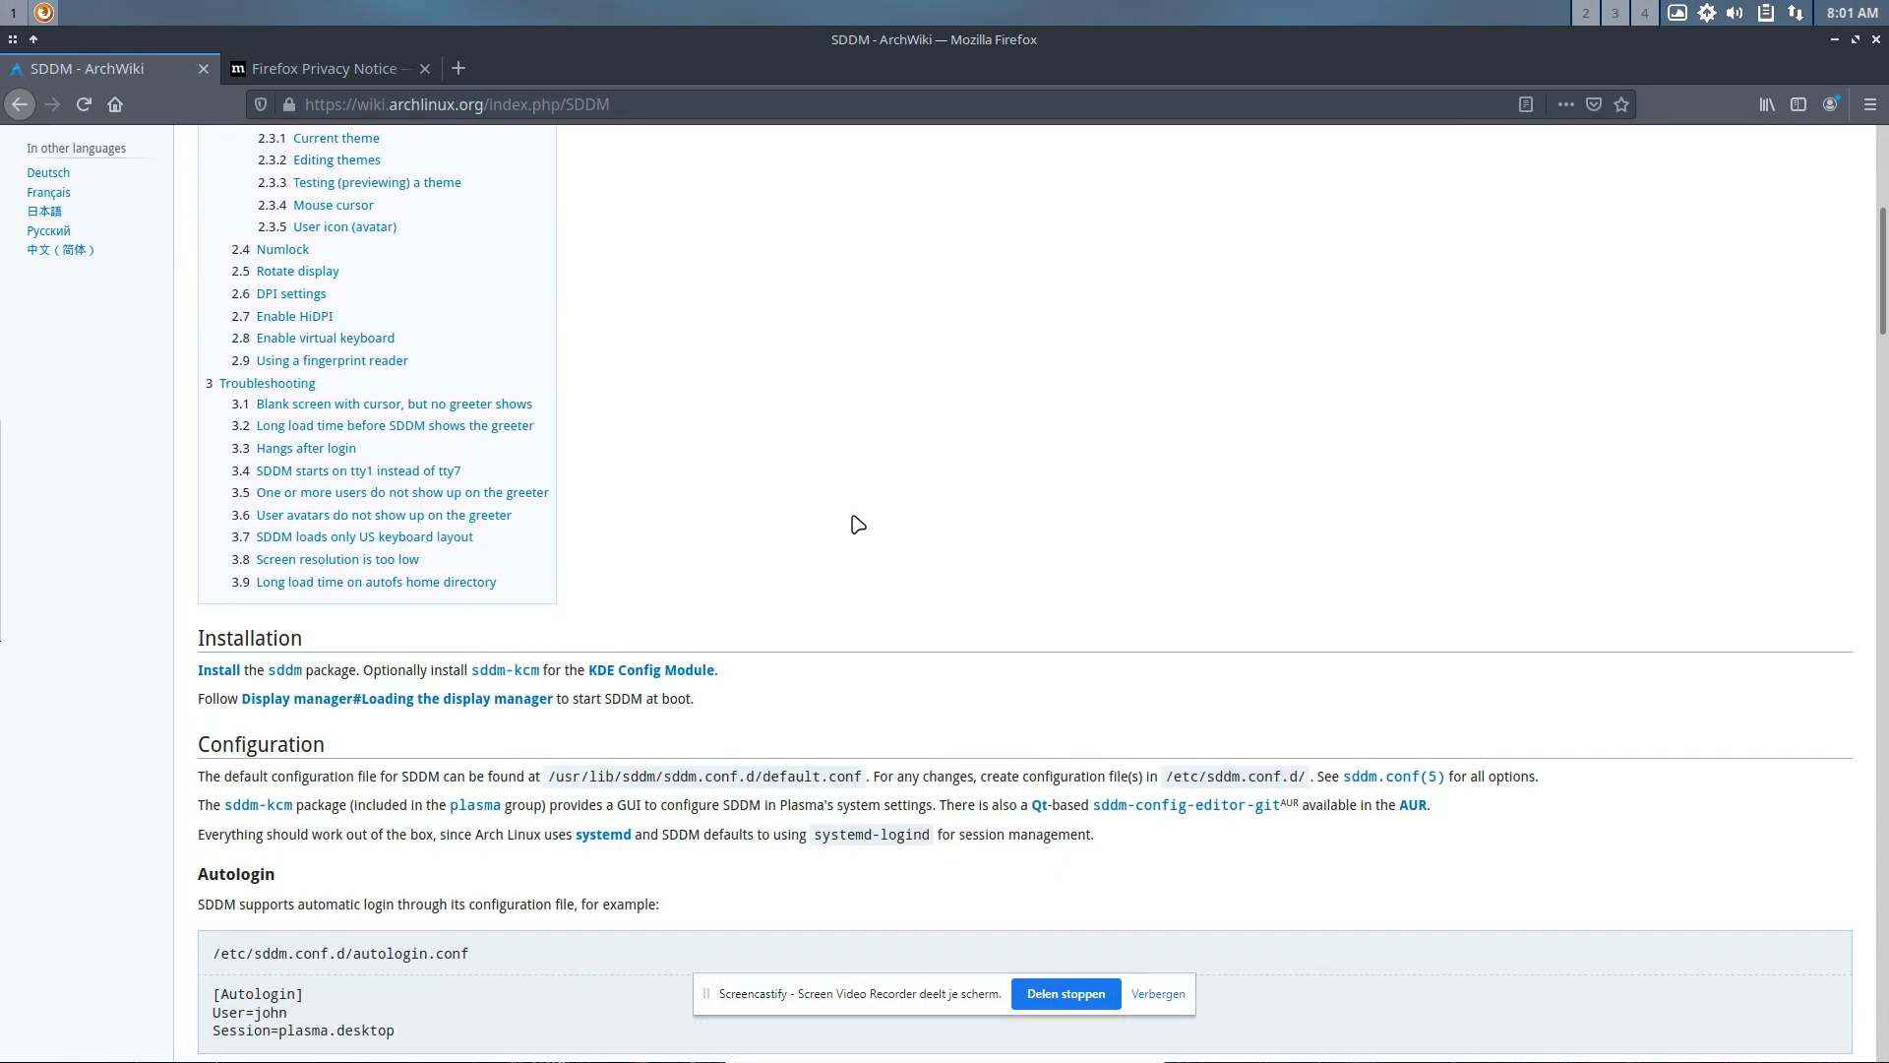
pyautogui.scroll(-3)
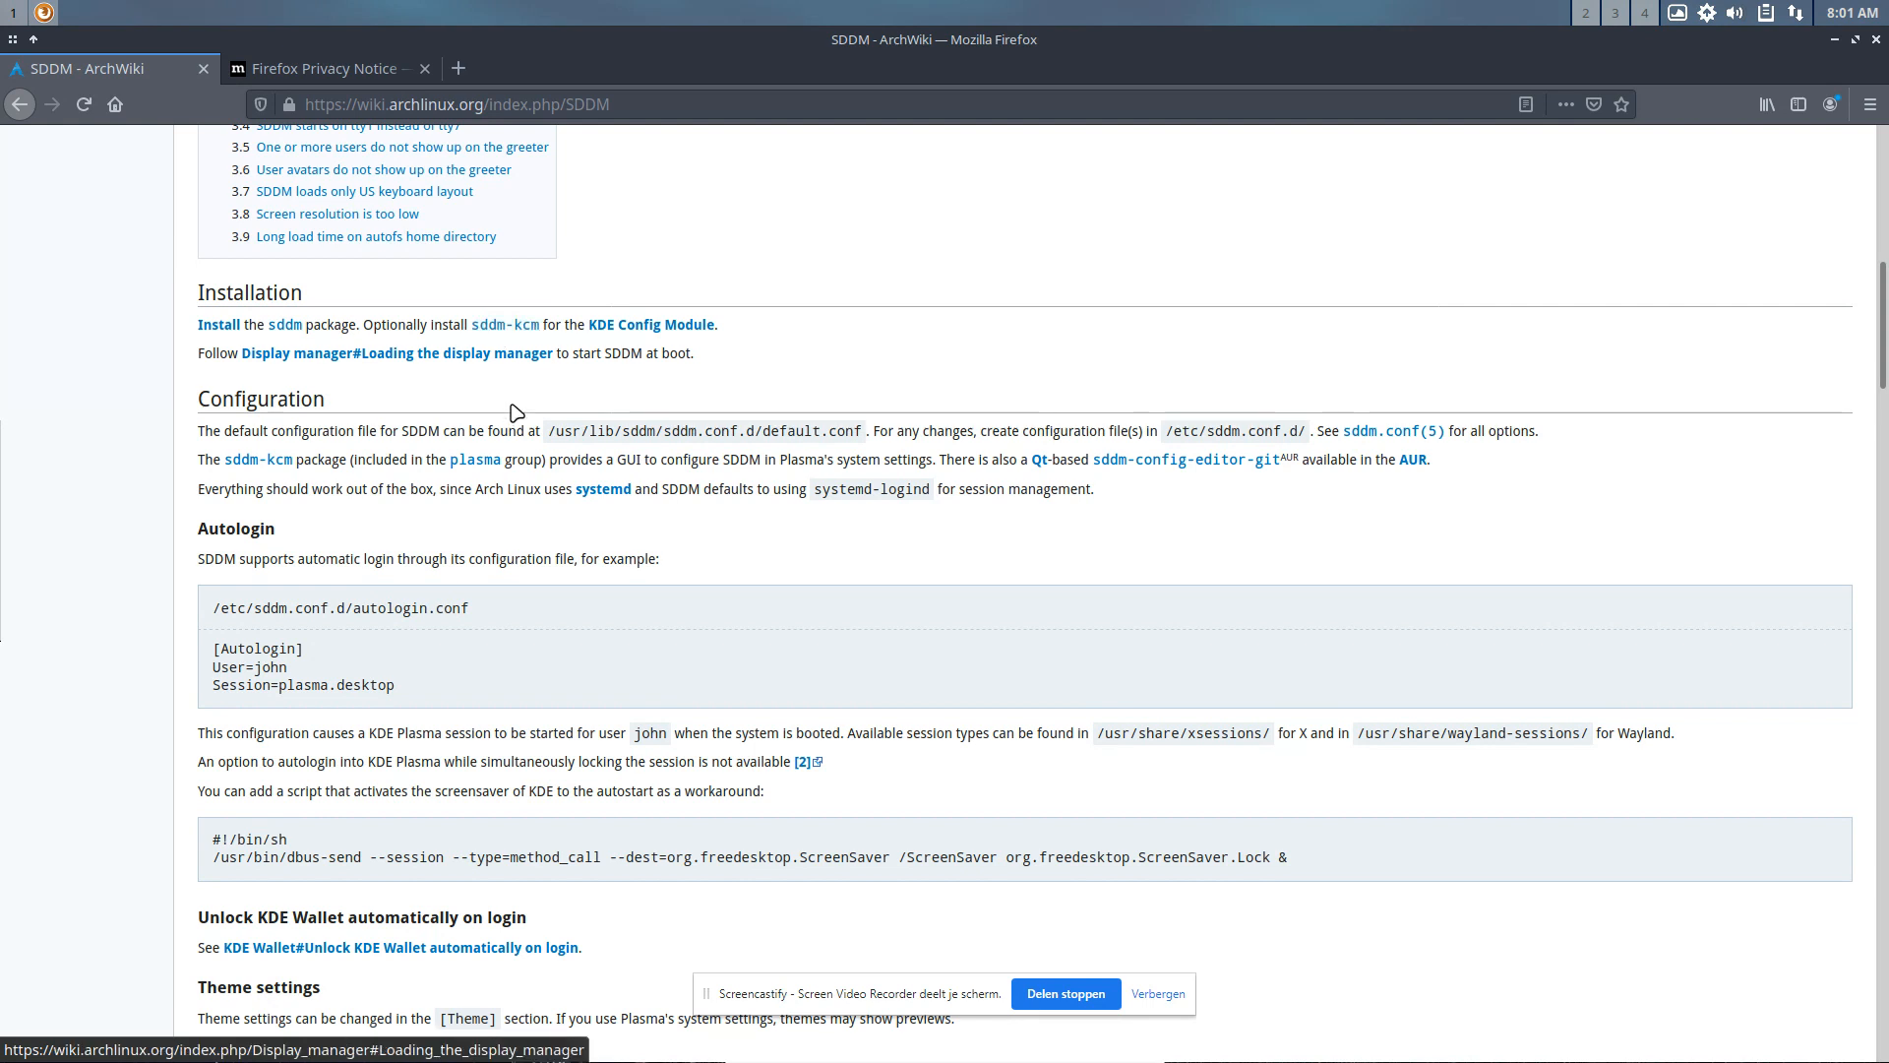
pyautogui.scroll(-3)
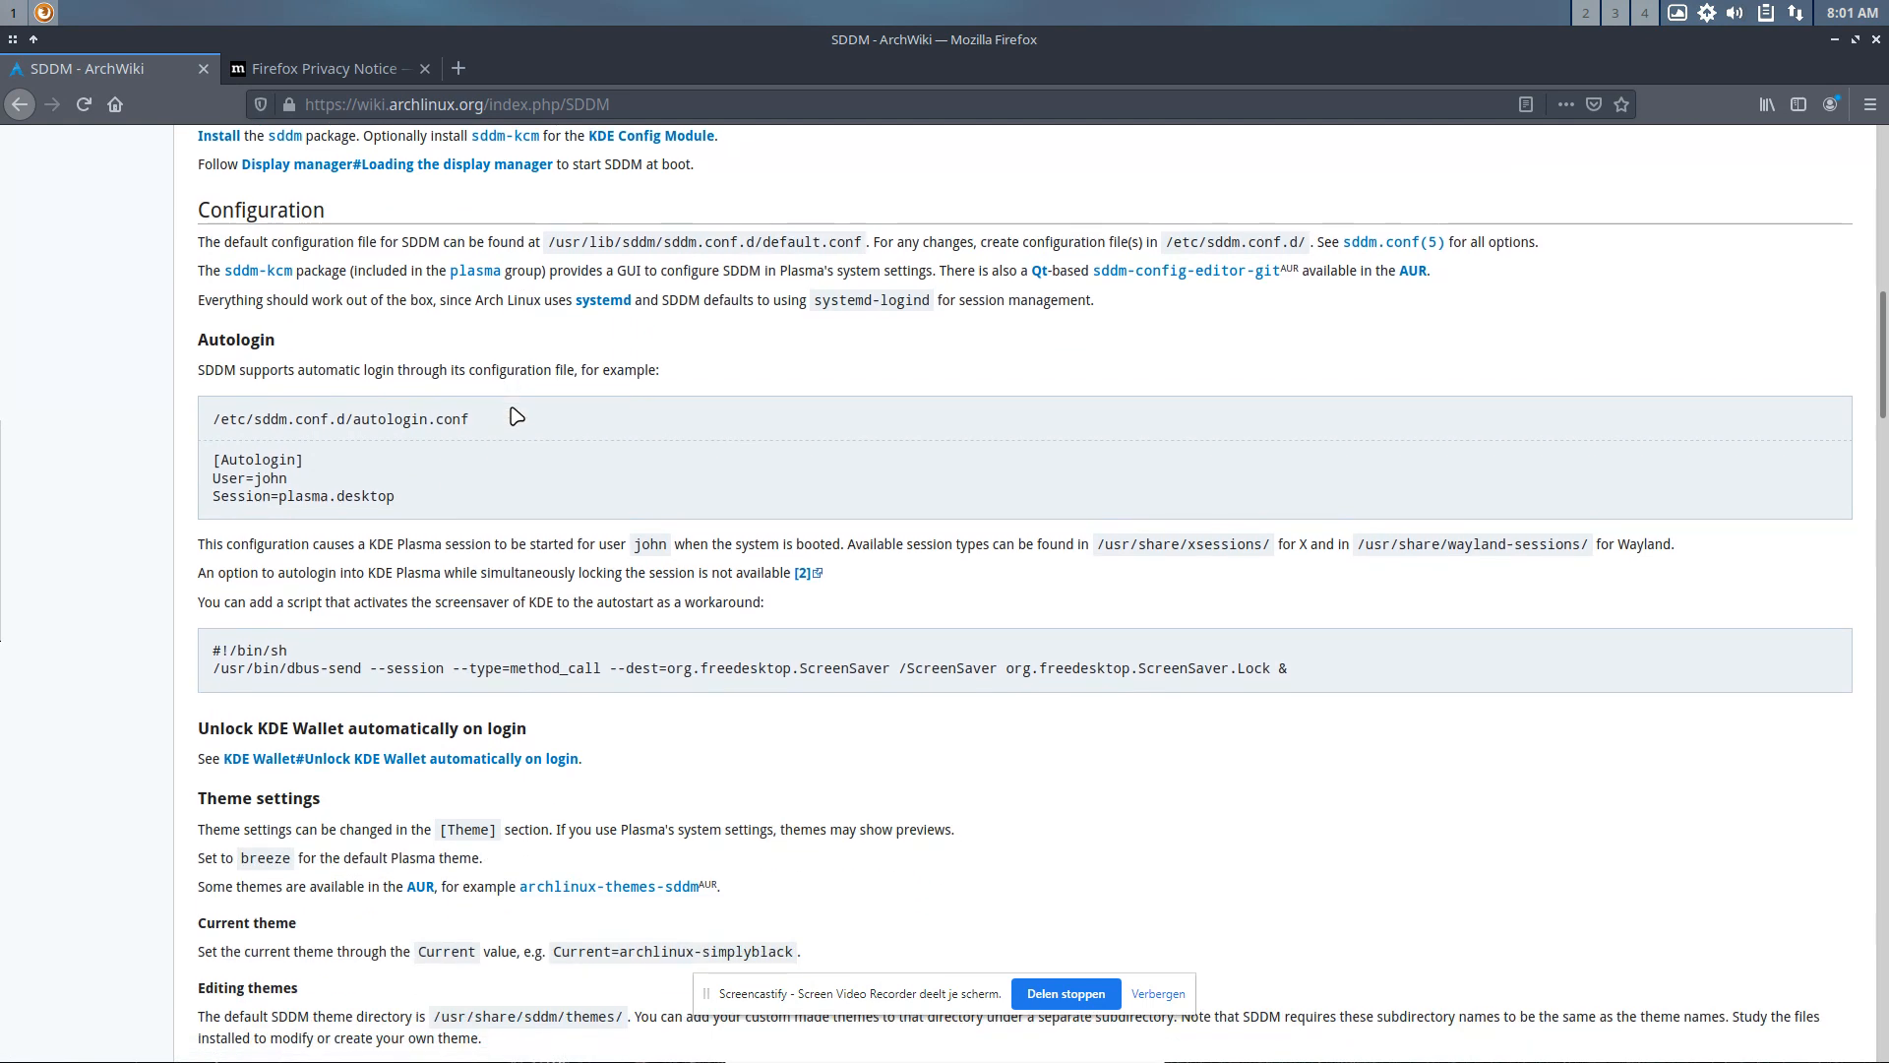
pyautogui.moveTo(253, 407)
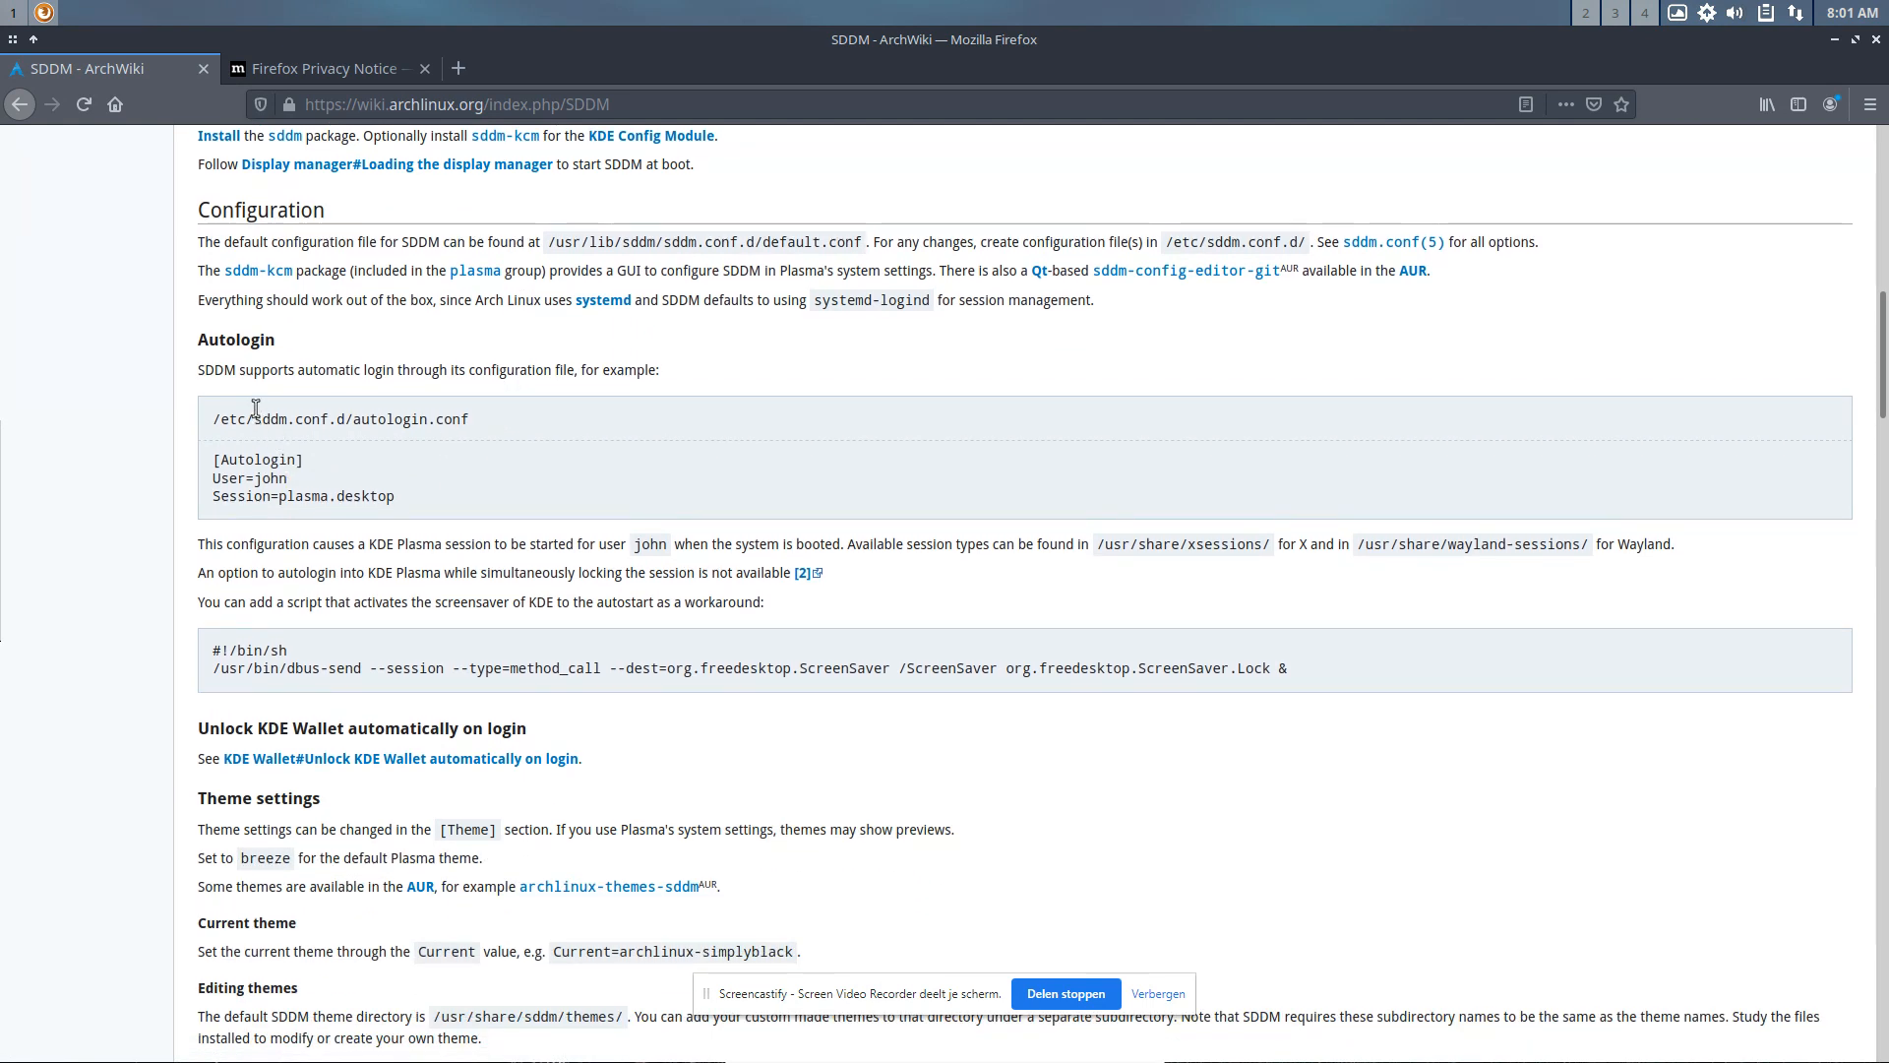
pyautogui.scroll(-3)
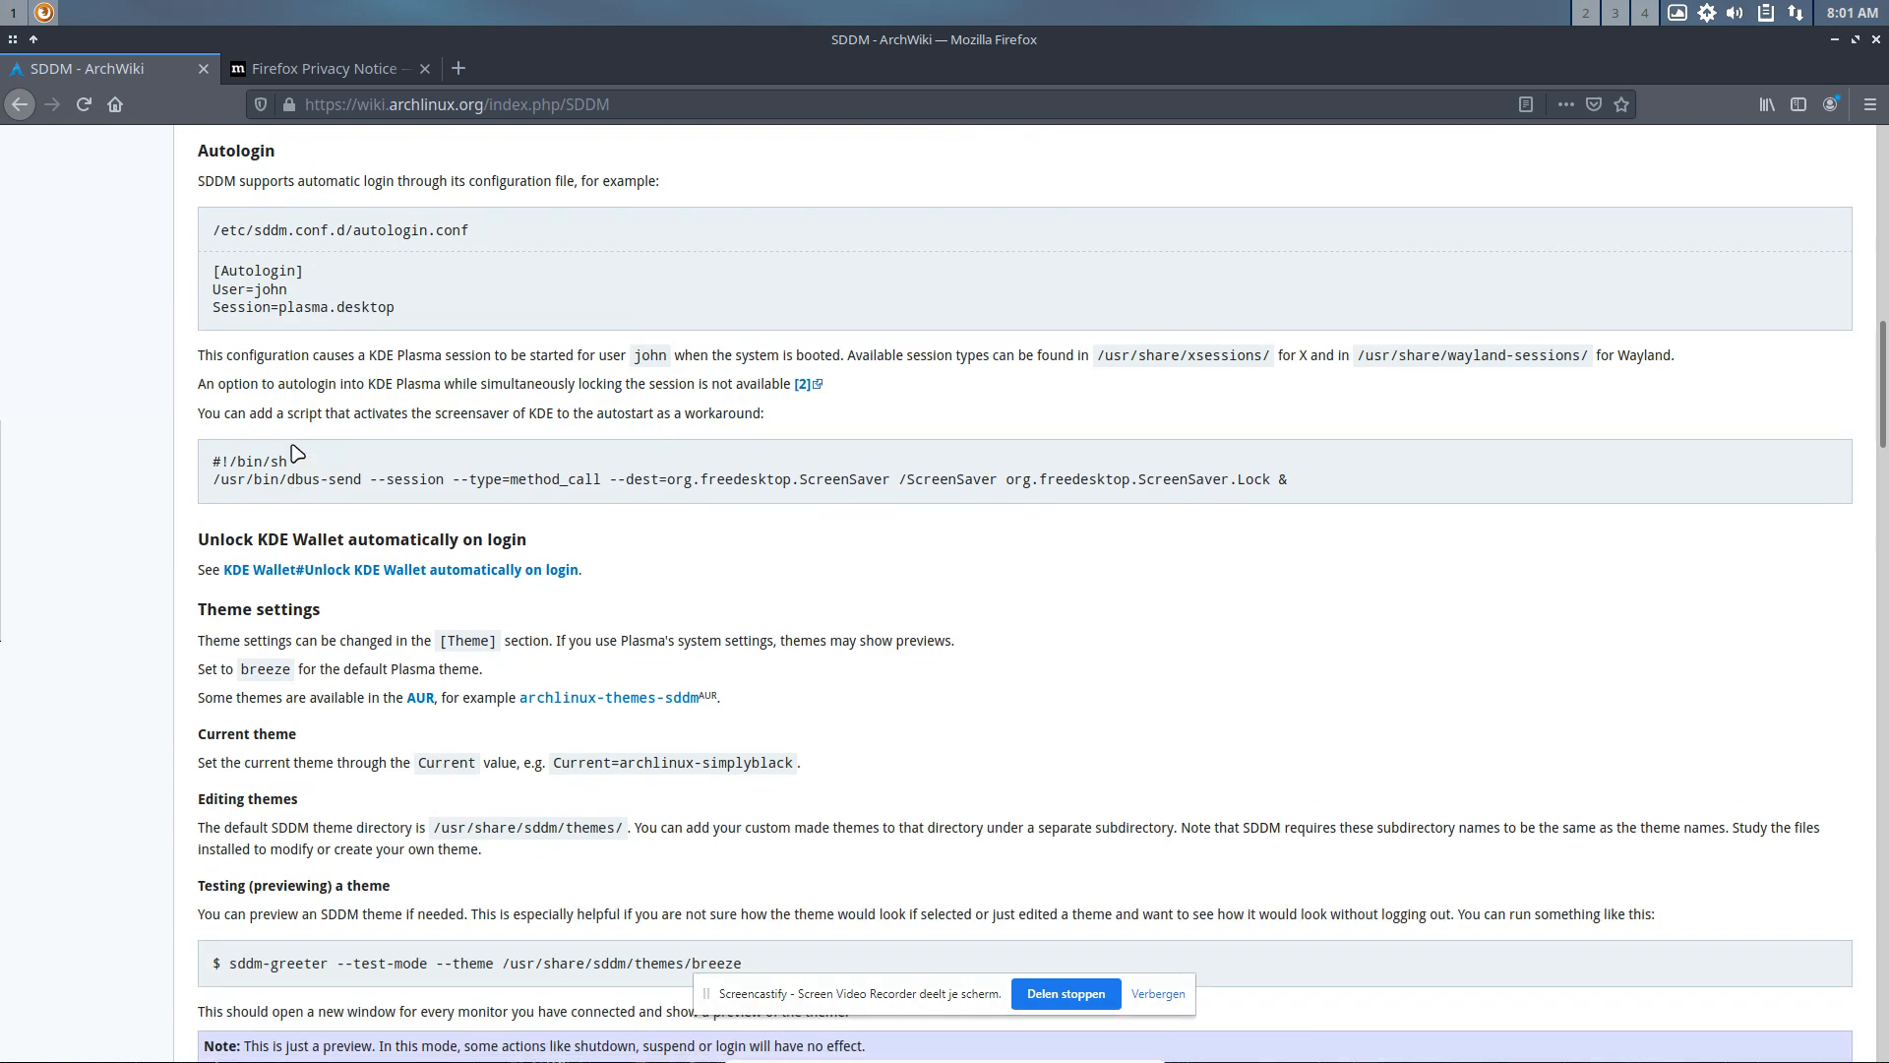
pyautogui.moveTo(319, 326)
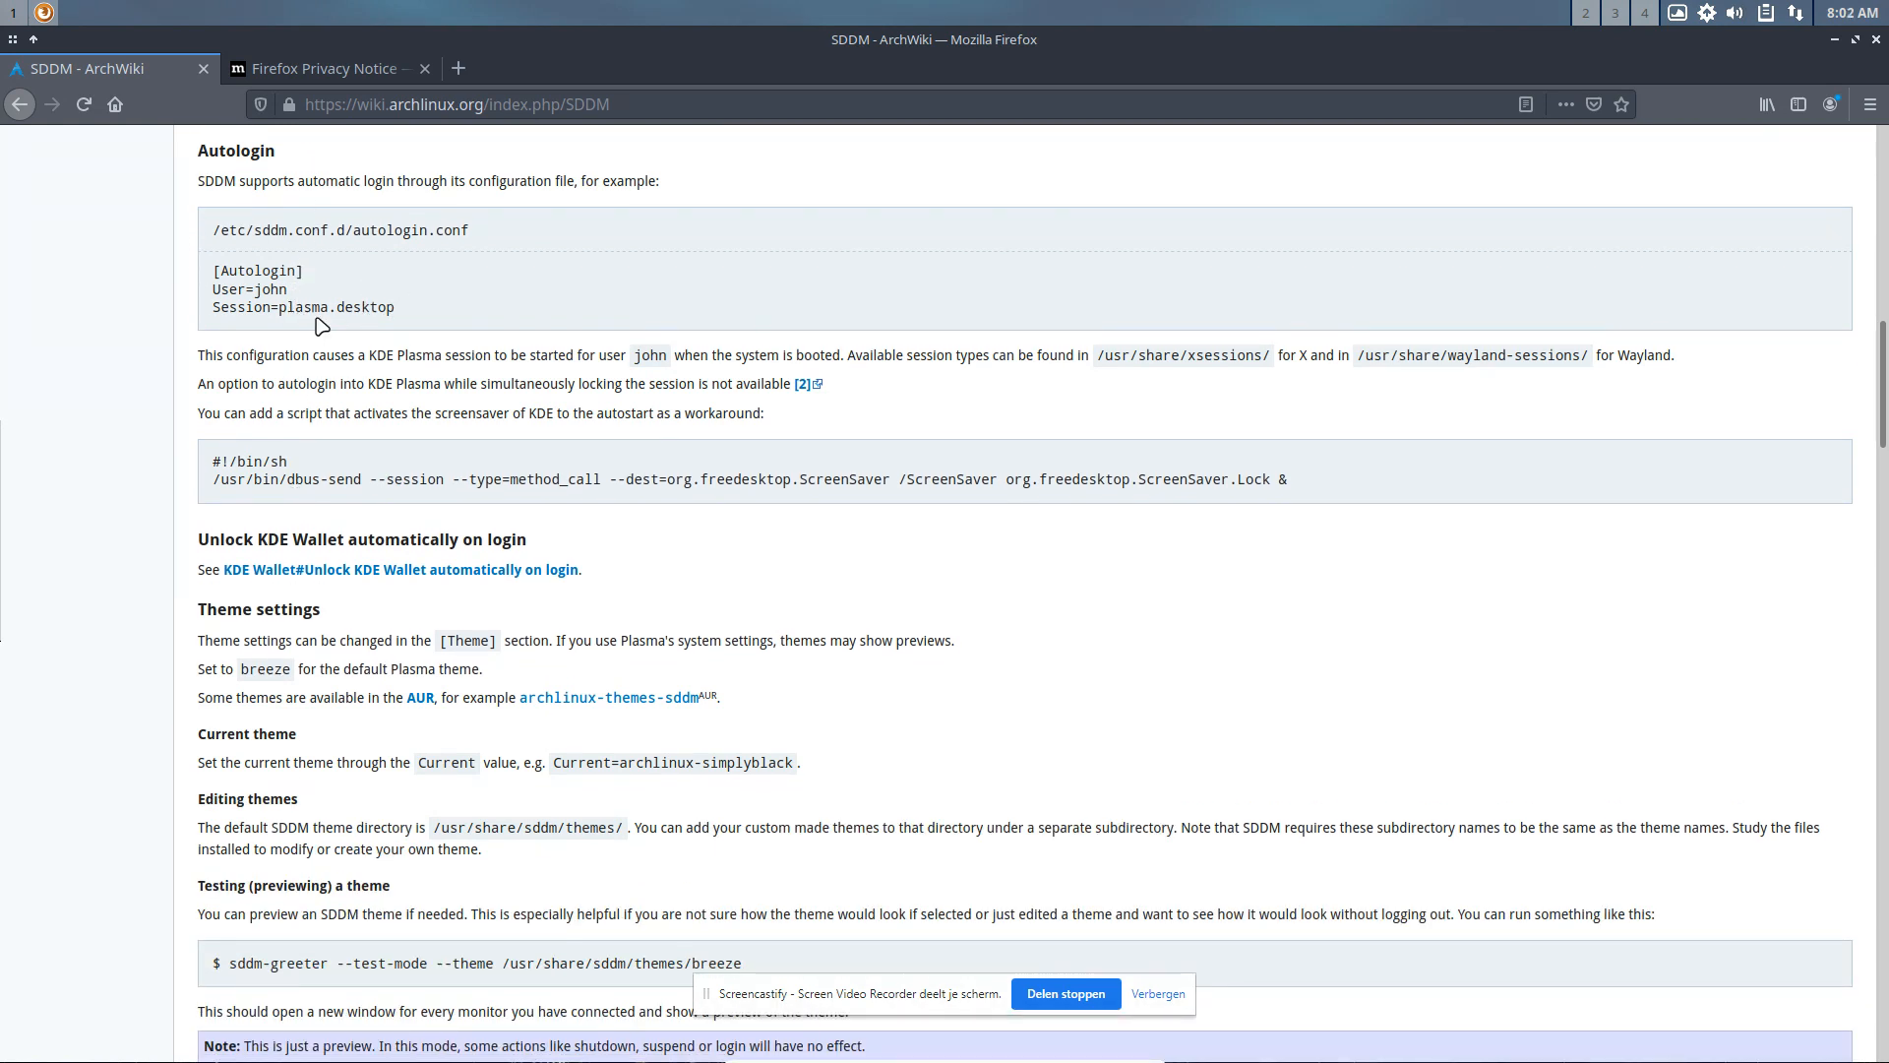
pyautogui.scroll(-3)
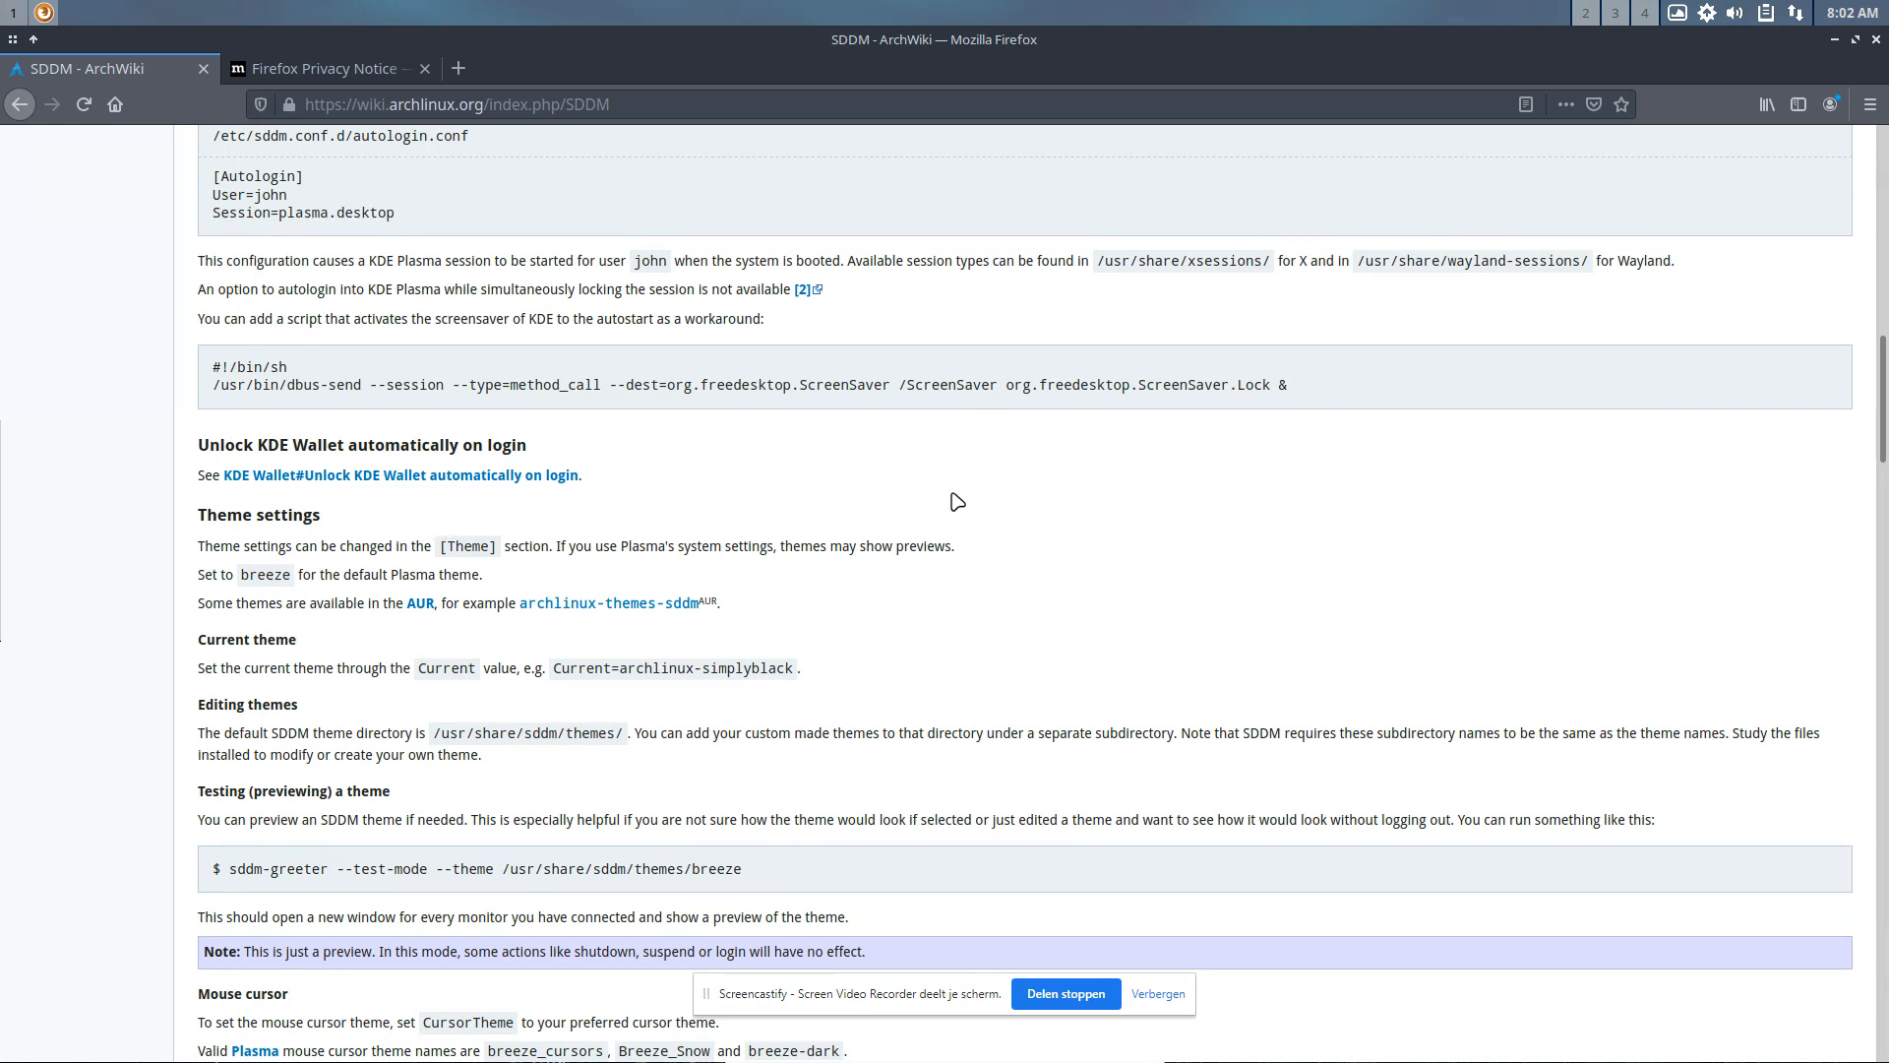
# Step: Find and select the default.conf path on the page, then search for '/etc/sddm'
pyautogui.write('defg')
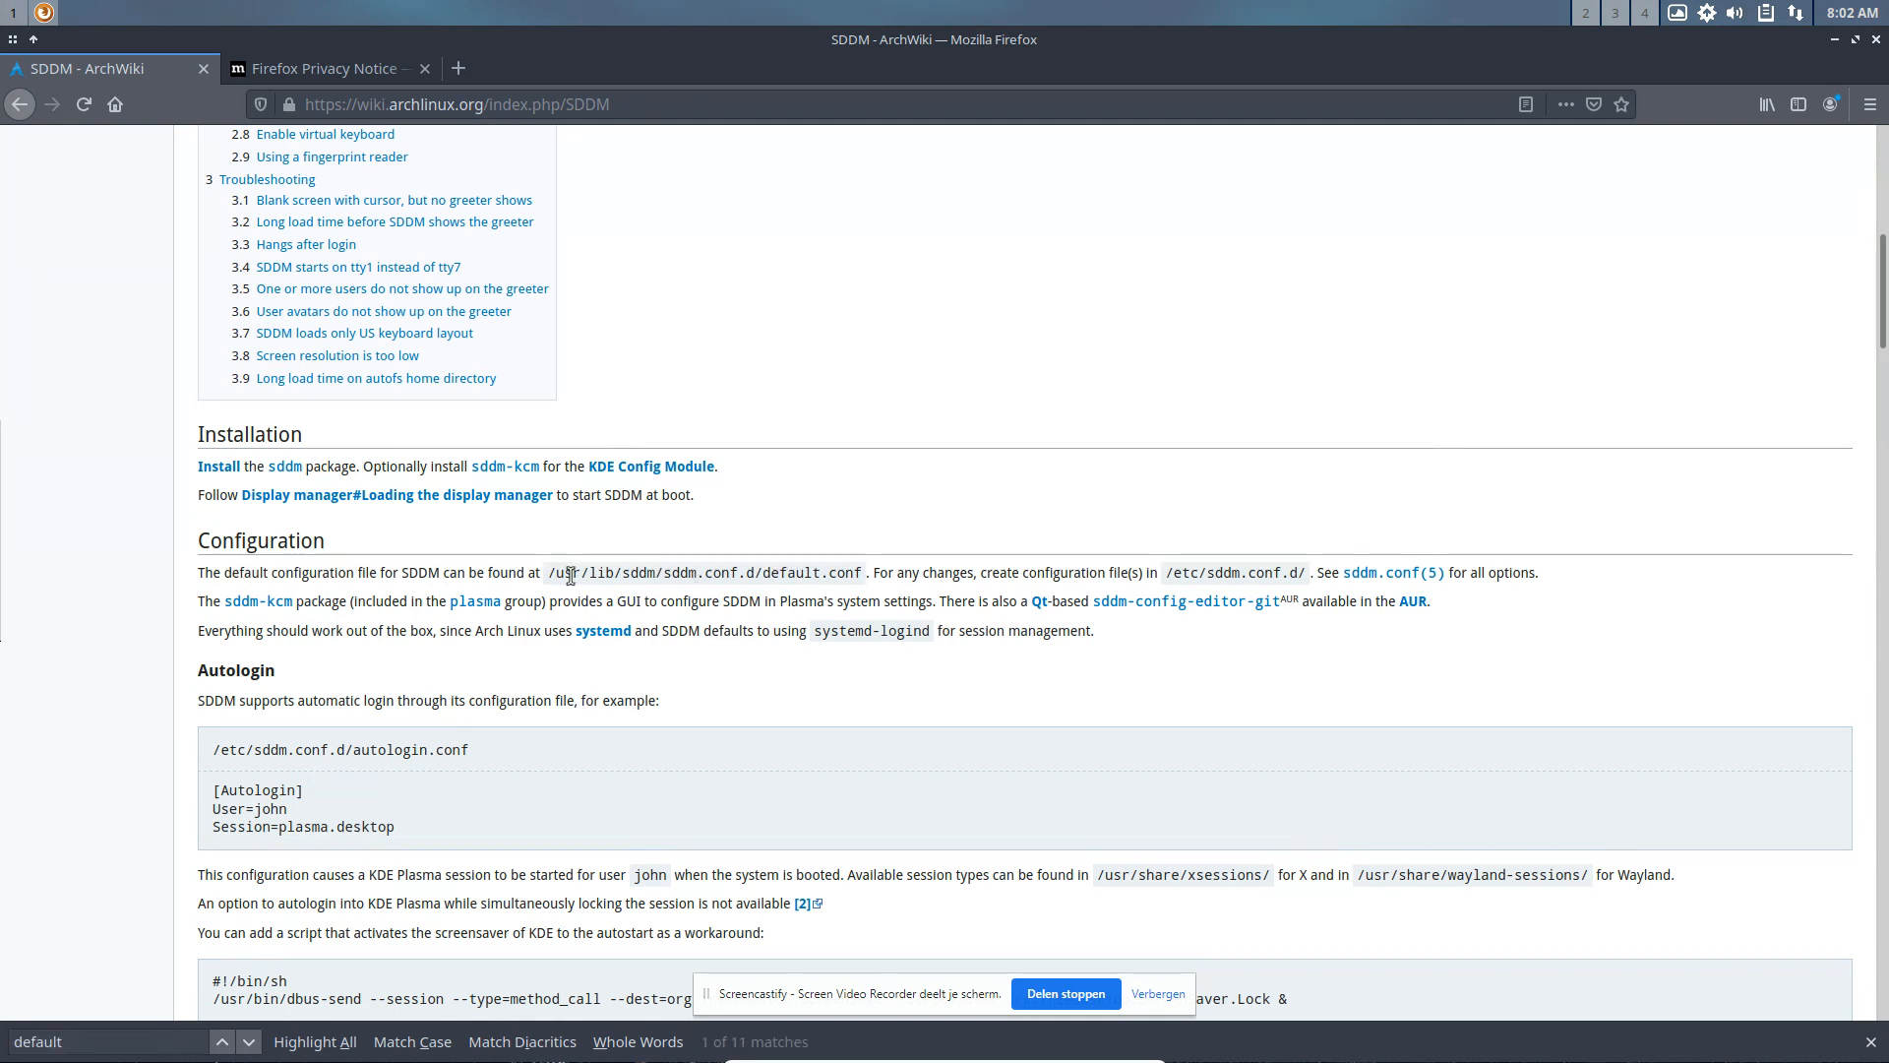
pyautogui.moveTo(554, 573); pyautogui.dragTo(844, 572)
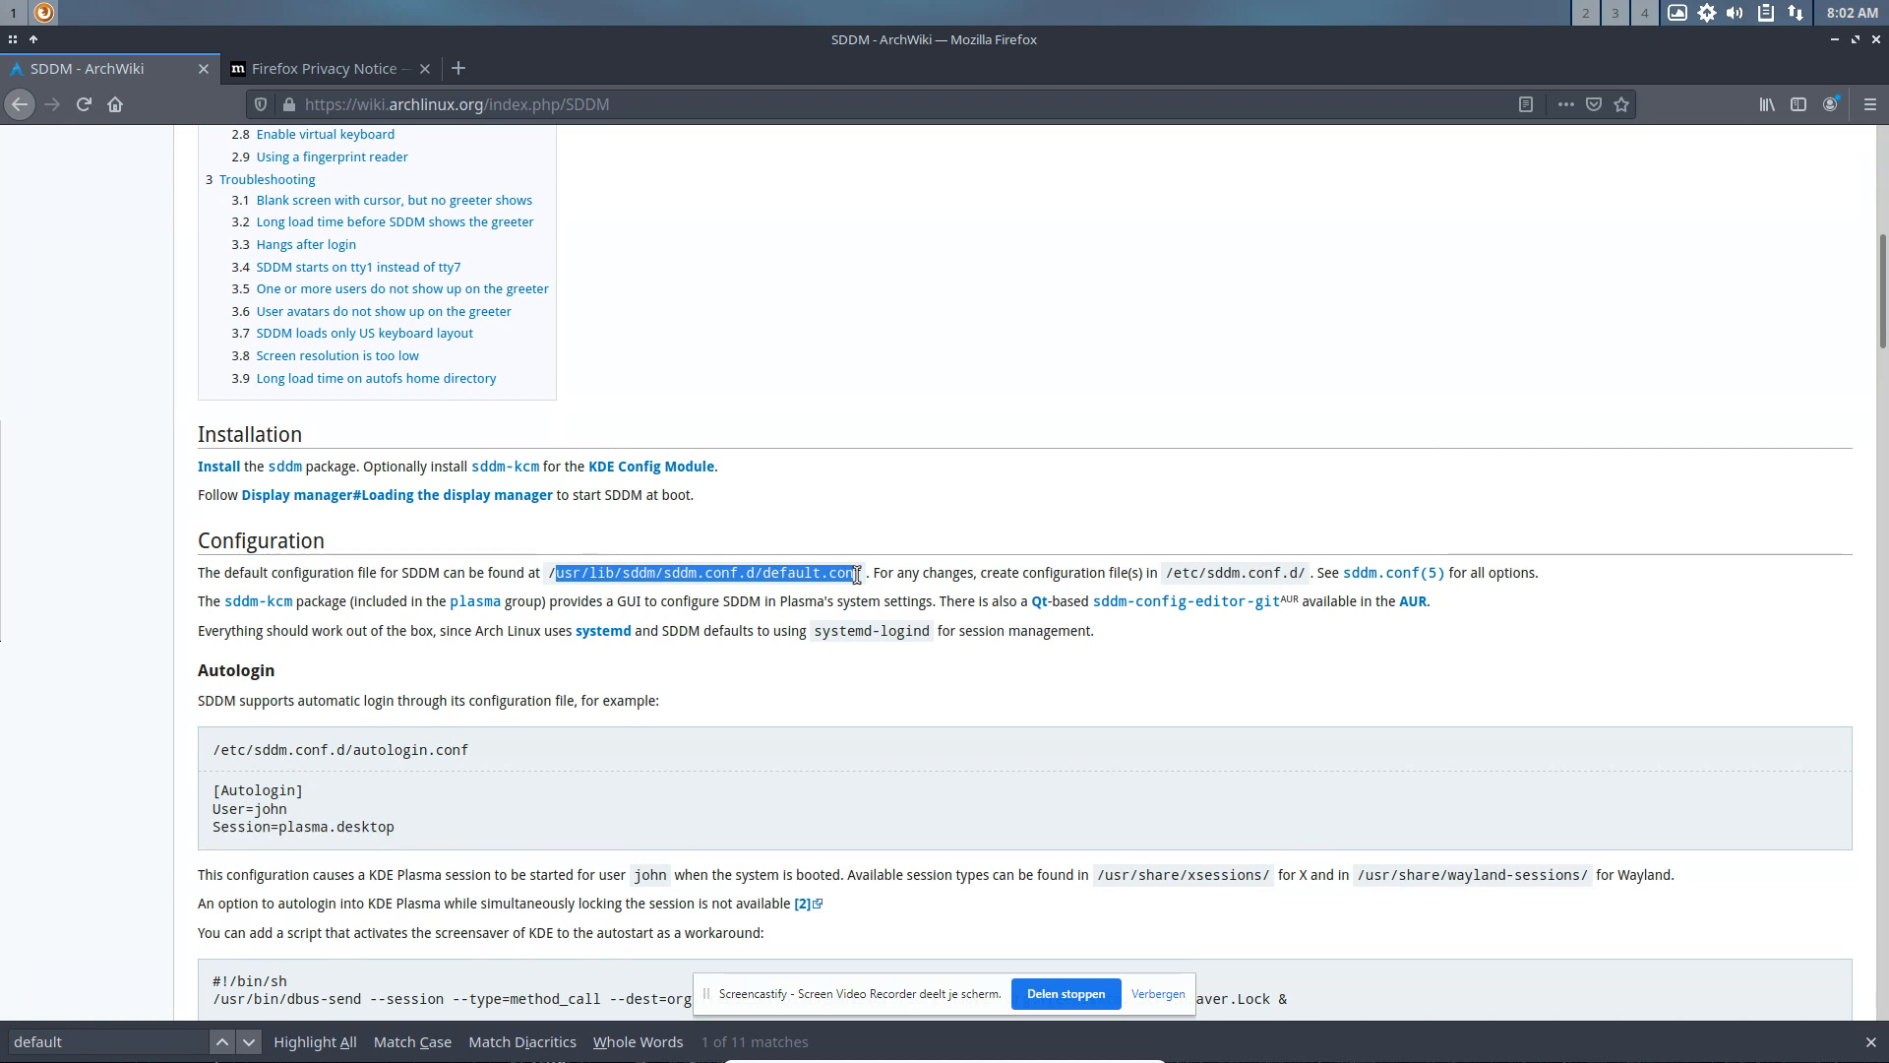
pyautogui.moveTo(648, 687)
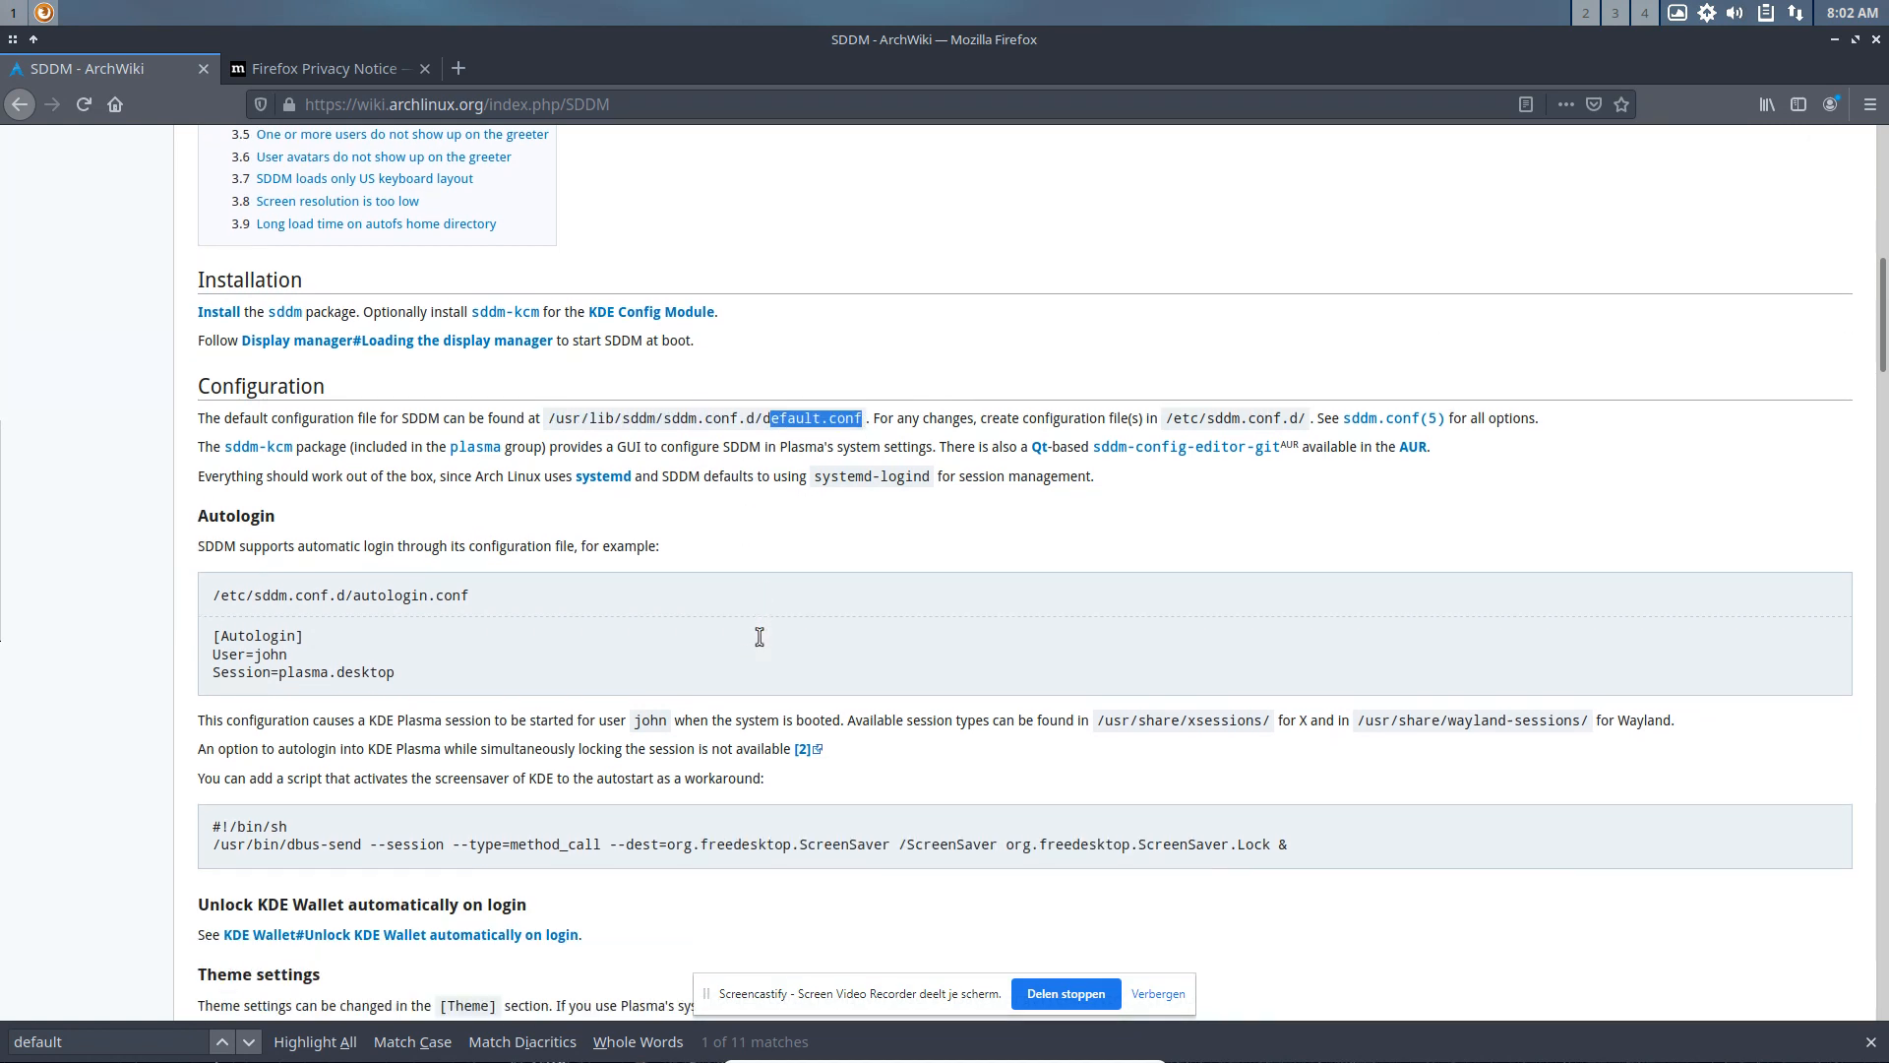
pyautogui.scroll(-3)
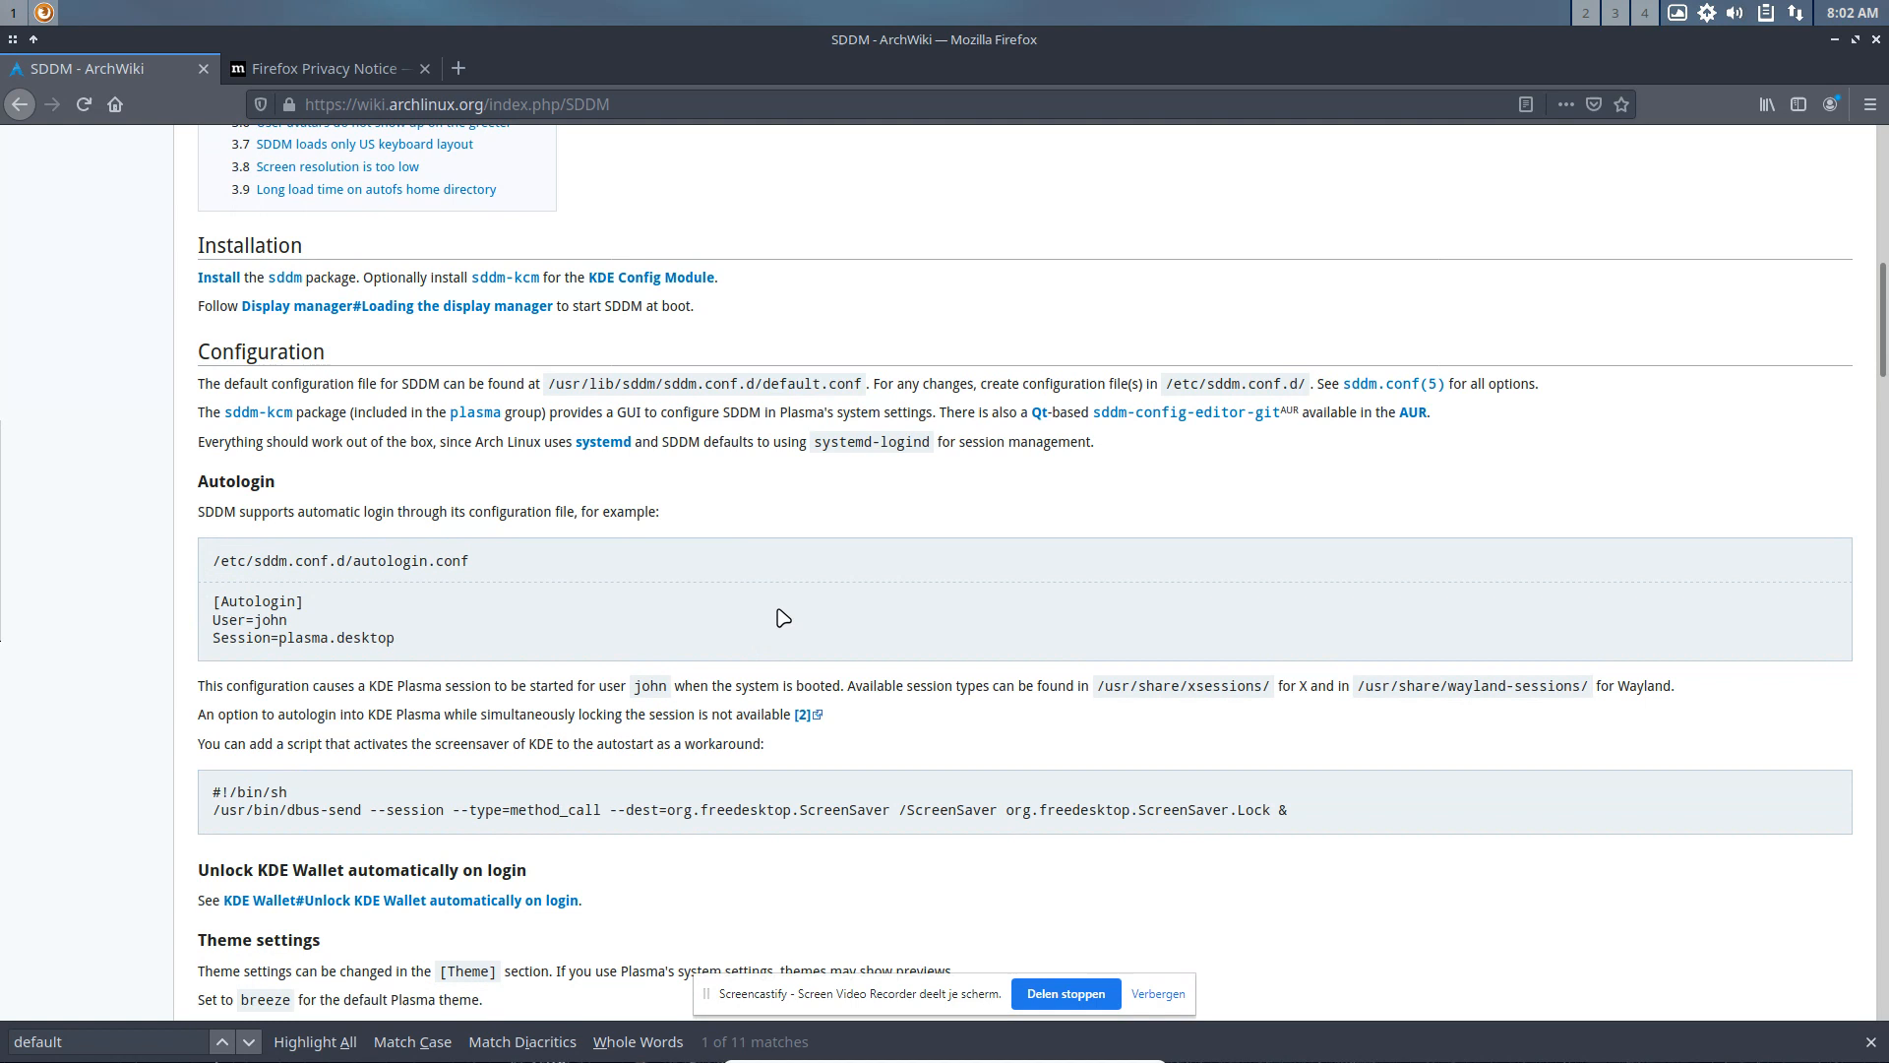
pyautogui.write('/etc/sddm')
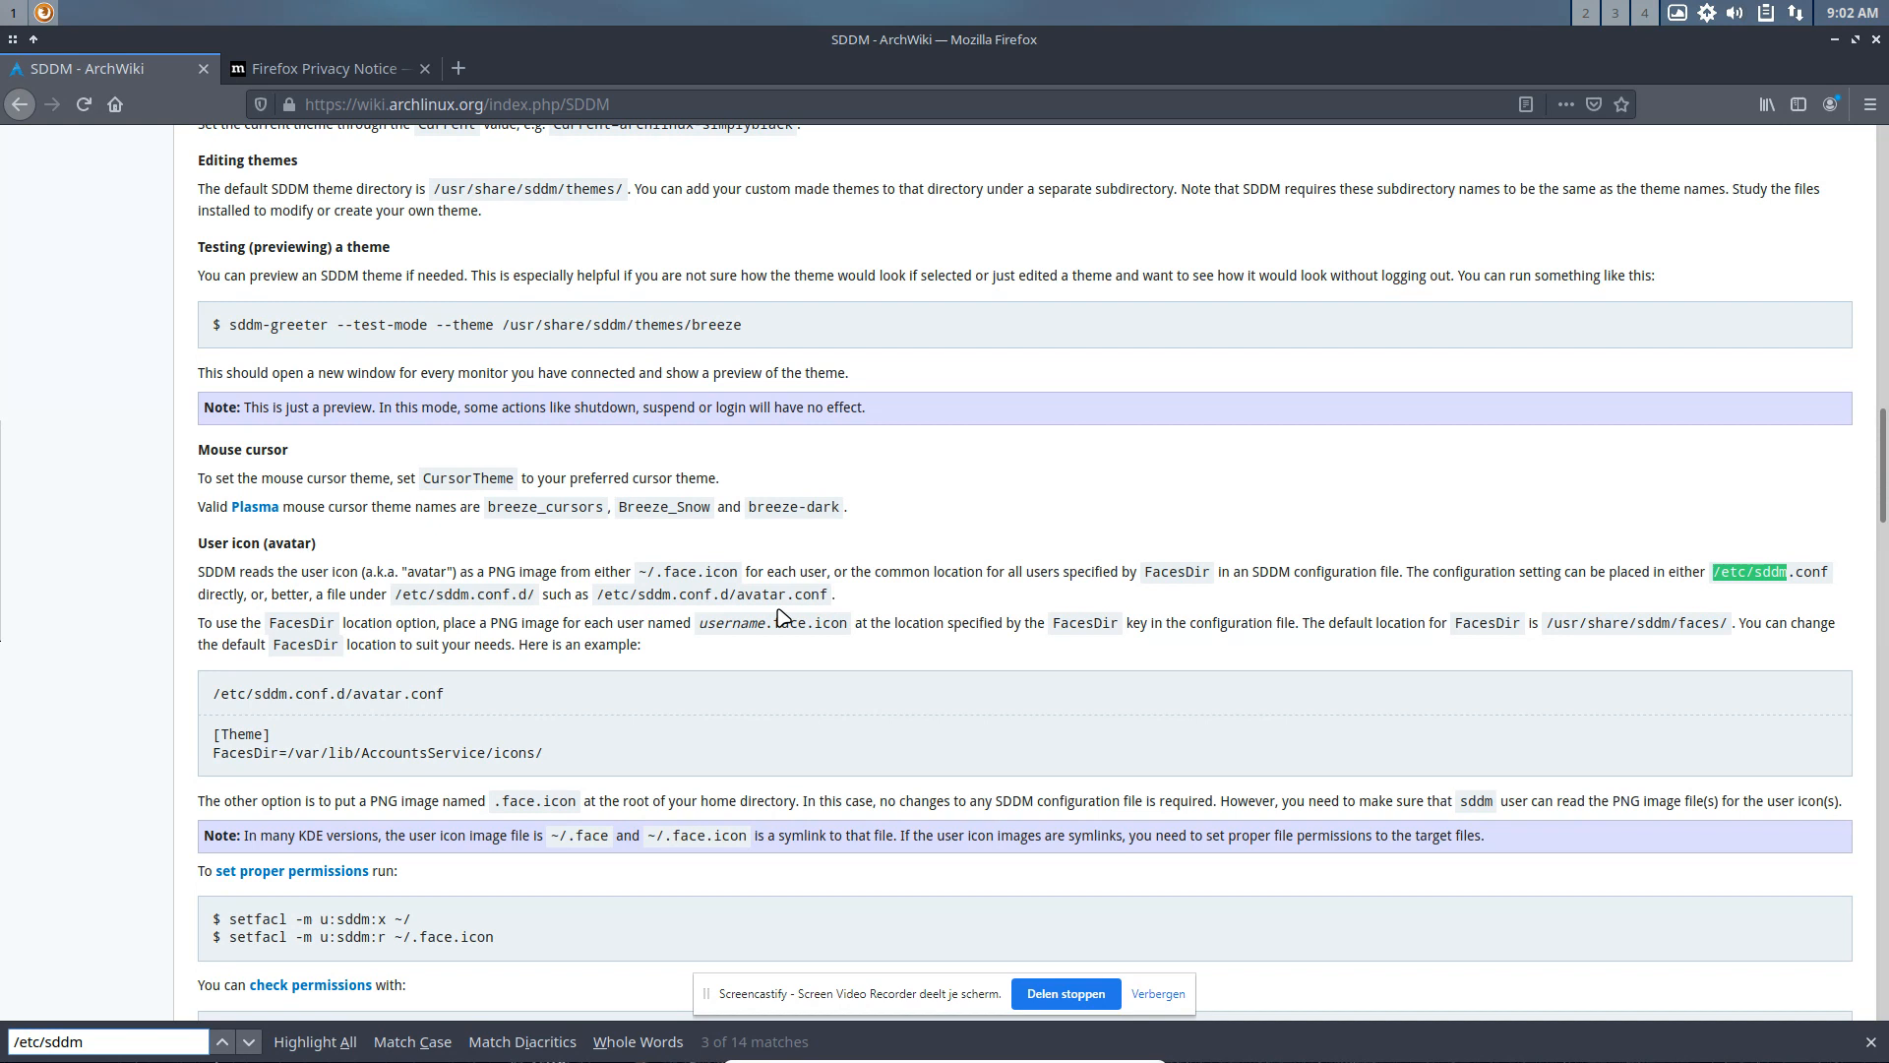
pyautogui.moveTo(1603, 567)
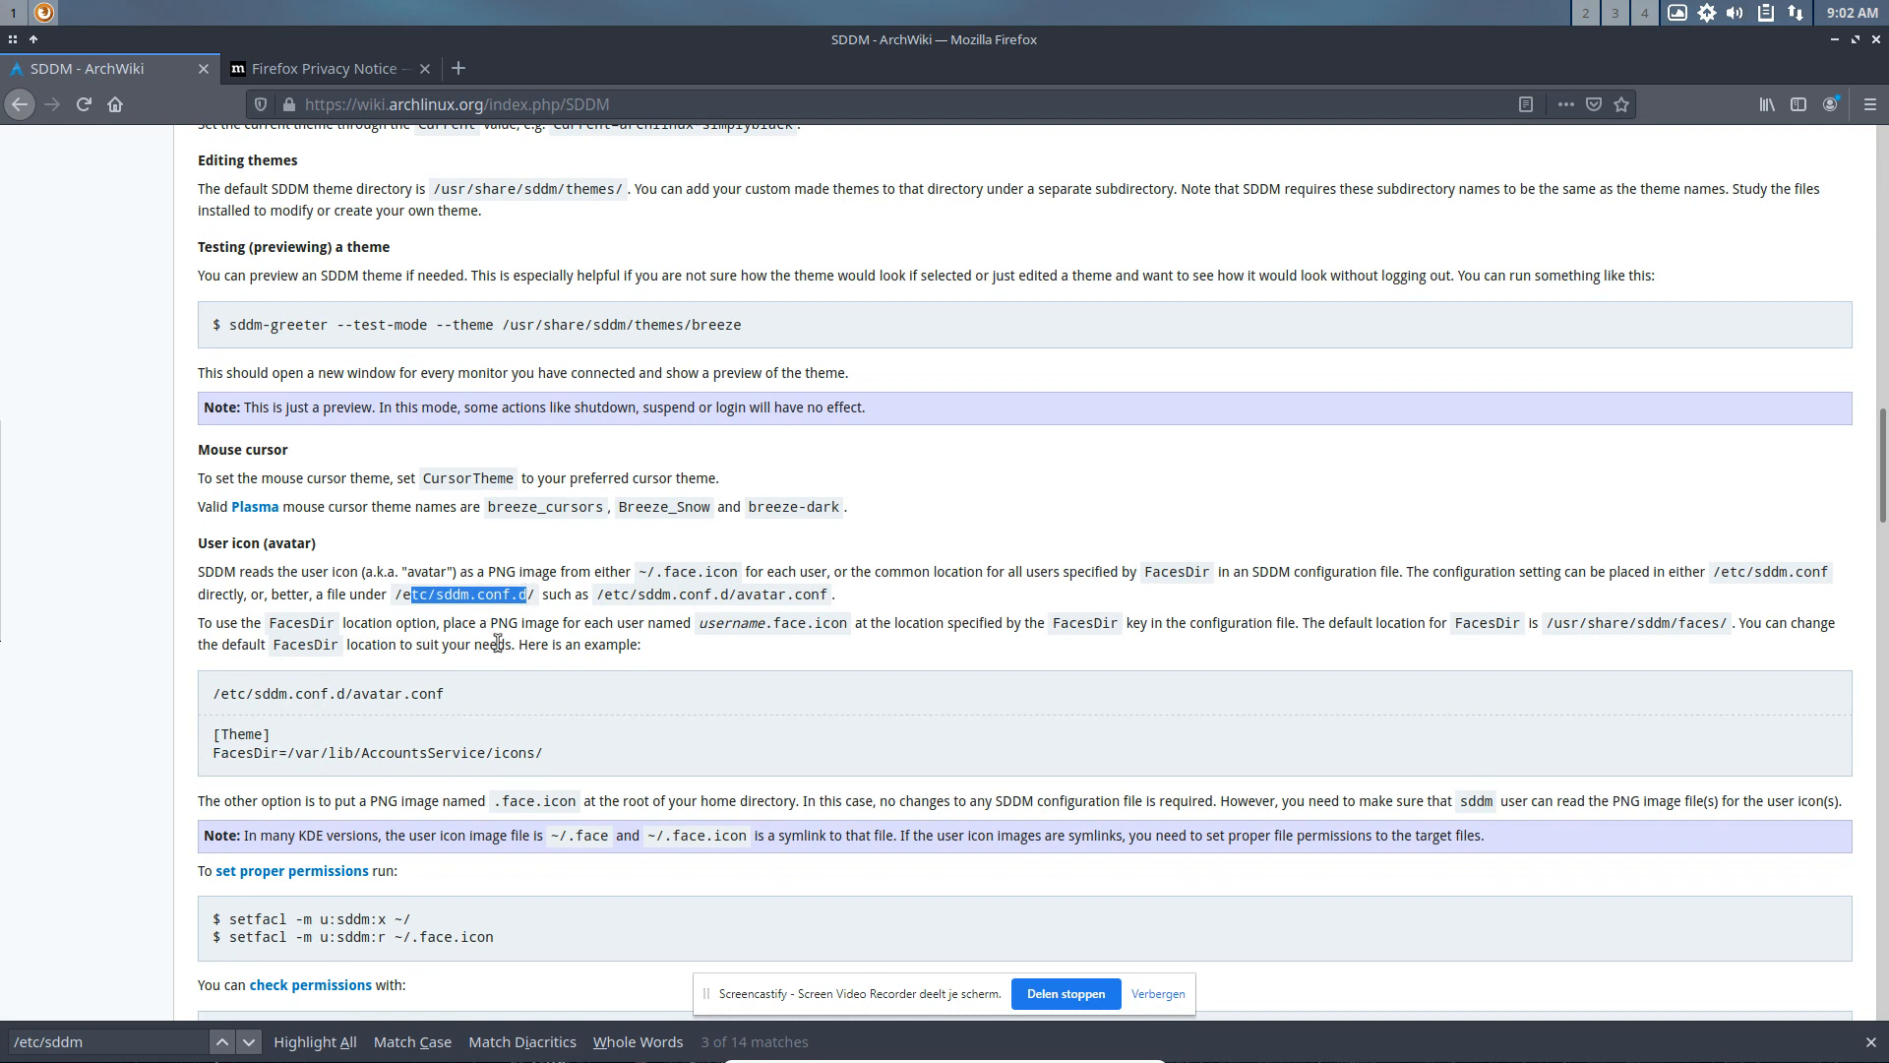
pyautogui.moveTo(1662, 541)
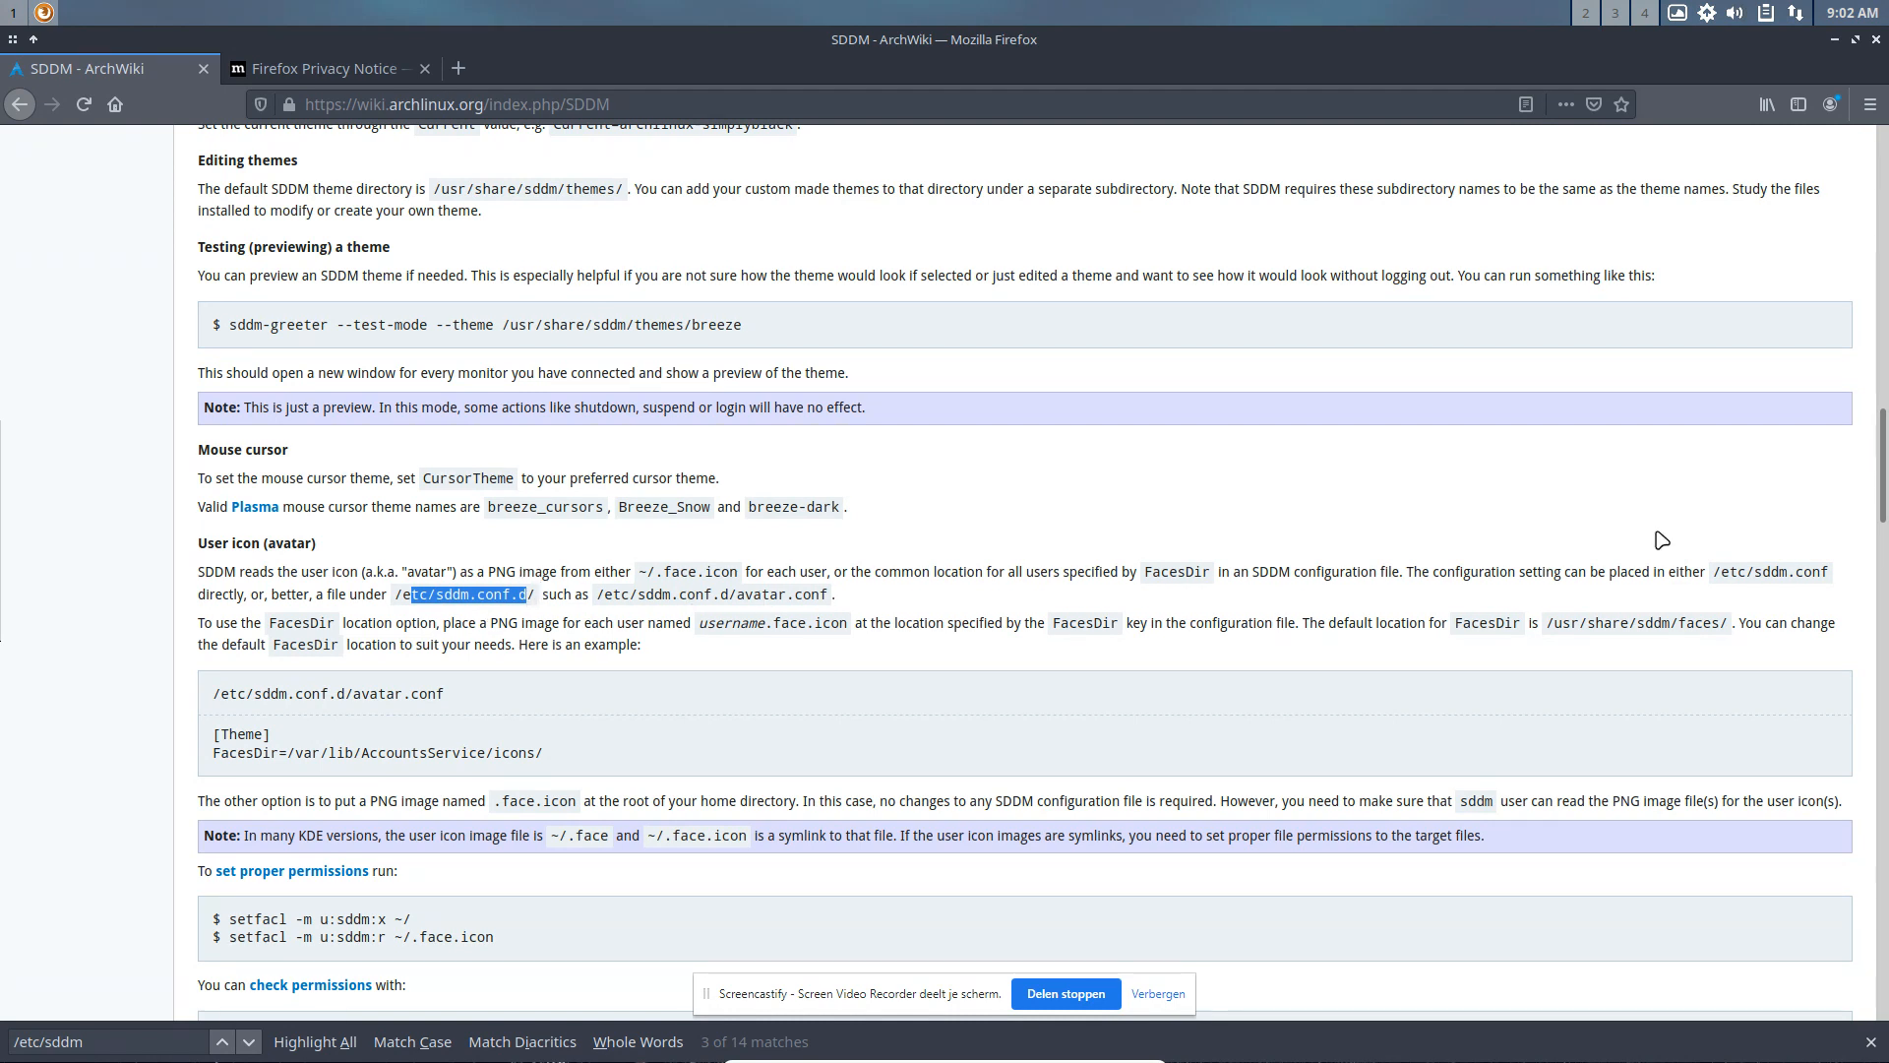
pyautogui.moveTo(1858, 90)
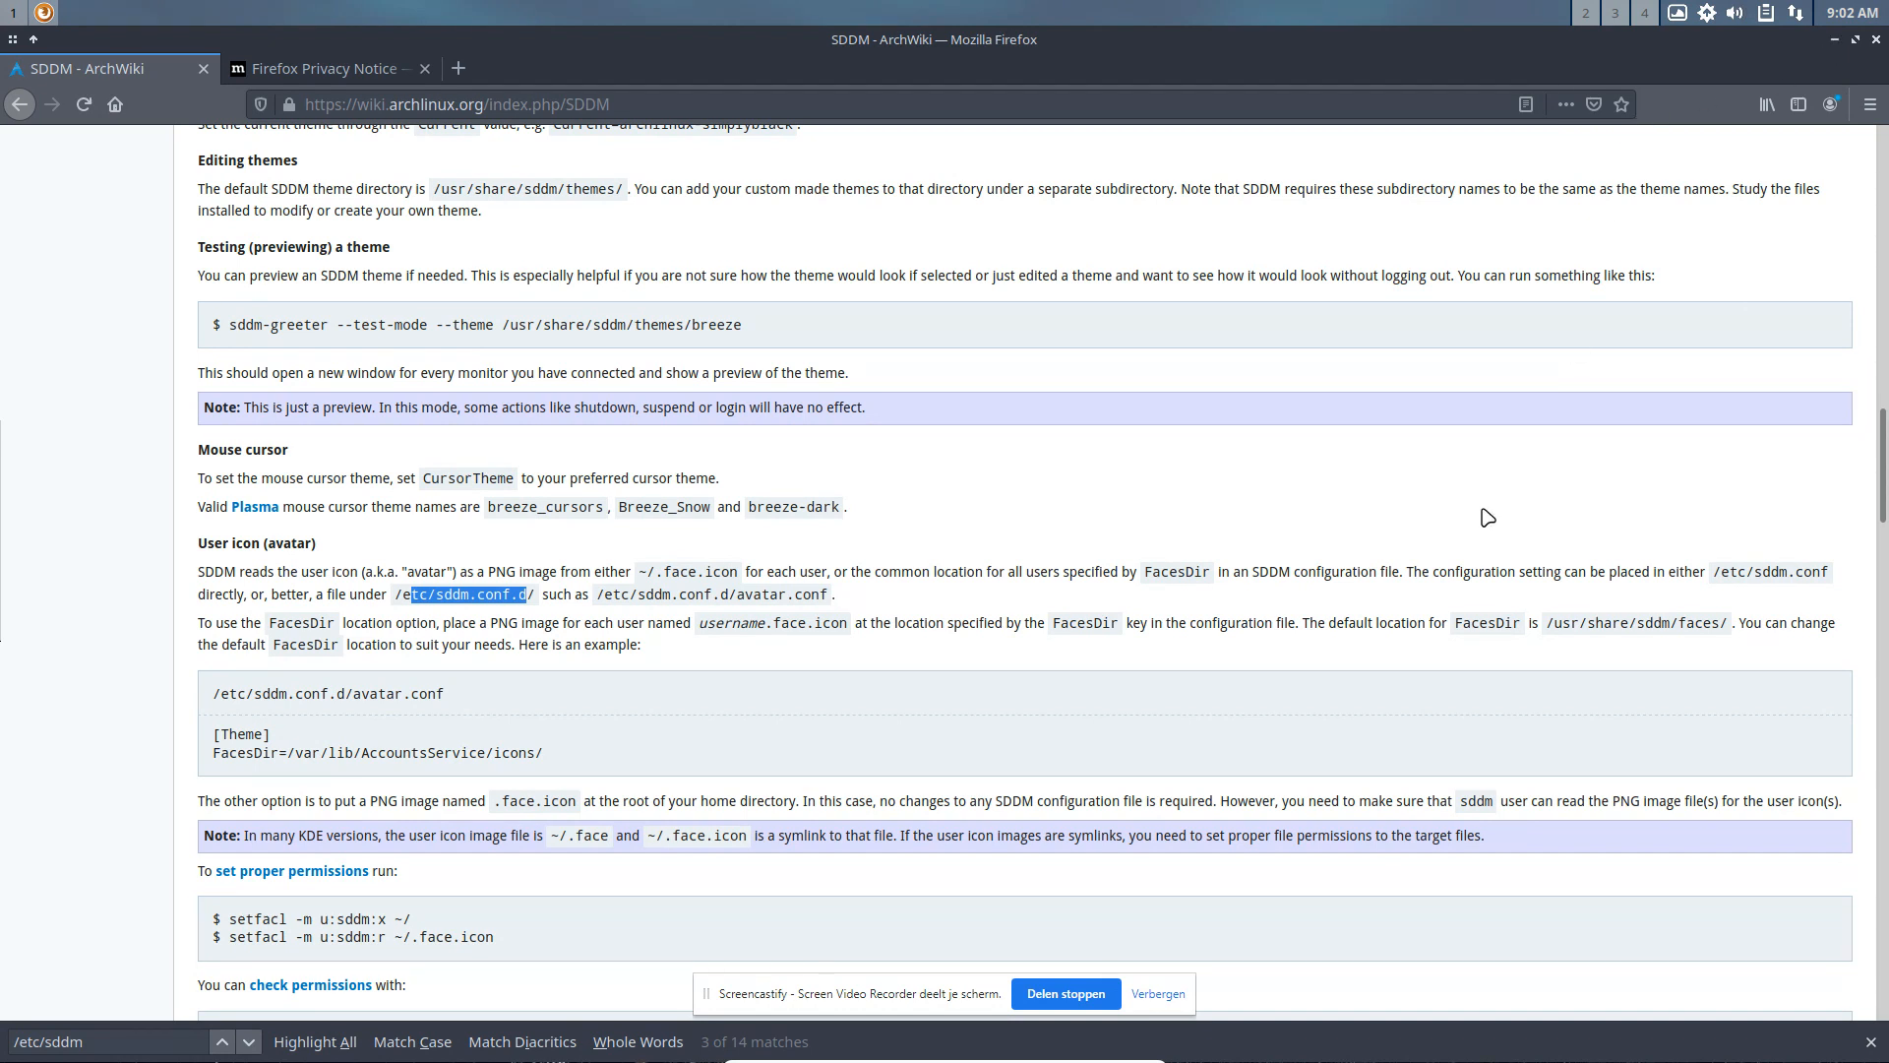
pyautogui.moveTo(1172, 643)
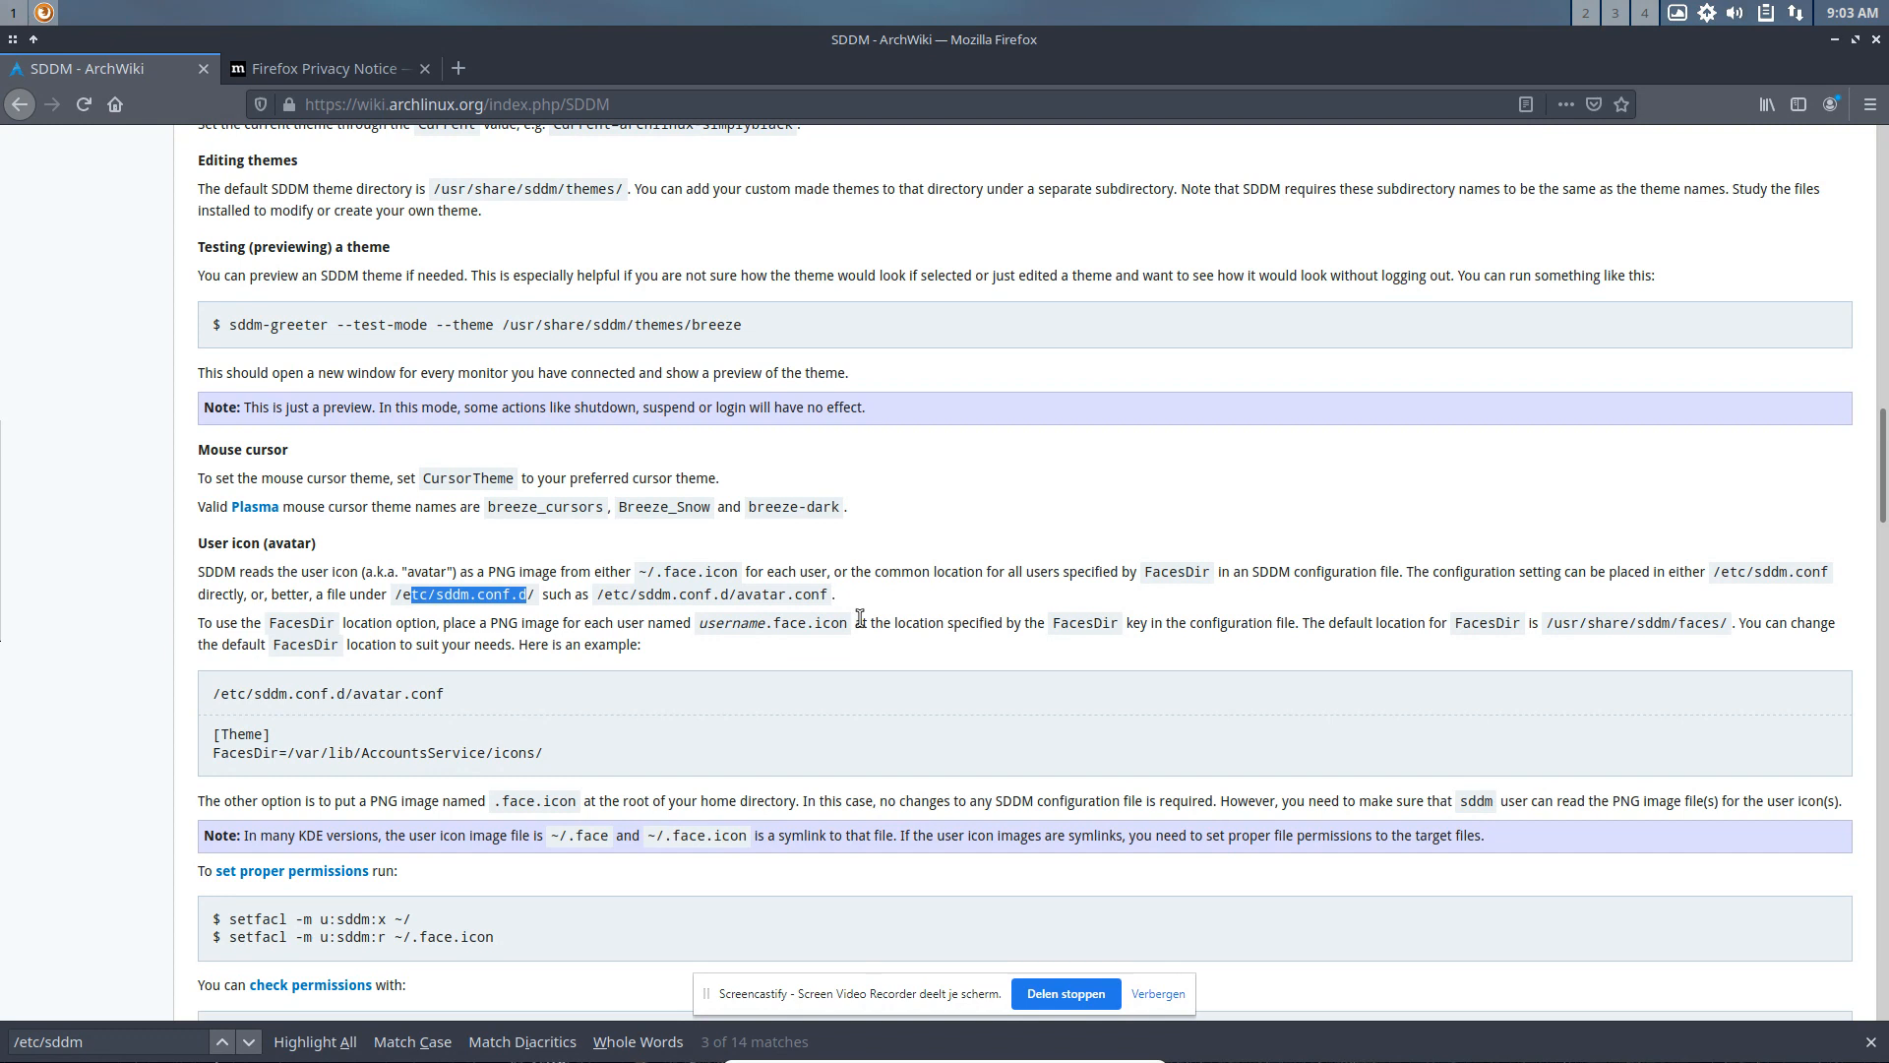
pyautogui.moveTo(978, 65)
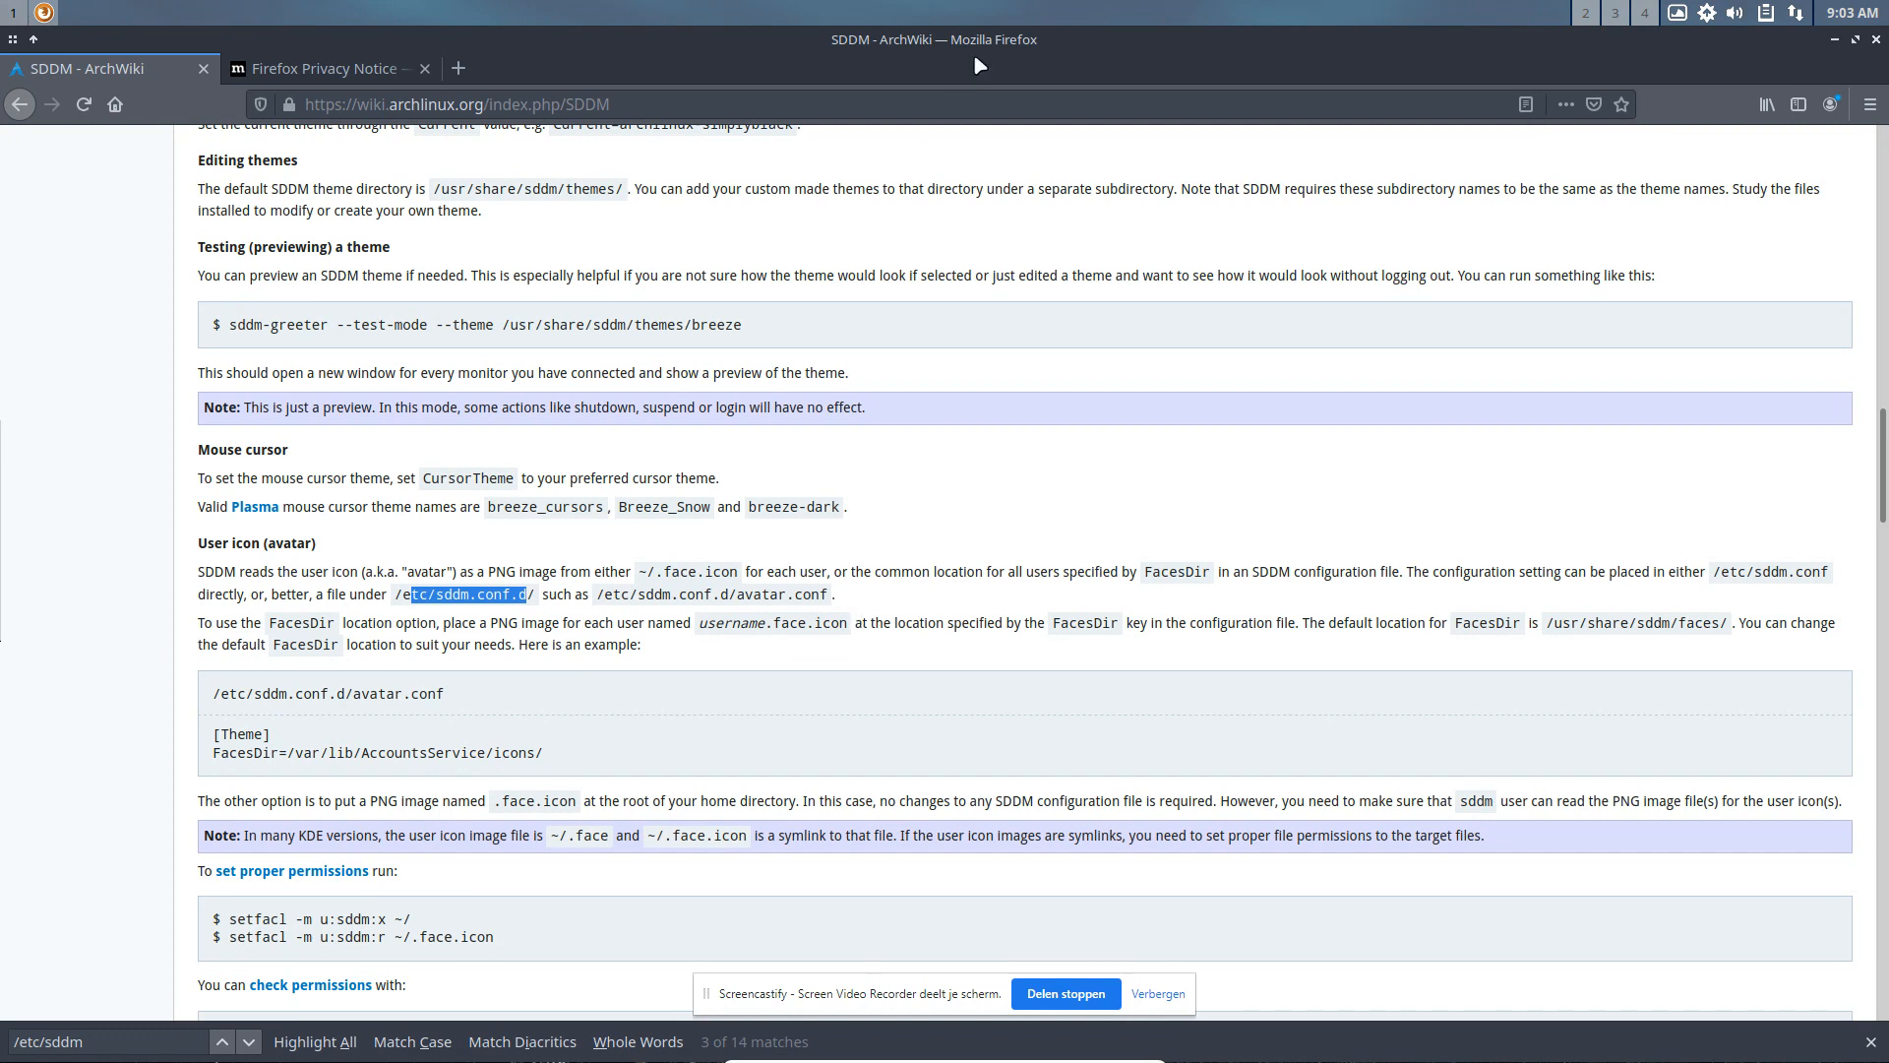
# Step: Tile Firefox on the right half and open termite on the left half
pyautogui.moveTo(933, 38); pyautogui.dragTo(1407, 38)
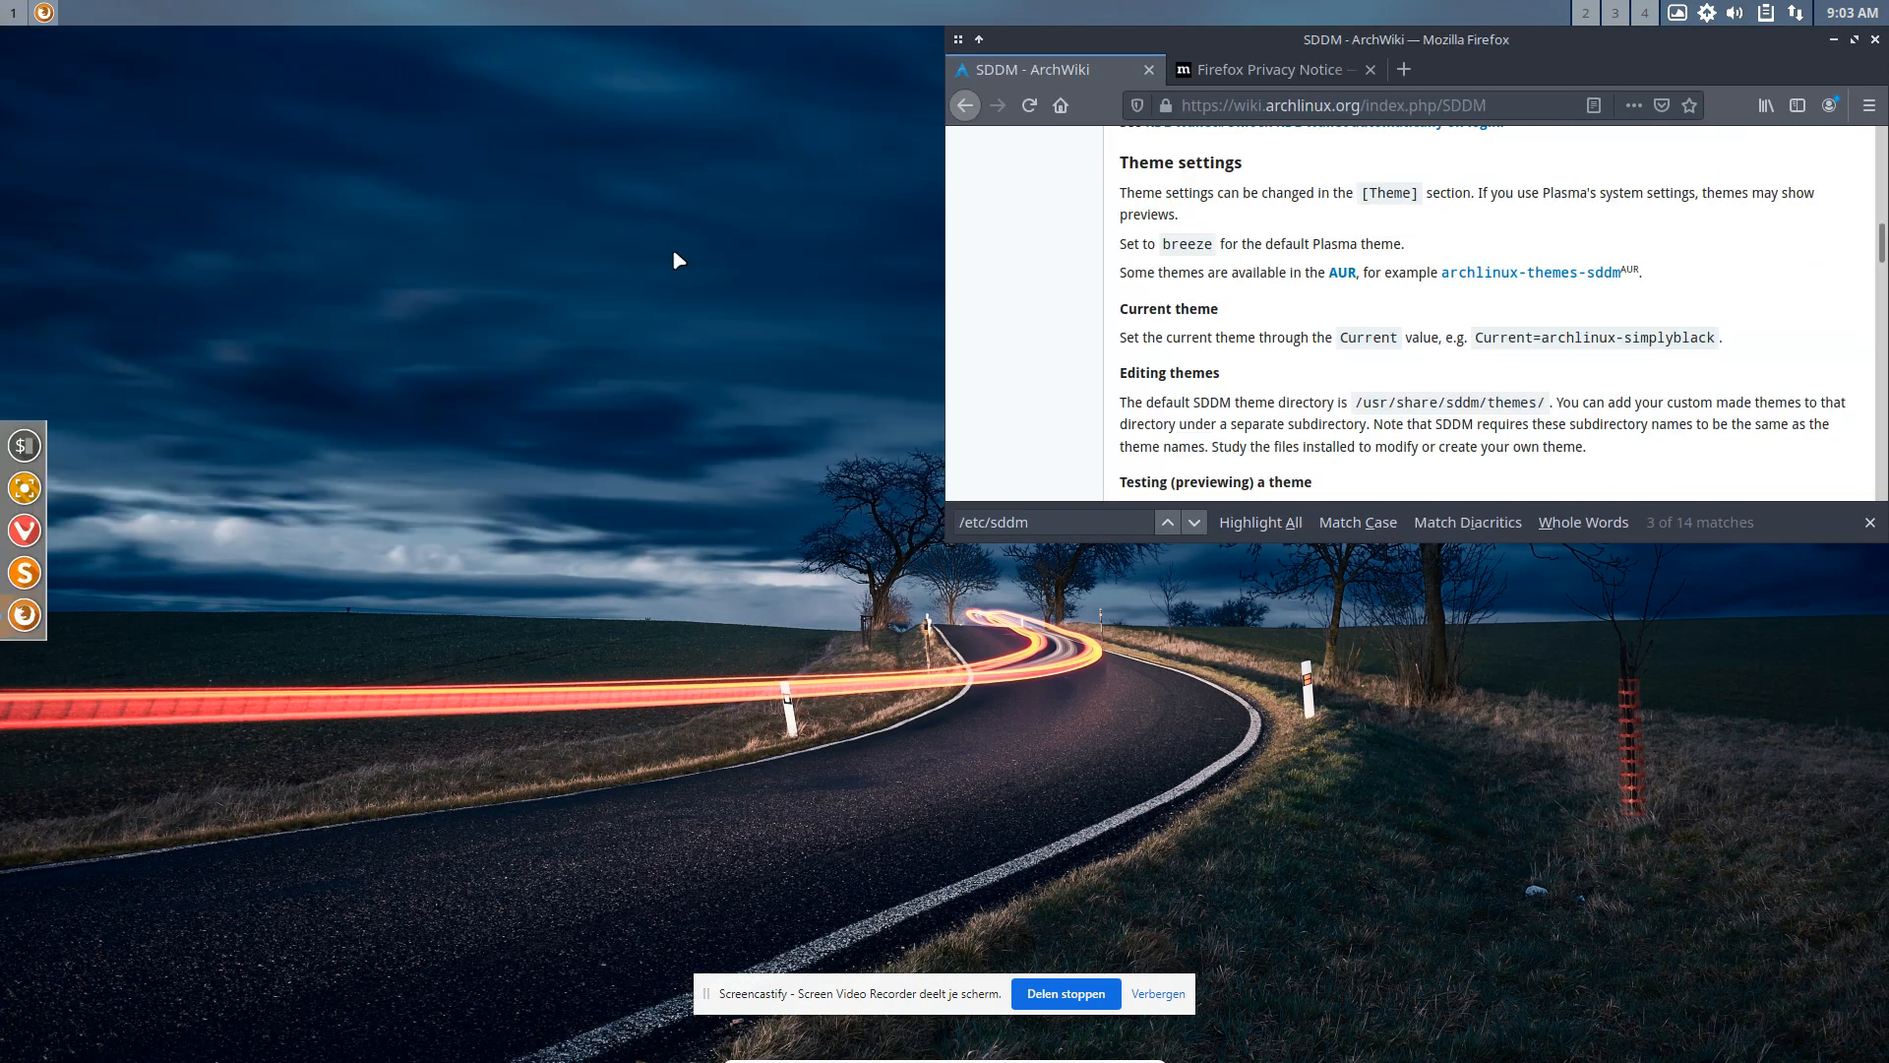
pyautogui.moveTo(1405, 38); pyautogui.dragTo(1405, 557)
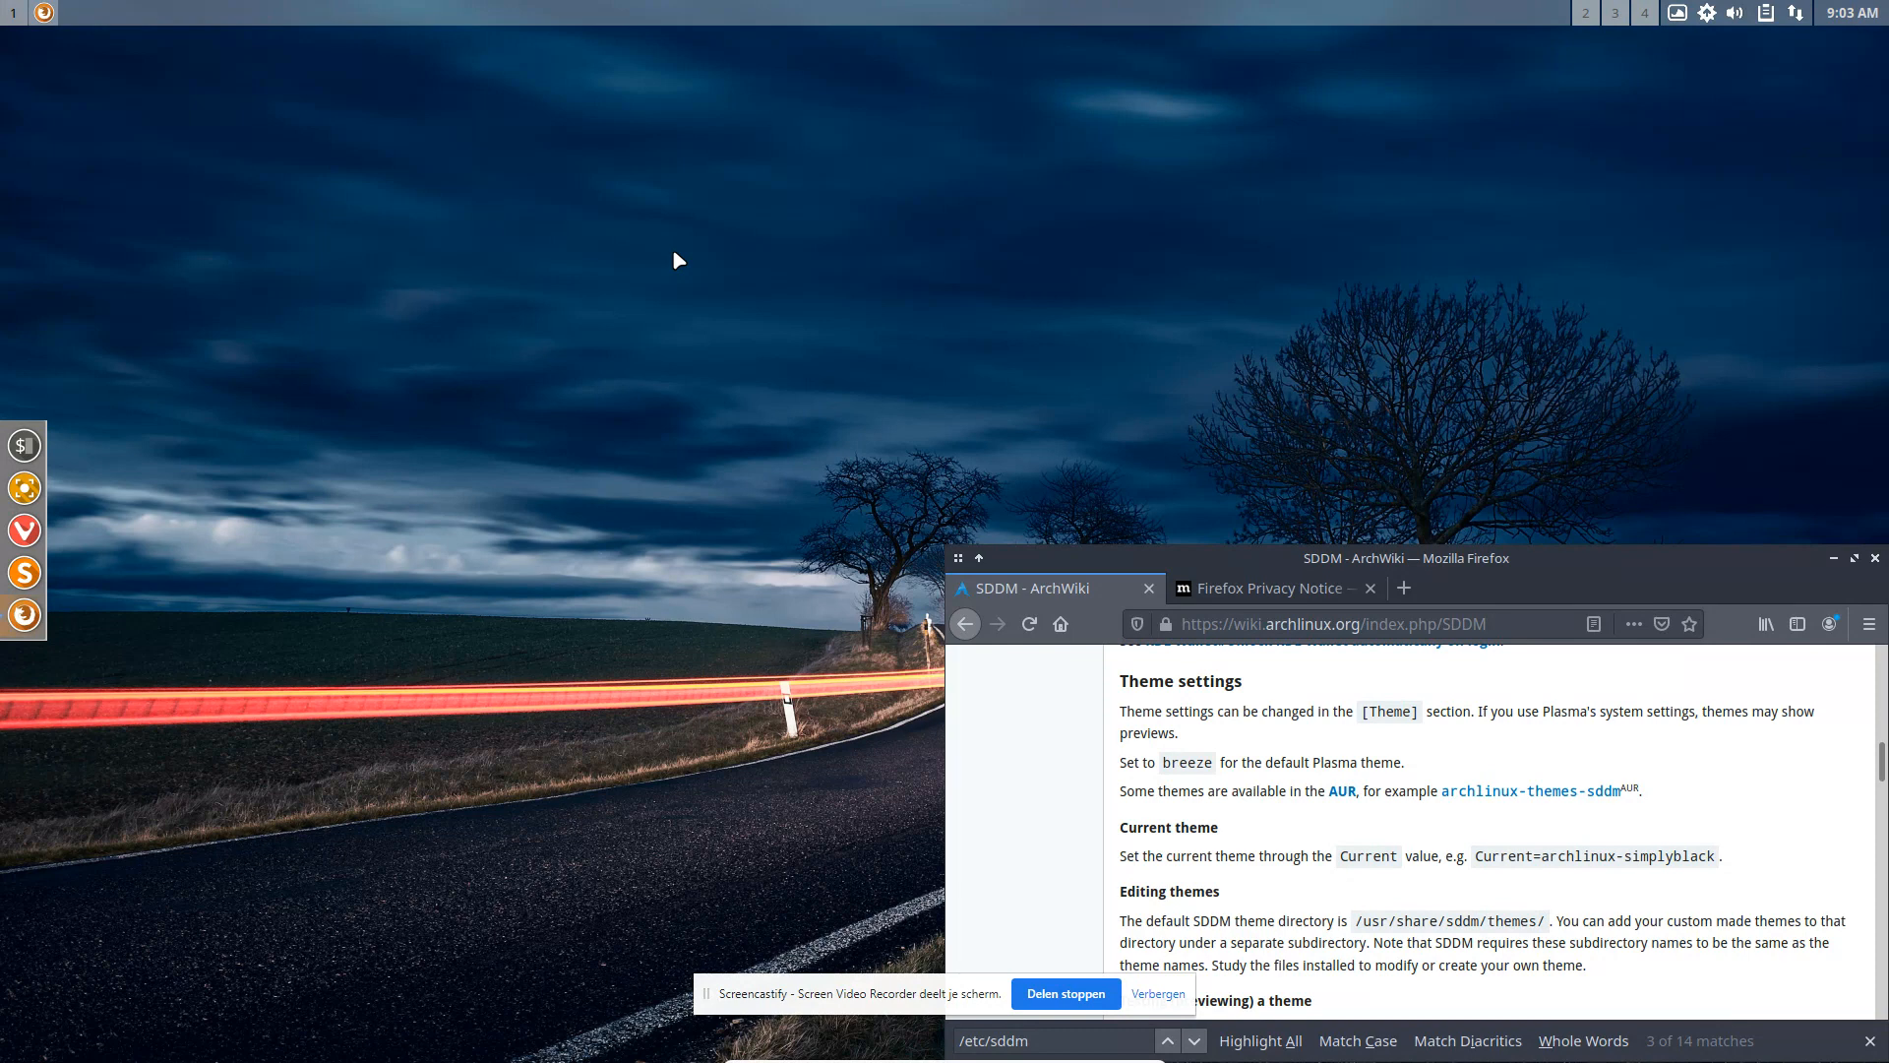
pyautogui.click(1853, 557)
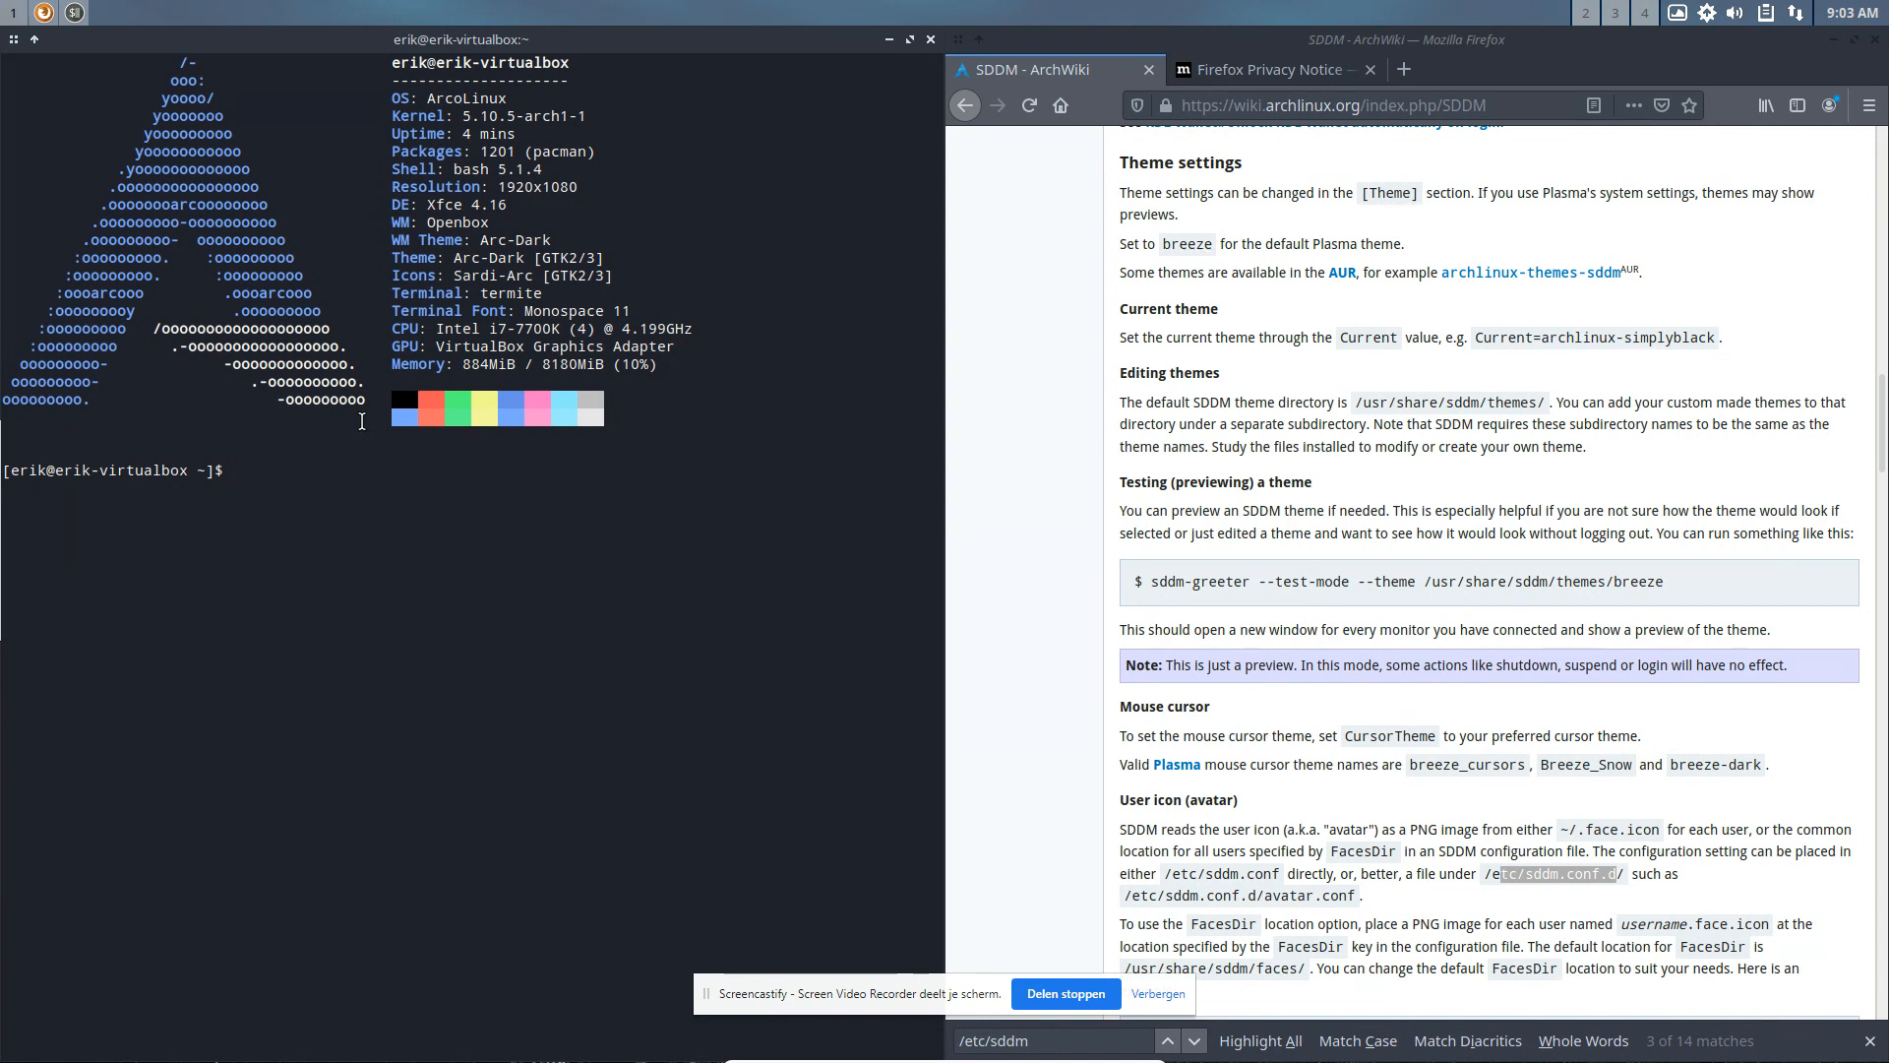
pyautogui.write('sudo')
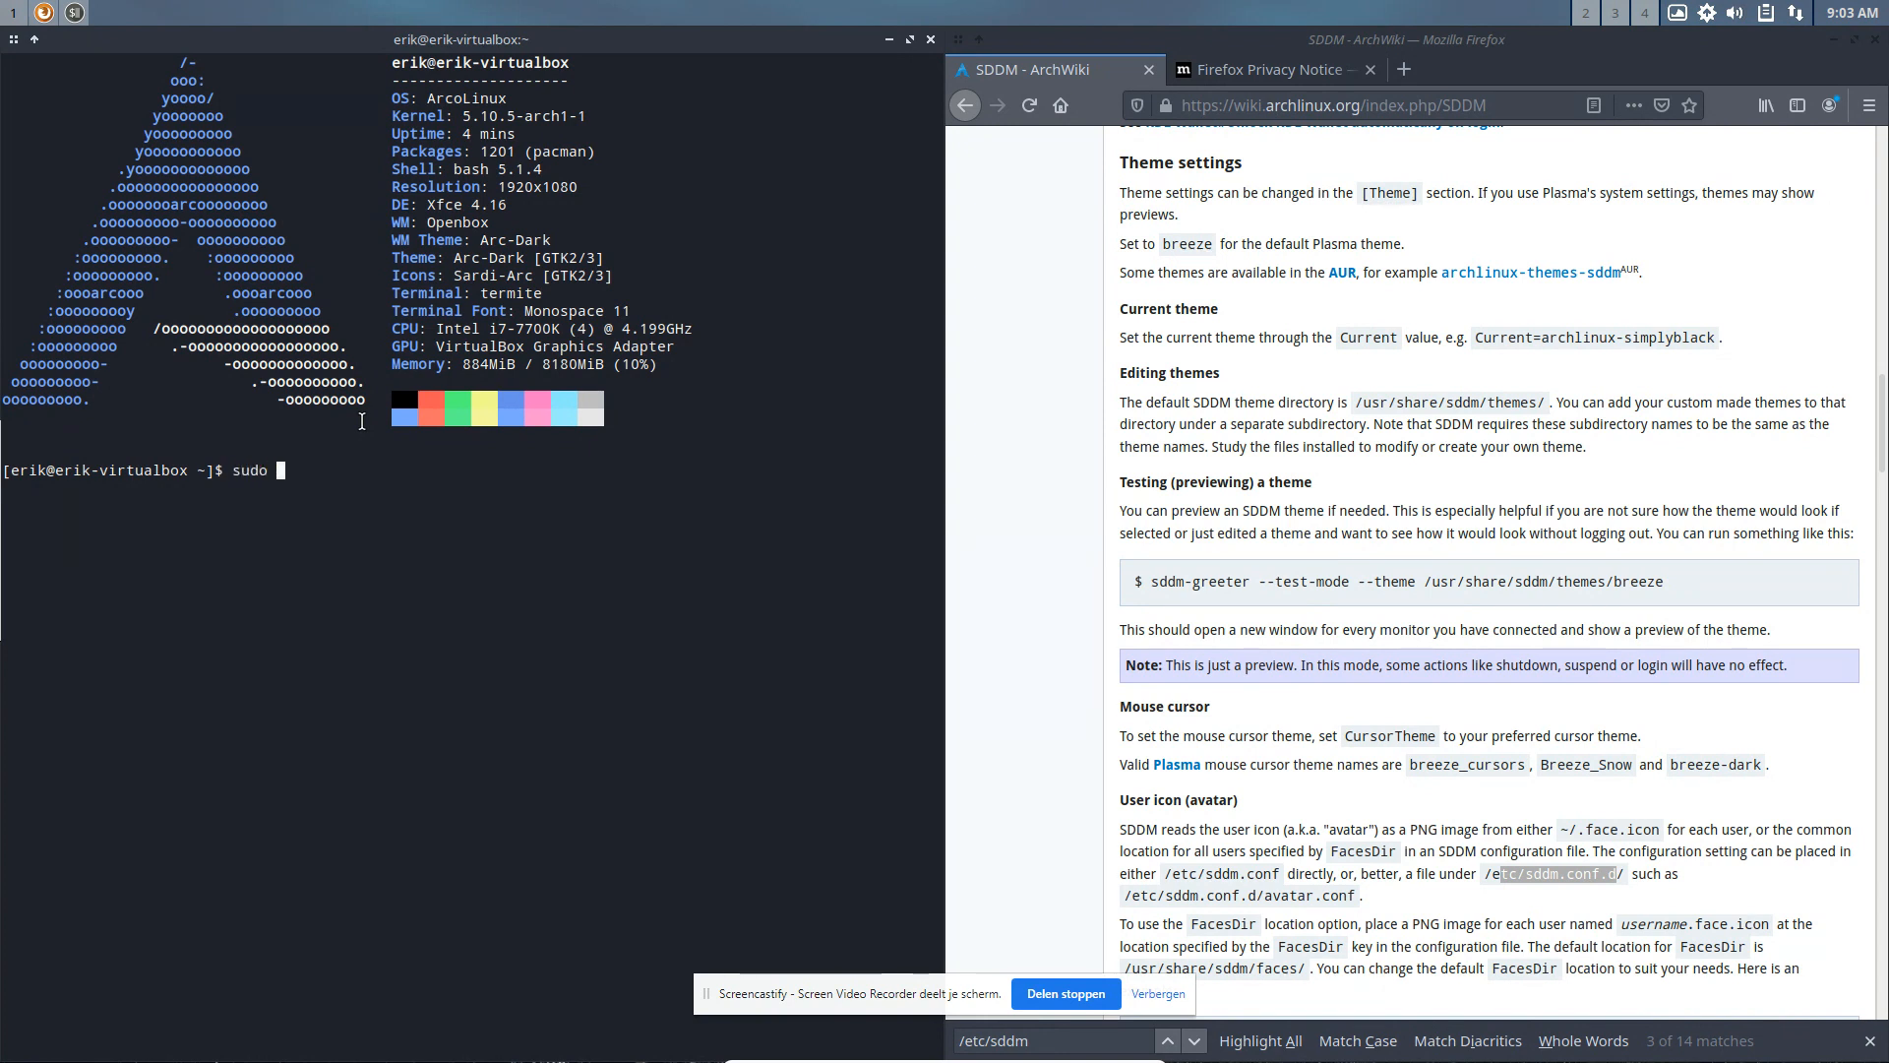
# Step: Copy /usr/lib/sddm/sddm.conf.d/default.conf to /etc/sddm.conf and open it in nano
pyautogui.write('cp /s')
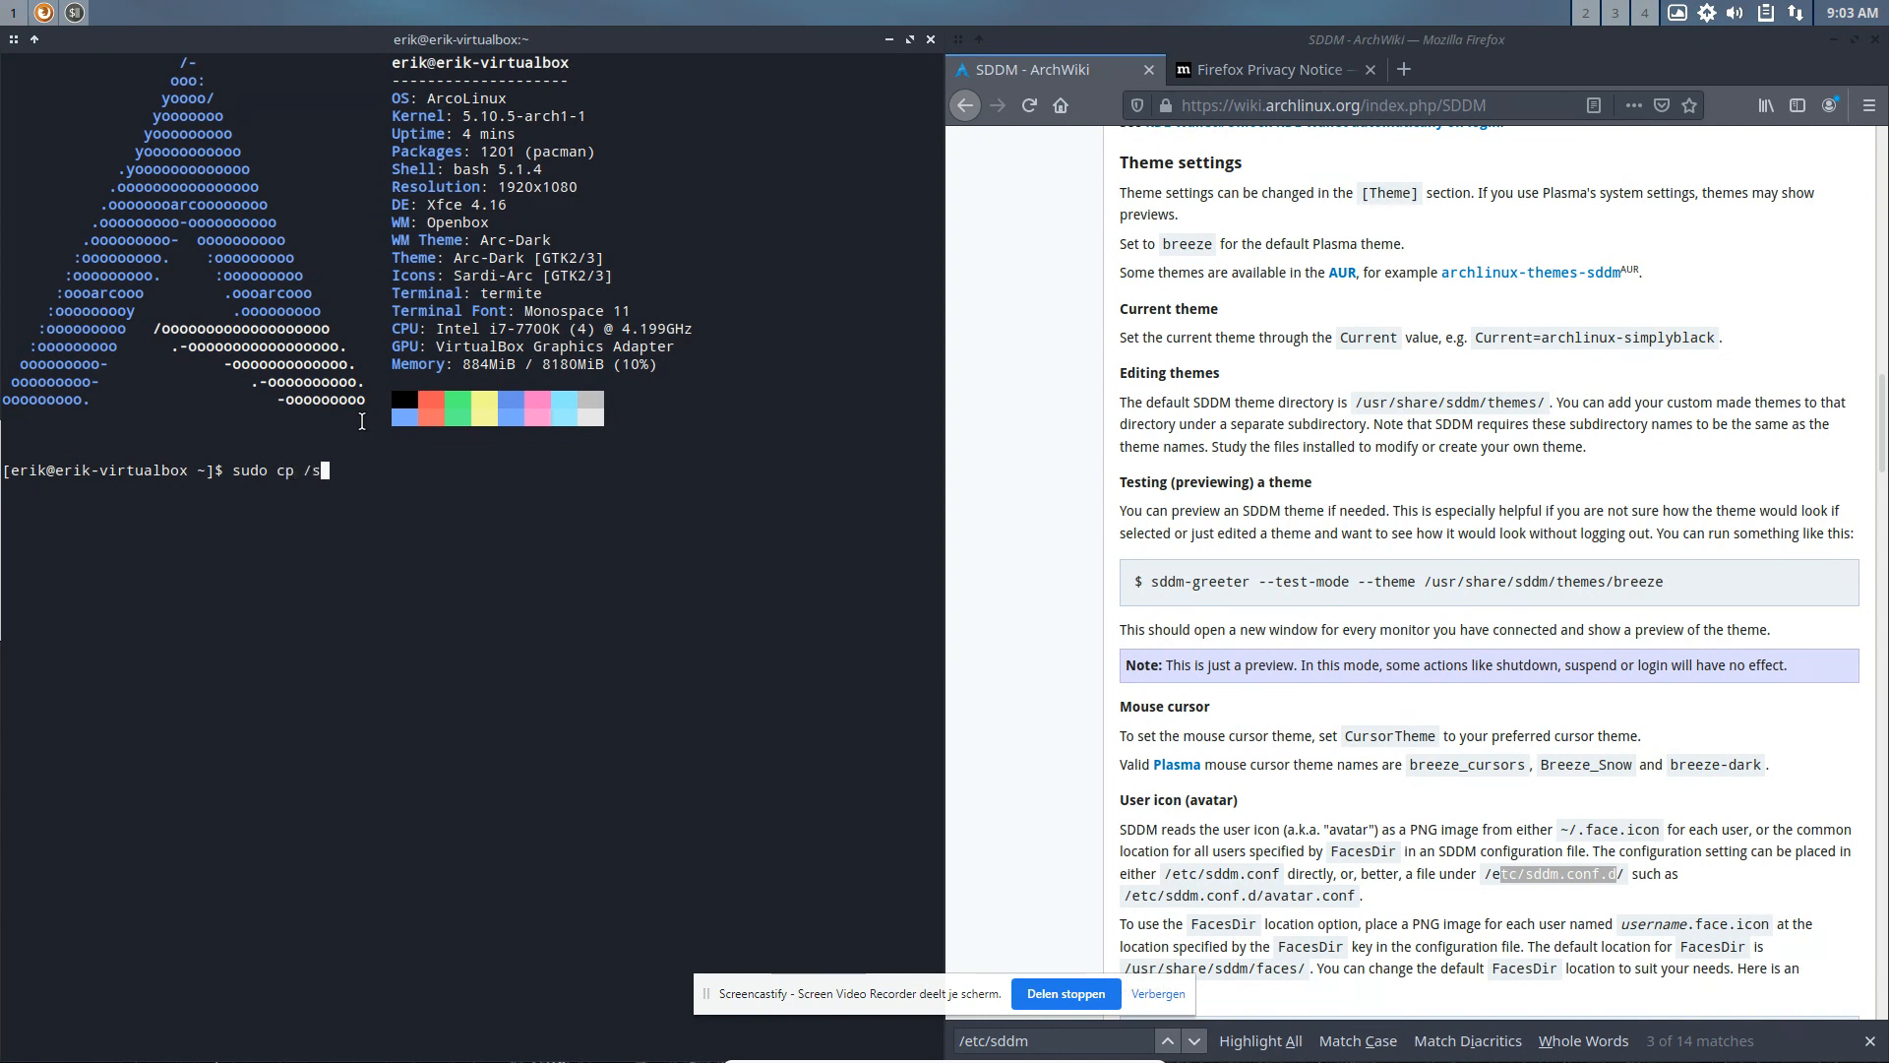
pyautogui.write('usr/lib')
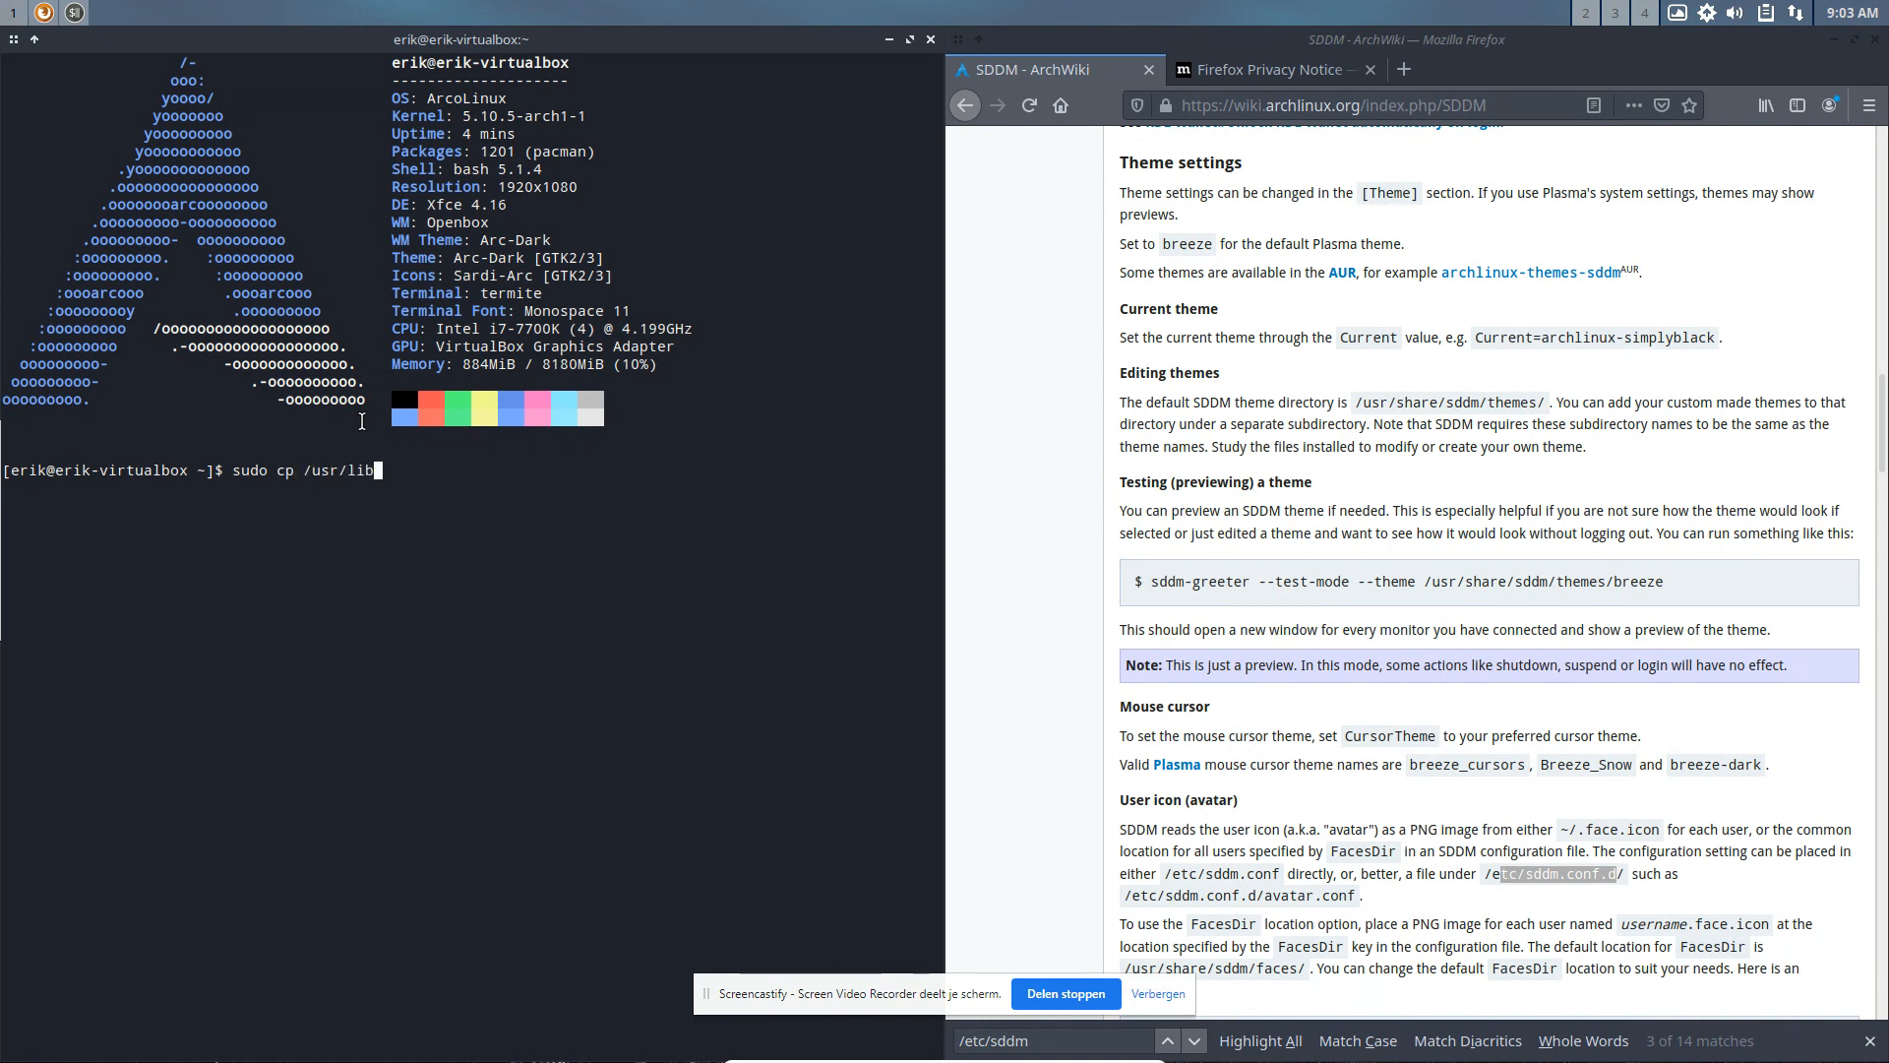
pyautogui.write('sddm/')
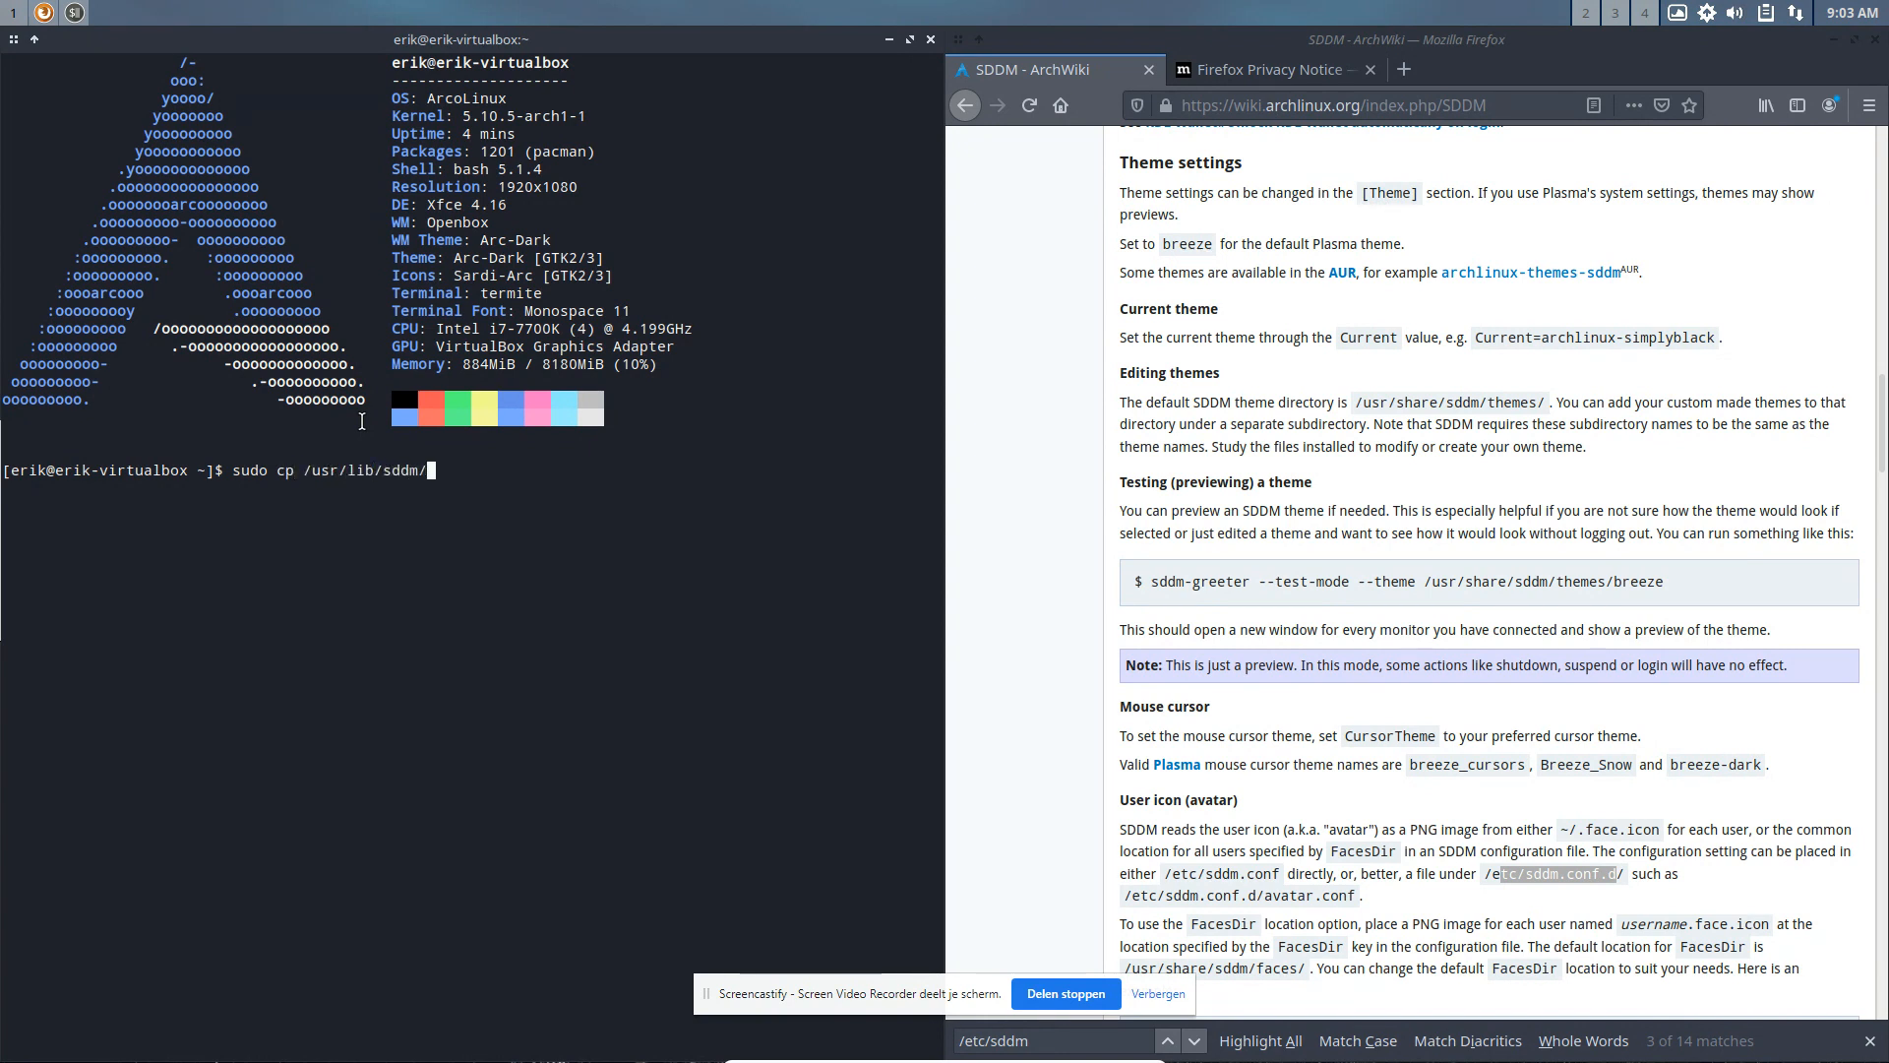
pyautogui.write('sddm')
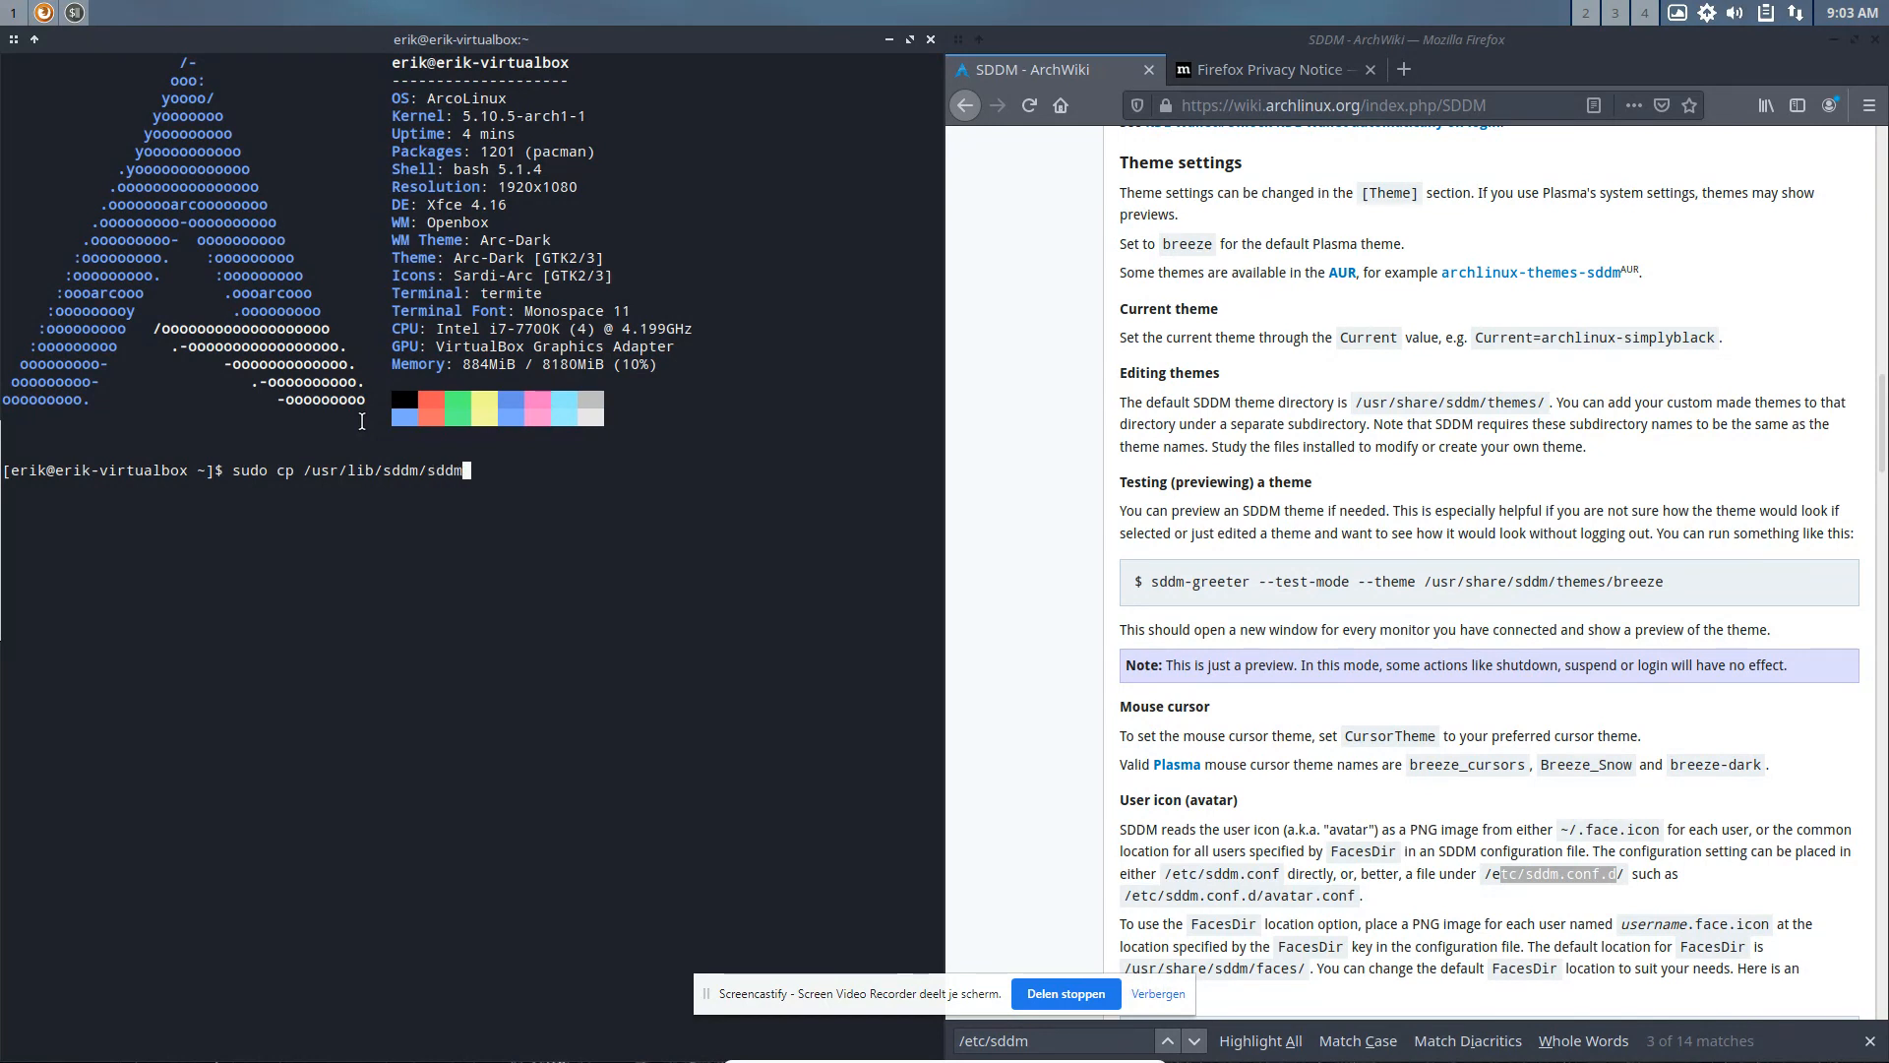
pyautogui.write('.conf.d/')
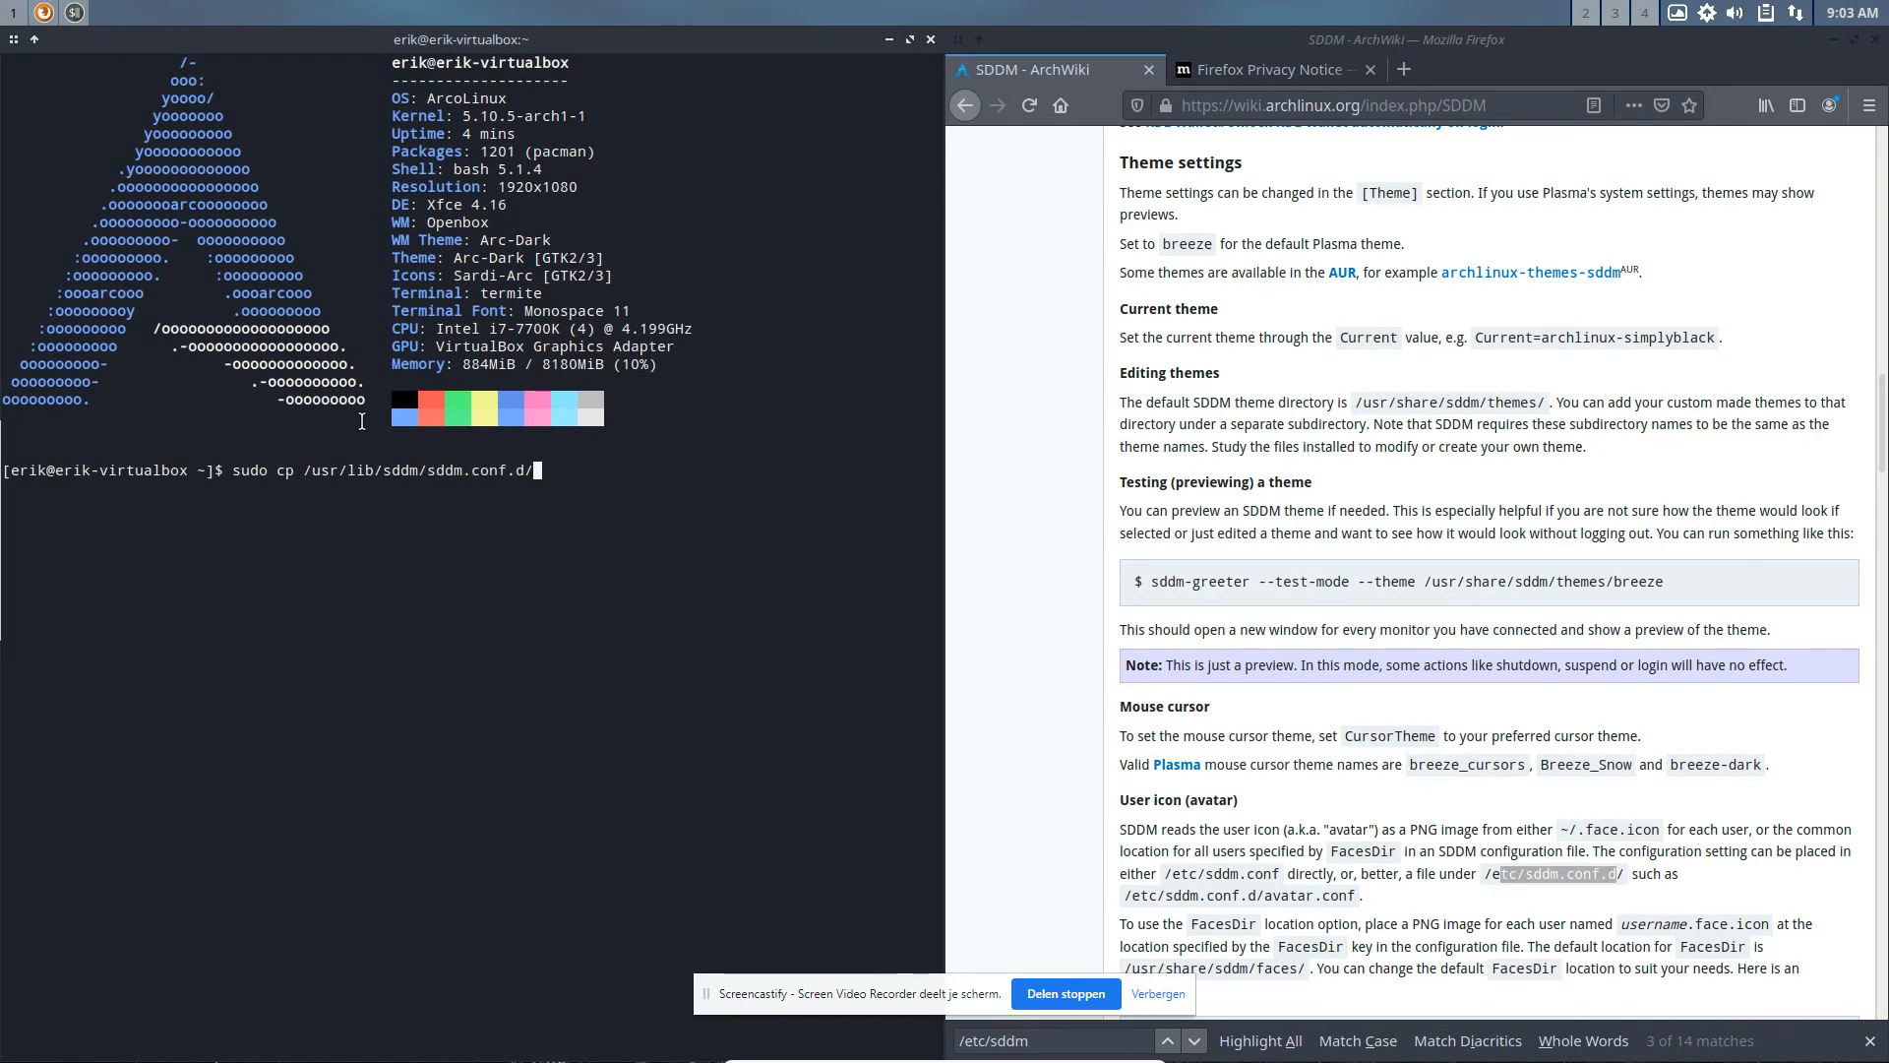
pyautogui.write('default.conf')
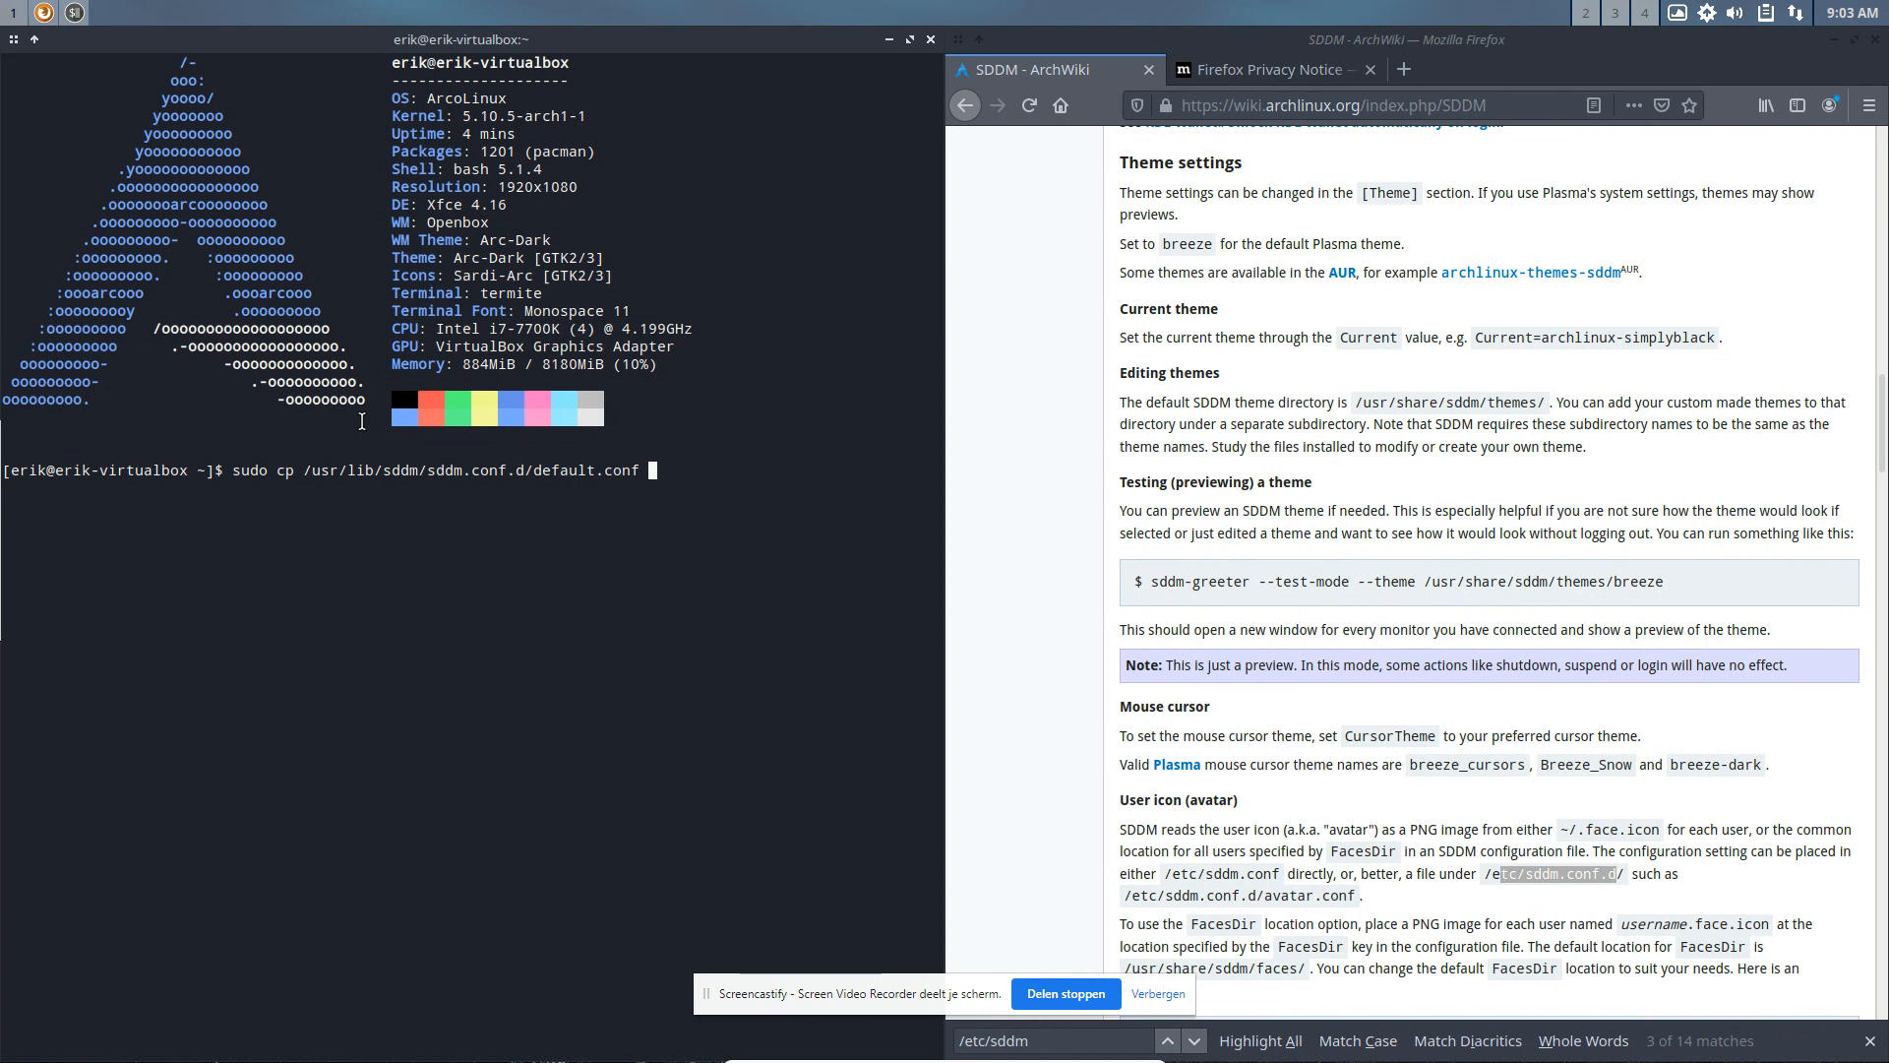
pyautogui.write('/etc/sddm.conf')
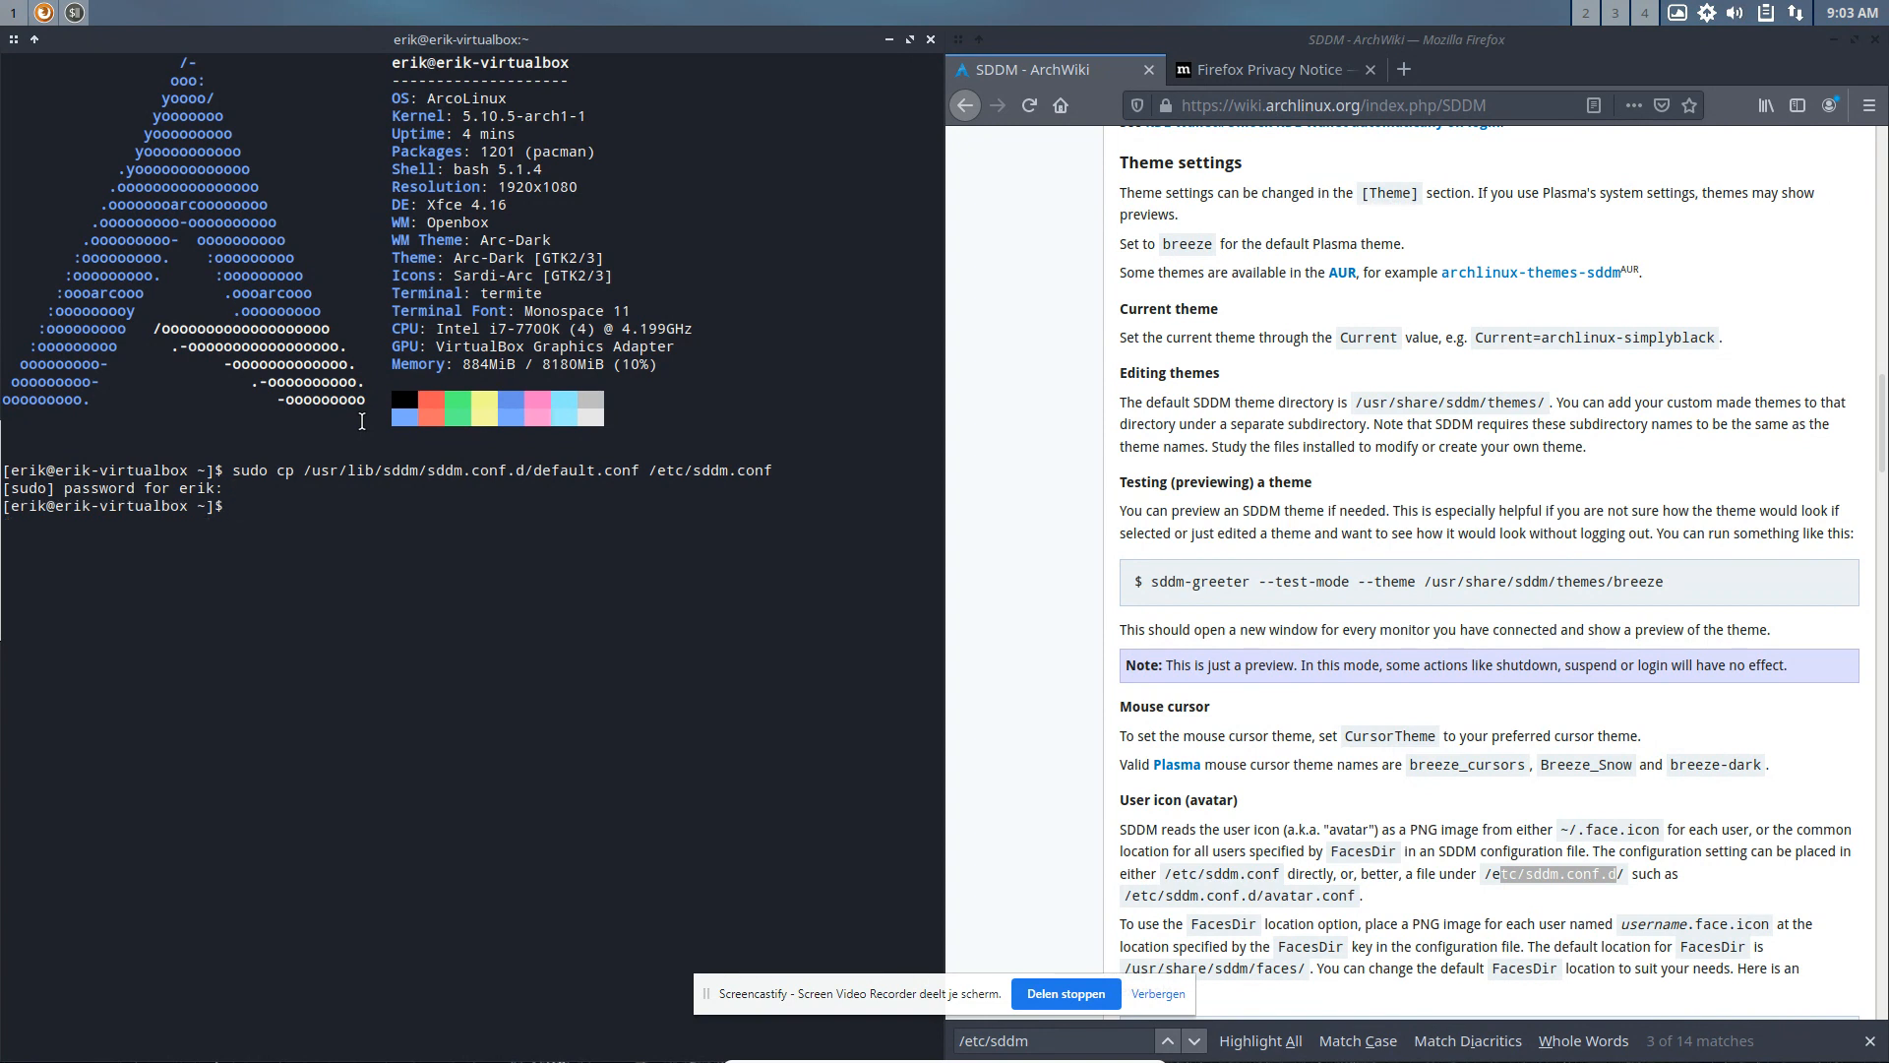
pyautogui.write('sudo nano /')
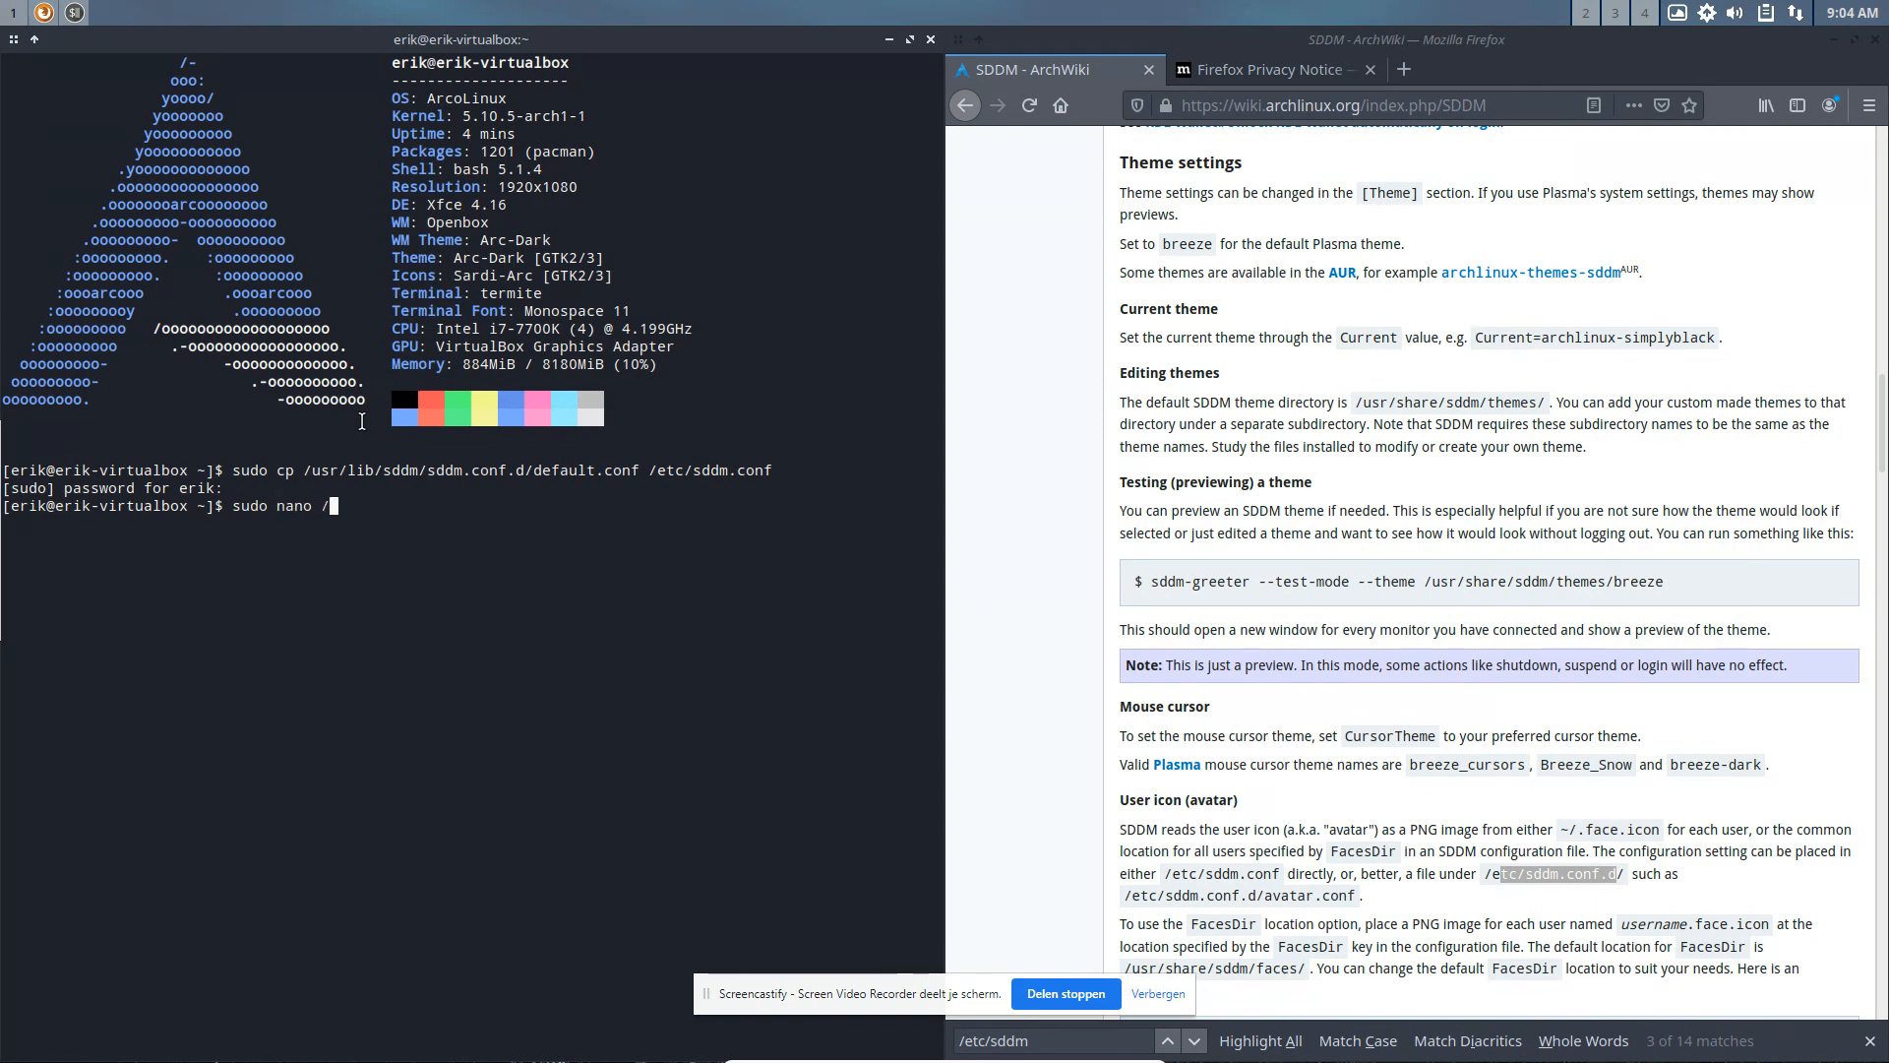
pyautogui.write('etc/sddm')
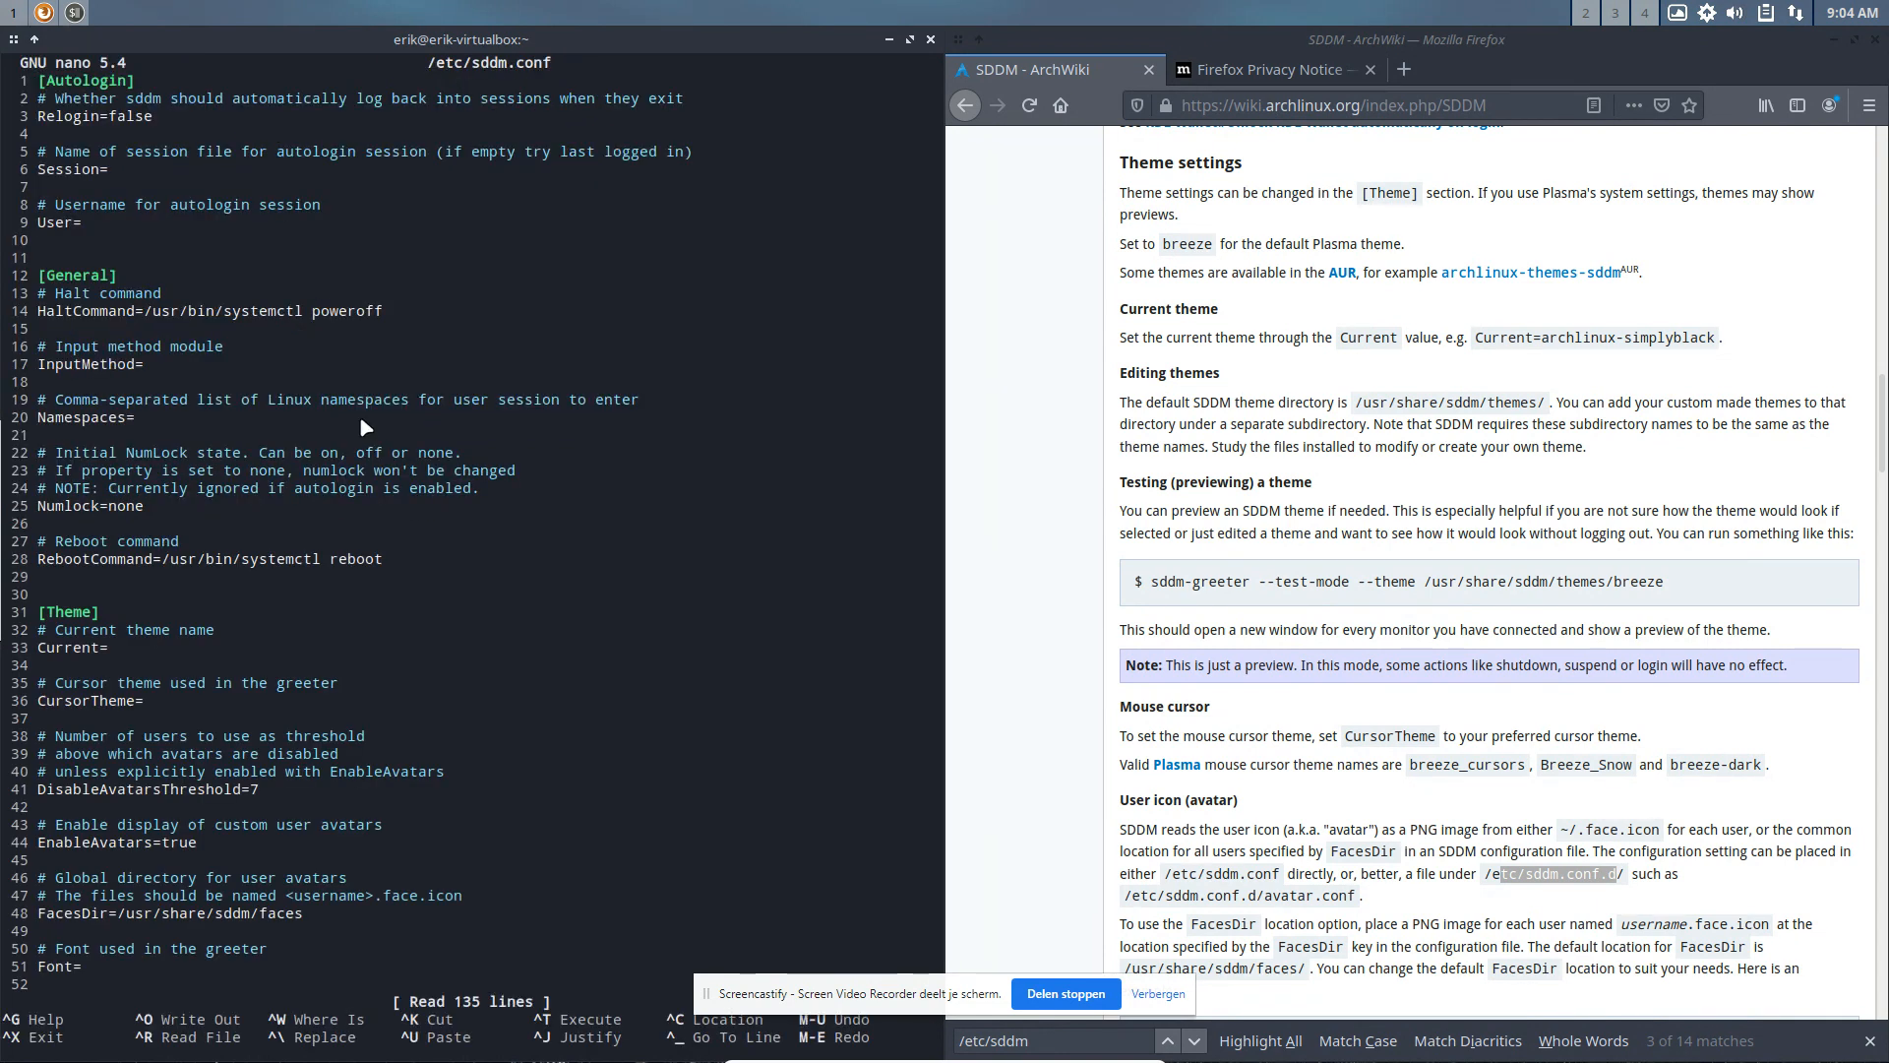
pyautogui.click(105, 12)
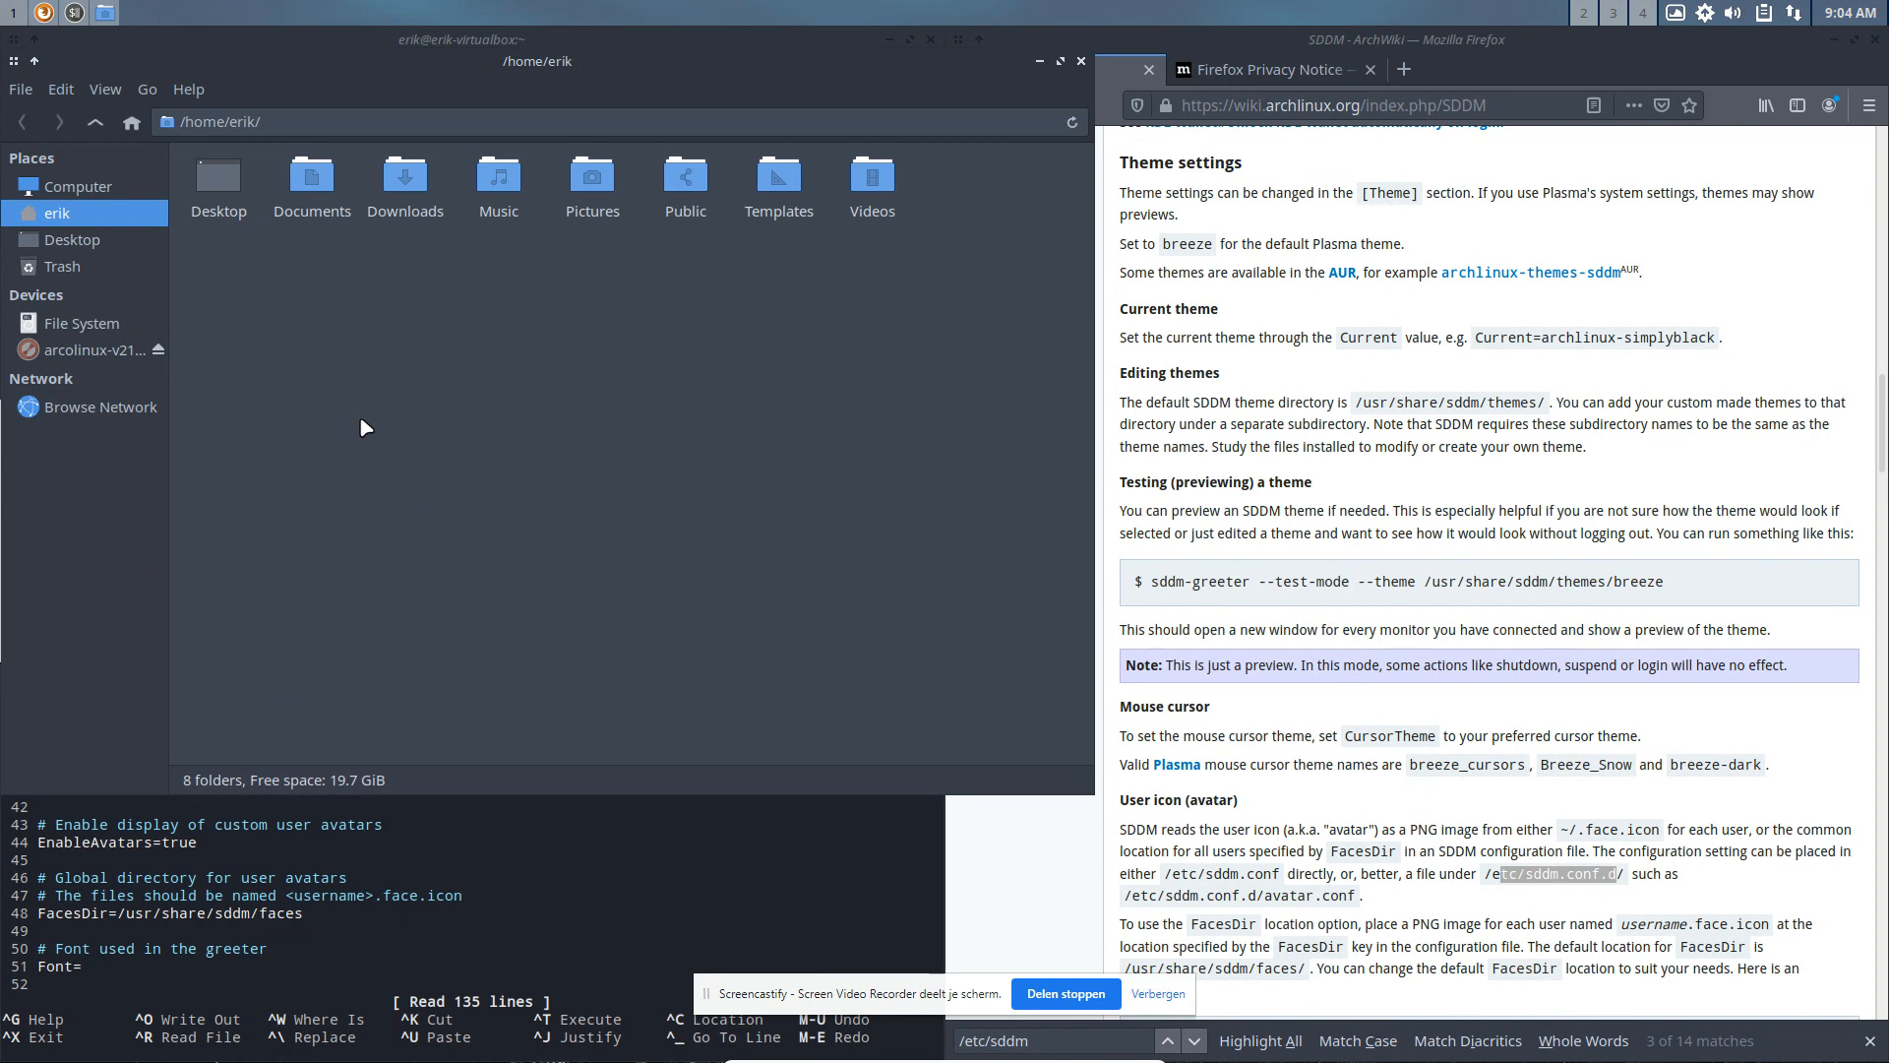
# Step: Browse Thunar from Computer into the root File System toward /etc/sddm.conf
pyautogui.click(79, 186)
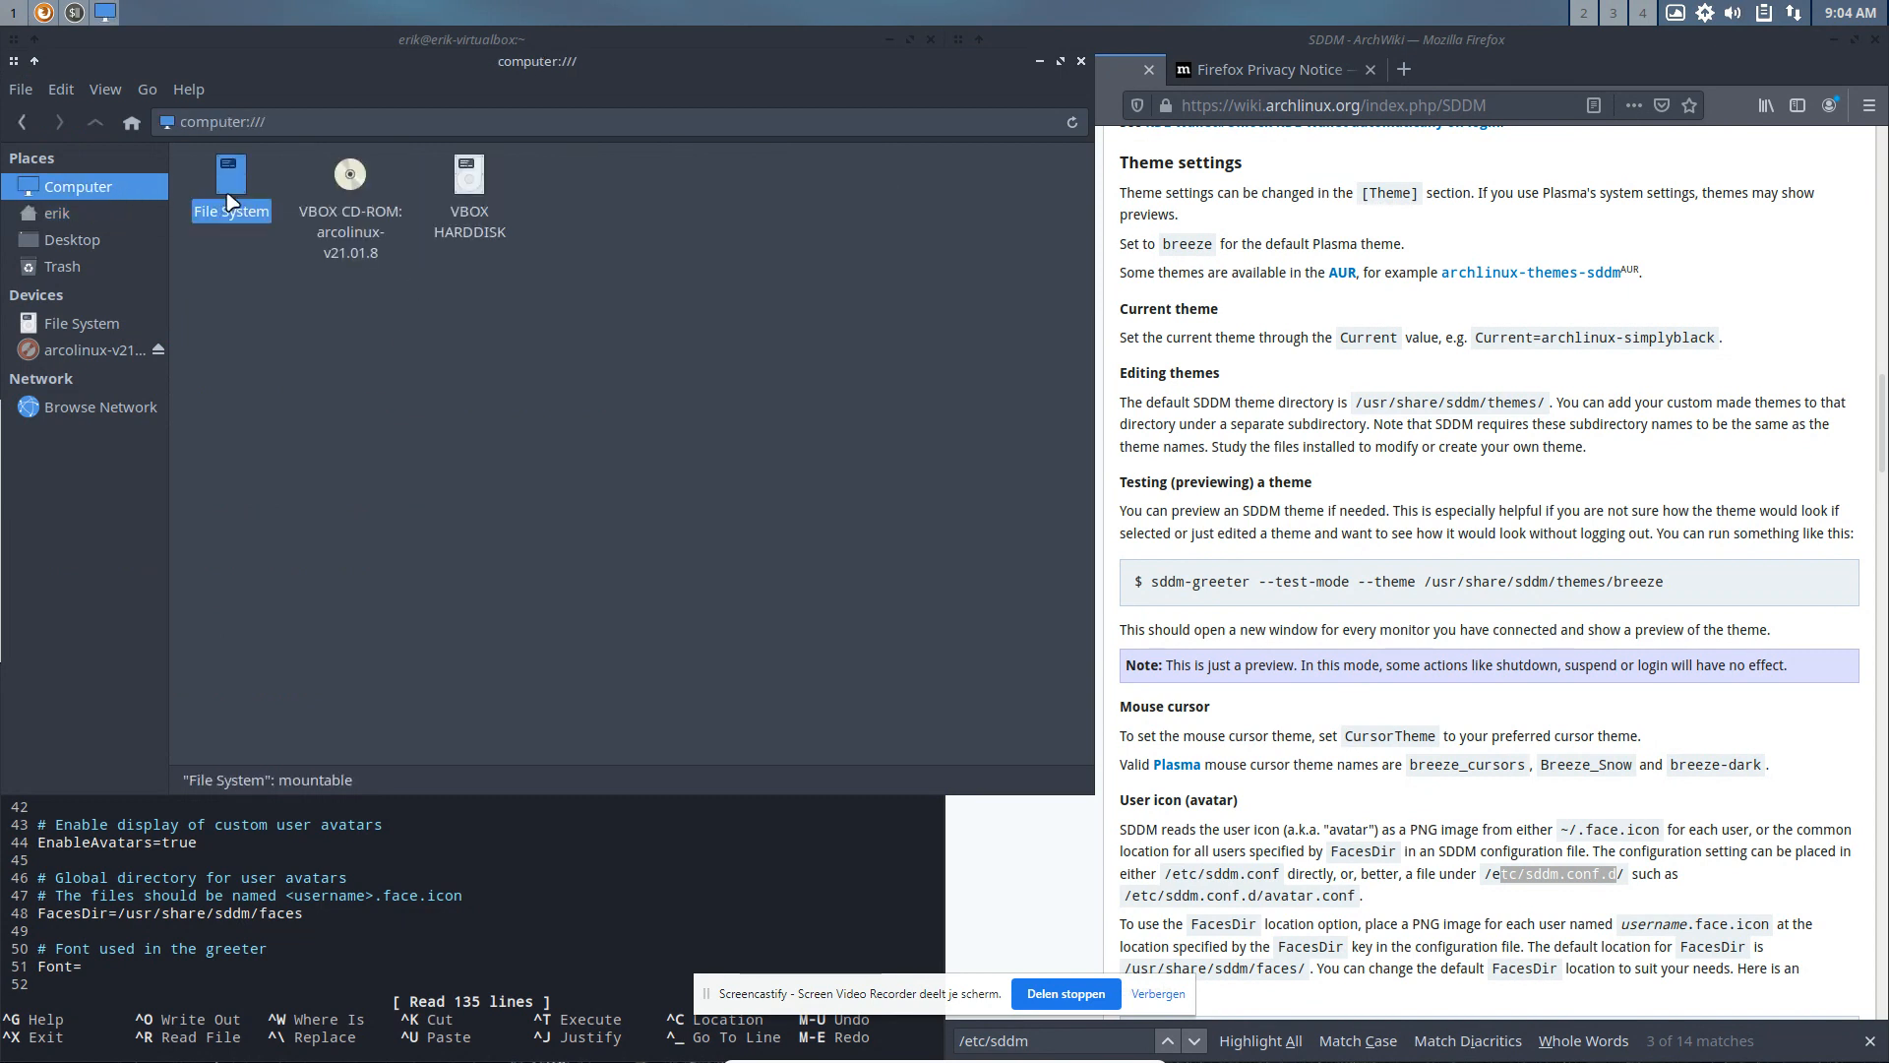
pyautogui.doubleClick(230, 172)
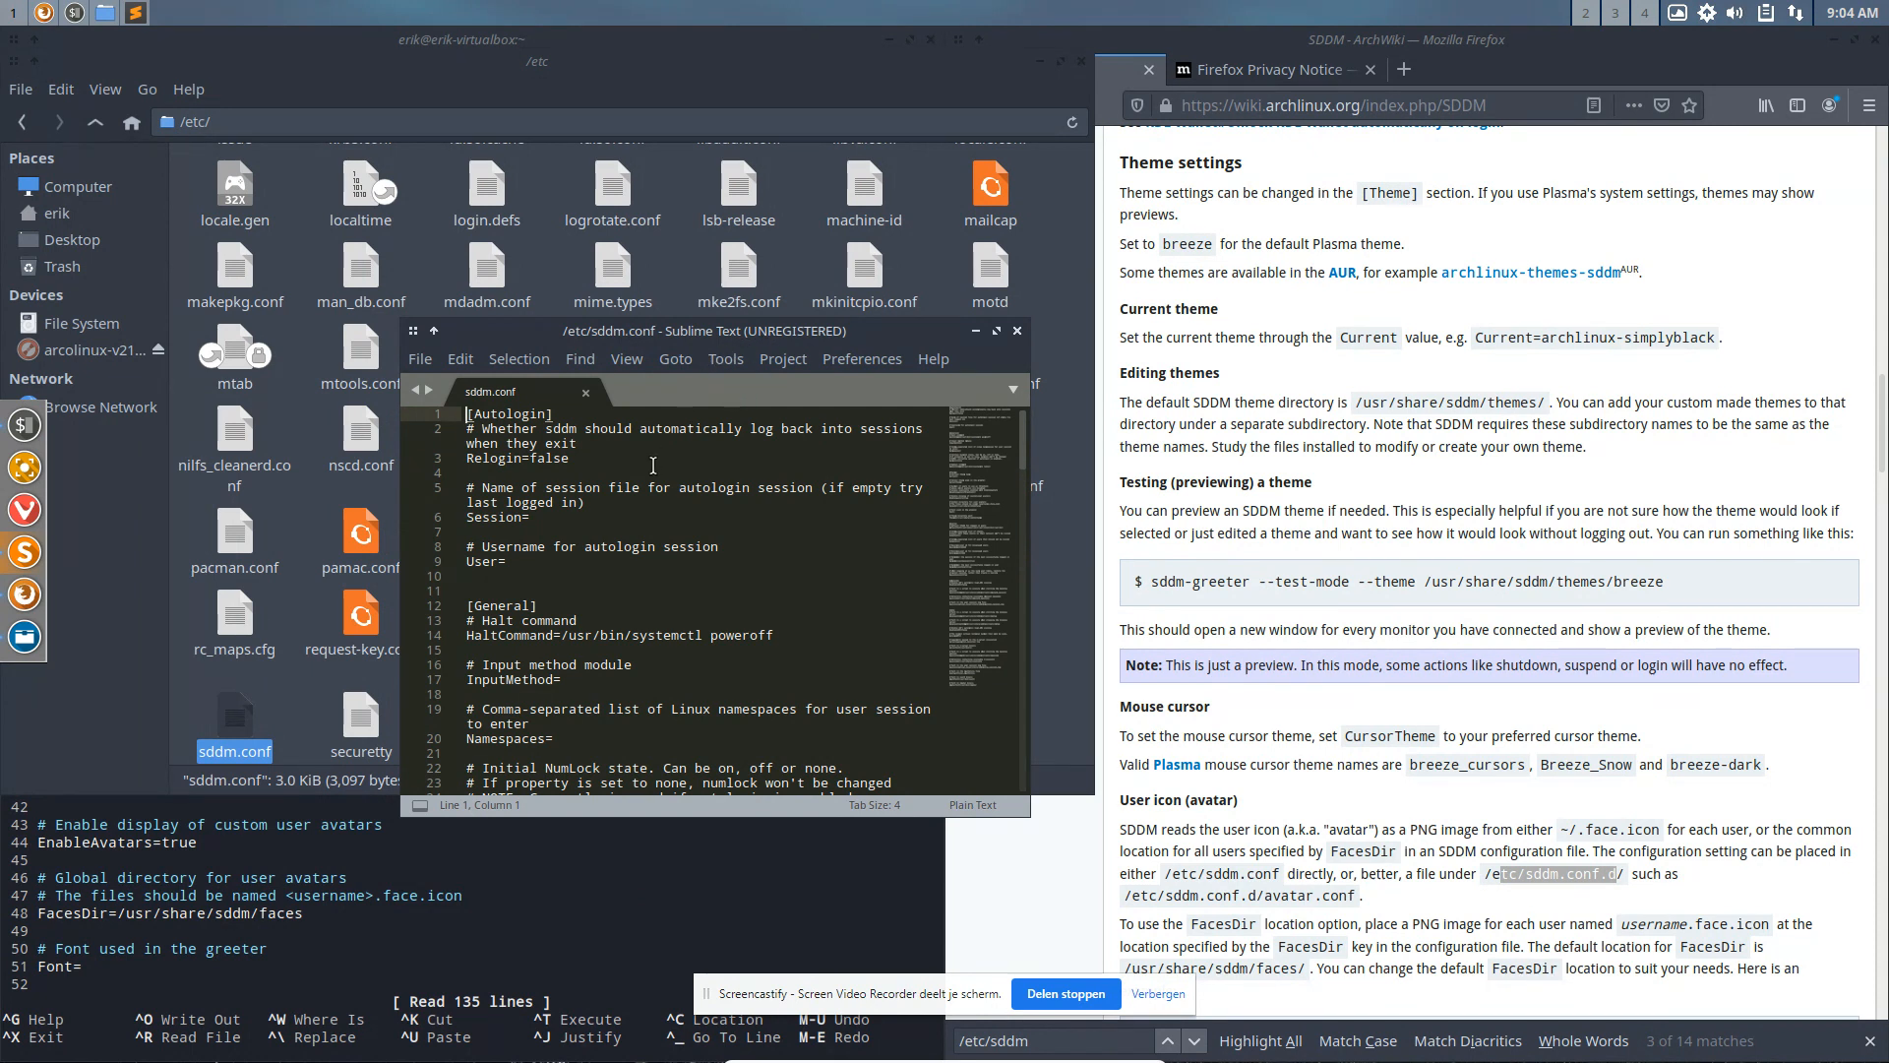
# Step: Maximize the Sublime Text window holding /etc/sddm.conf and scroll the file
pyautogui.click(725, 358)
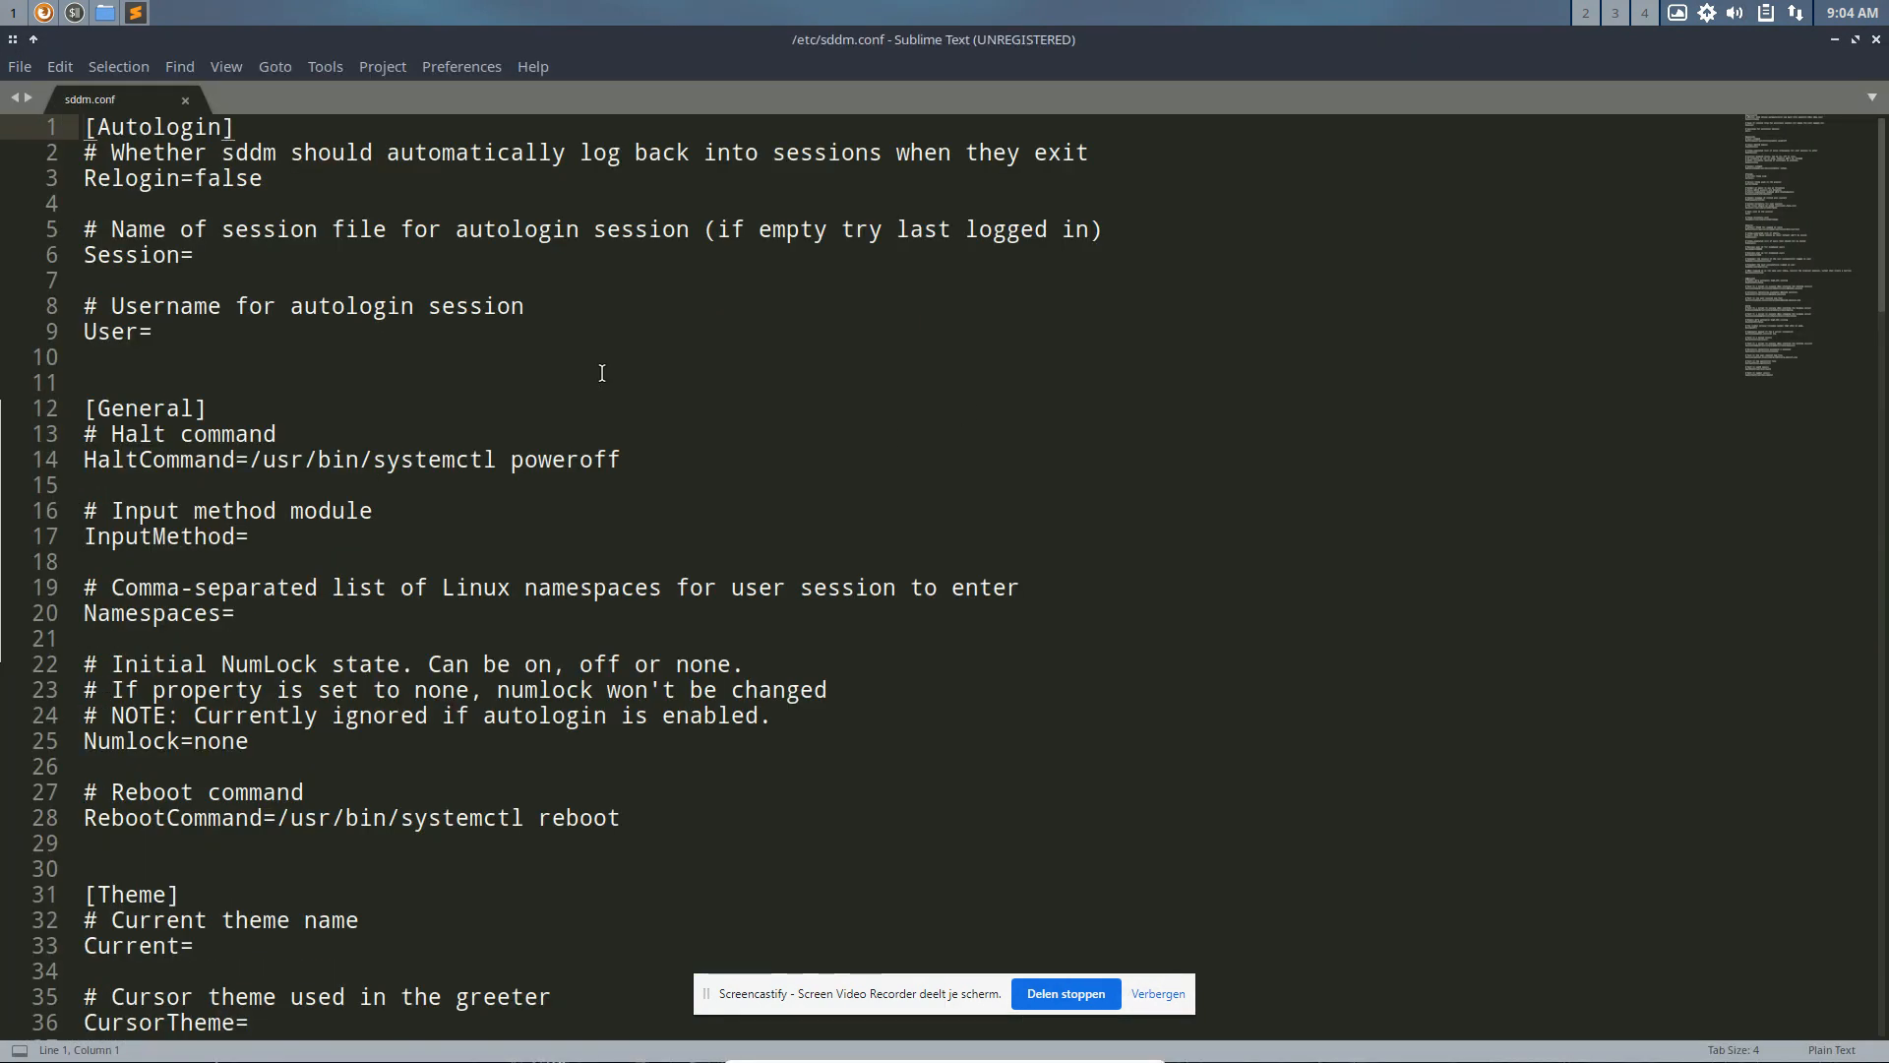
pyautogui.scroll(-3)
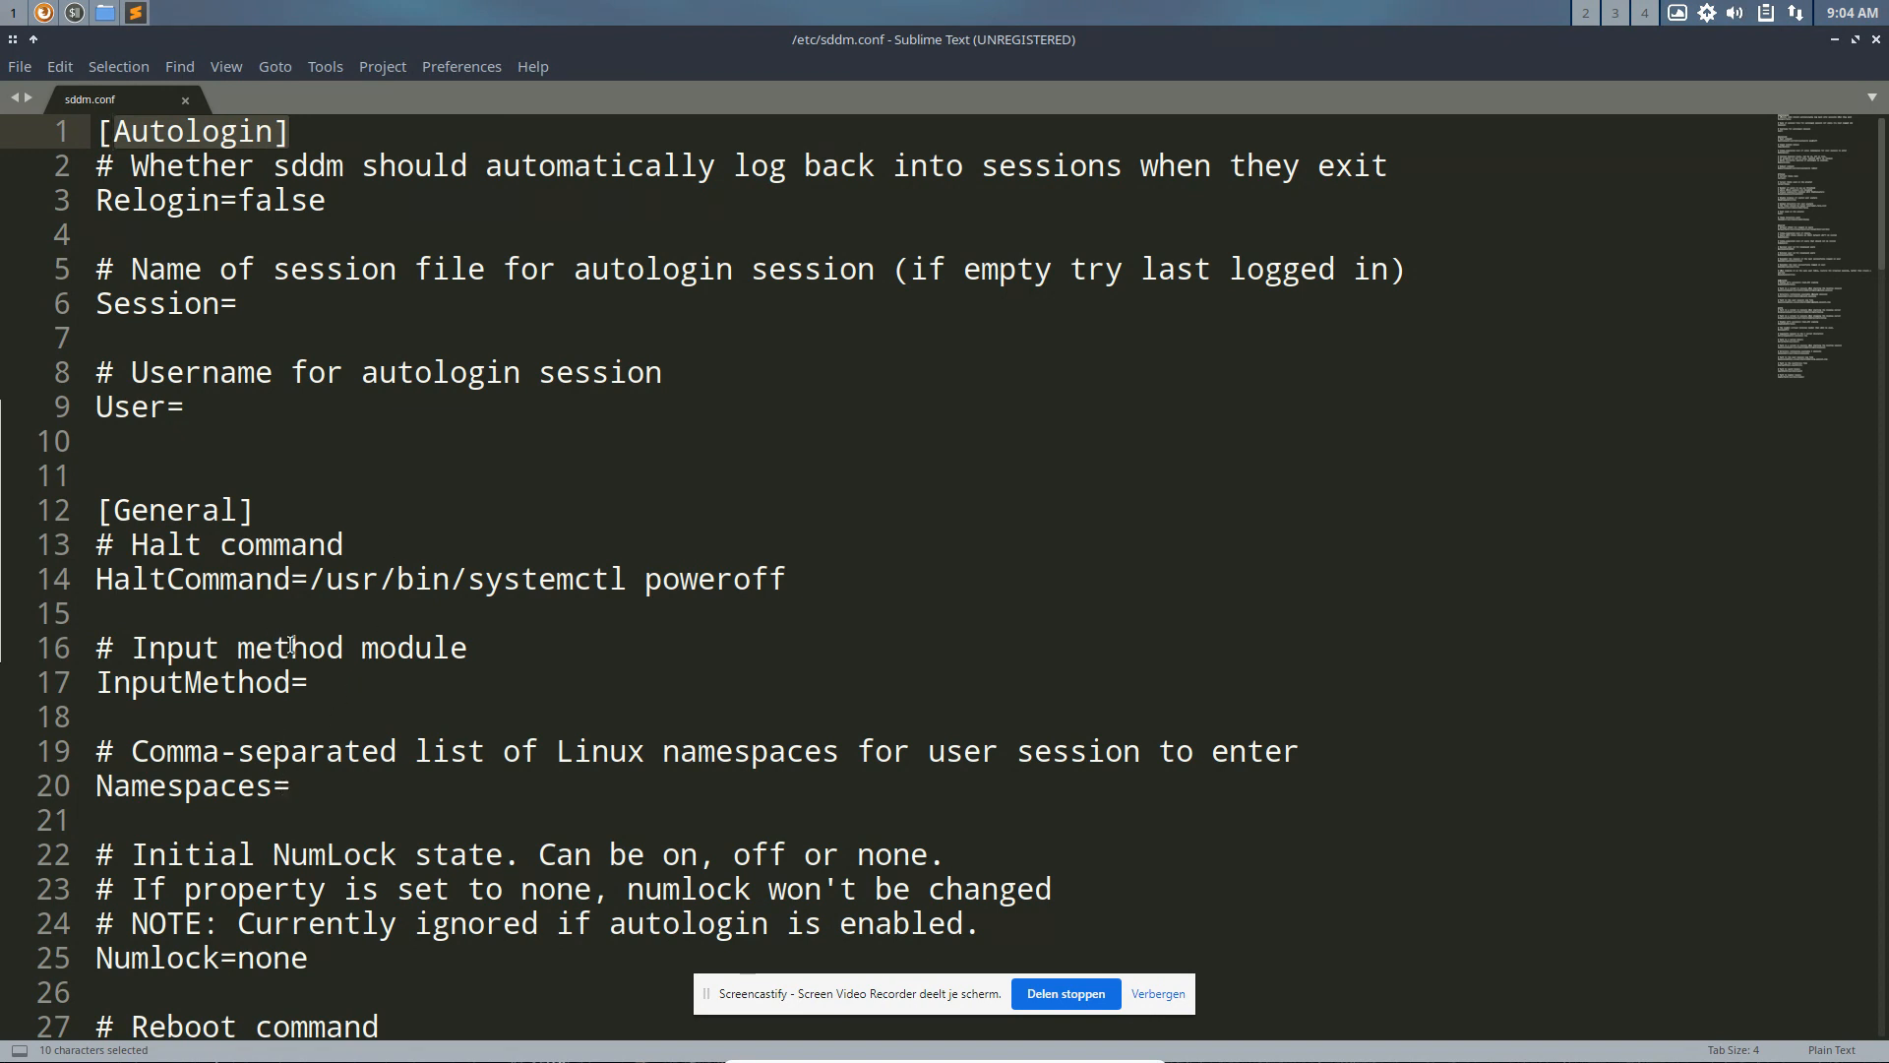
# Step: Search sddm.conf for 'them' and place the cursor at the empty Current= value
pyautogui.write('t')
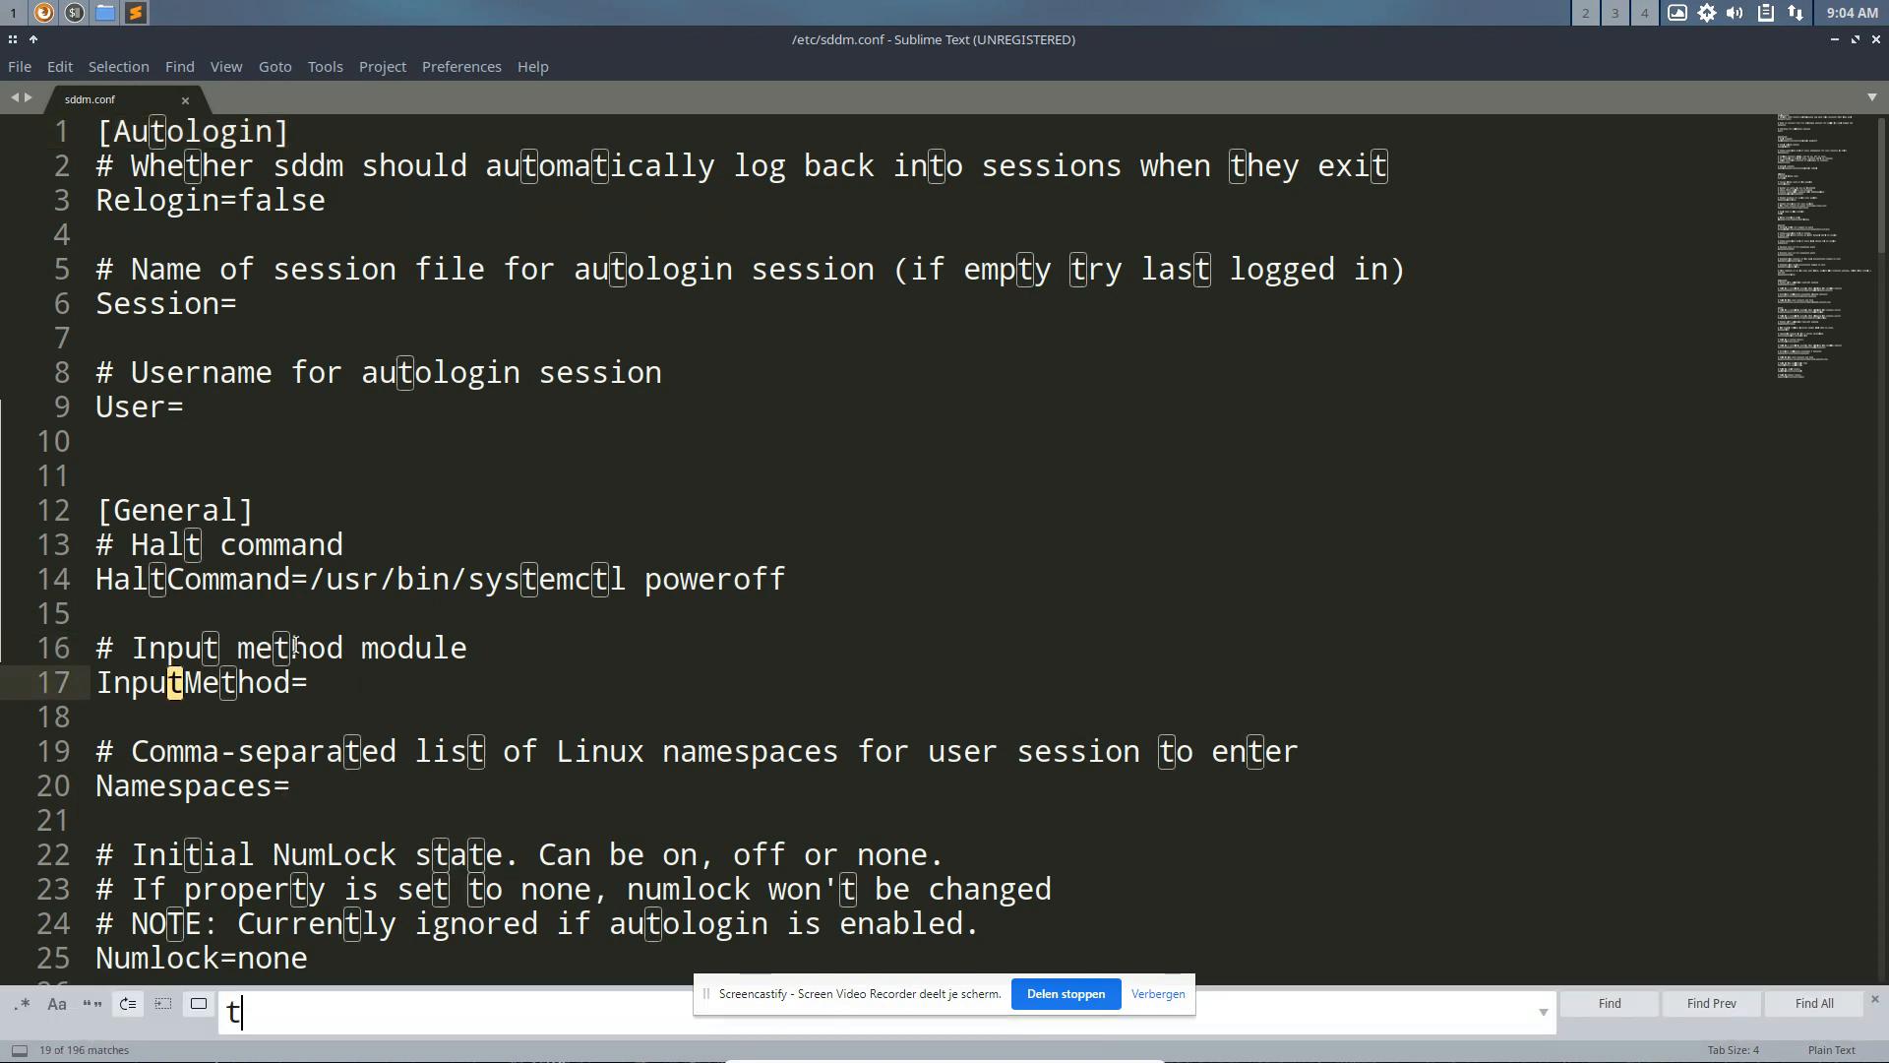
pyautogui.write('hem')
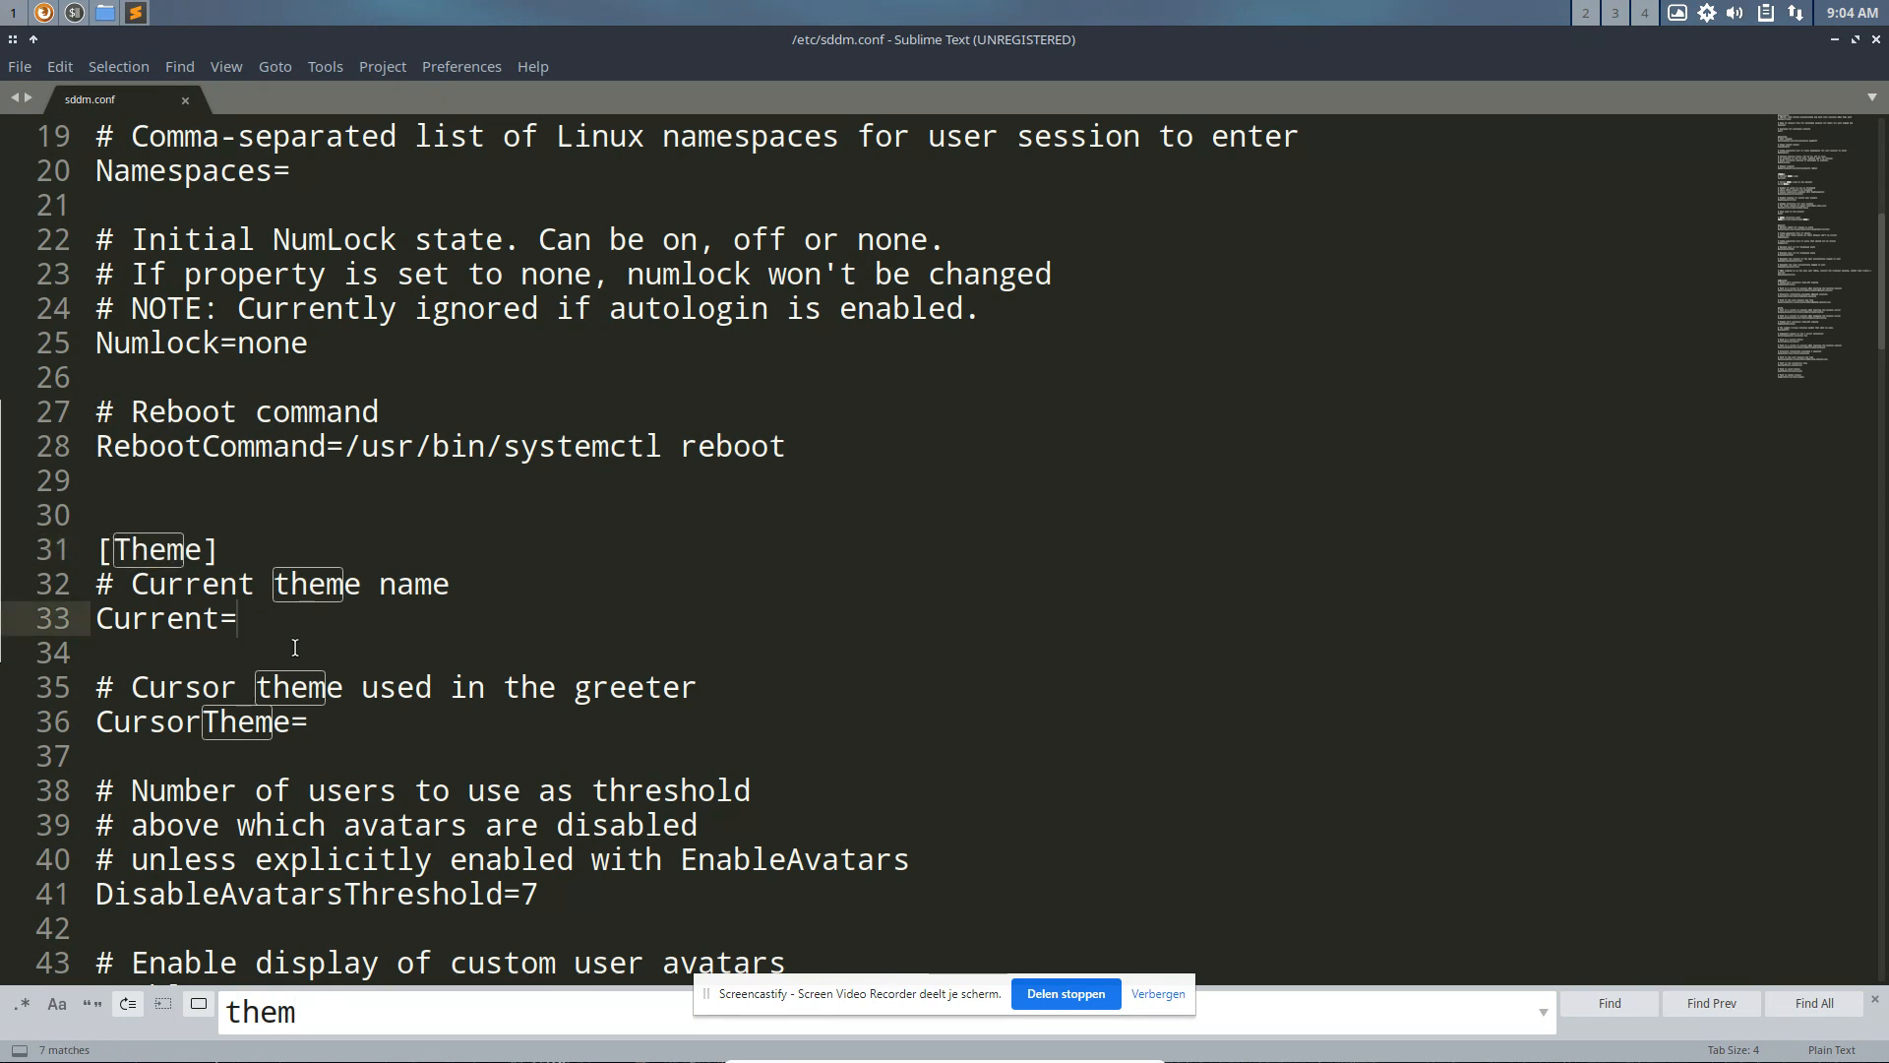
pyautogui.click(238, 618)
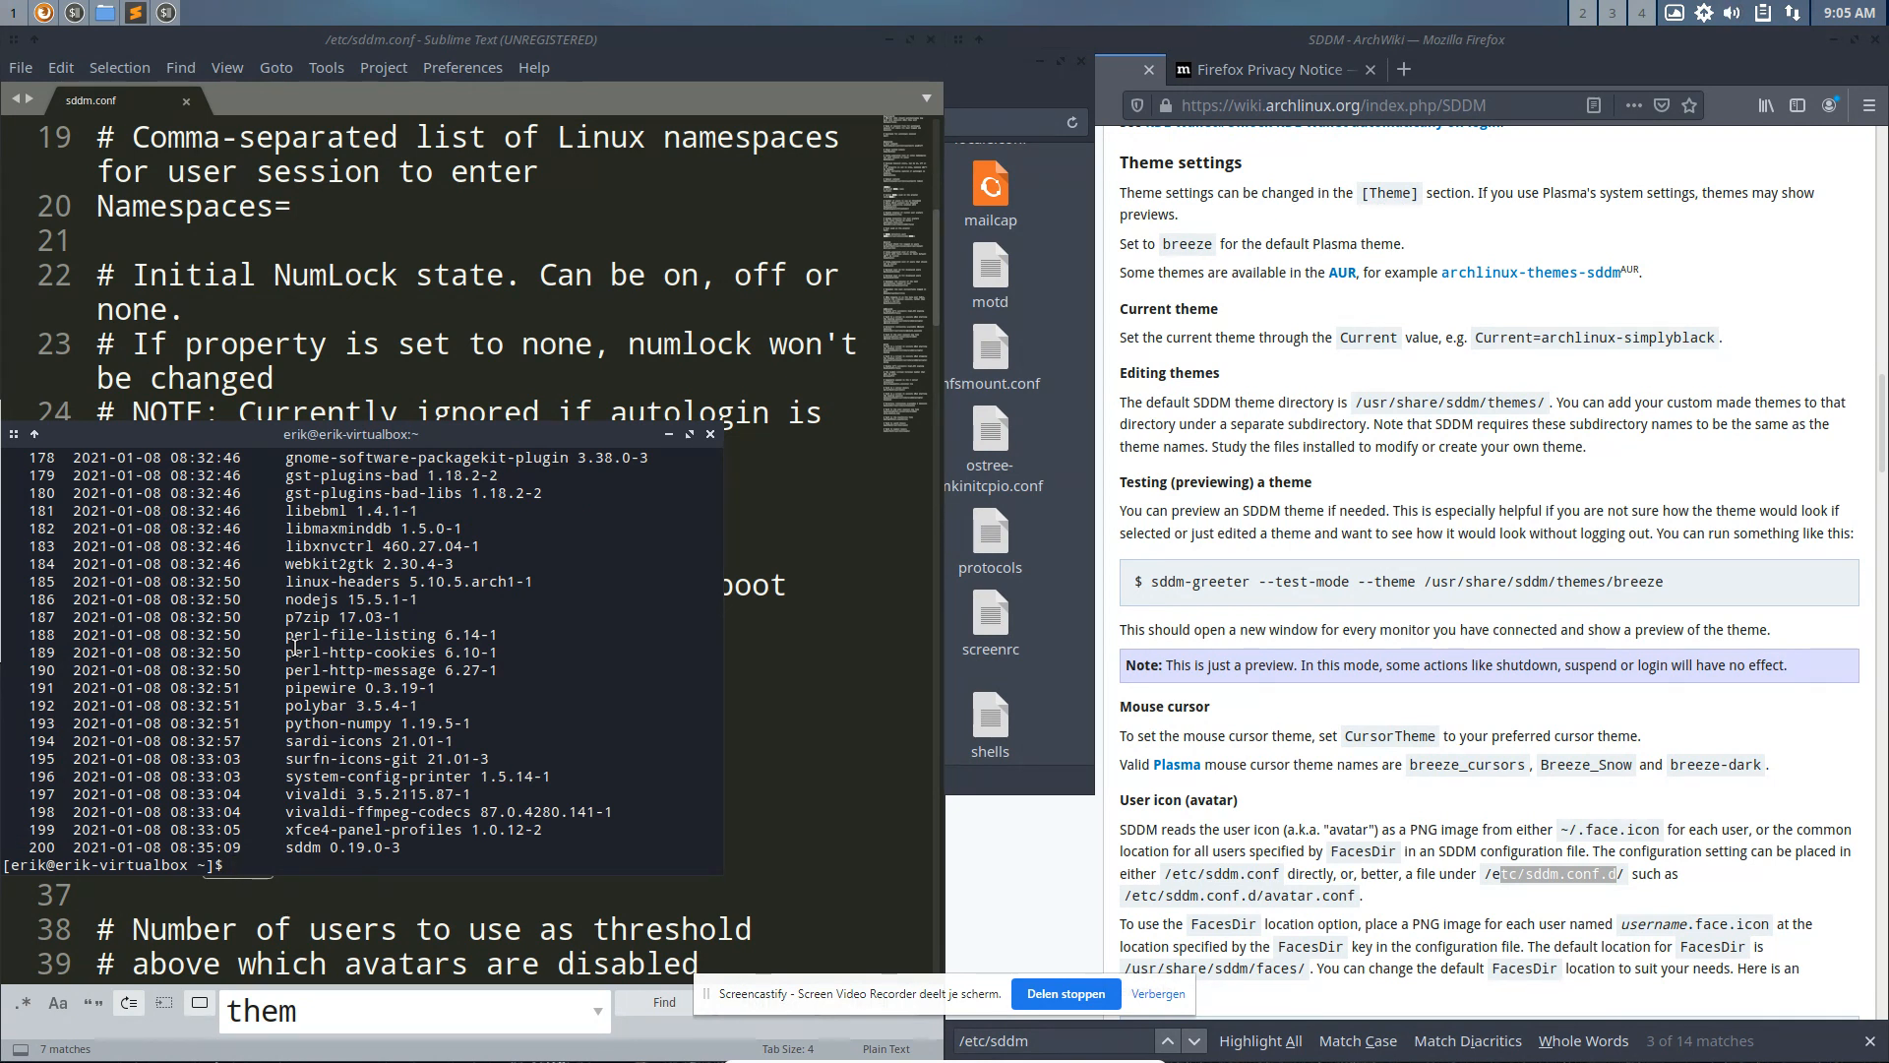
# Step: Reinstall sddm-sugar-candy-git with sudo pacman -S, list recent installs with rip, close terminal
pyautogui.write('sudo pacman')
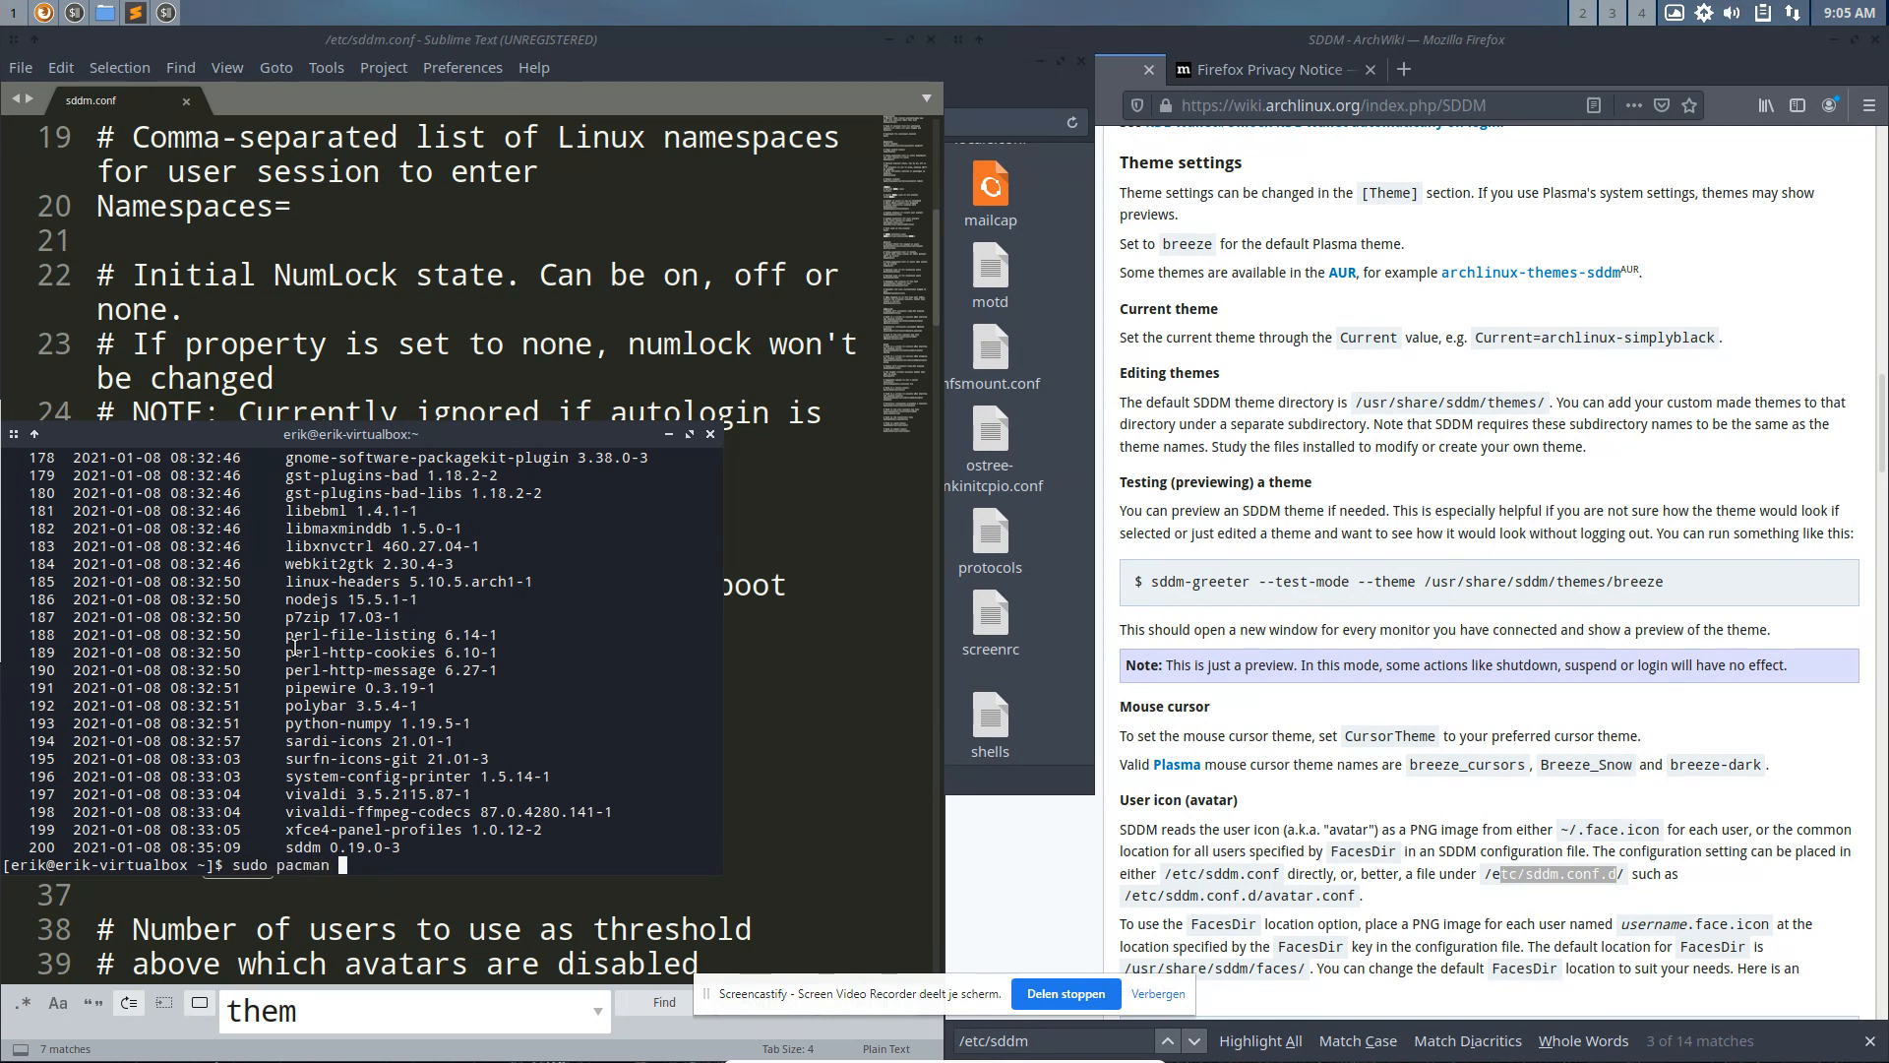
pyautogui.write('-S sdm')
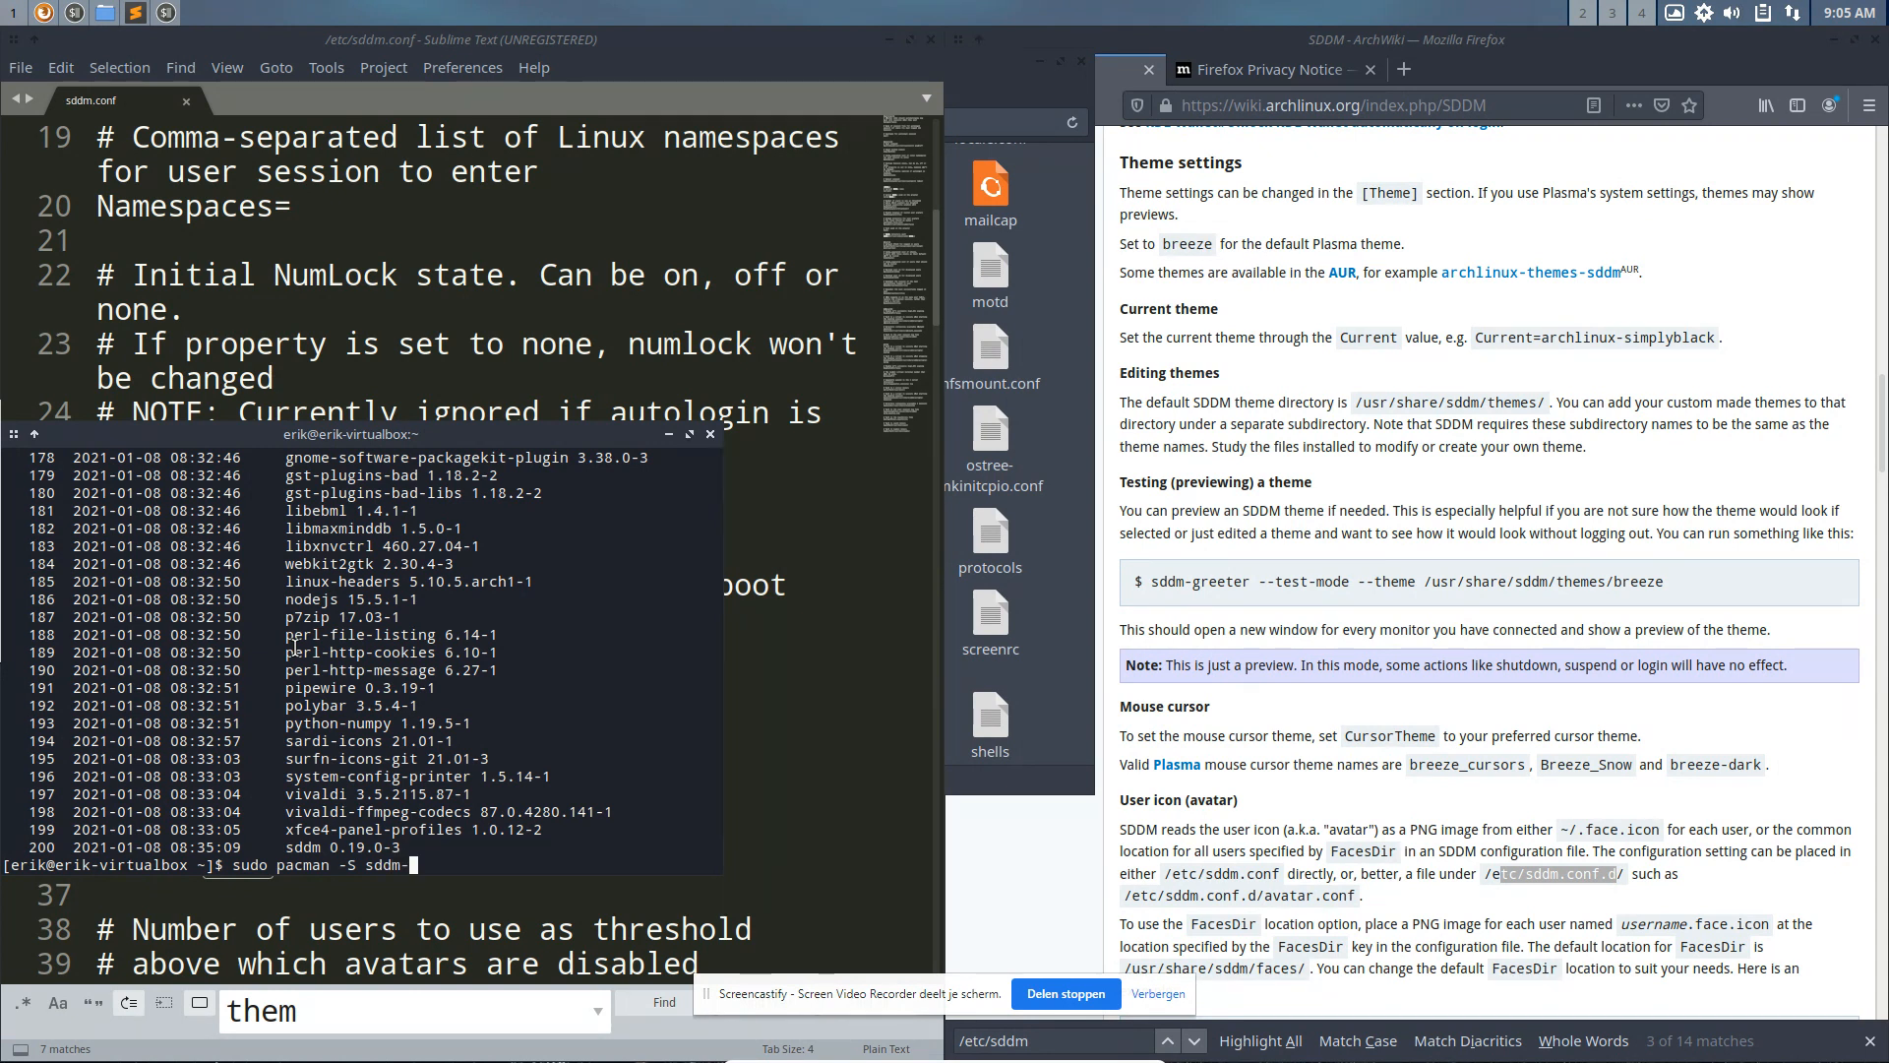
pyautogui.press('Tab')
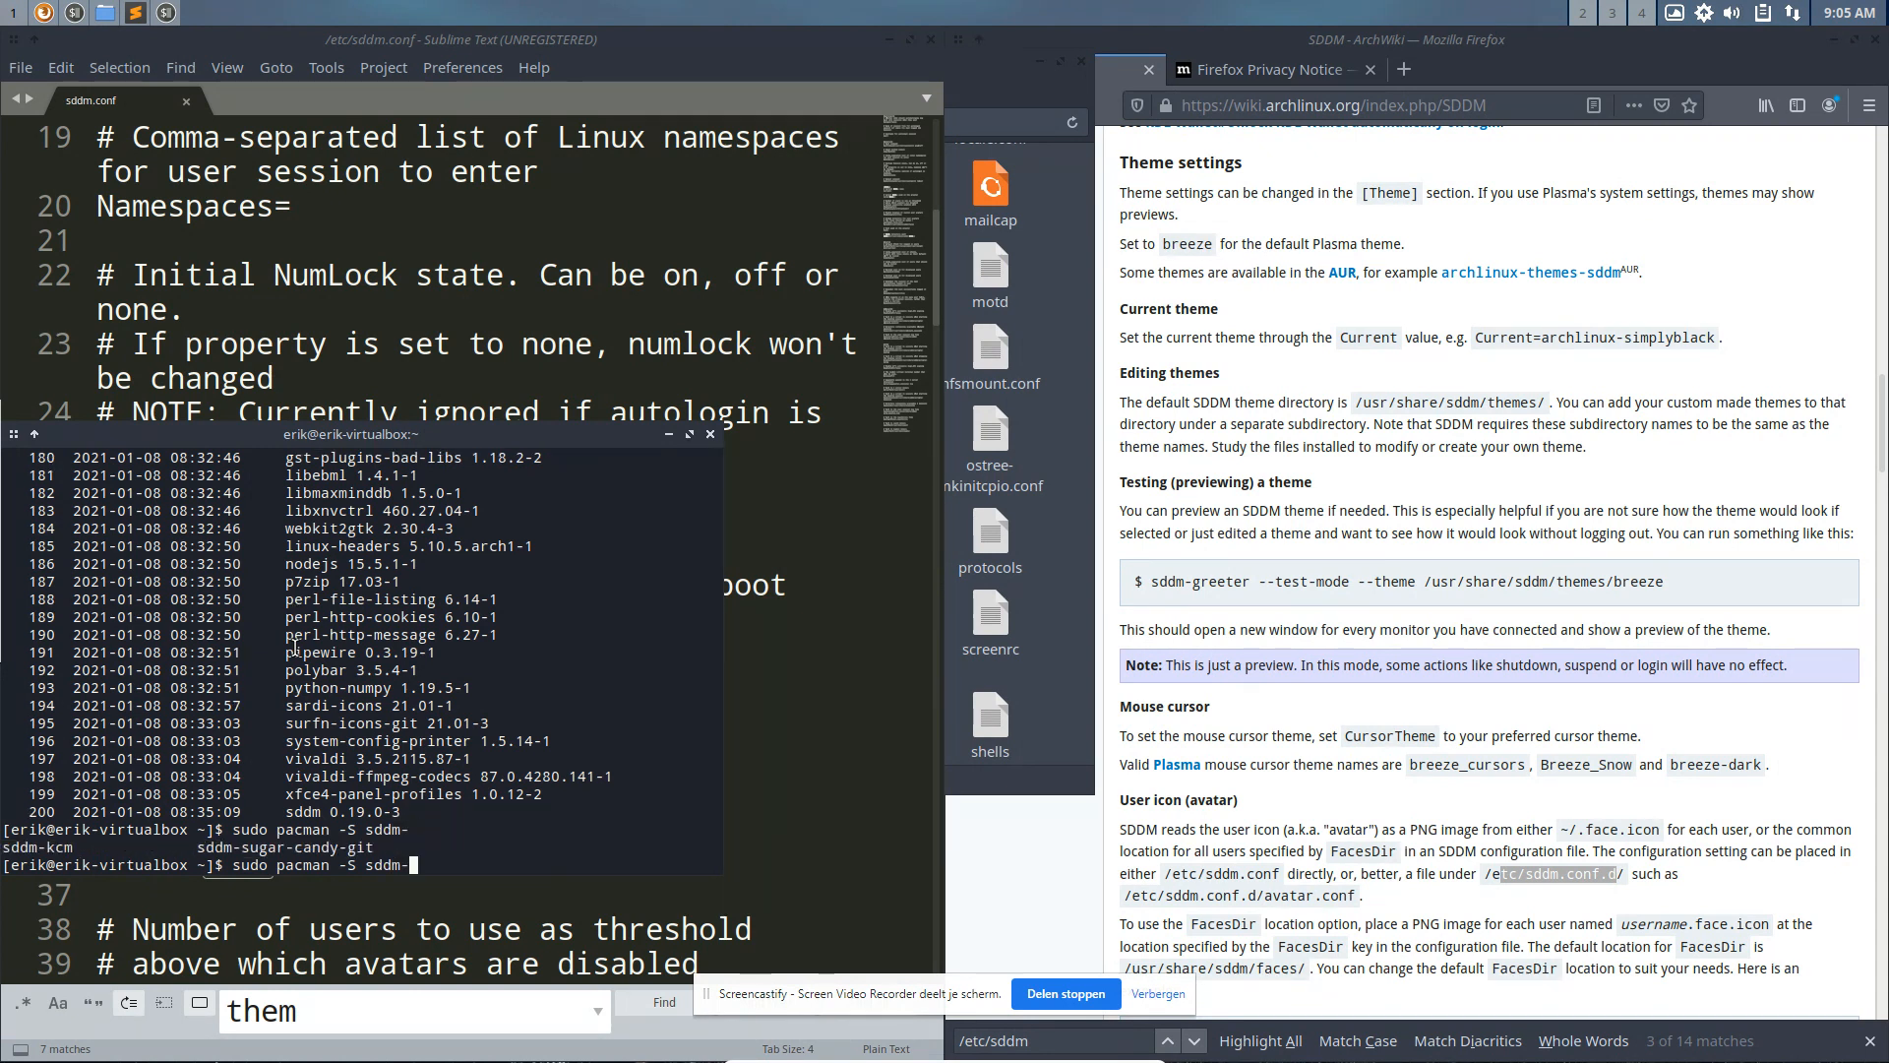
pyautogui.write('sugar-candy-git')
pyautogui.press('Return')
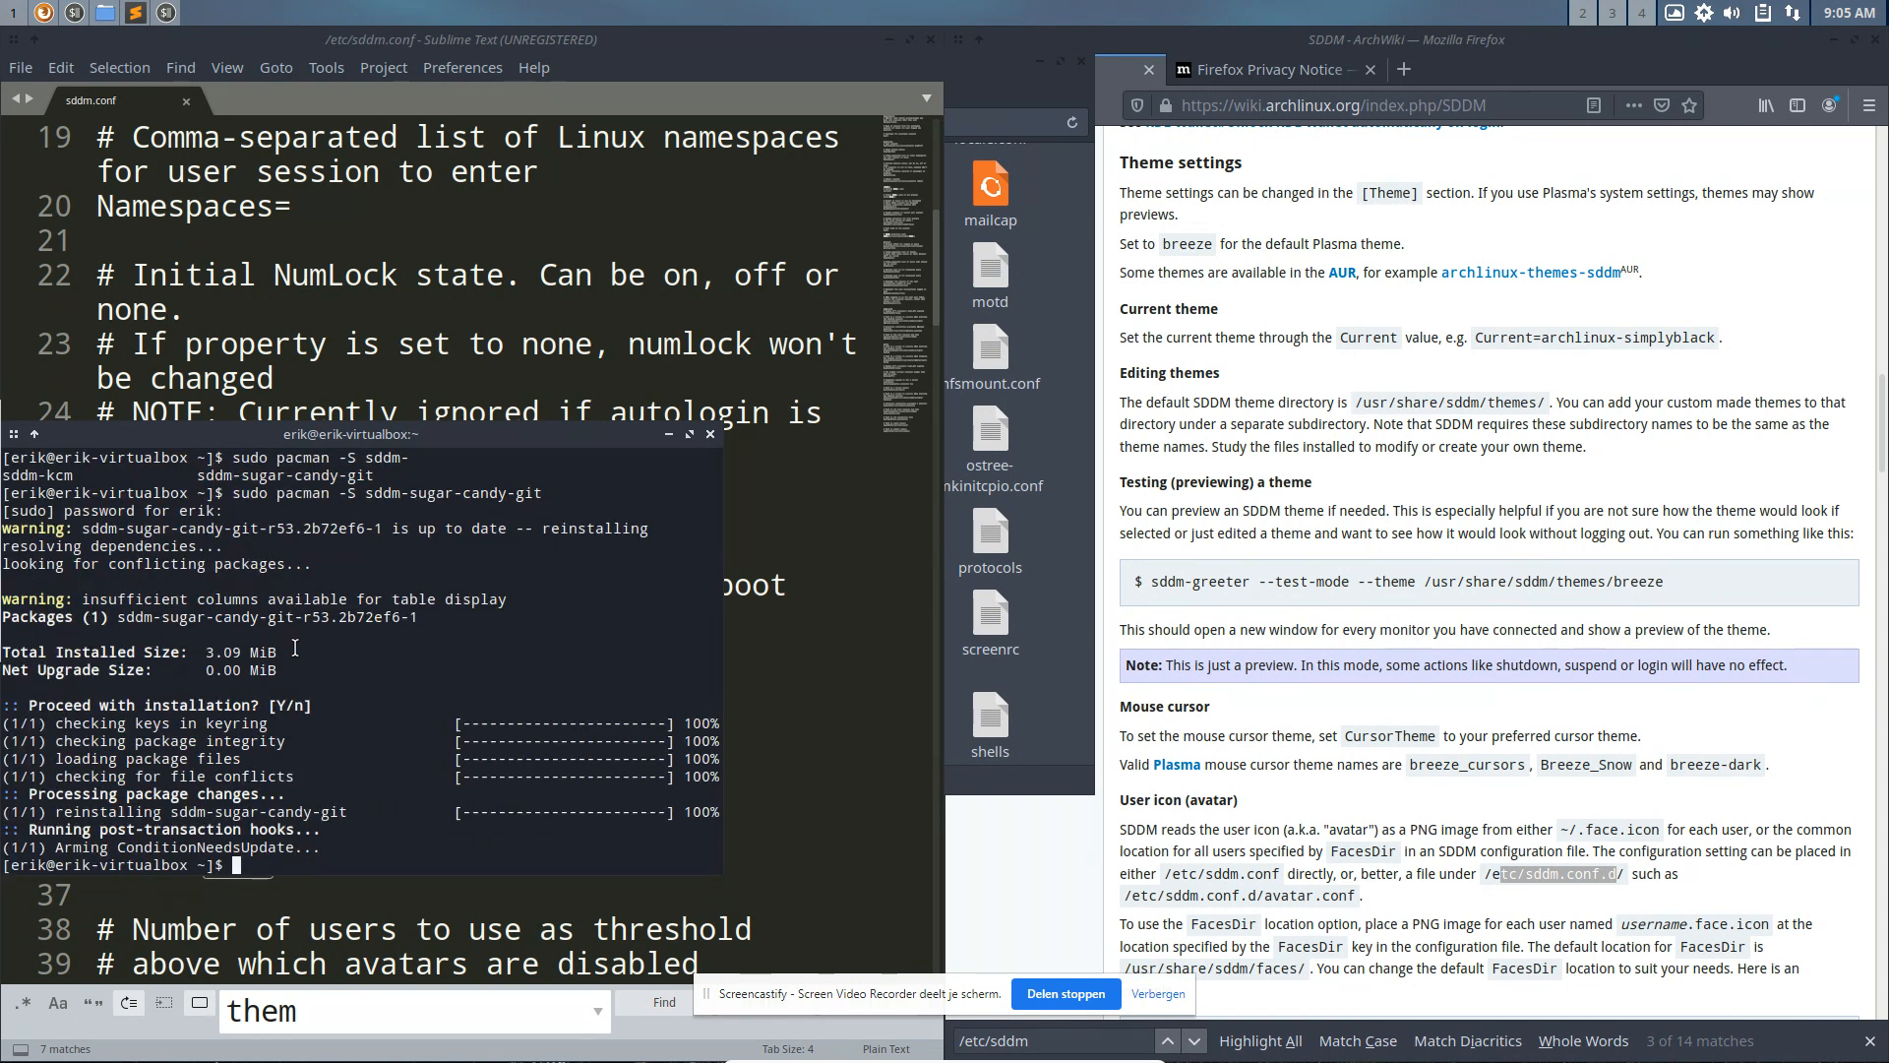
pyautogui.write('rip')
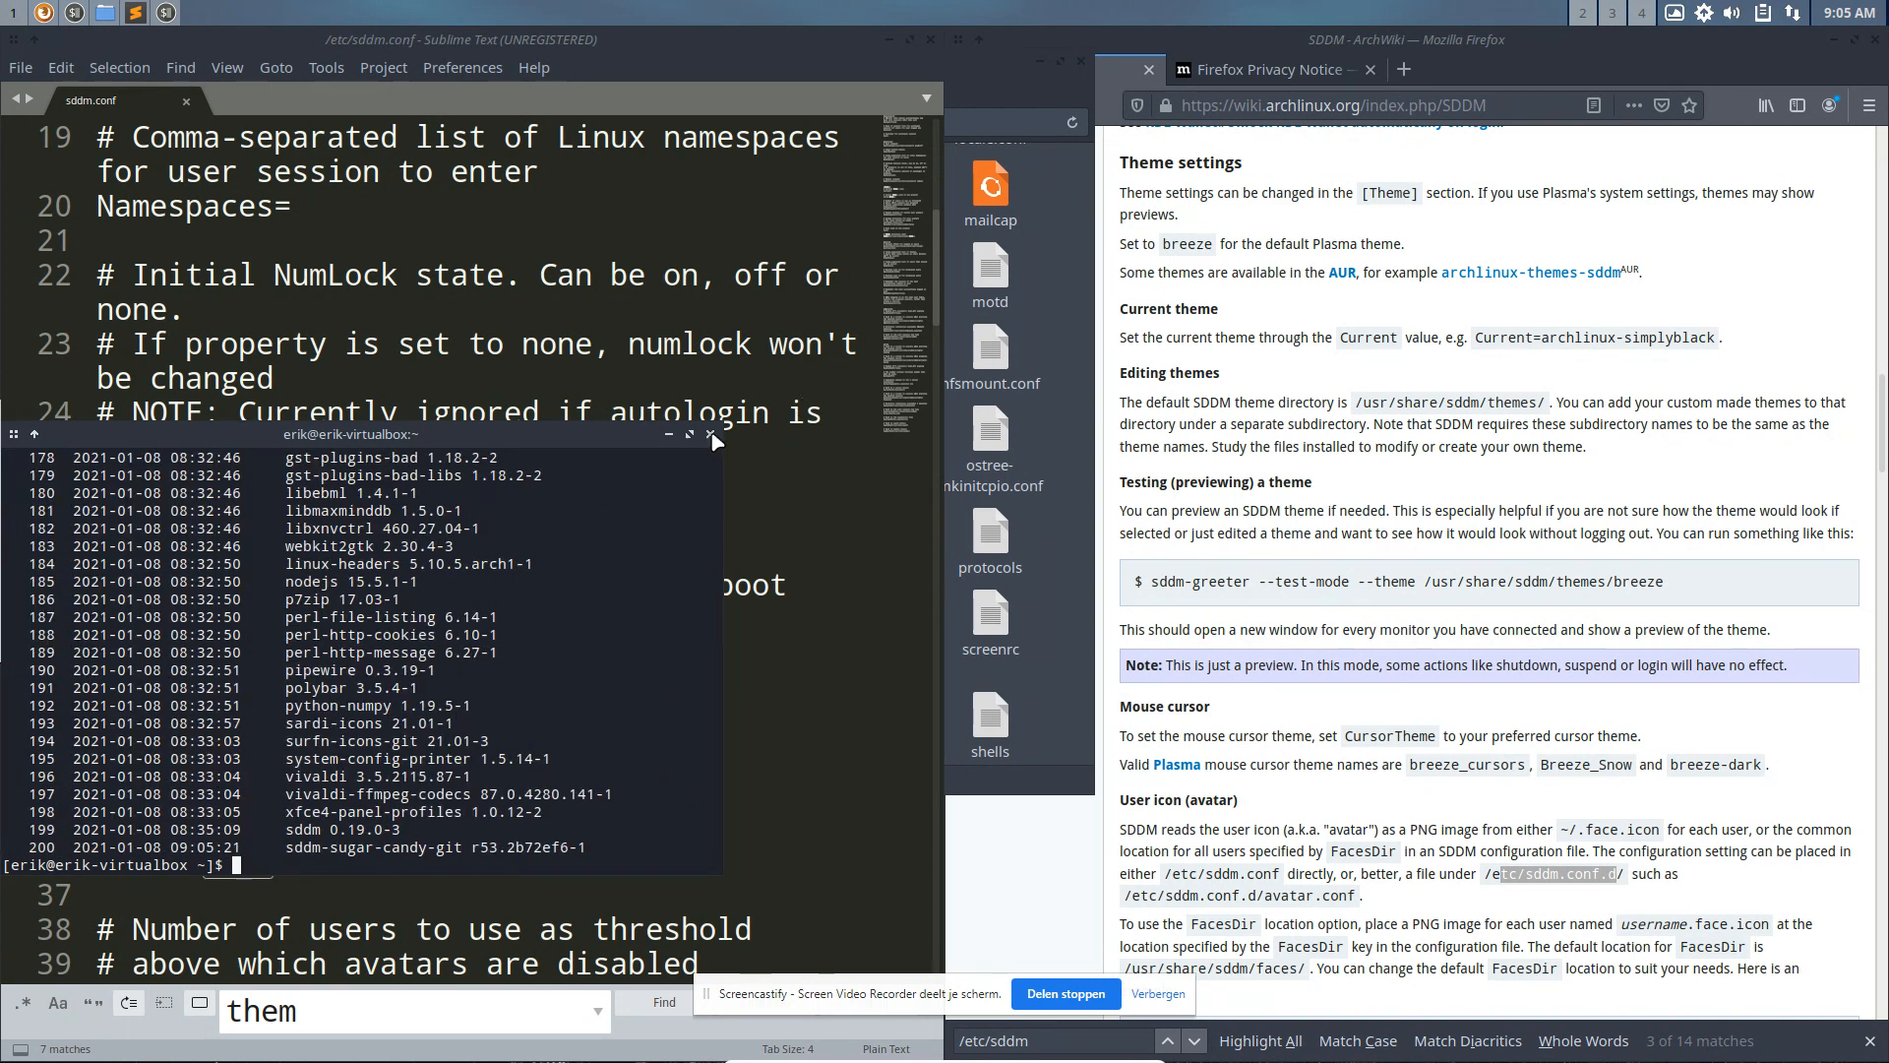
pyautogui.click(713, 434)
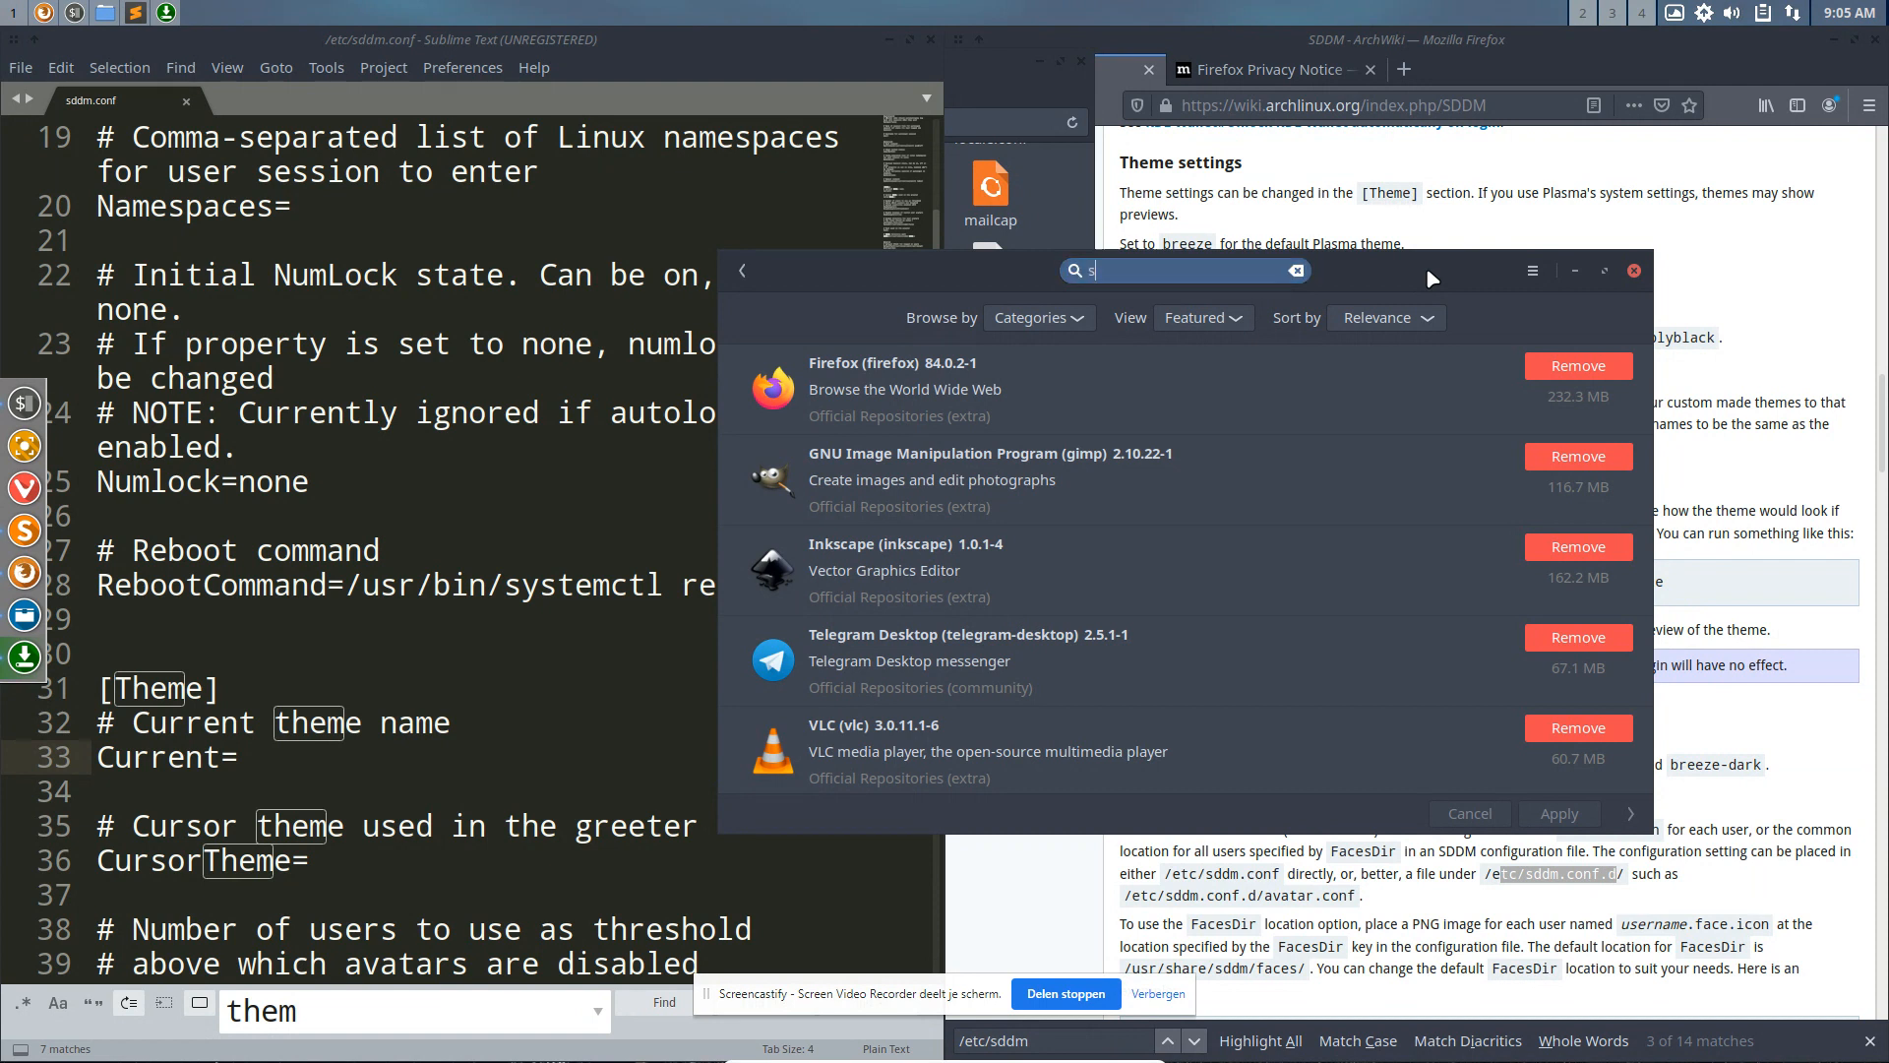
# Step: View the sddm 0.19.0-3 package's Dependencies and Files tabs in Pamac
pyautogui.write('dd')
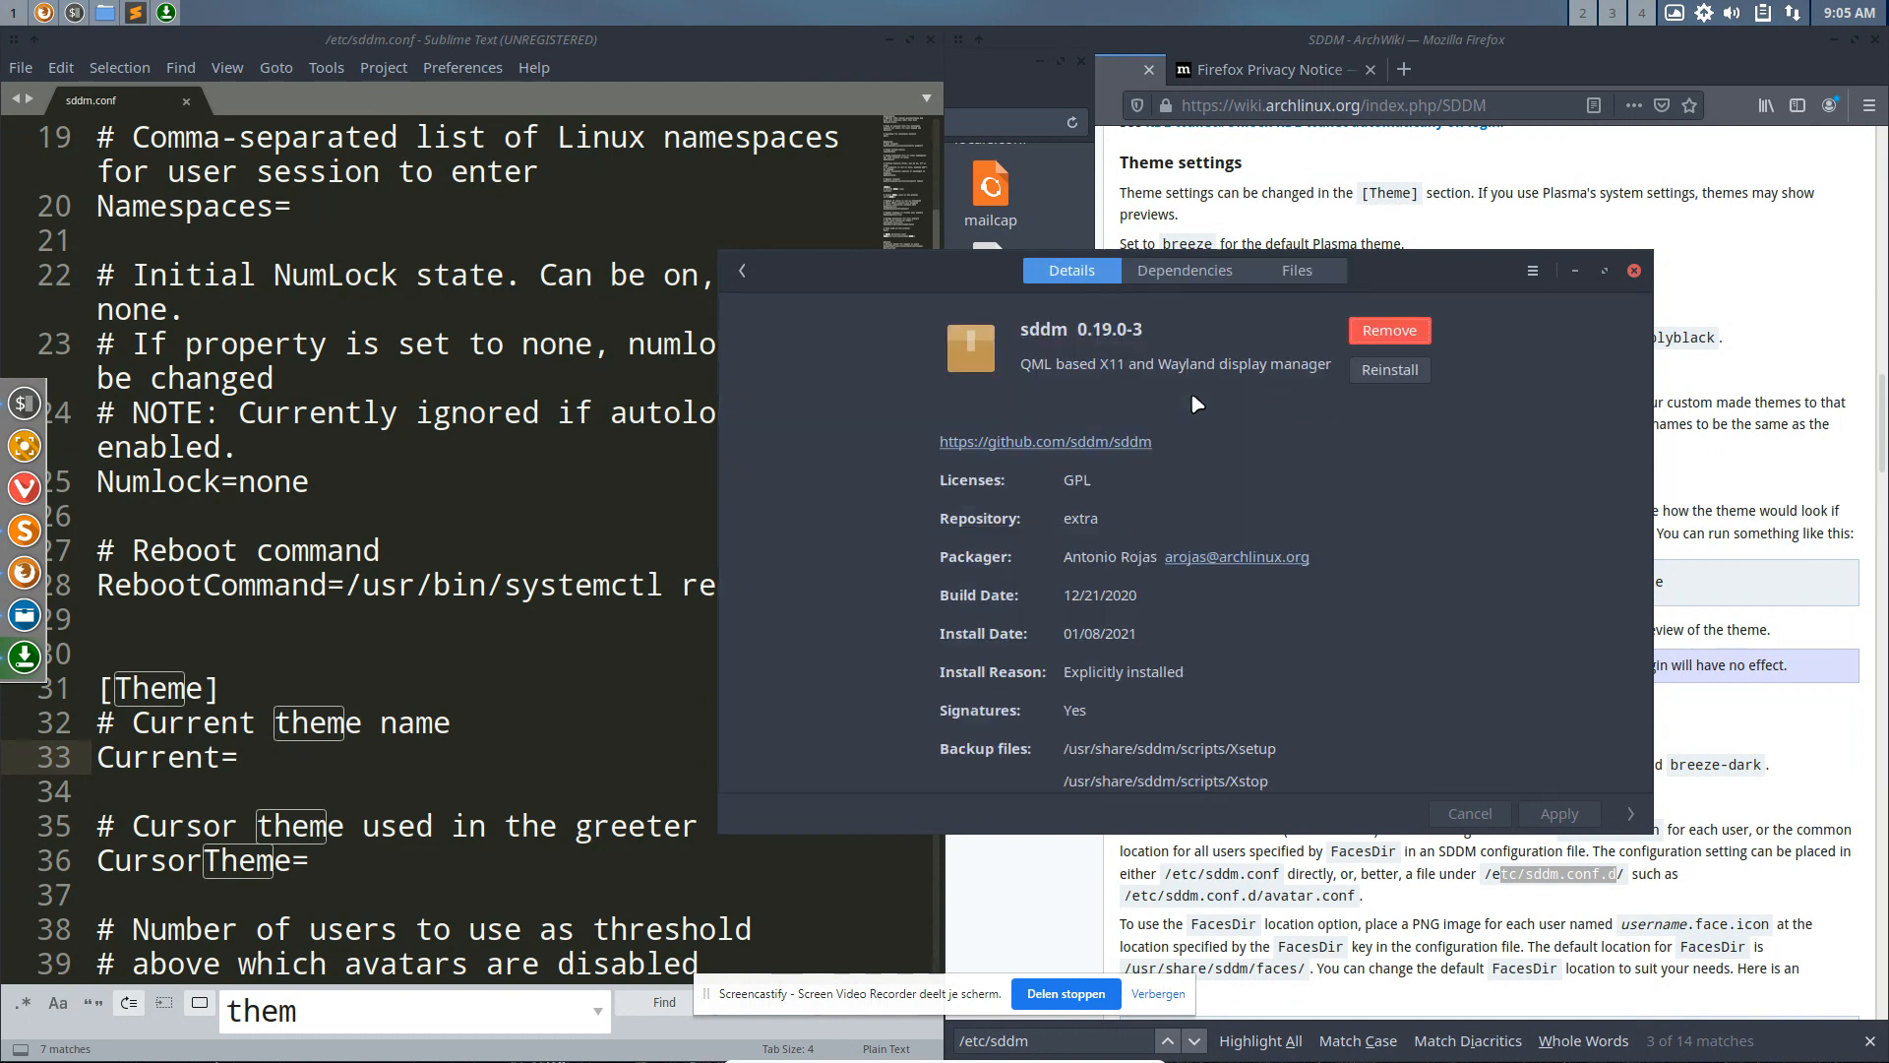
pyautogui.click(1185, 269)
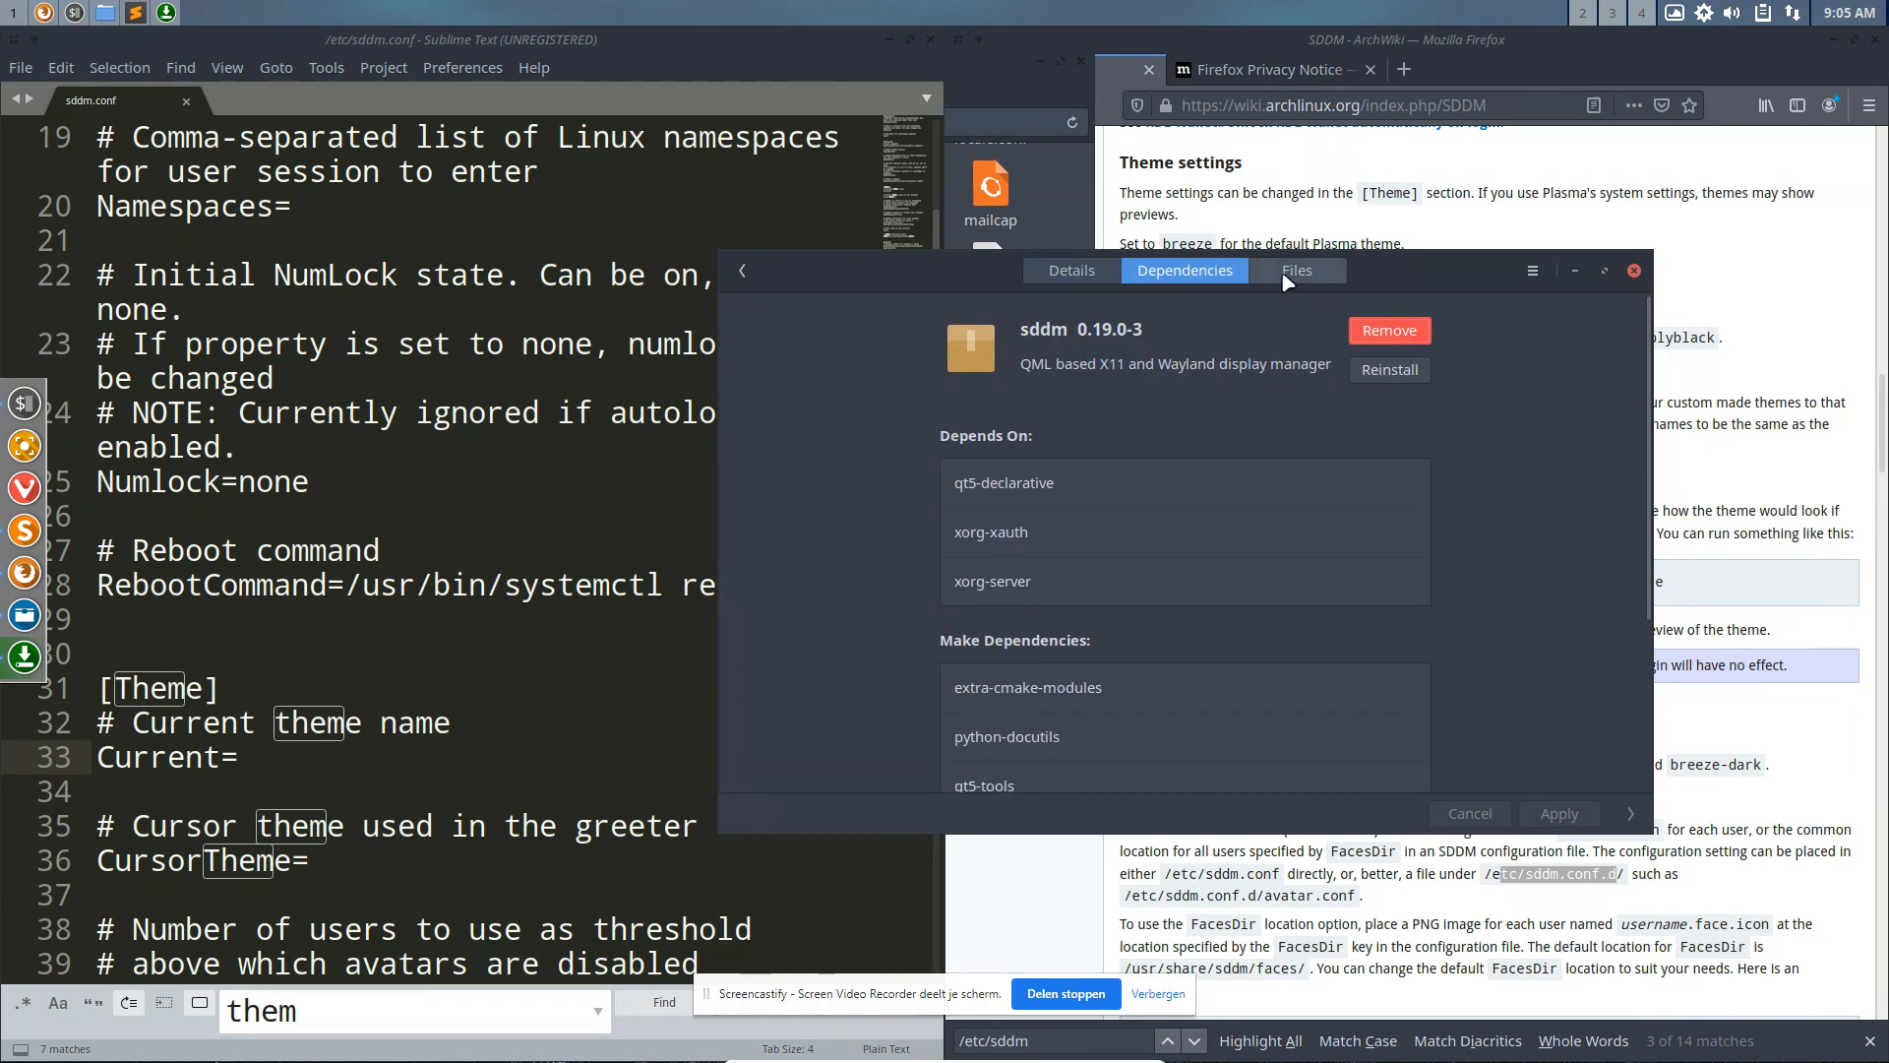
pyautogui.click(1296, 269)
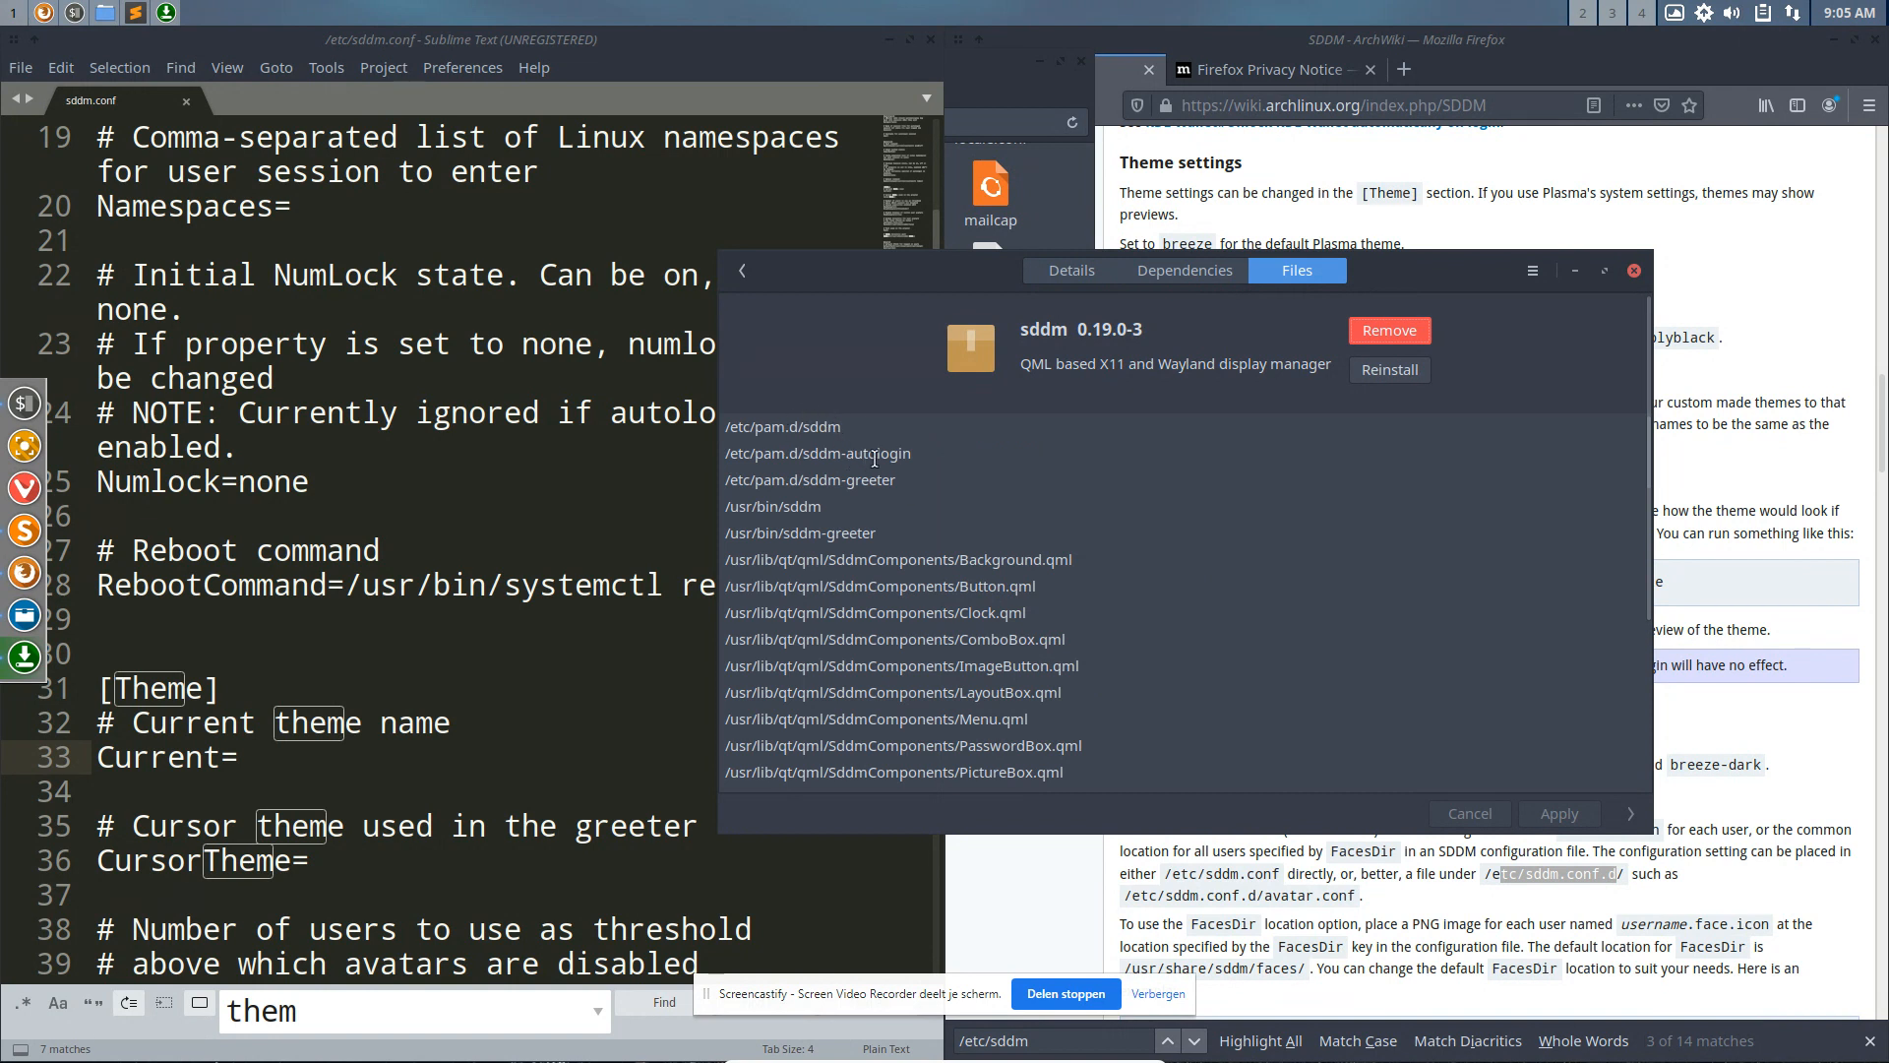
pyautogui.moveTo(809, 521)
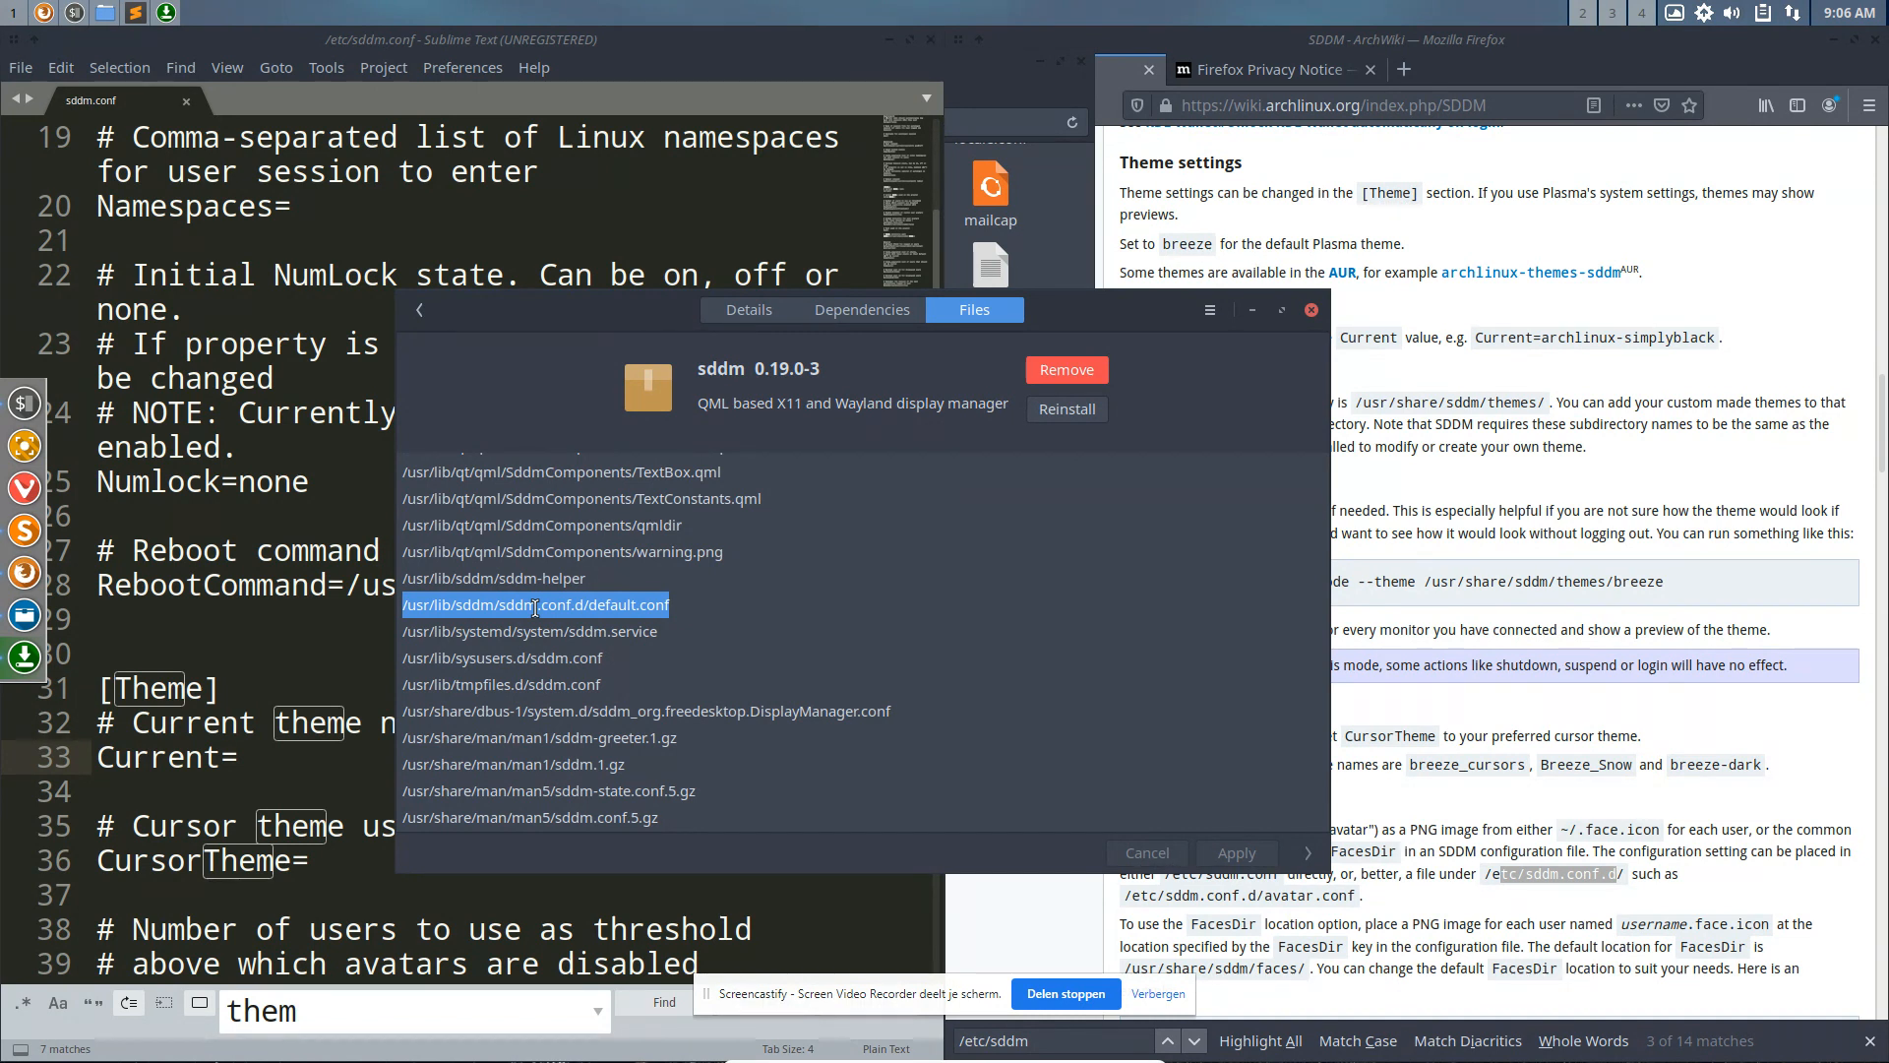
pyautogui.moveTo(466, 405)
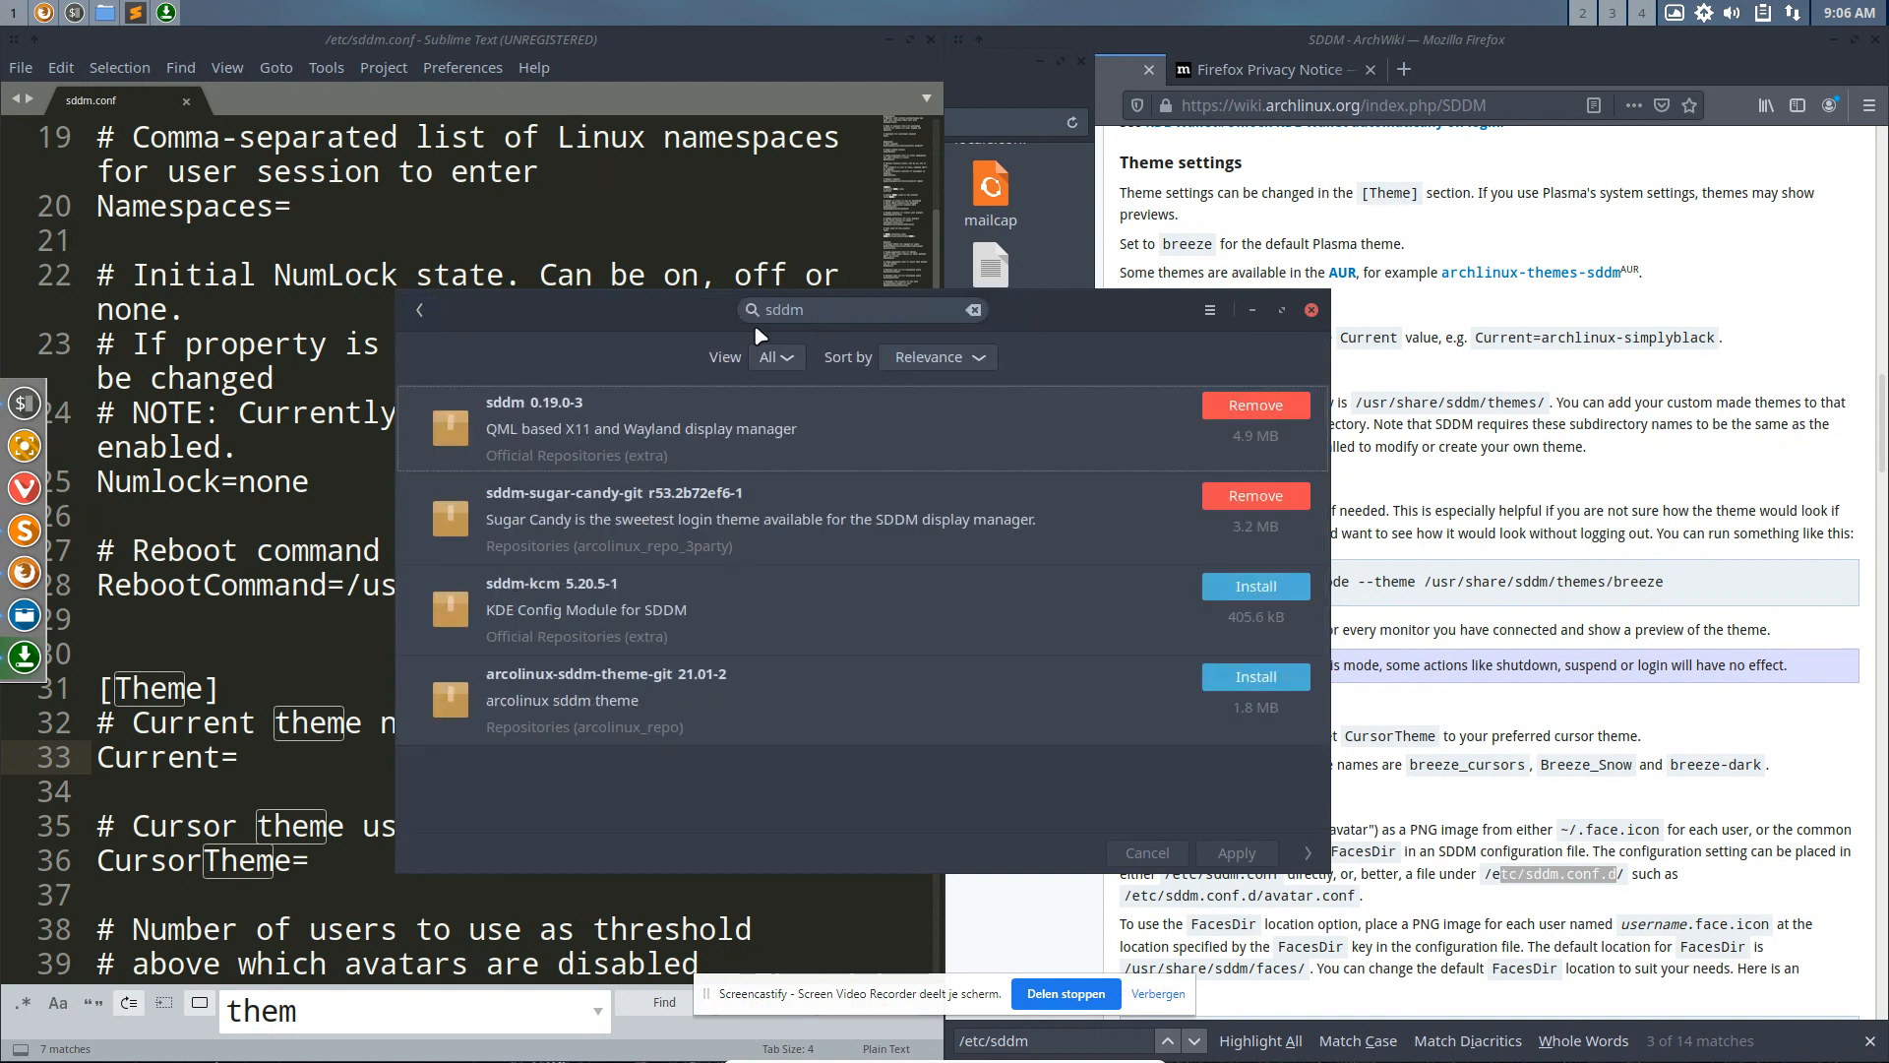
# Step: Search 'sugar' and select 'sugar-candy' in the sddm-sugar-candy-git file paths
pyautogui.write('sugar')
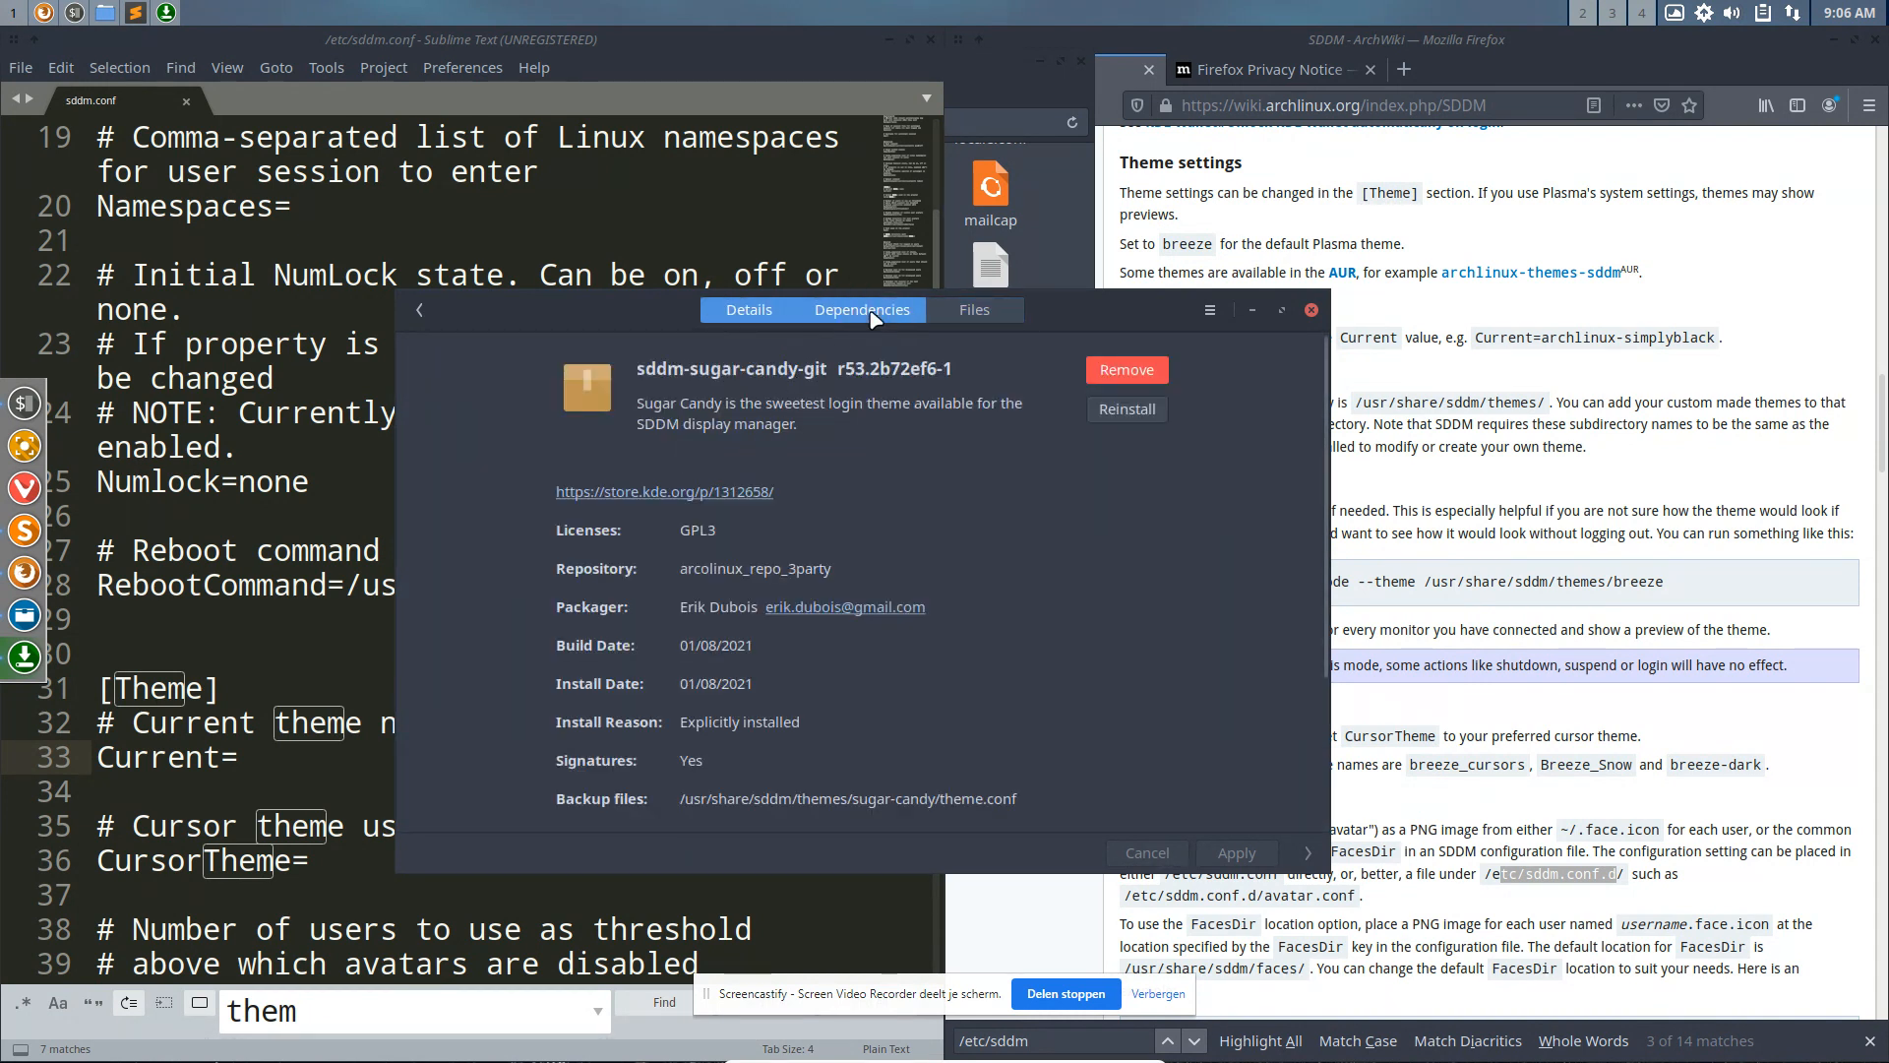
pyautogui.click(973, 310)
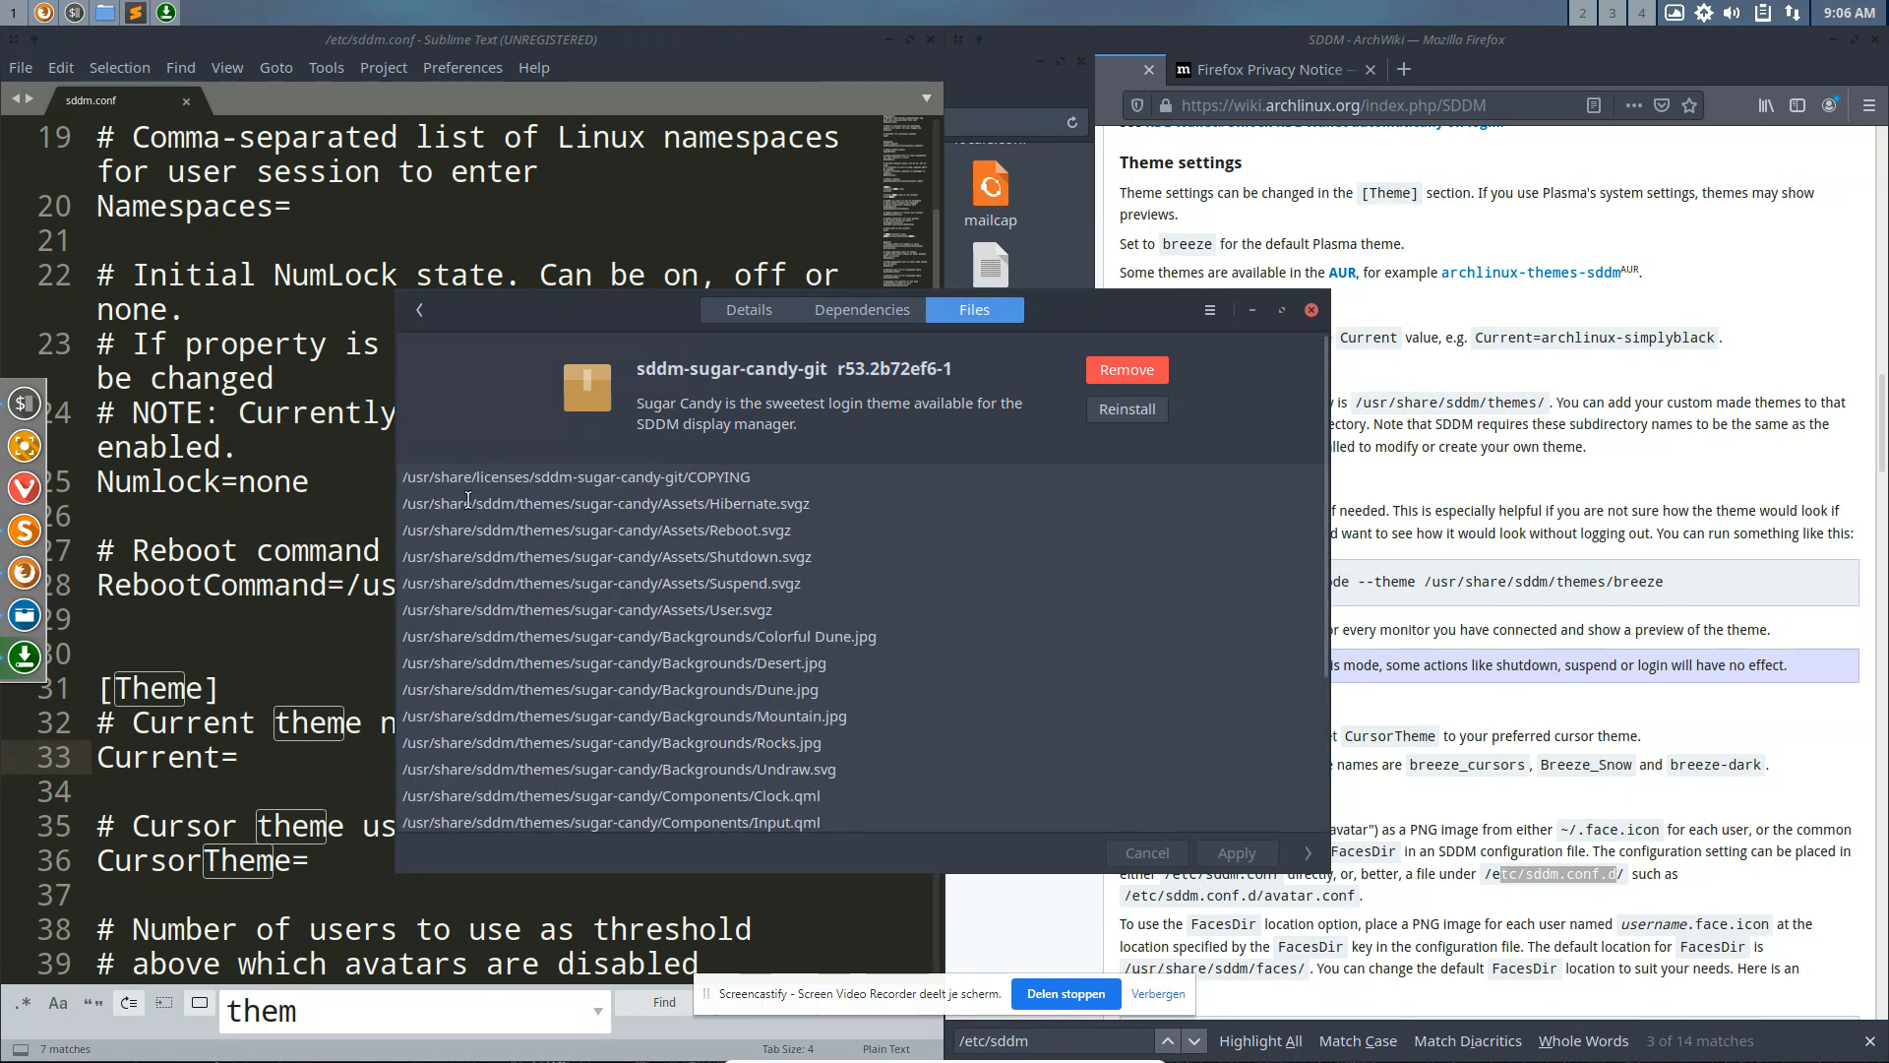
pyautogui.doubleClick(546, 504)
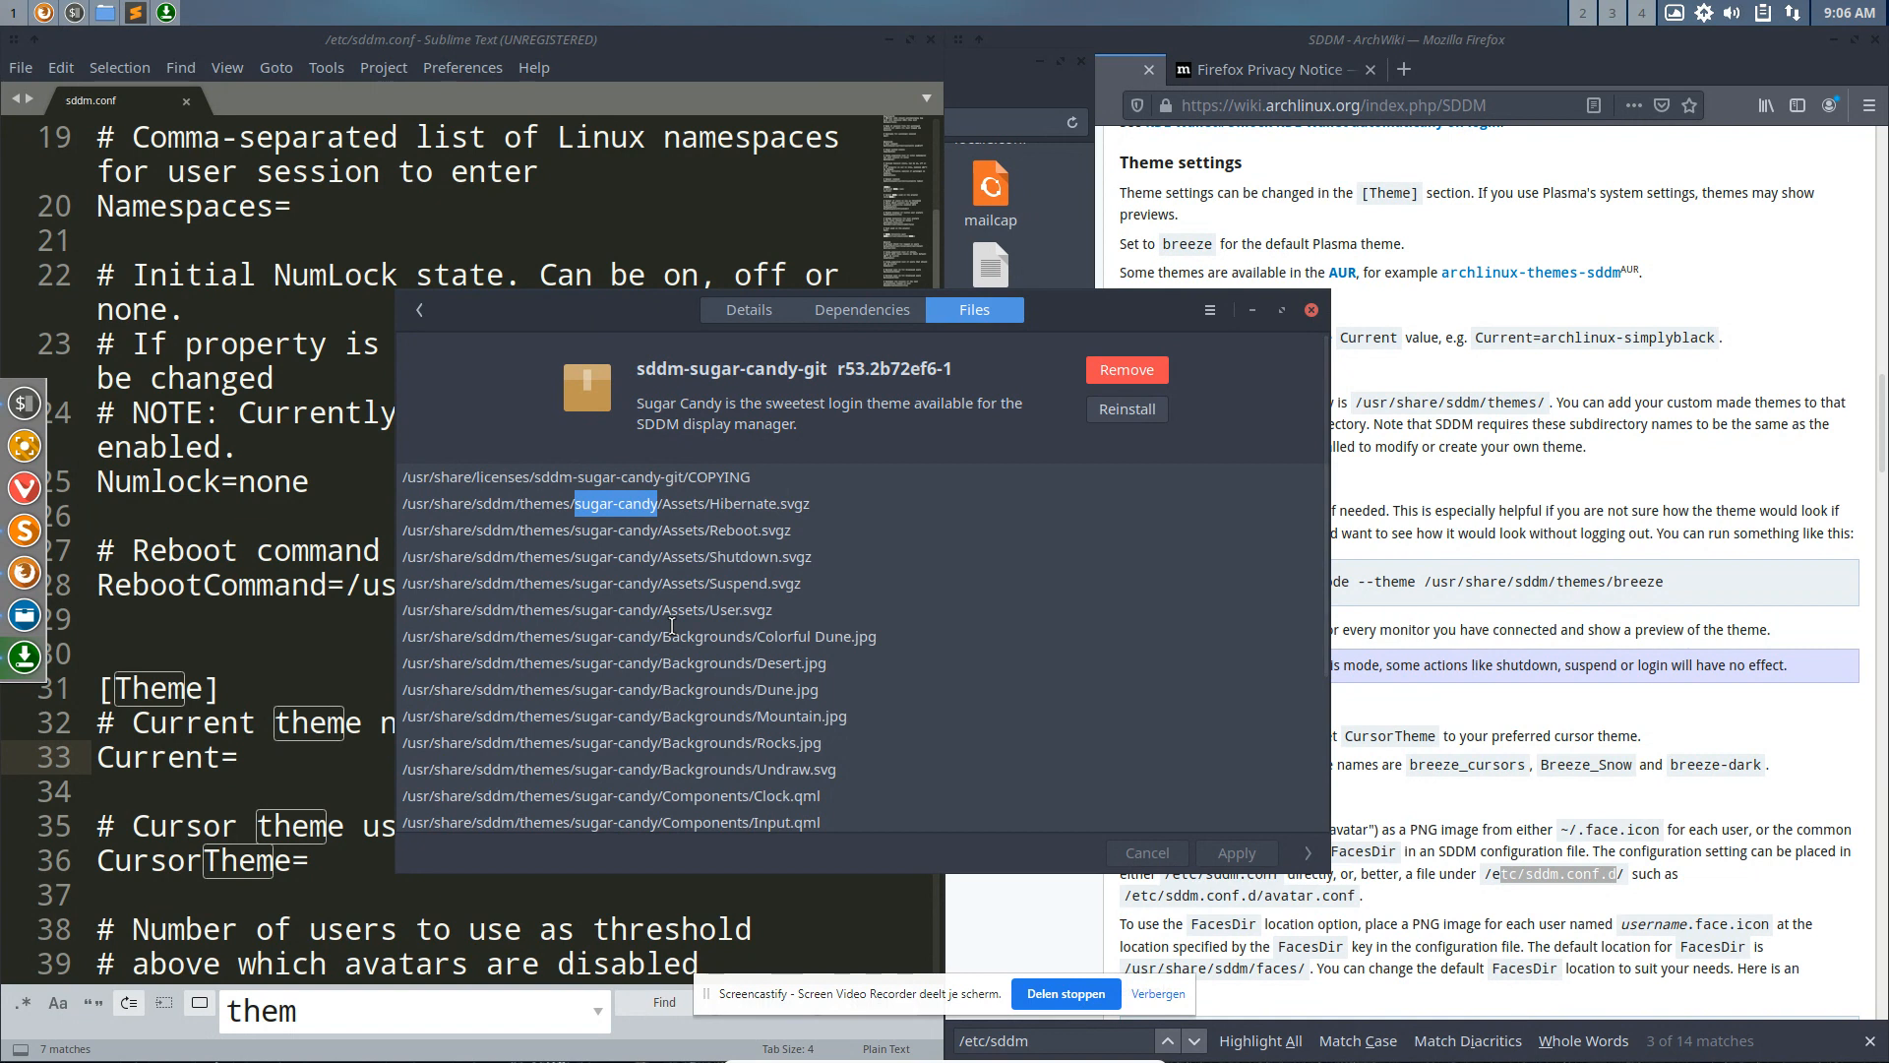
pyautogui.scroll(-3)
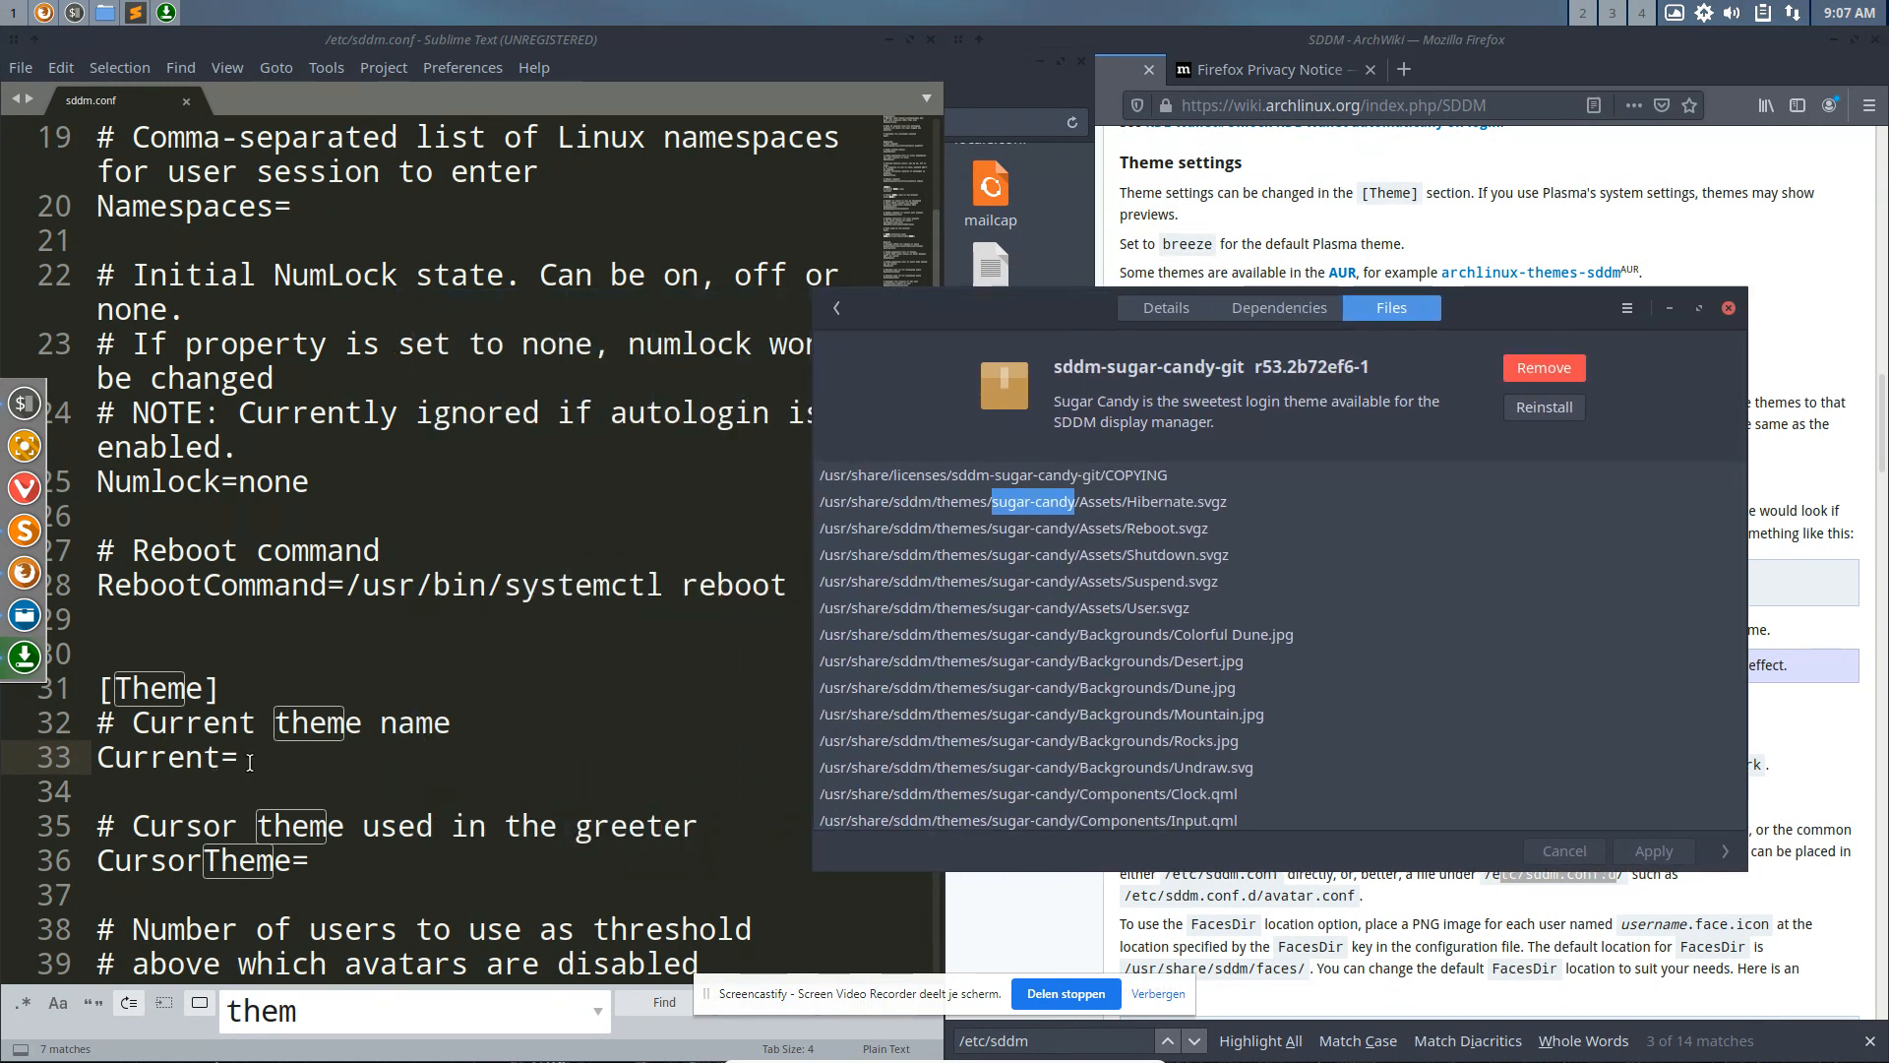
# Step: Enter Current=sugar-candy in sddm.conf, save with the password, and close Pamac
pyautogui.write('su')
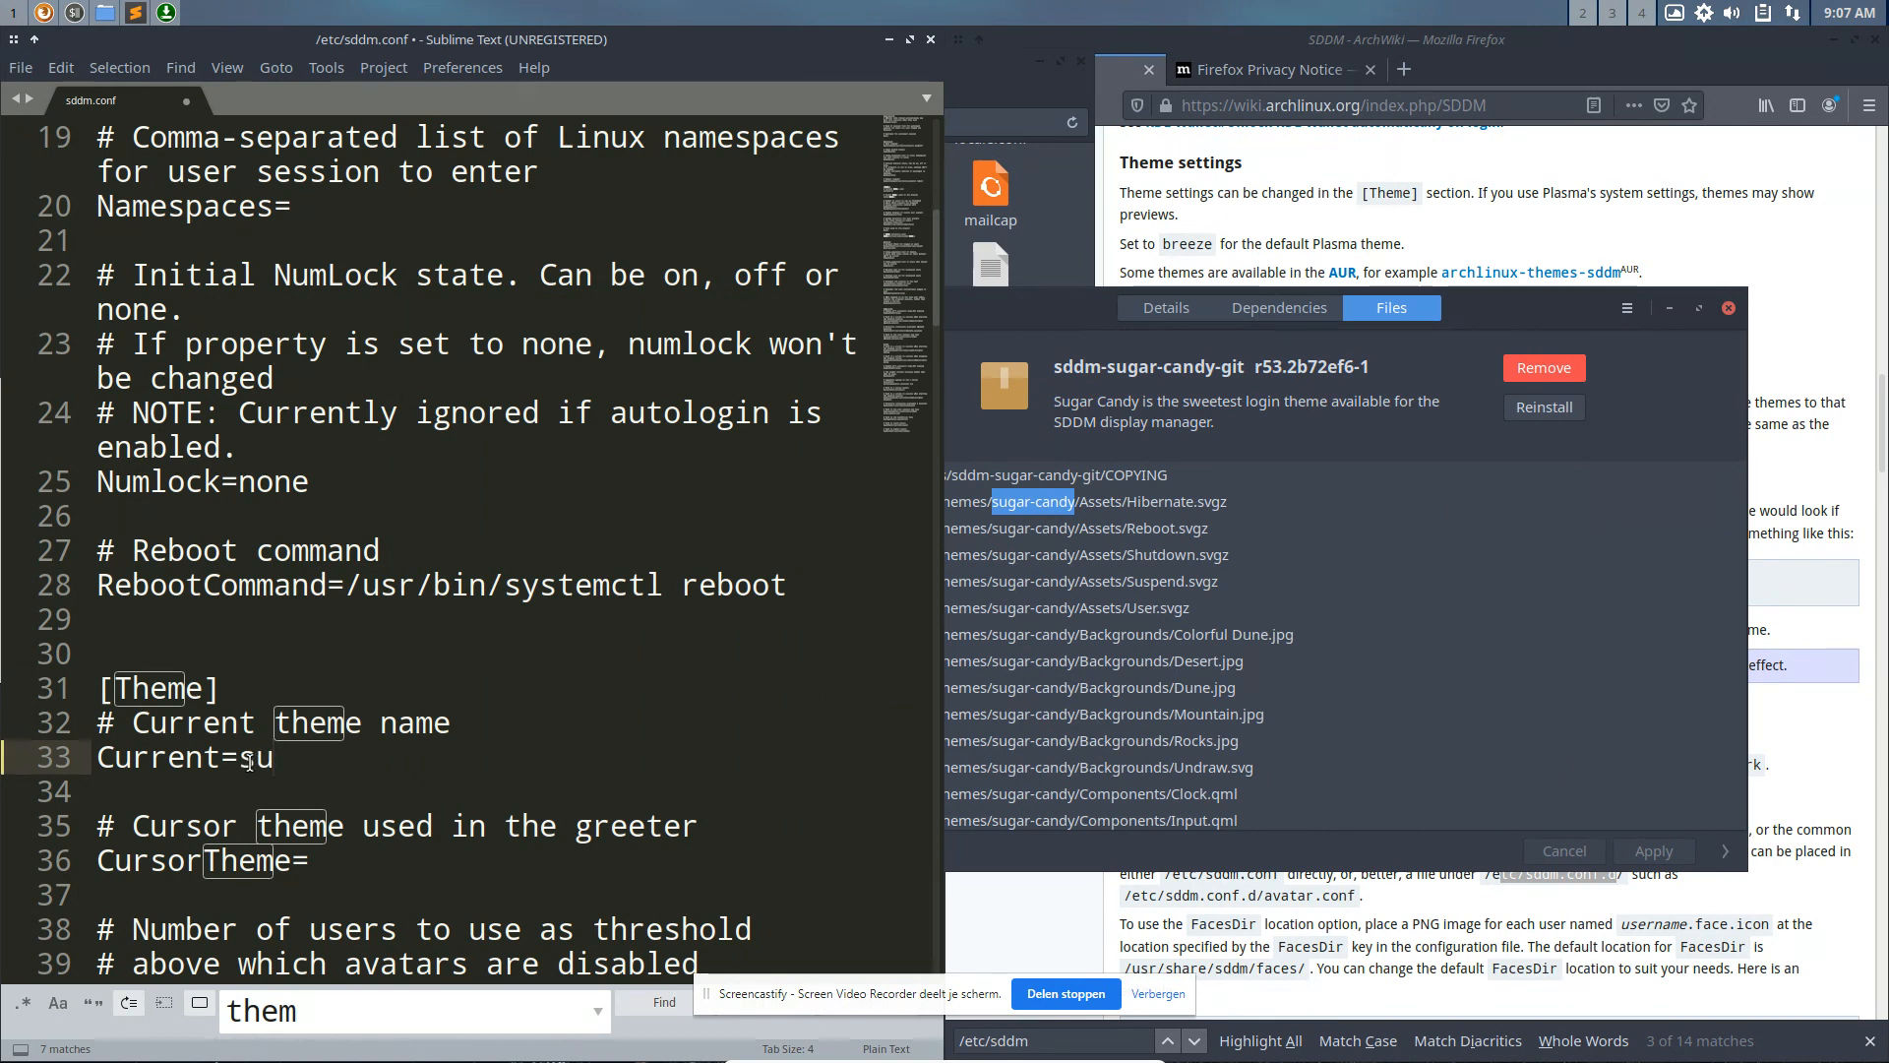
pyautogui.write('gar-candy')
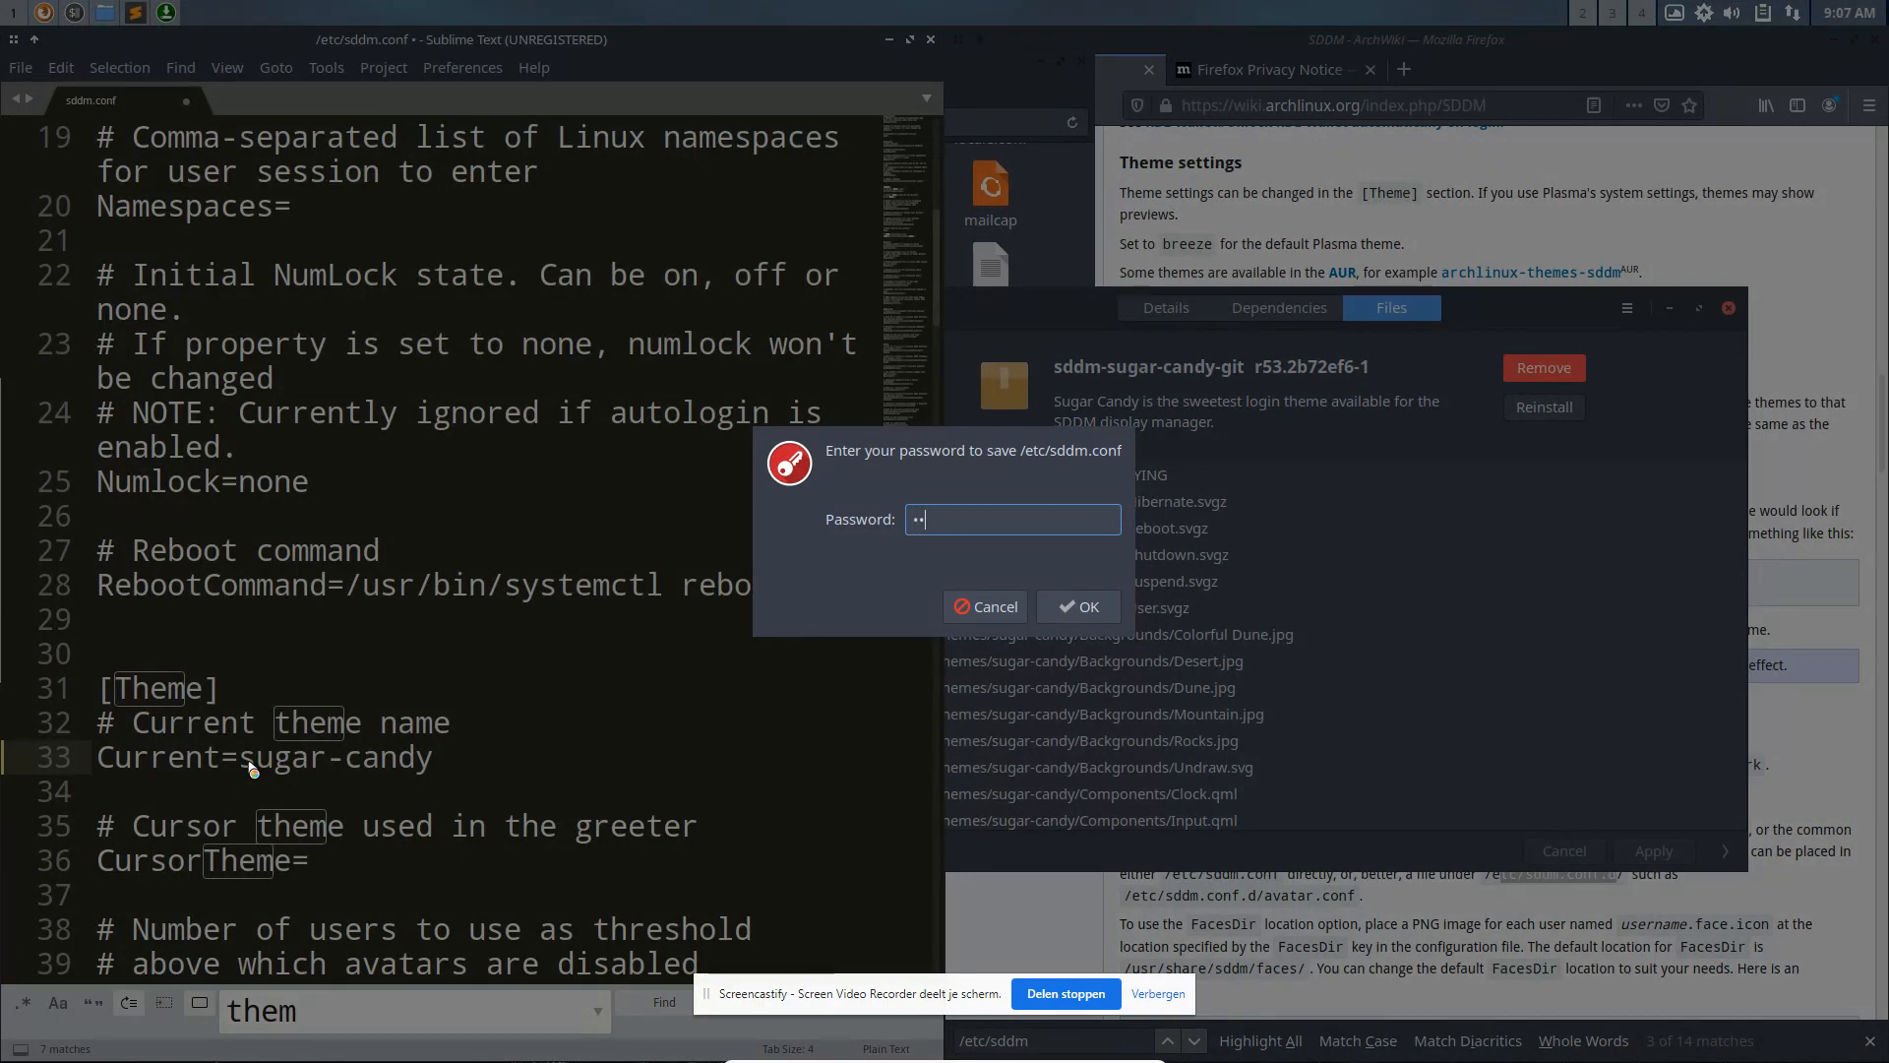
pyautogui.click(1077, 606)
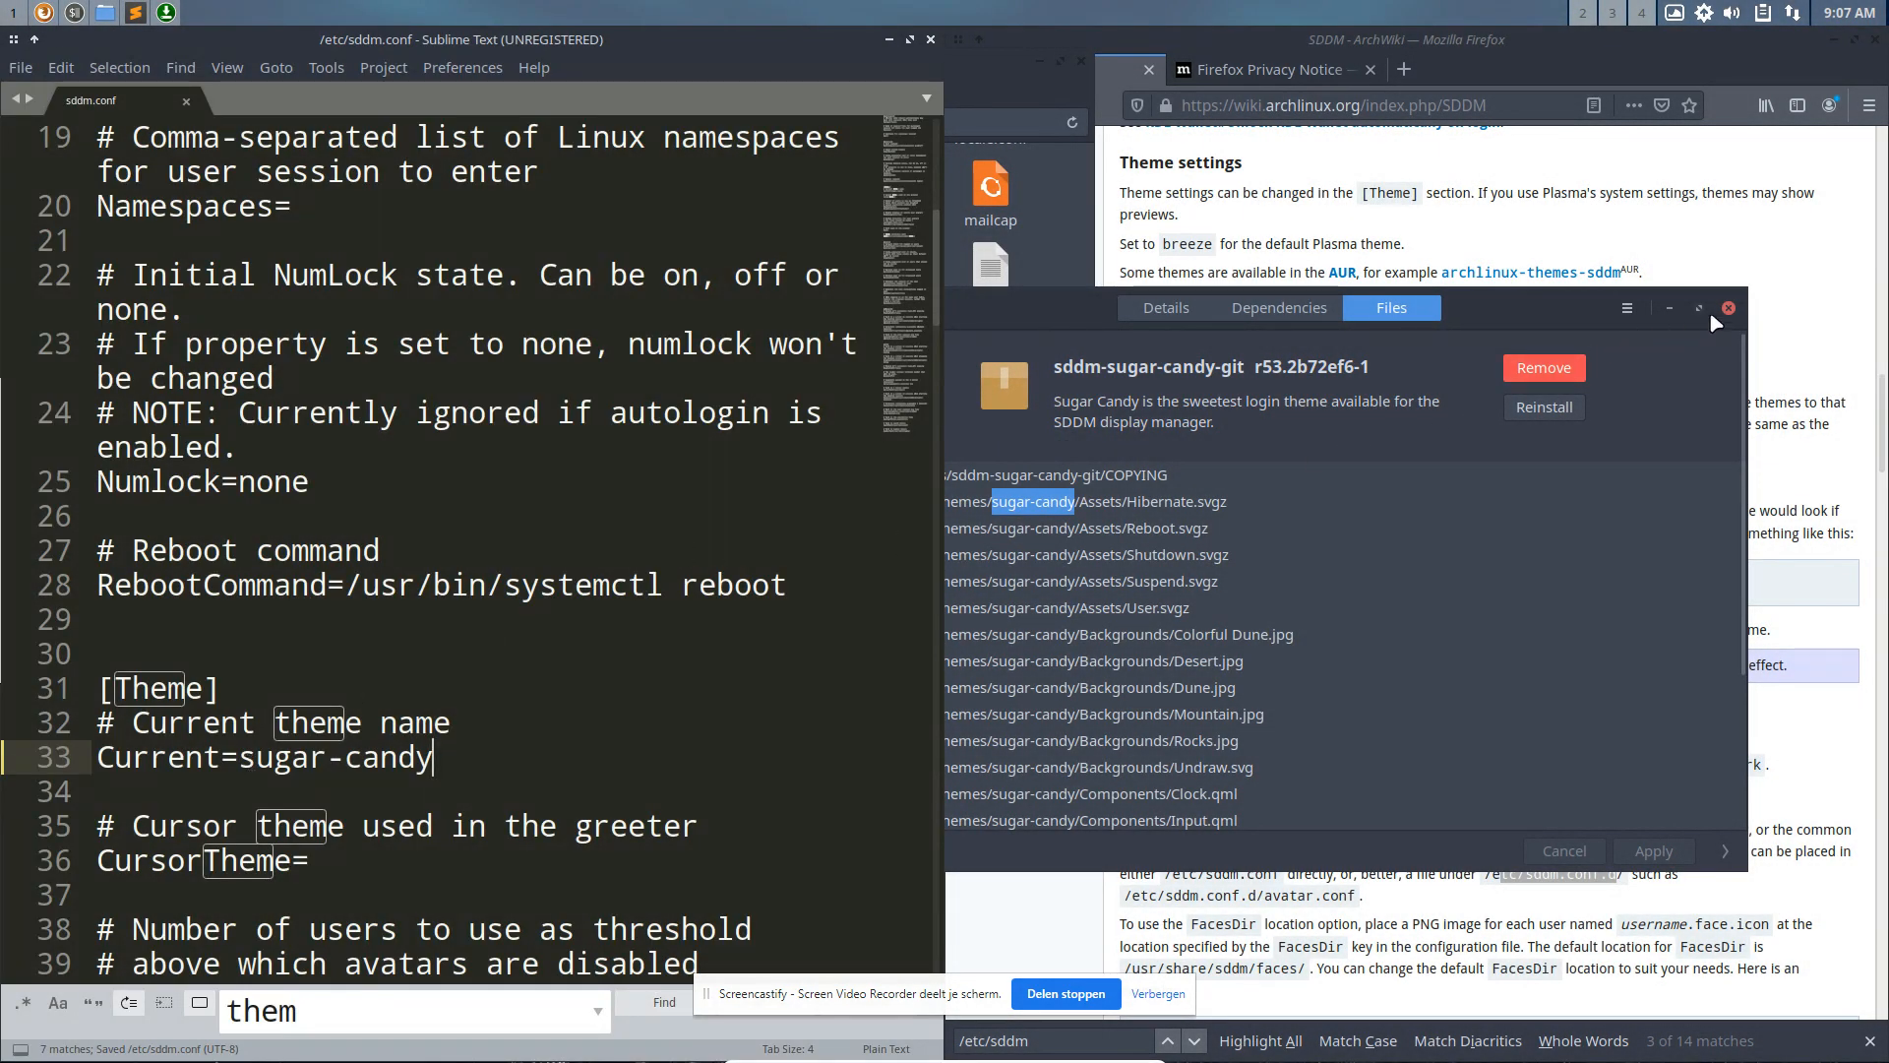
pyautogui.click(1728, 308)
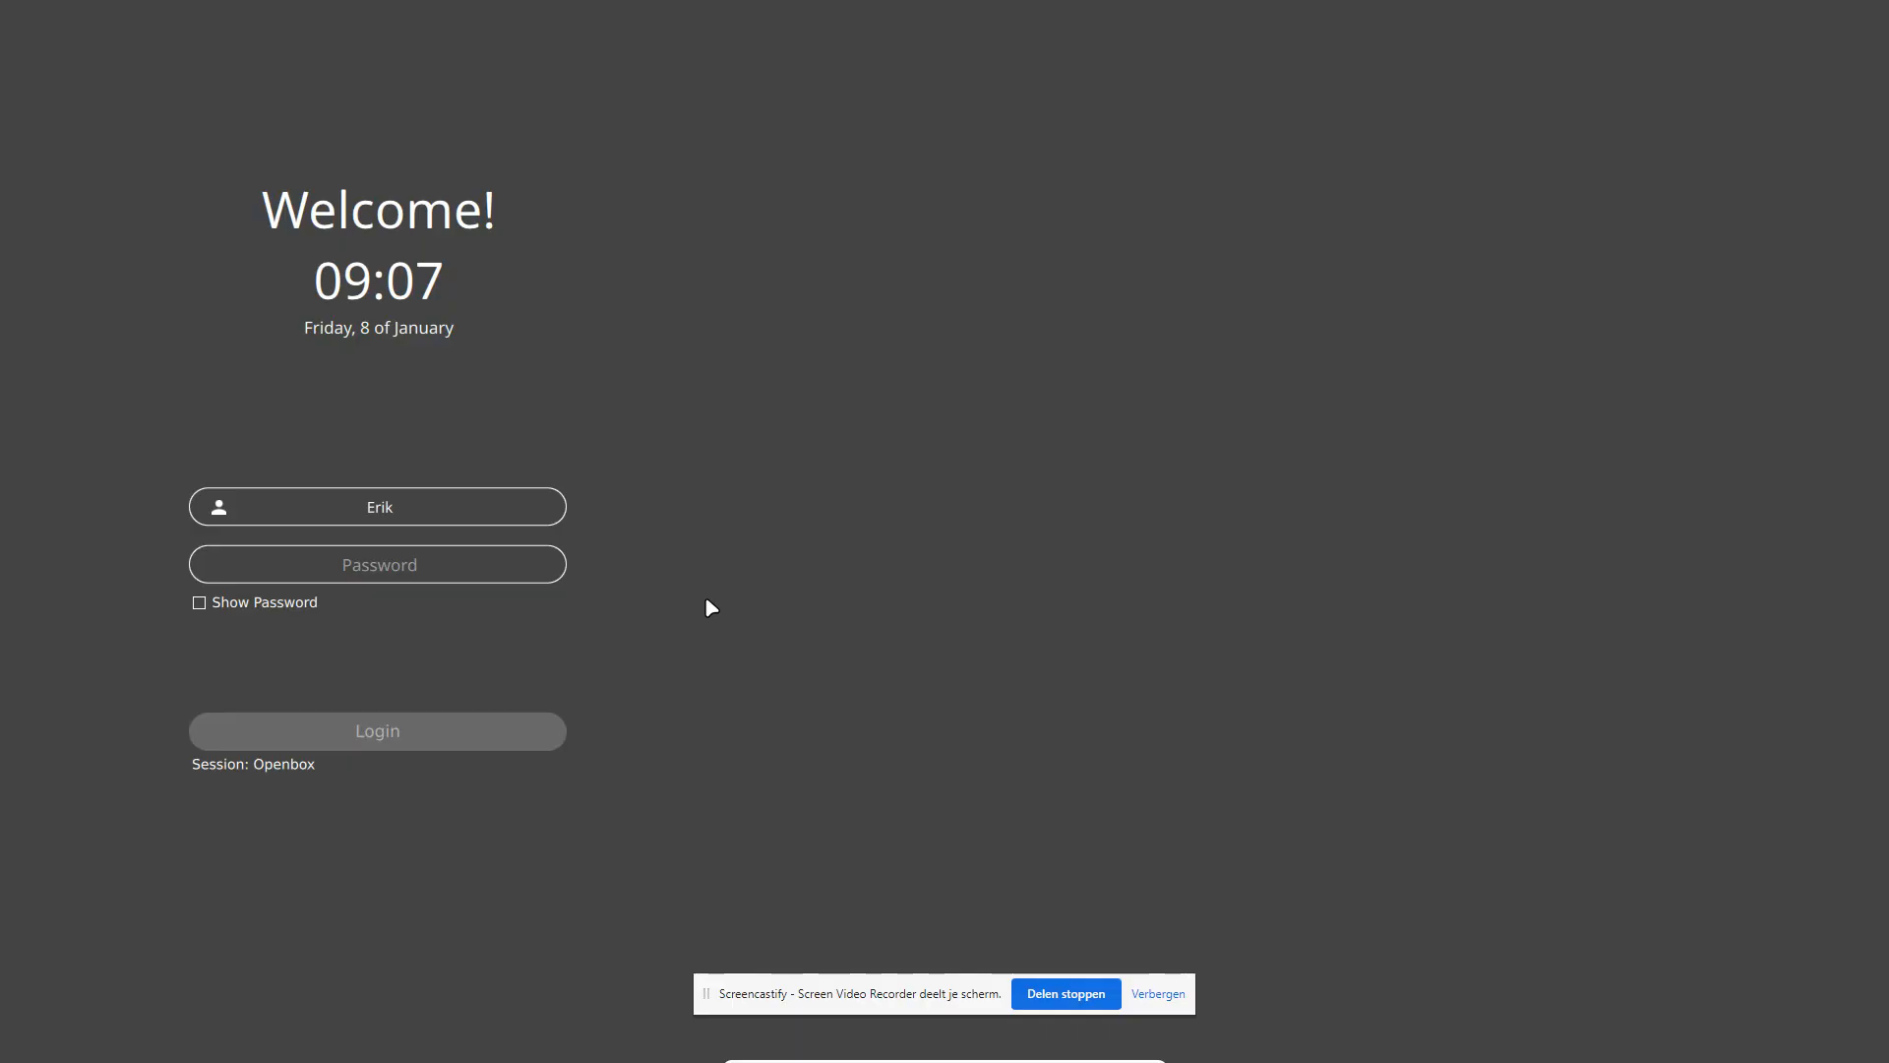
# Step: Click the Sugar Candy login screen with its mountain background and power options
pyautogui.click(377, 564)
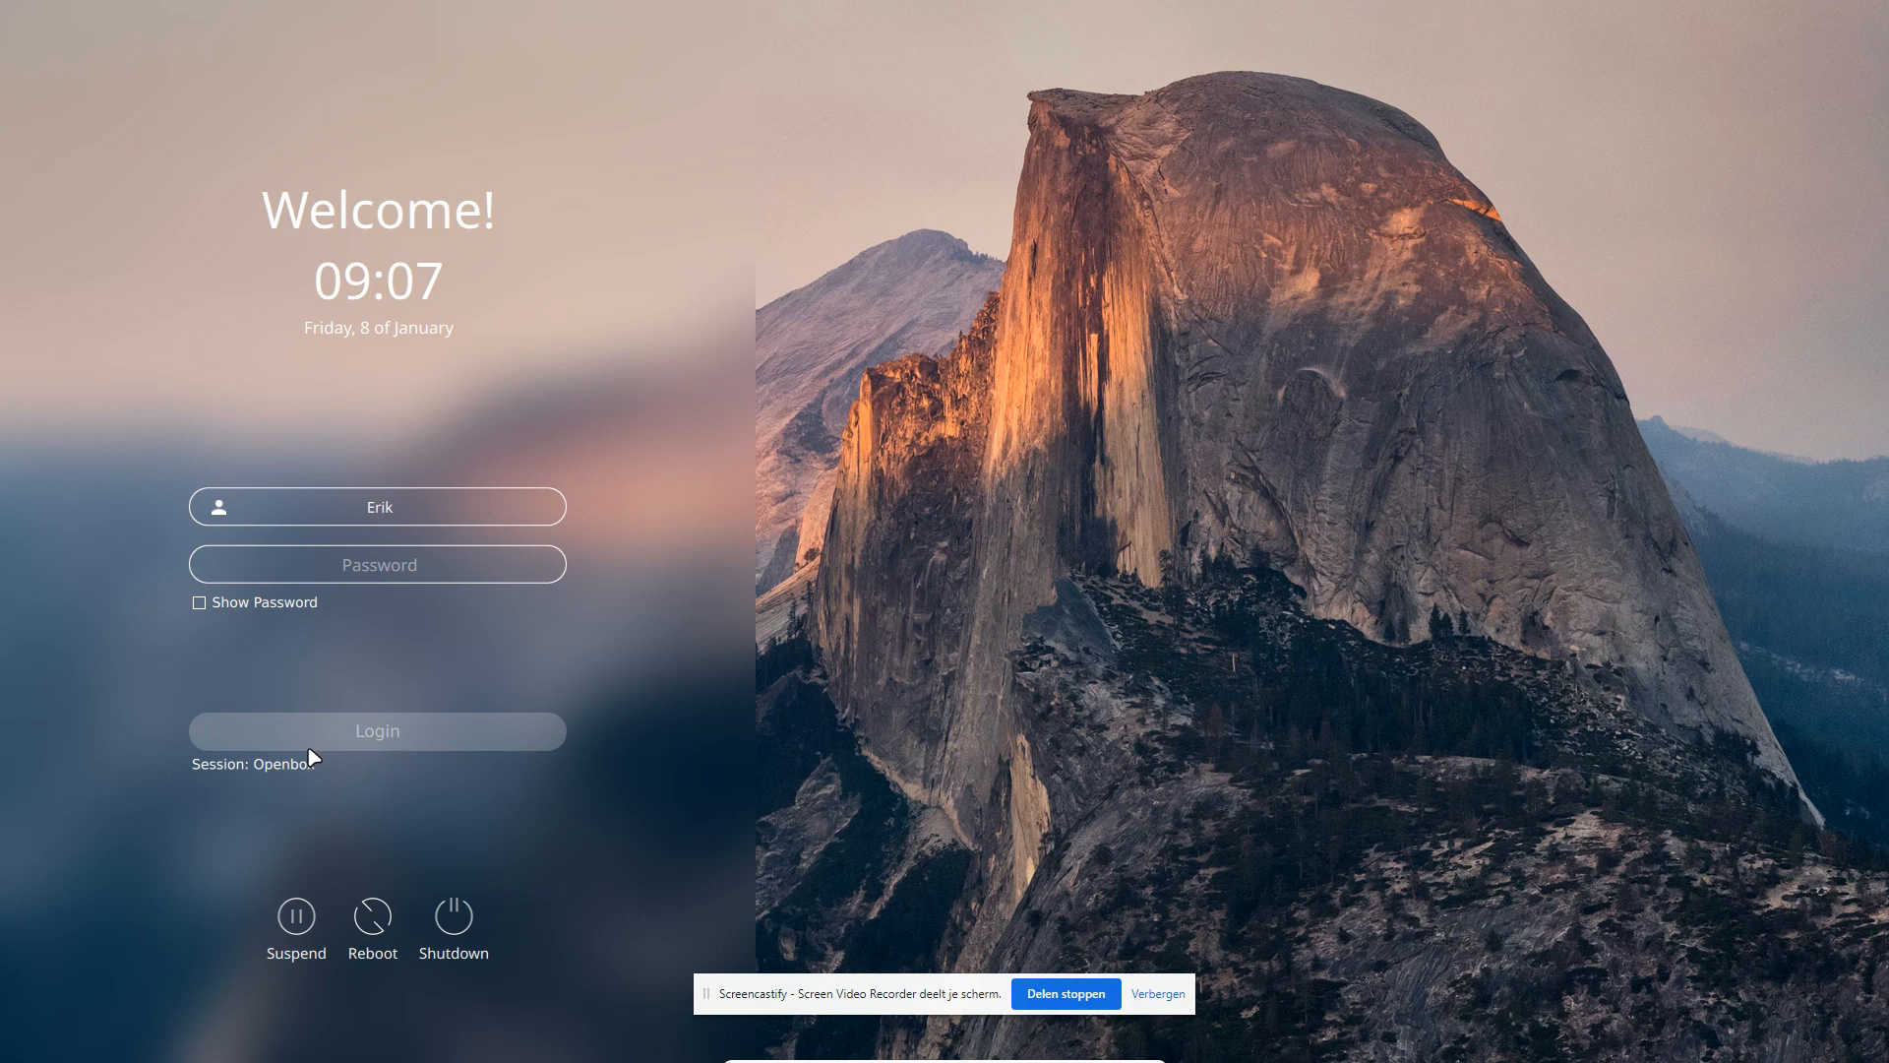
pyautogui.click(253, 762)
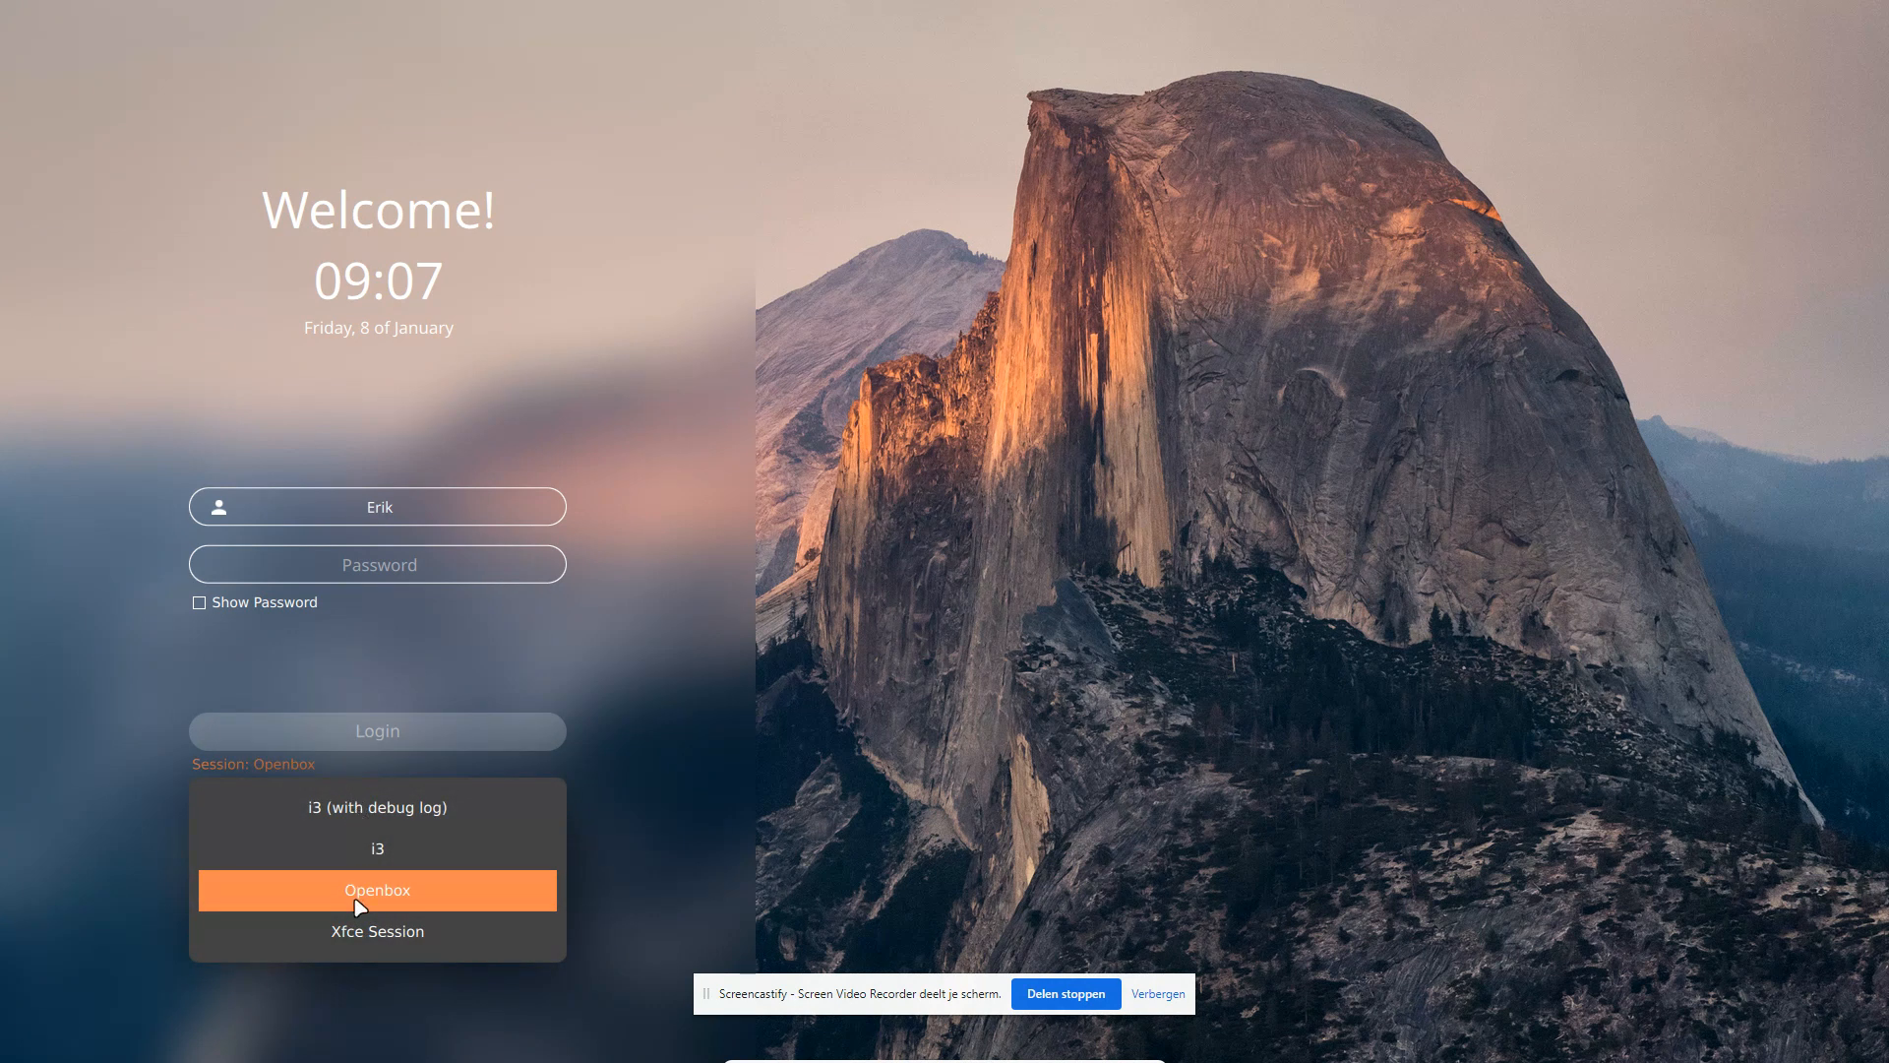
pyautogui.moveTo(390, 37)
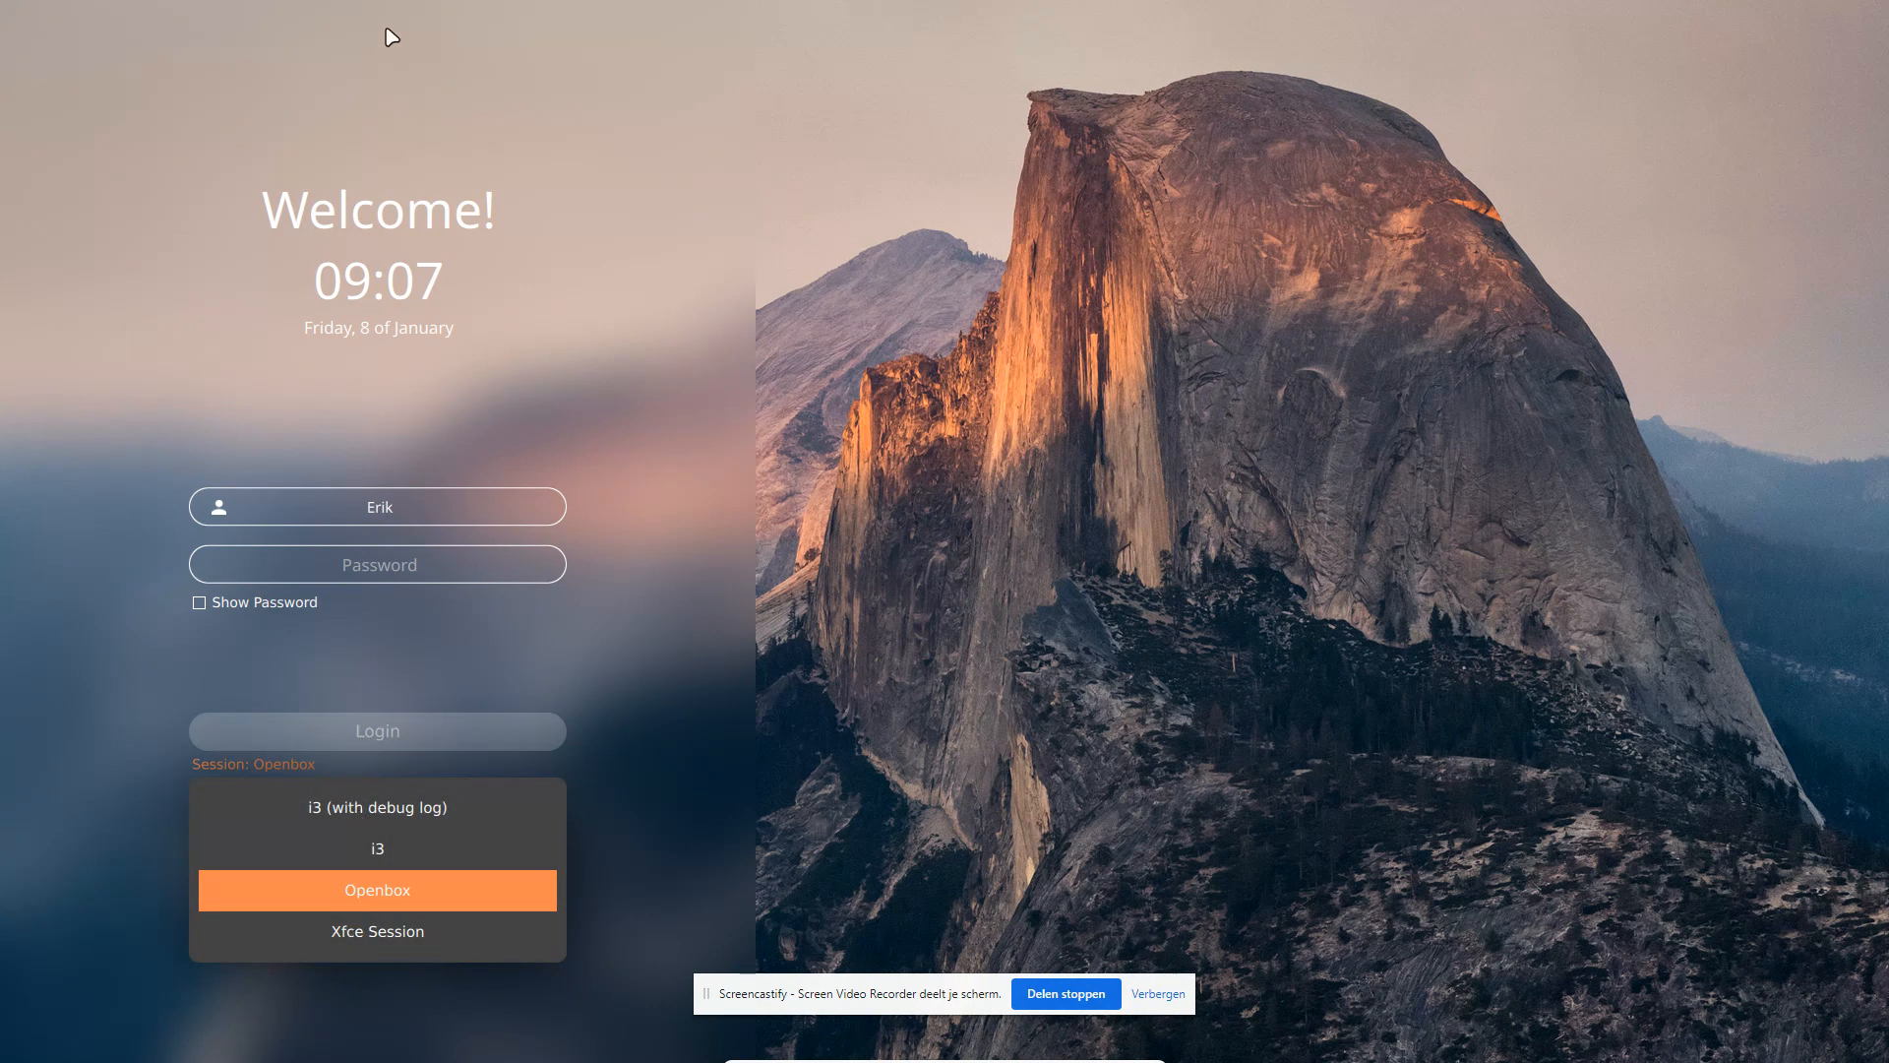
pyautogui.moveTo(348, 637)
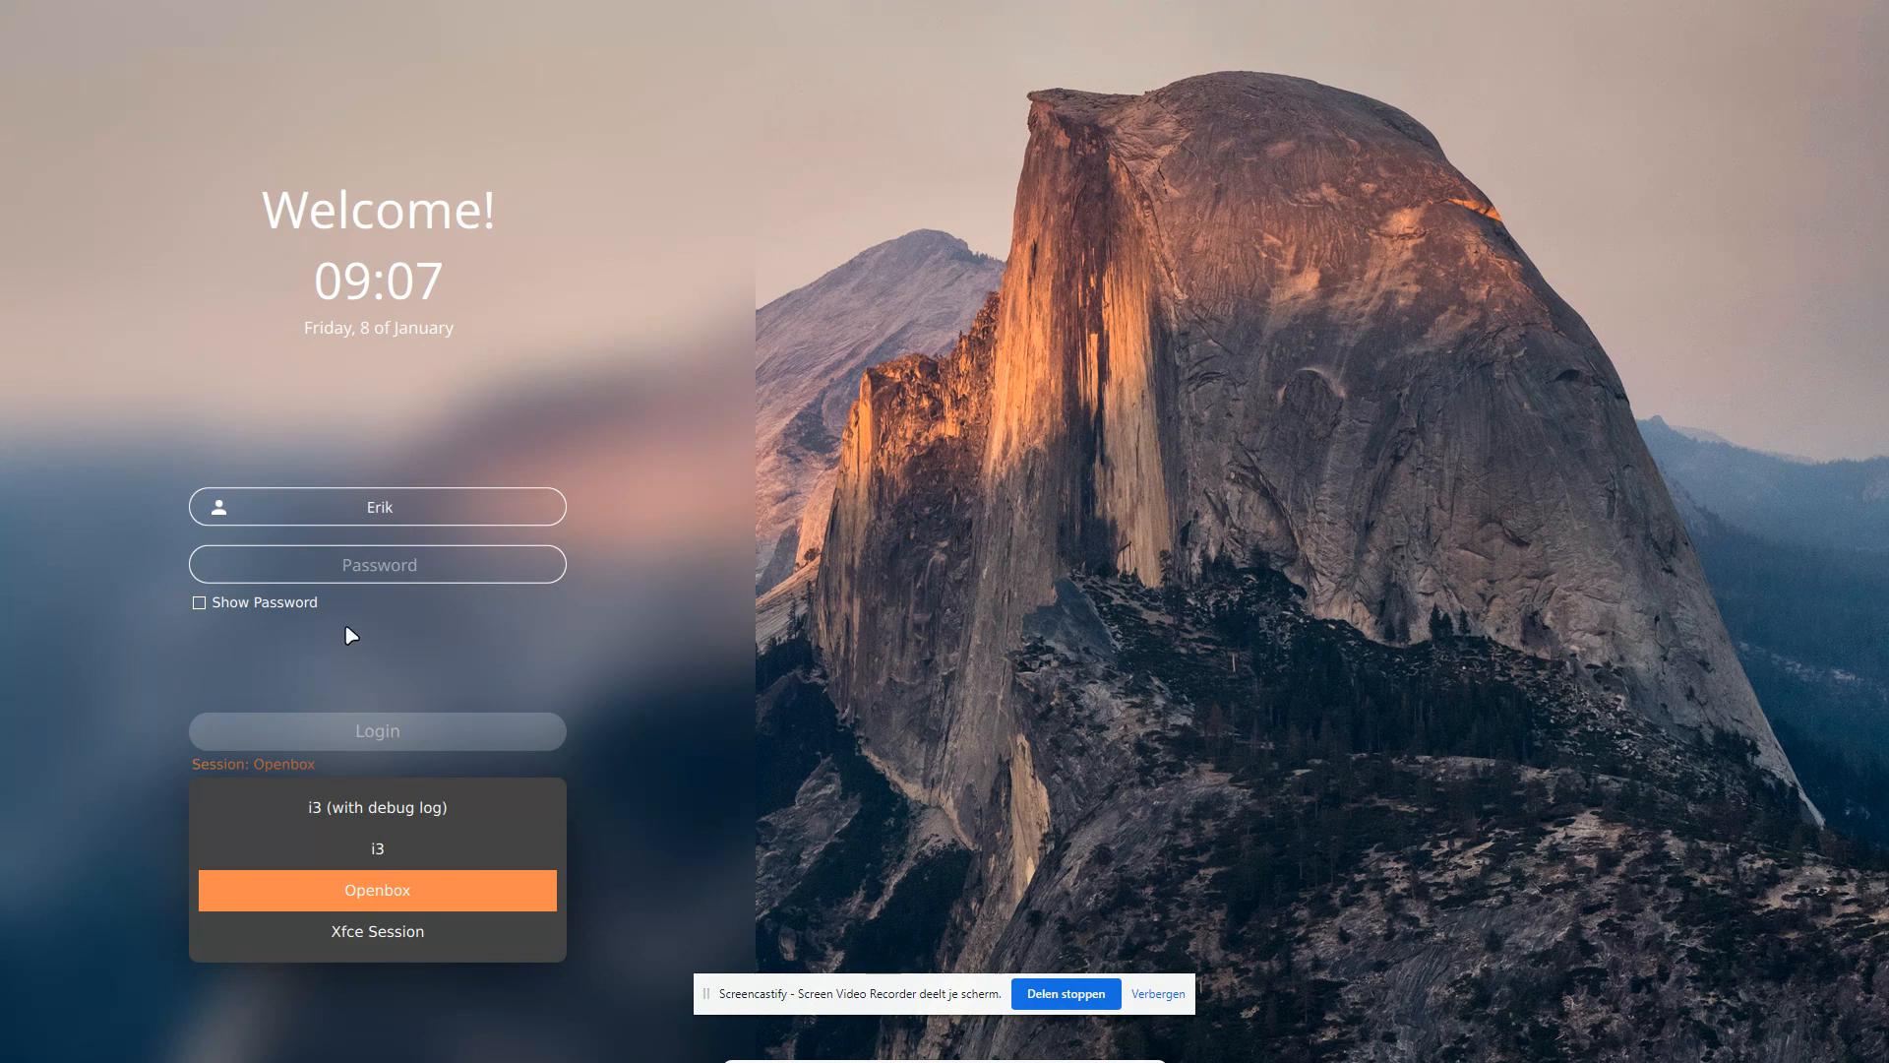
pyautogui.moveTo(768, 348)
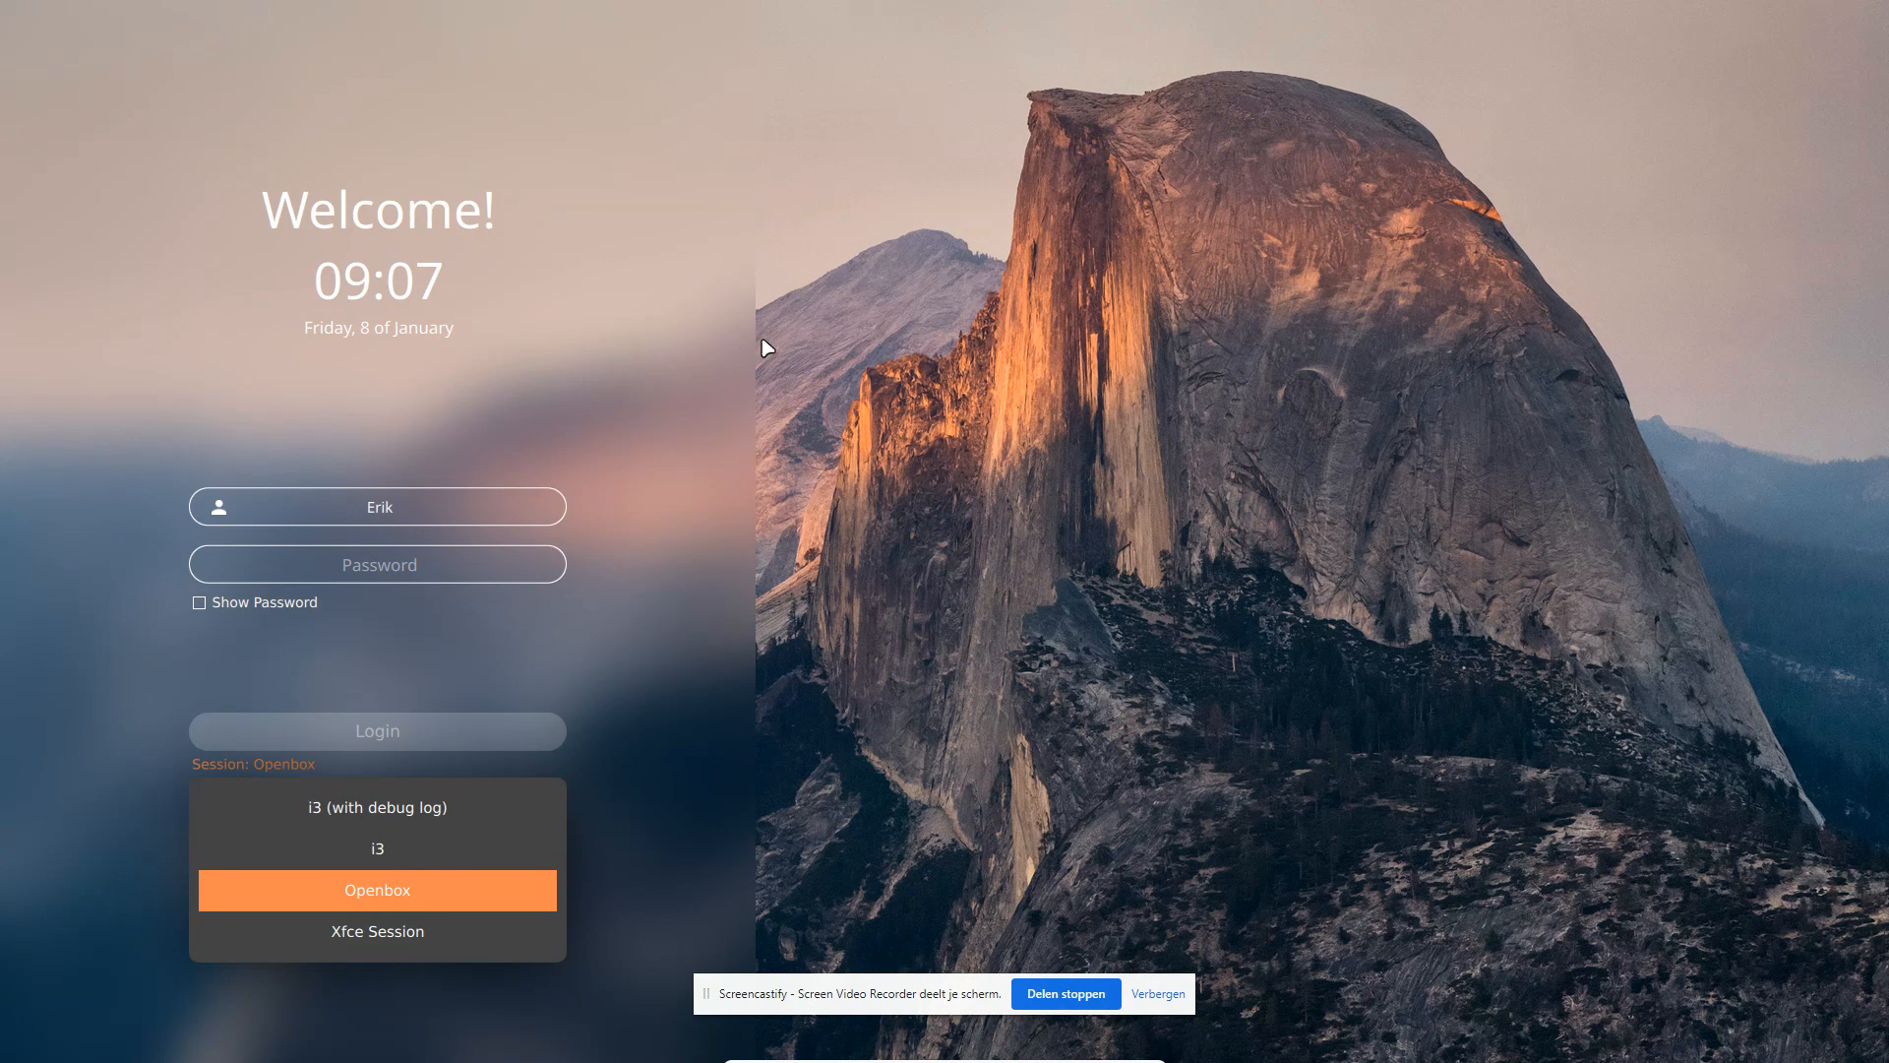
pyautogui.click(377, 562)
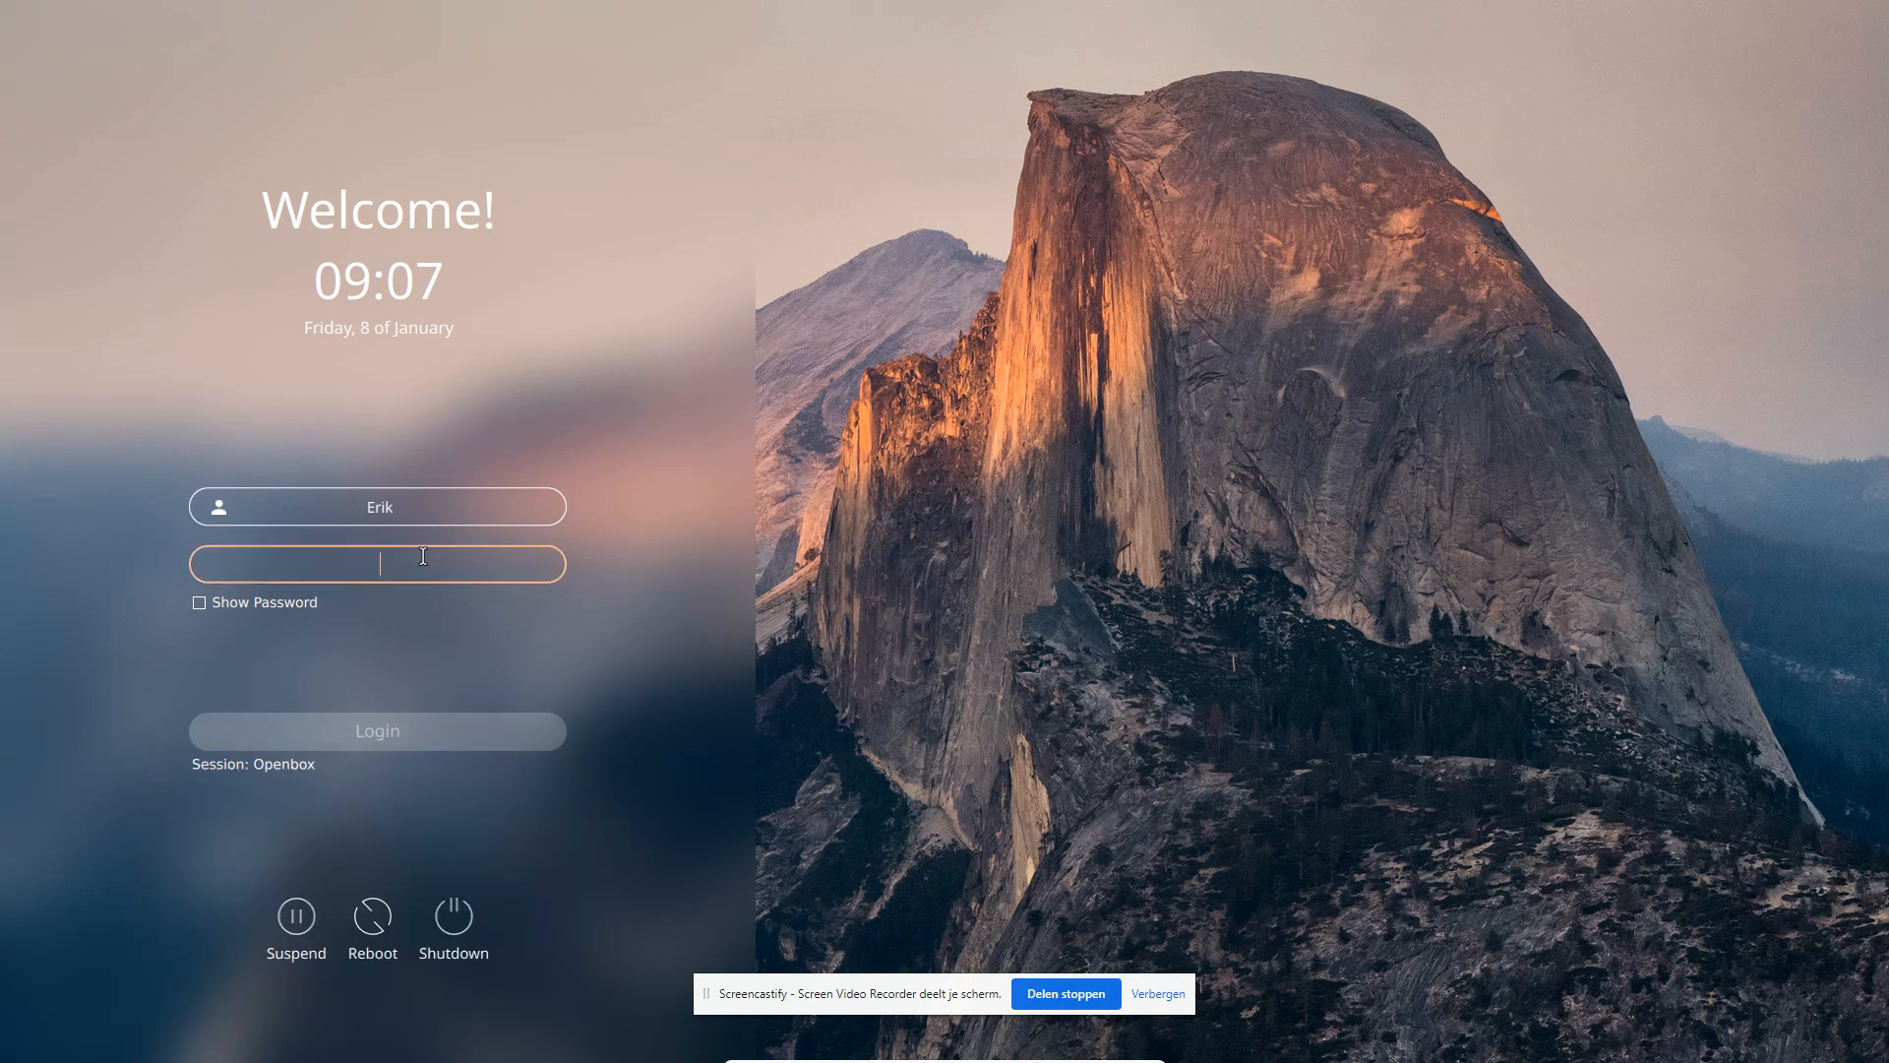